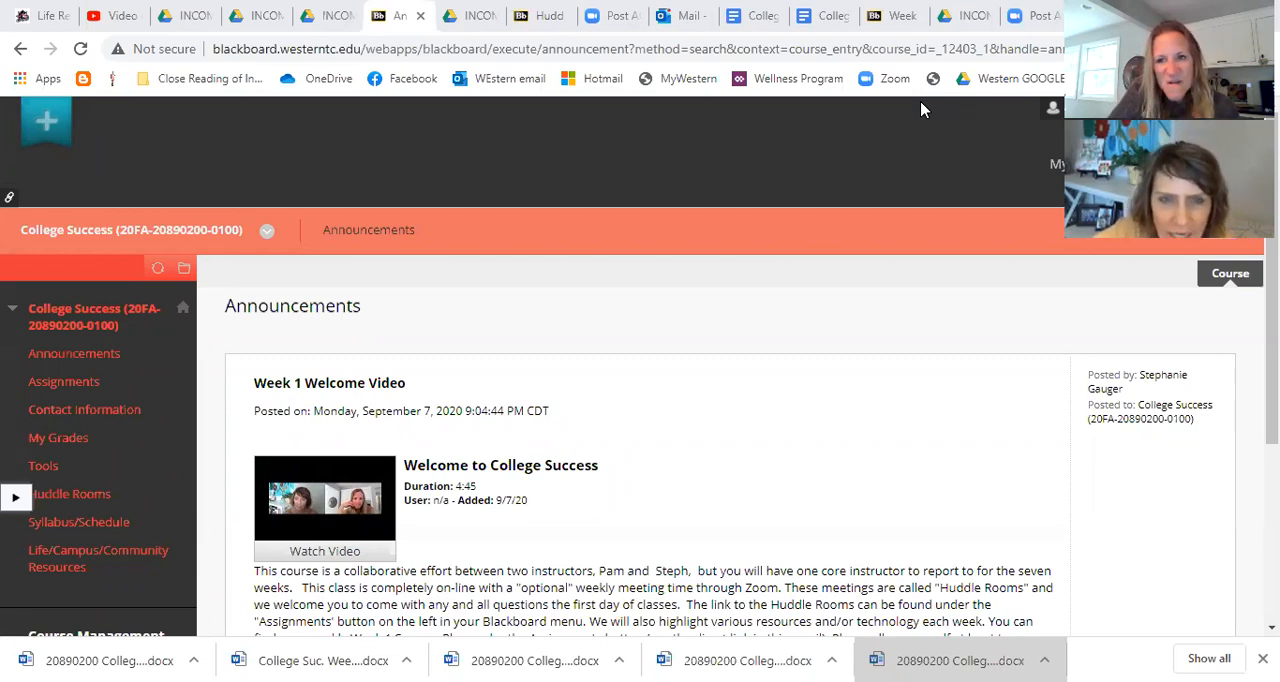
mouse_move(948, 196)
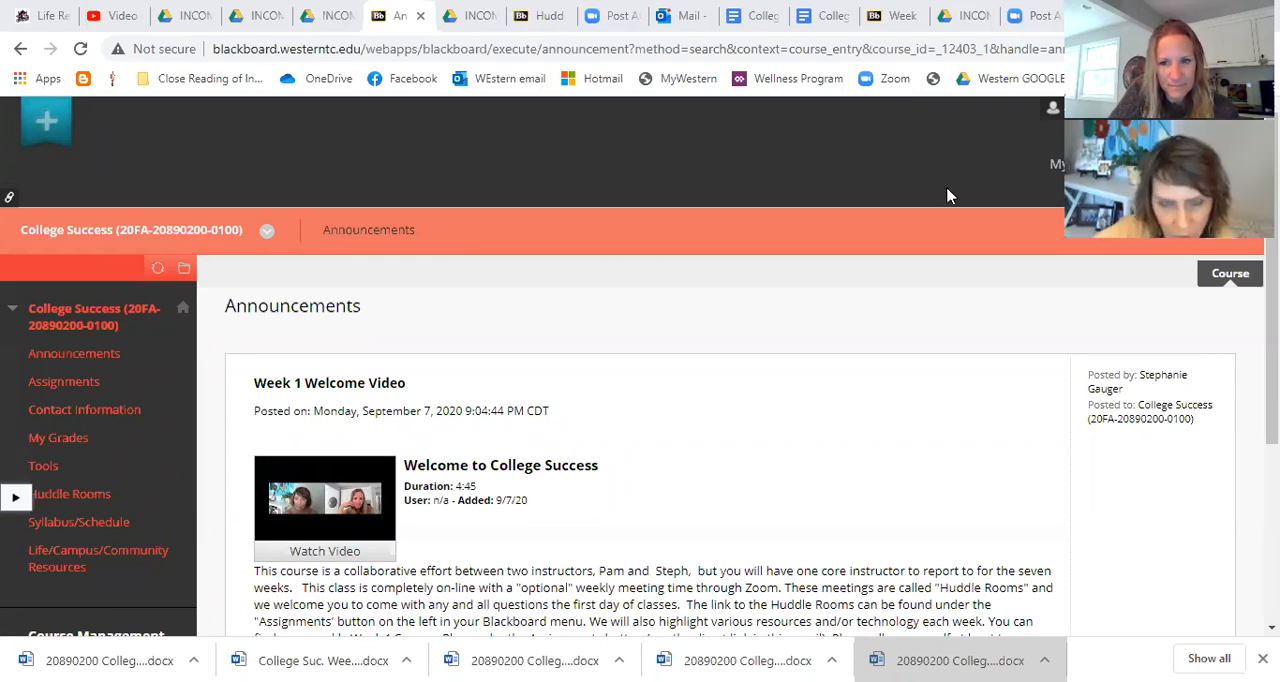
mouse_move(878, 378)
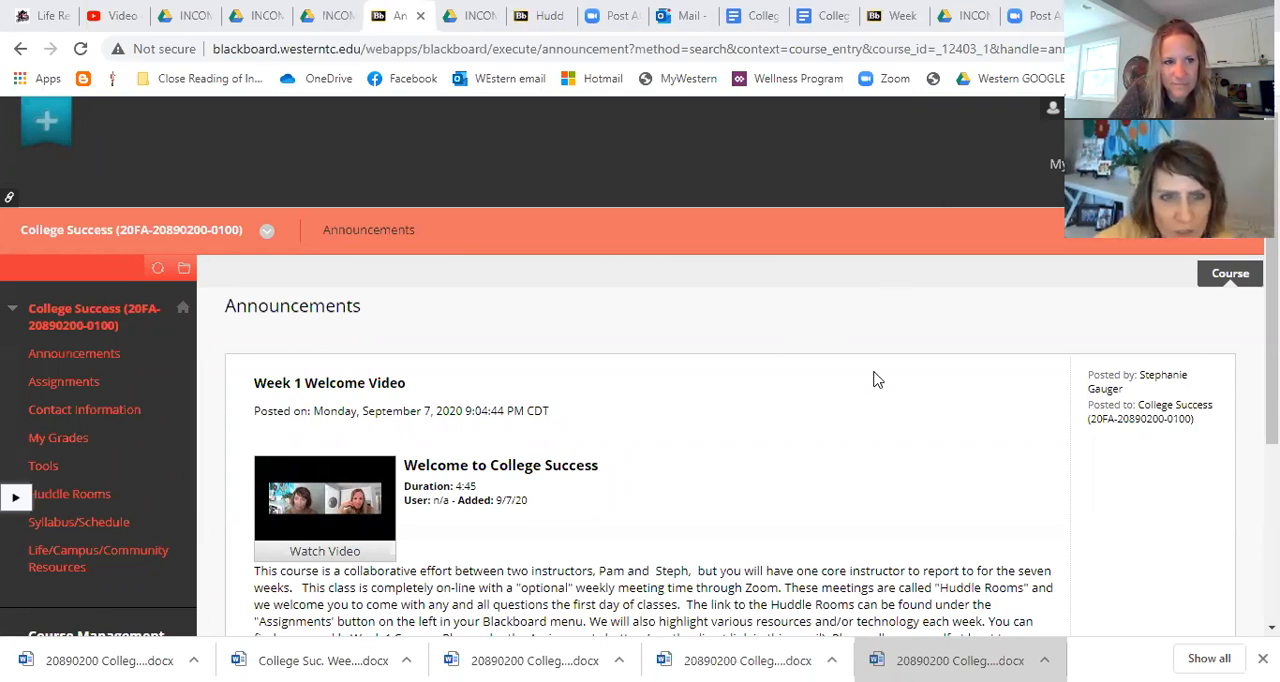
mouse_move(512, 408)
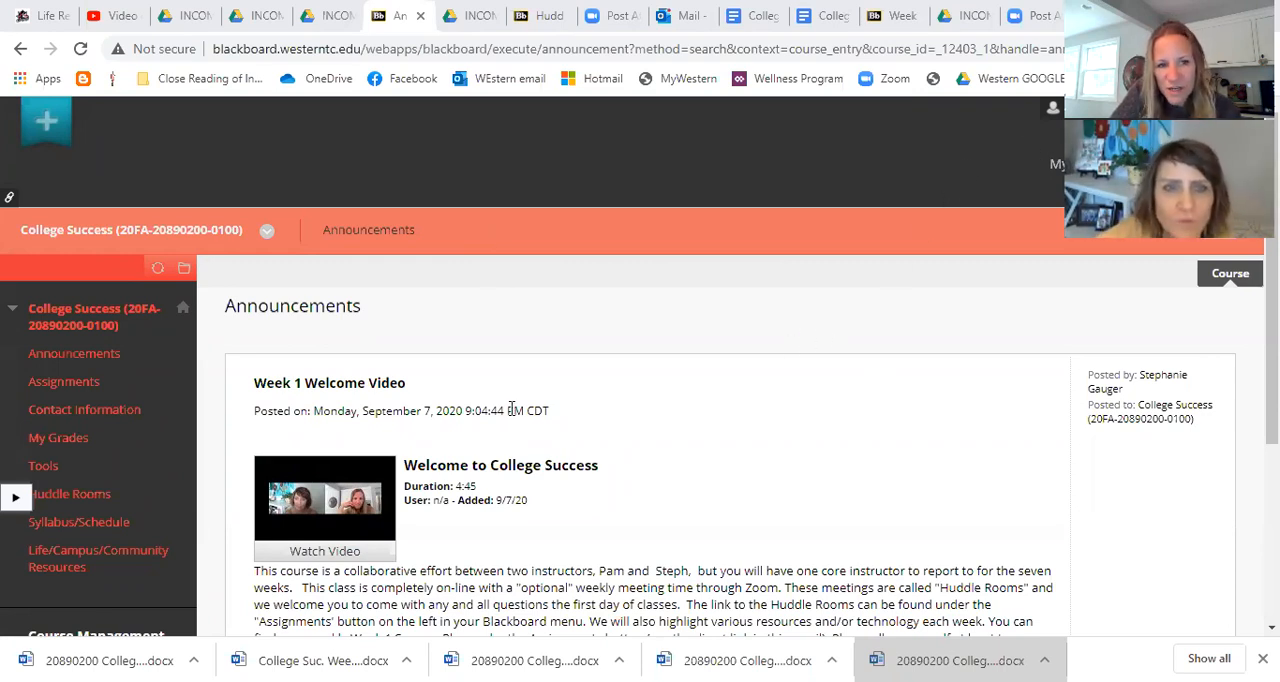
mouse_move(308, 300)
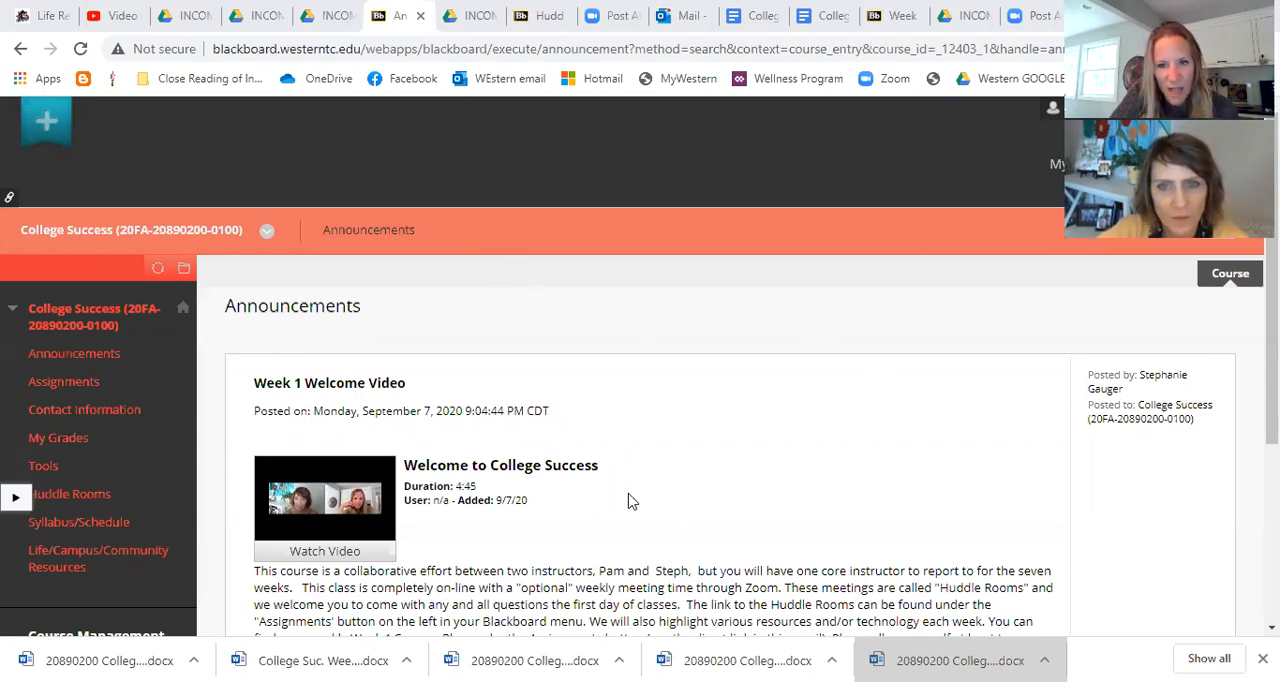
mouse_move(334, 400)
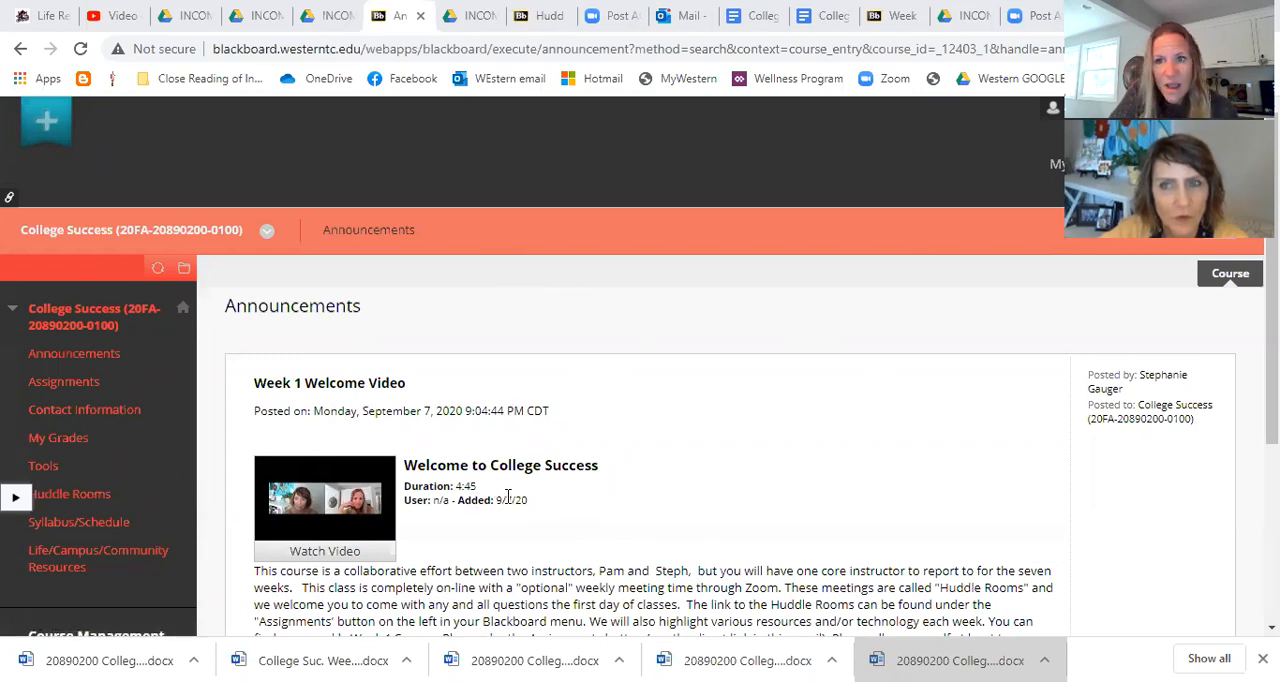
mouse_move(64, 380)
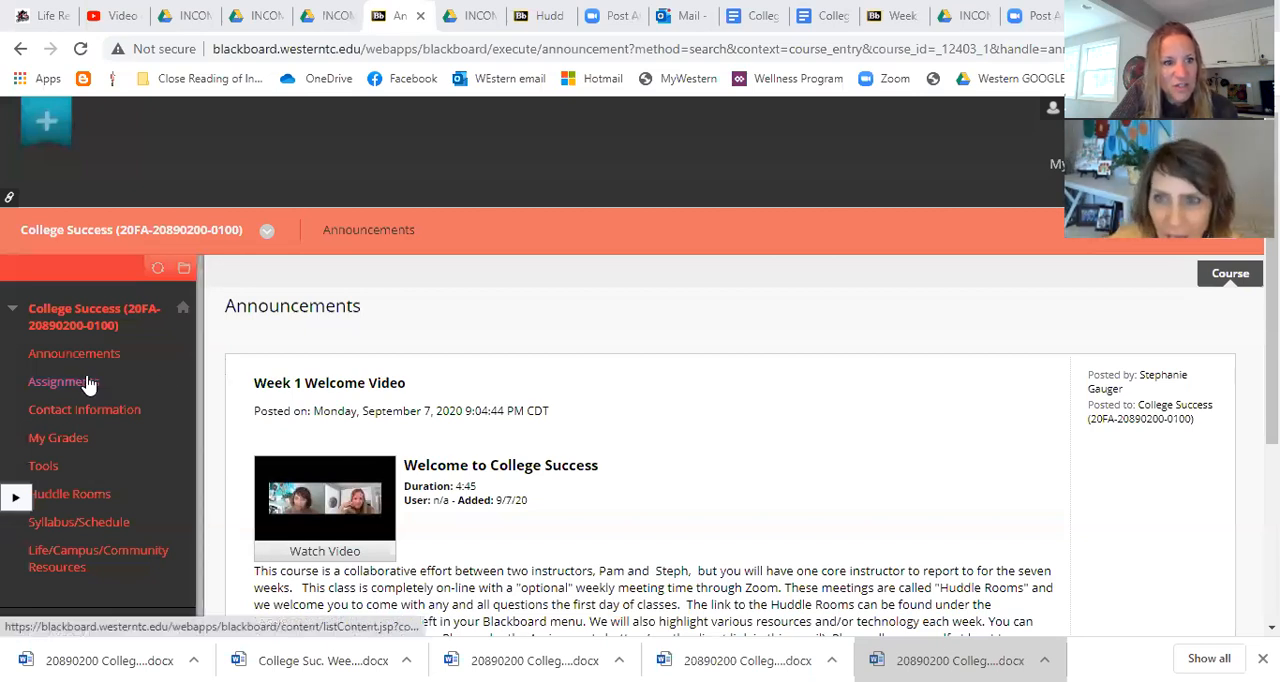
mouse_move(60, 382)
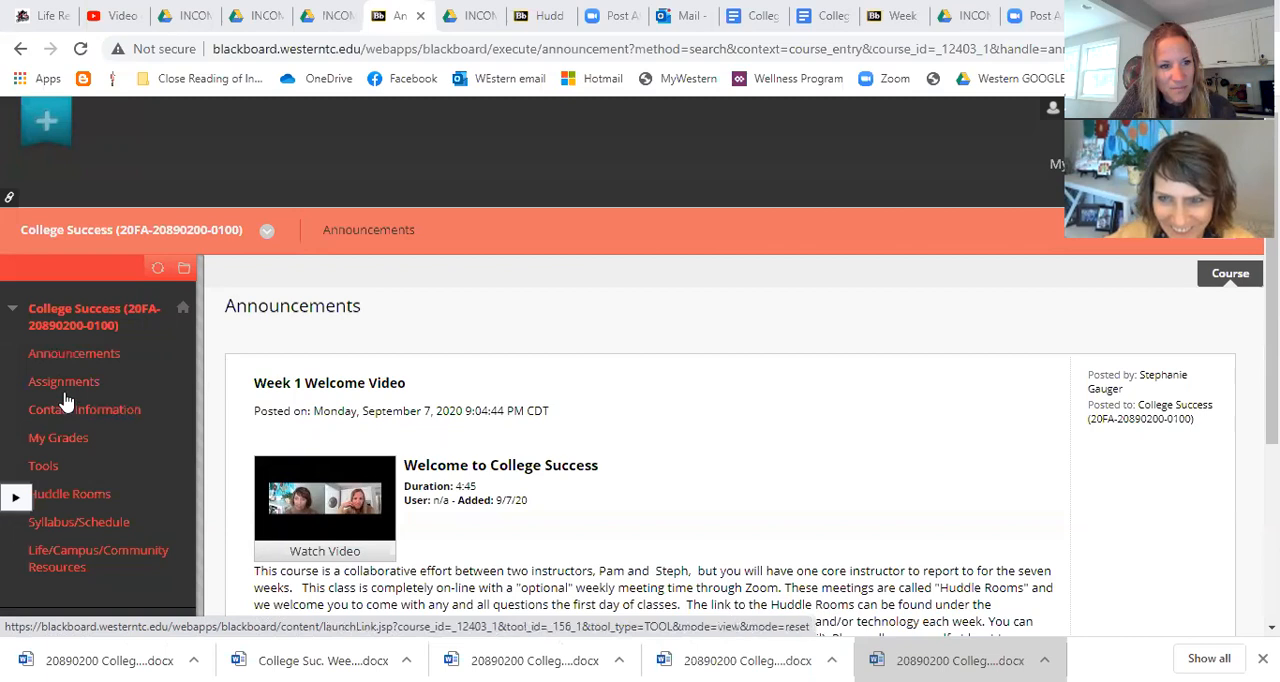
mouse_move(64, 380)
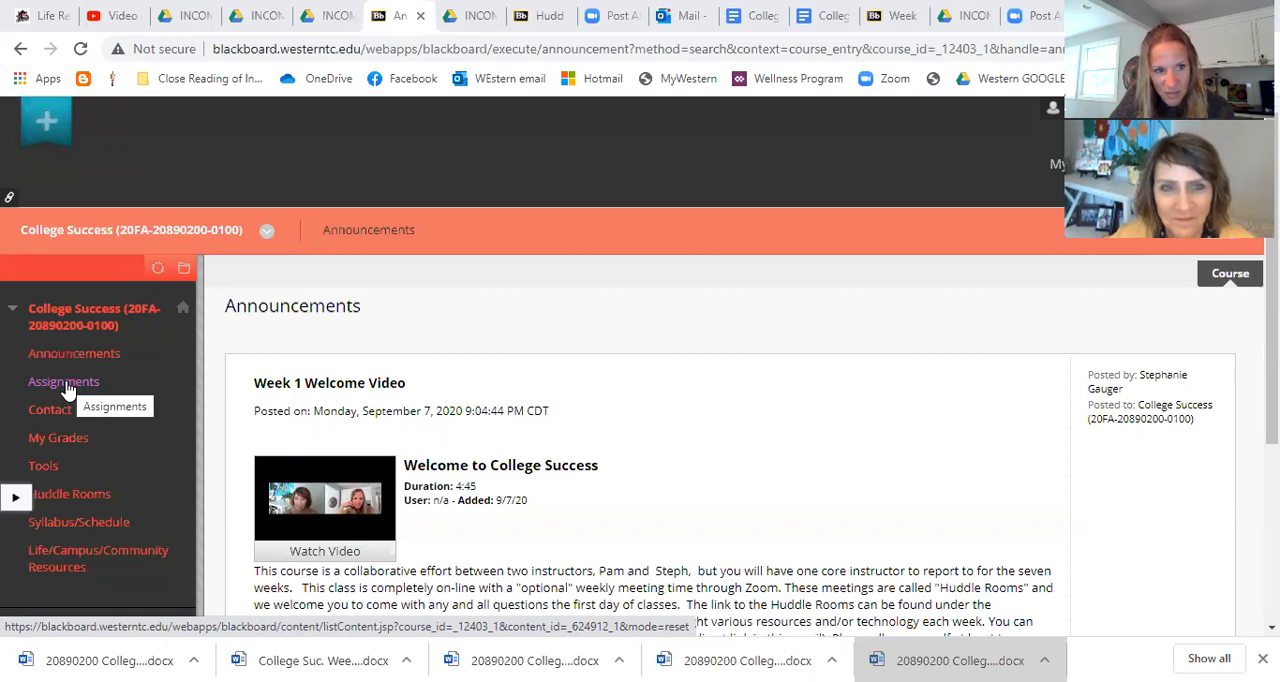
Step: Go to Assignments and enter the Week 1 Success Plan and Discussion Board folder
click(64, 380)
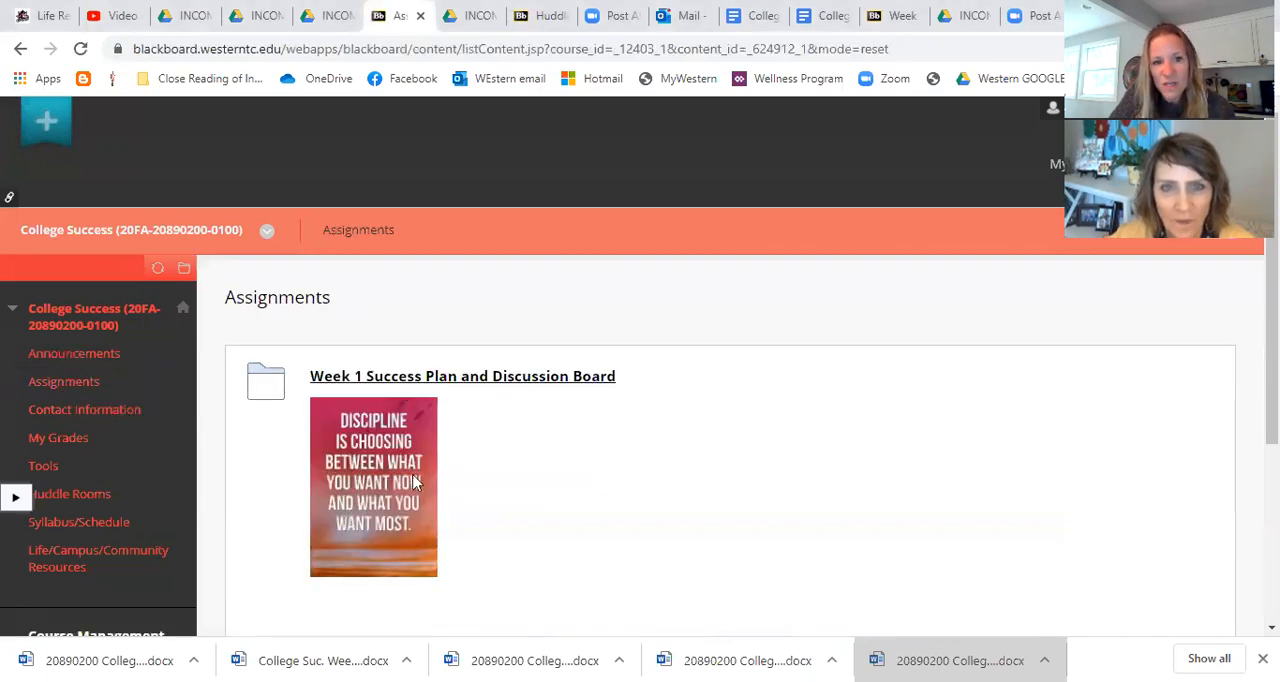
mouse_move(594, 550)
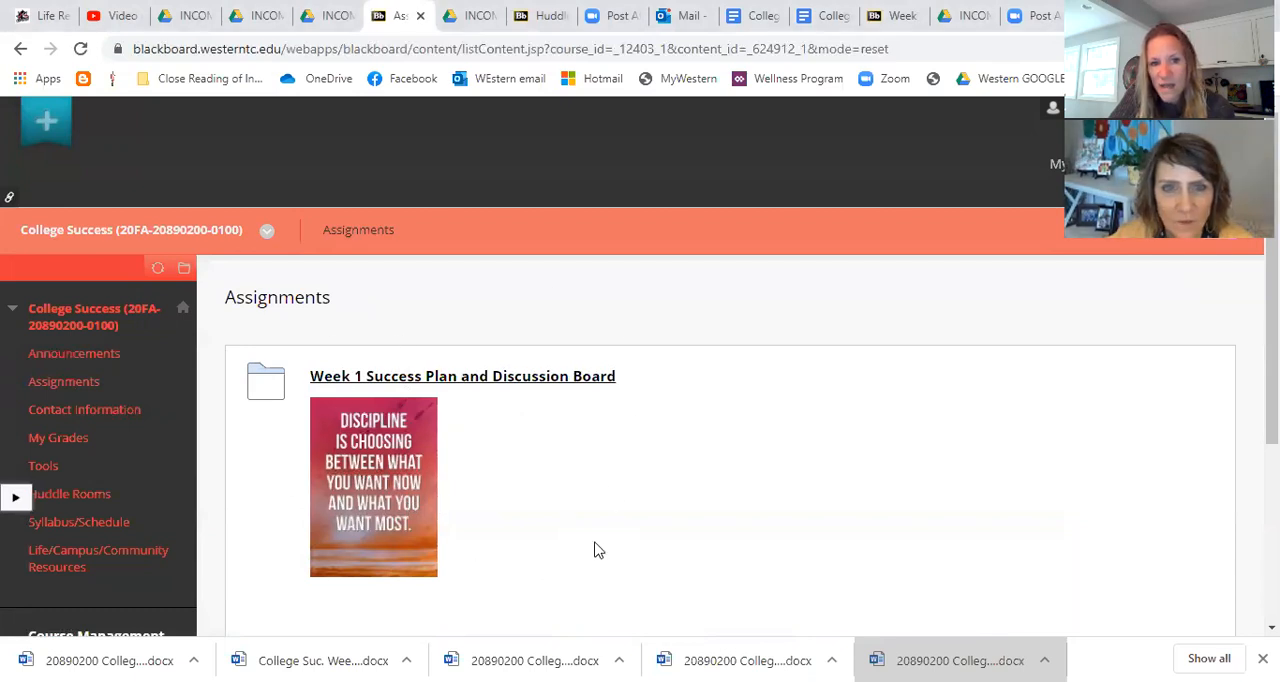
mouse_move(352, 478)
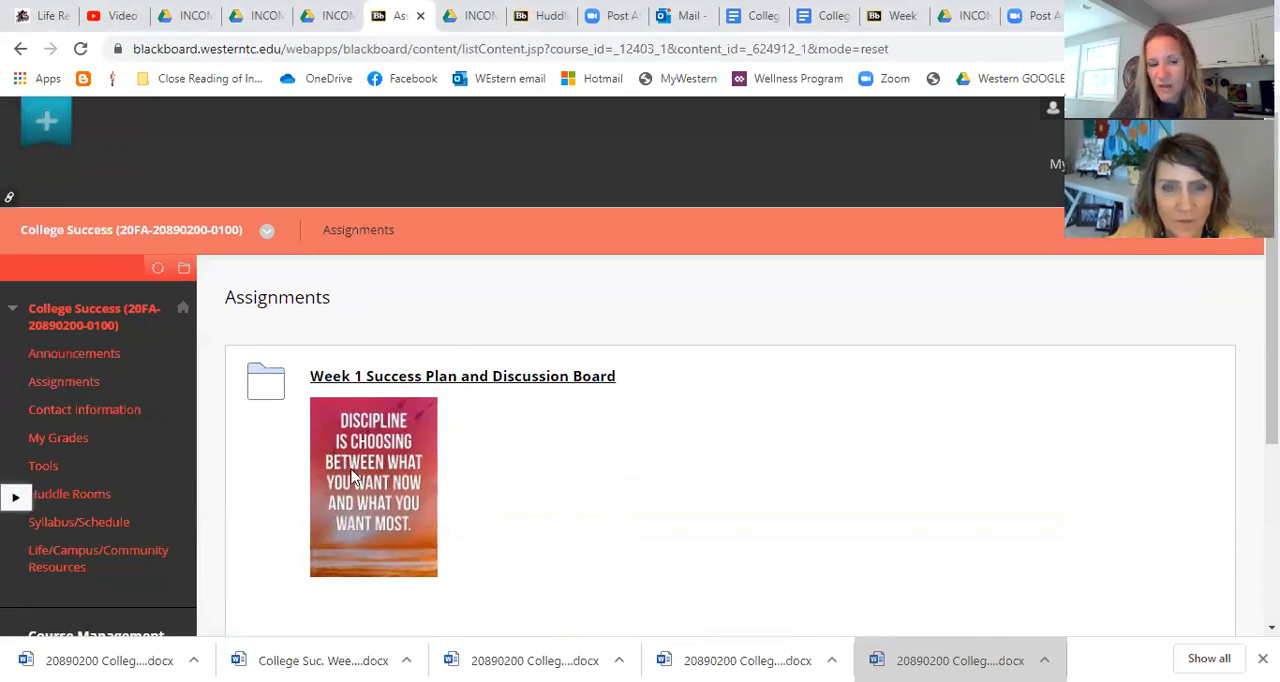
mouse_move(478, 480)
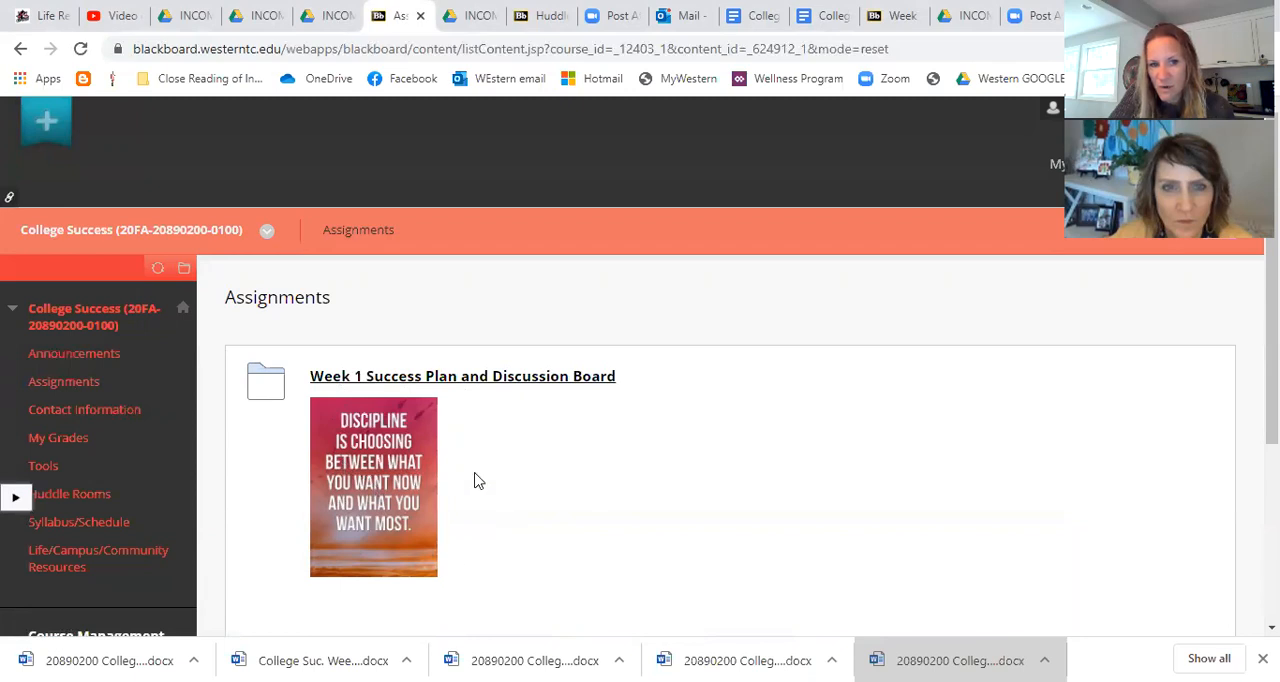
mouse_move(392, 382)
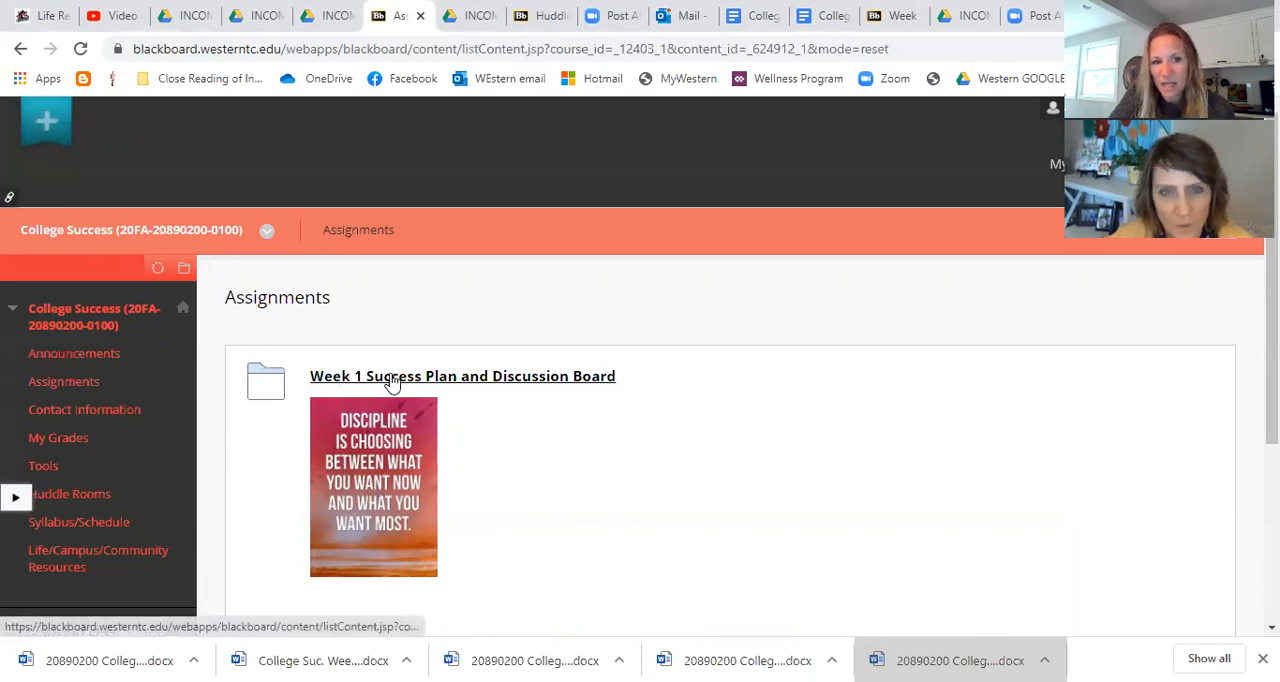
click(462, 374)
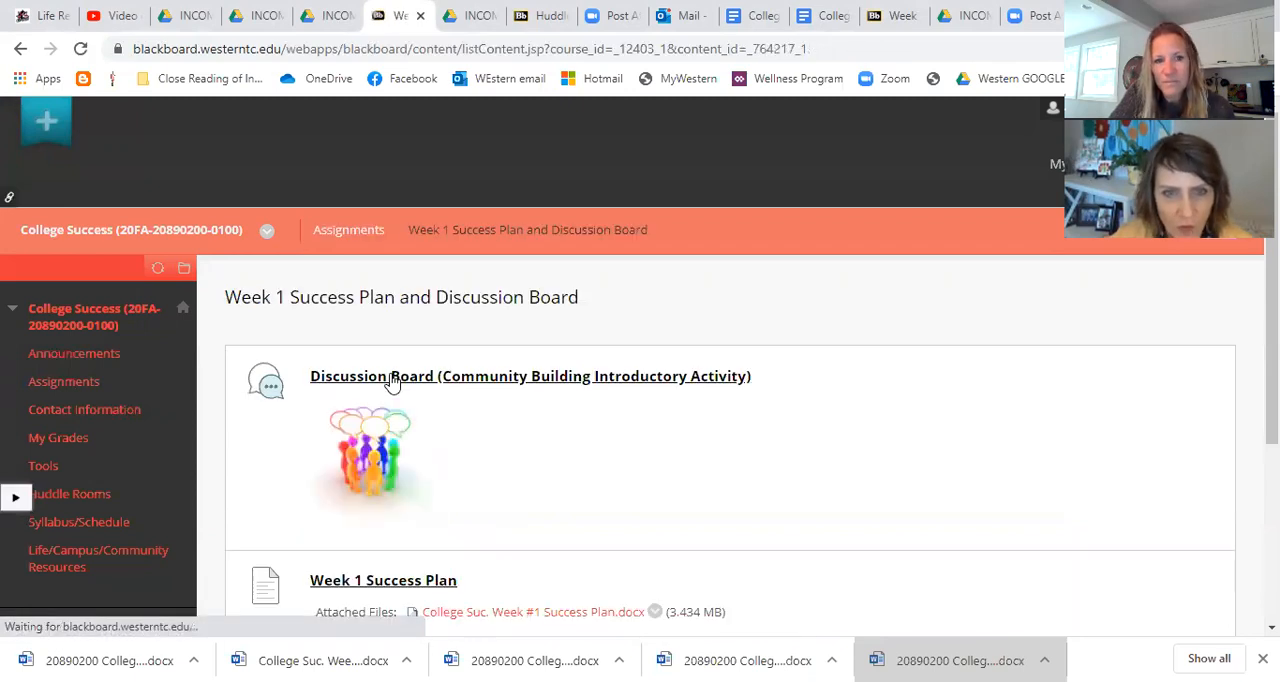
scroll(down, 3)
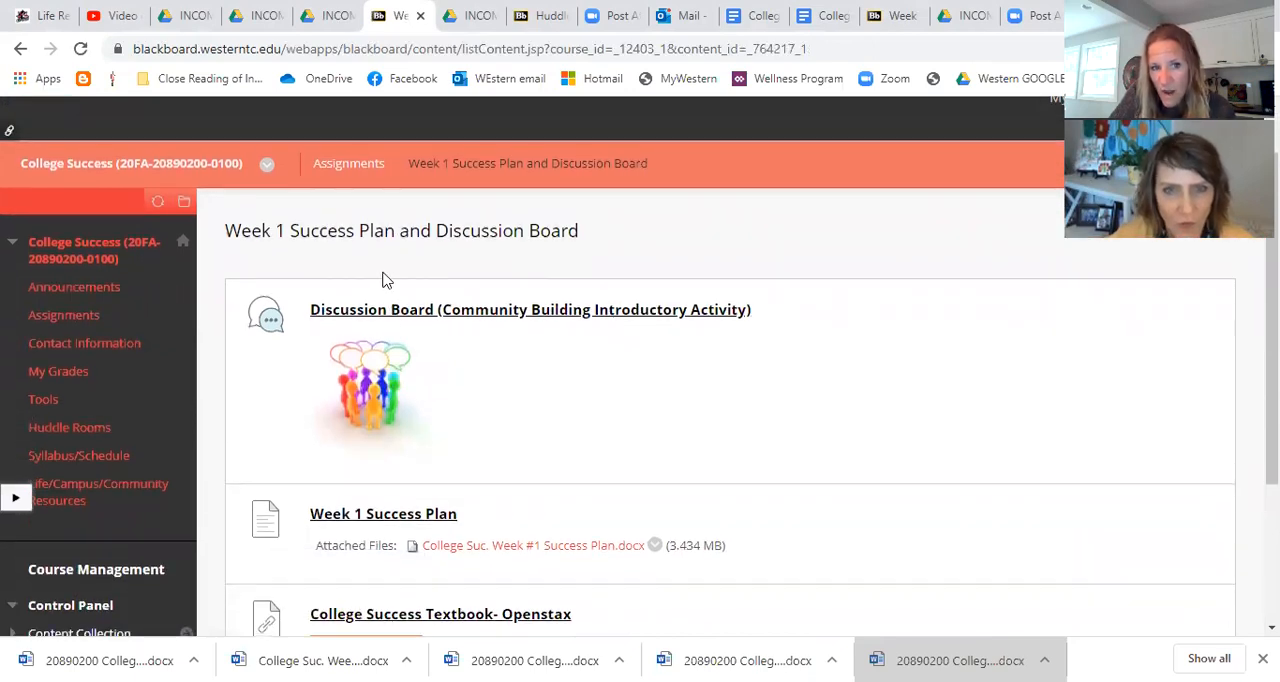
mouse_move(392, 316)
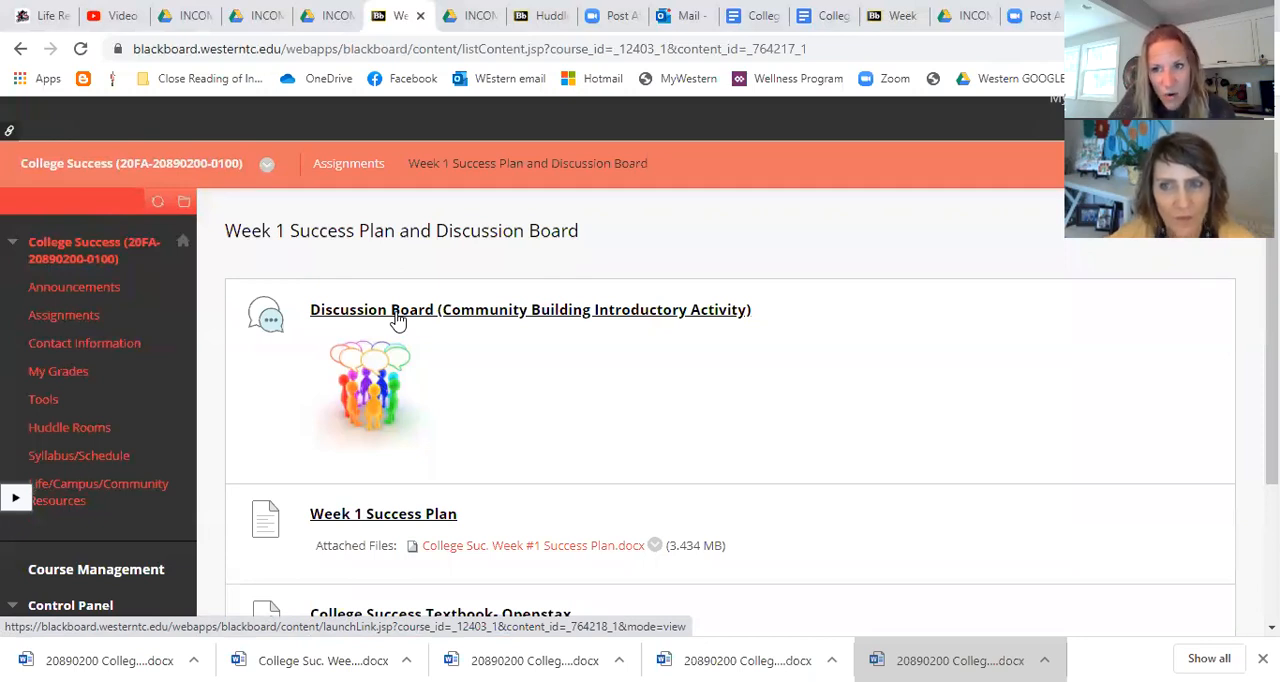
Step: Enter the Introductory Activity/Building Community forum and browse its student threads
click(530, 308)
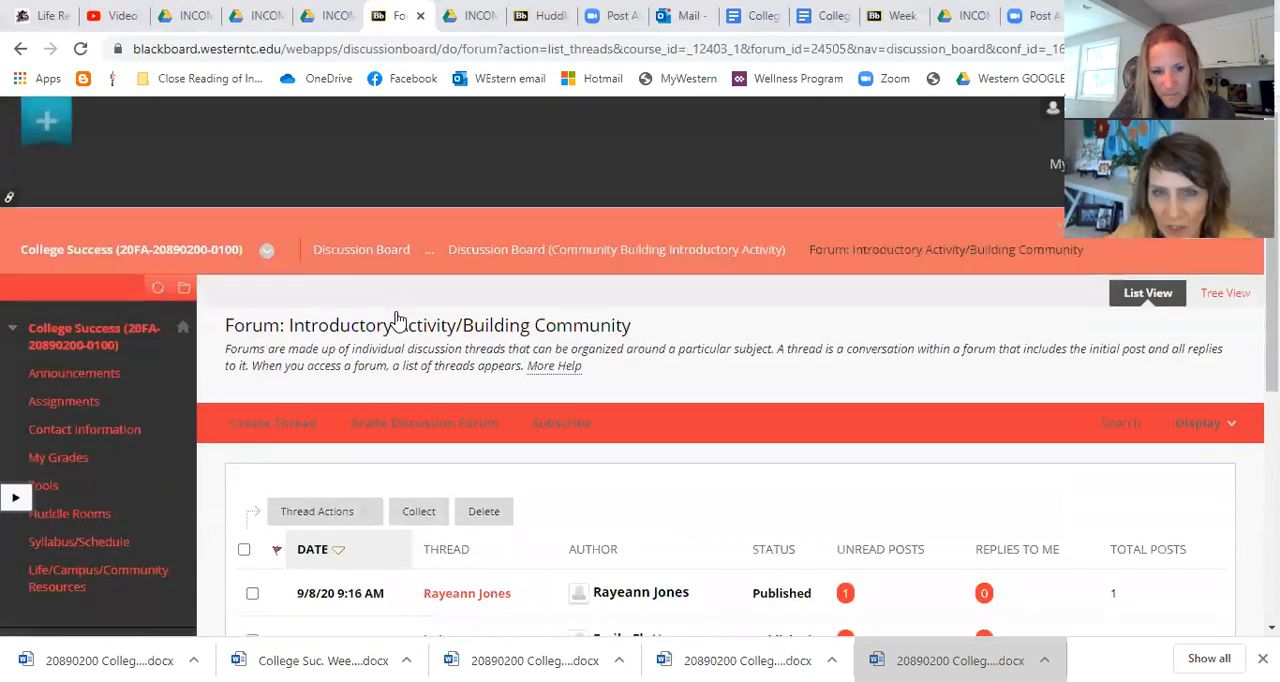
scroll(down, 3)
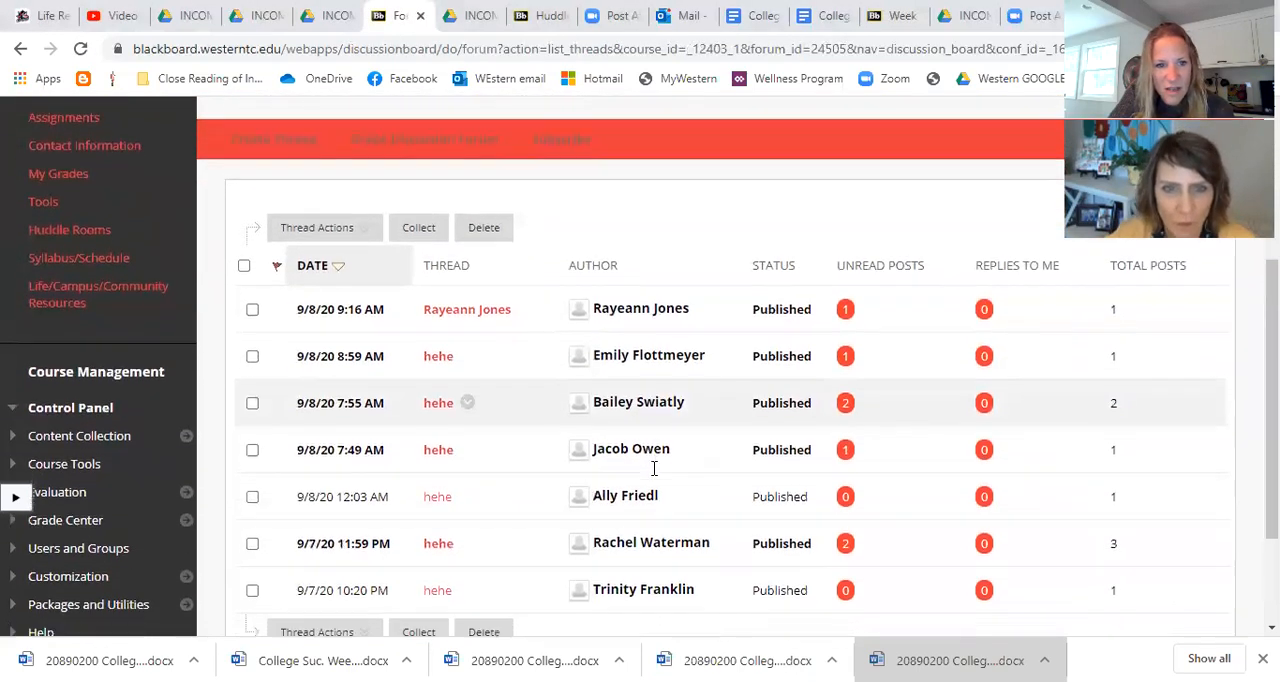
scroll(down, 3)
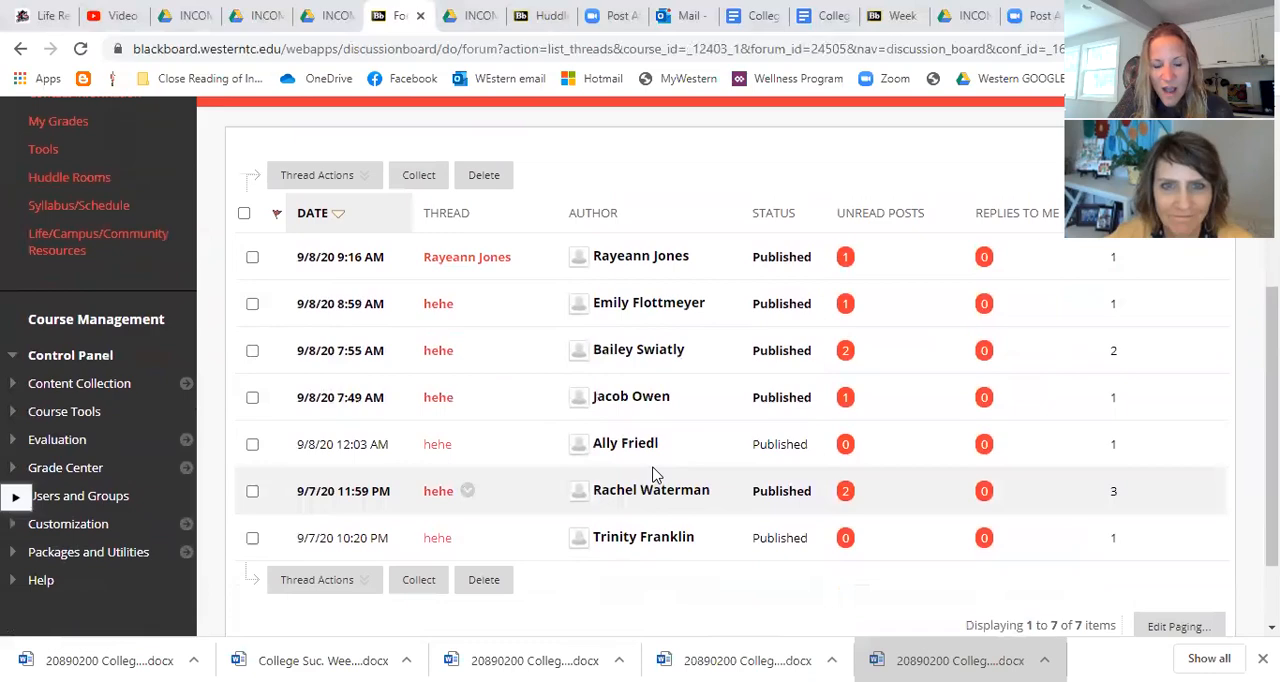
scroll(up, 3)
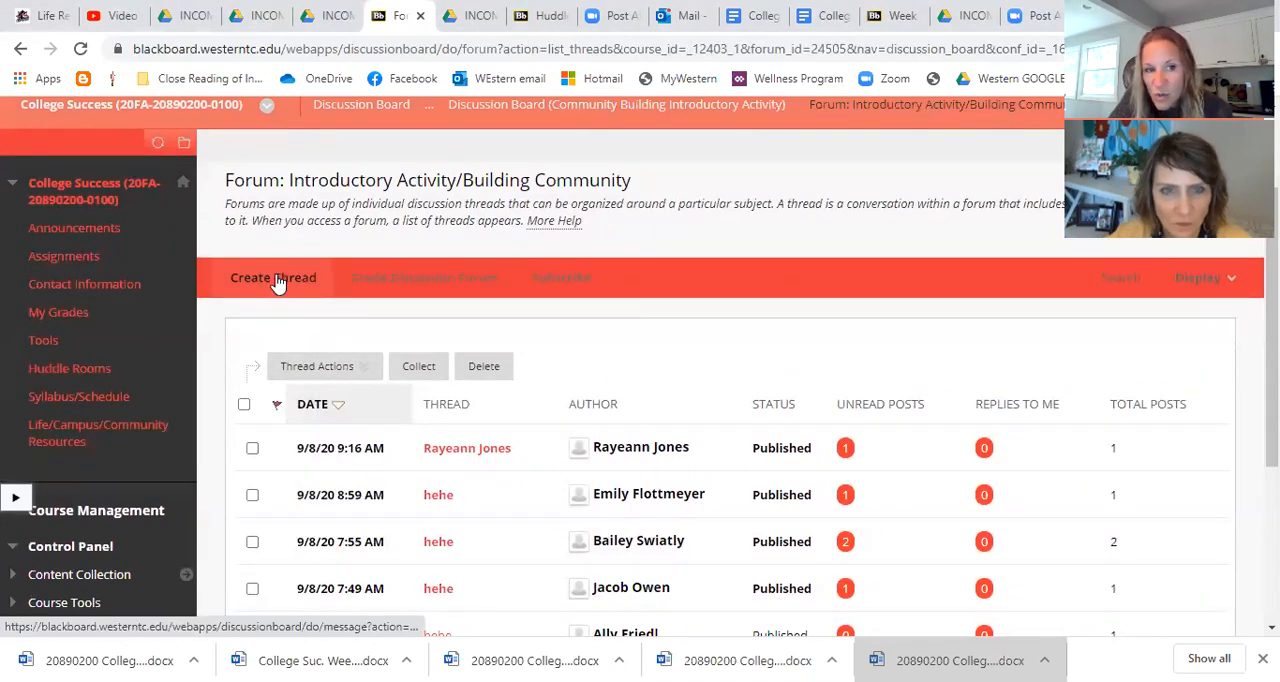
Step: Start a new thread and place the cursor in the empty subject field without entering text
click(272, 276)
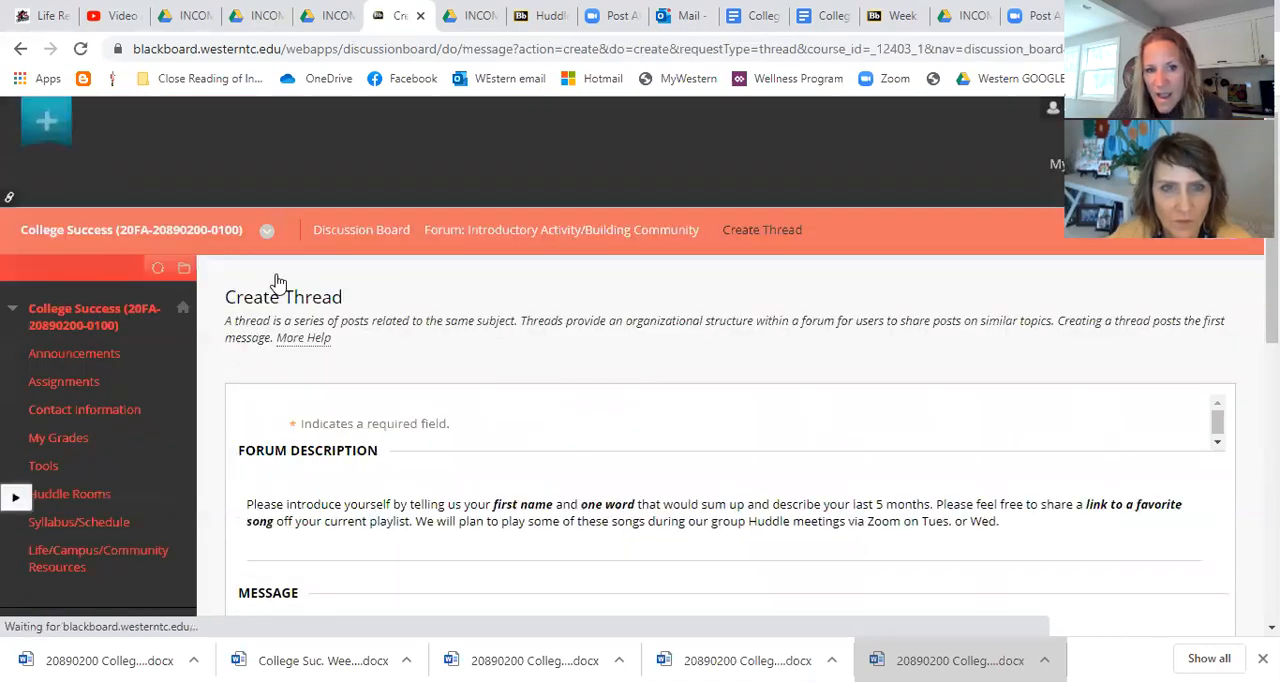
scroll(down, 3)
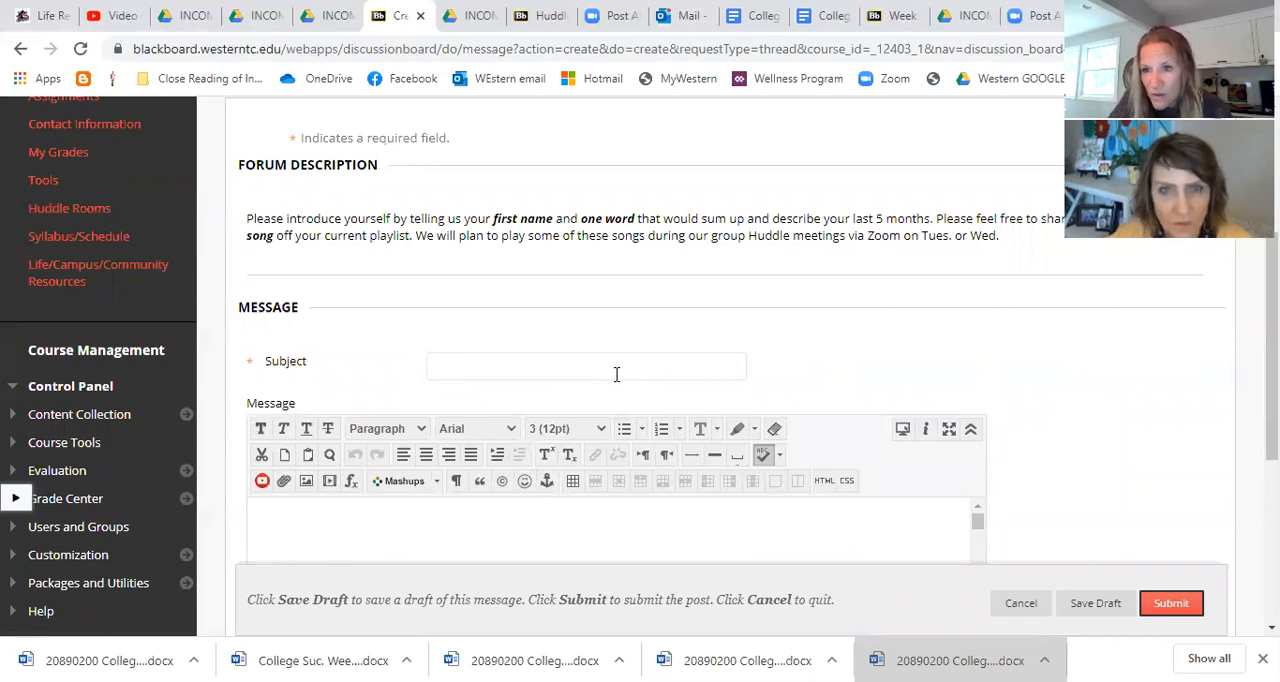
click(586, 366)
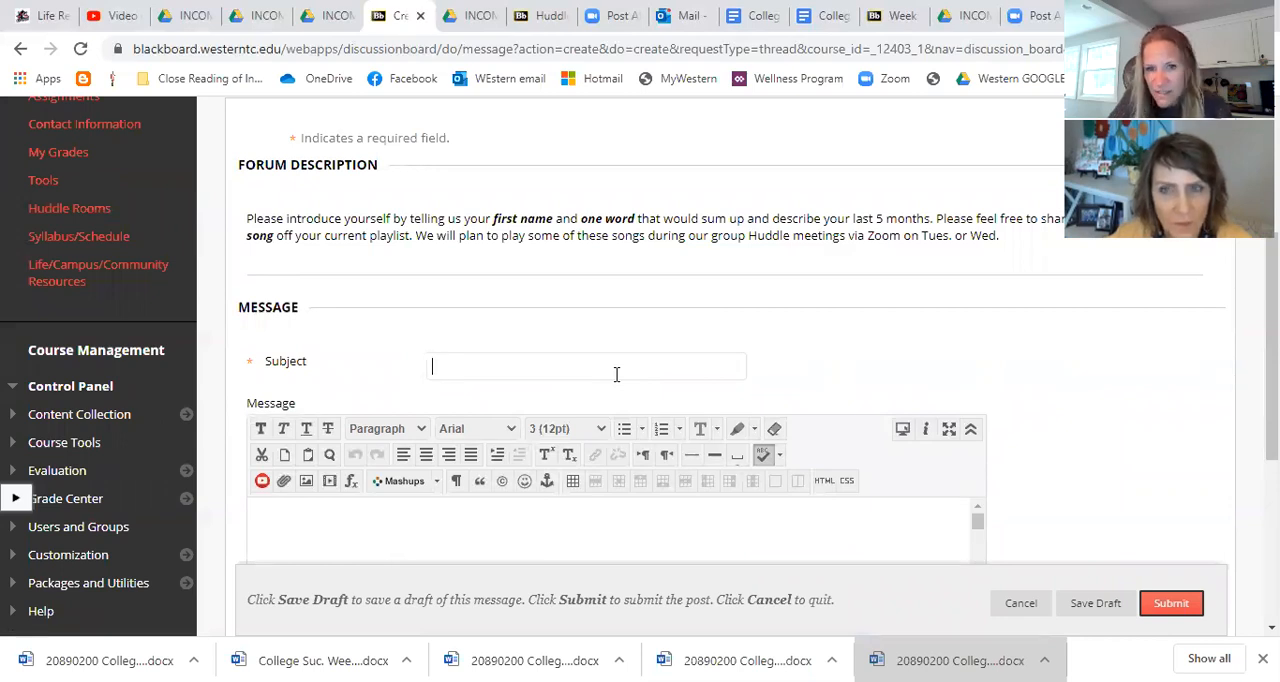
click(586, 364)
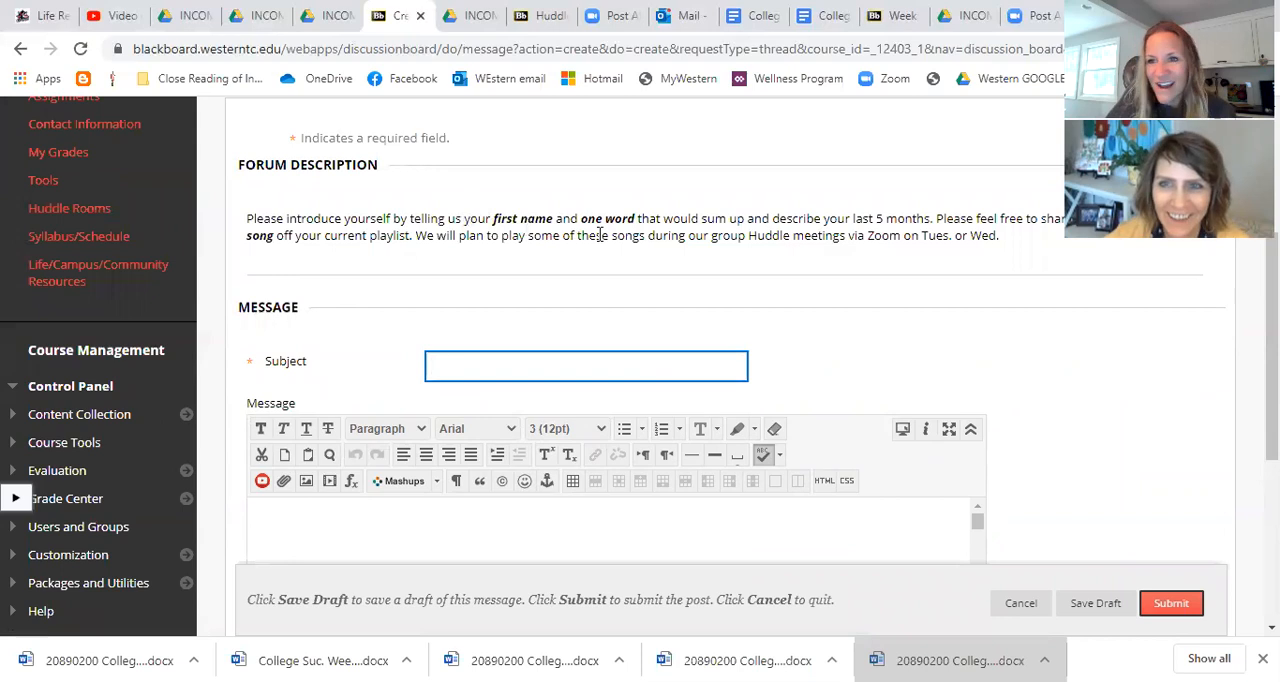
click(586, 364)
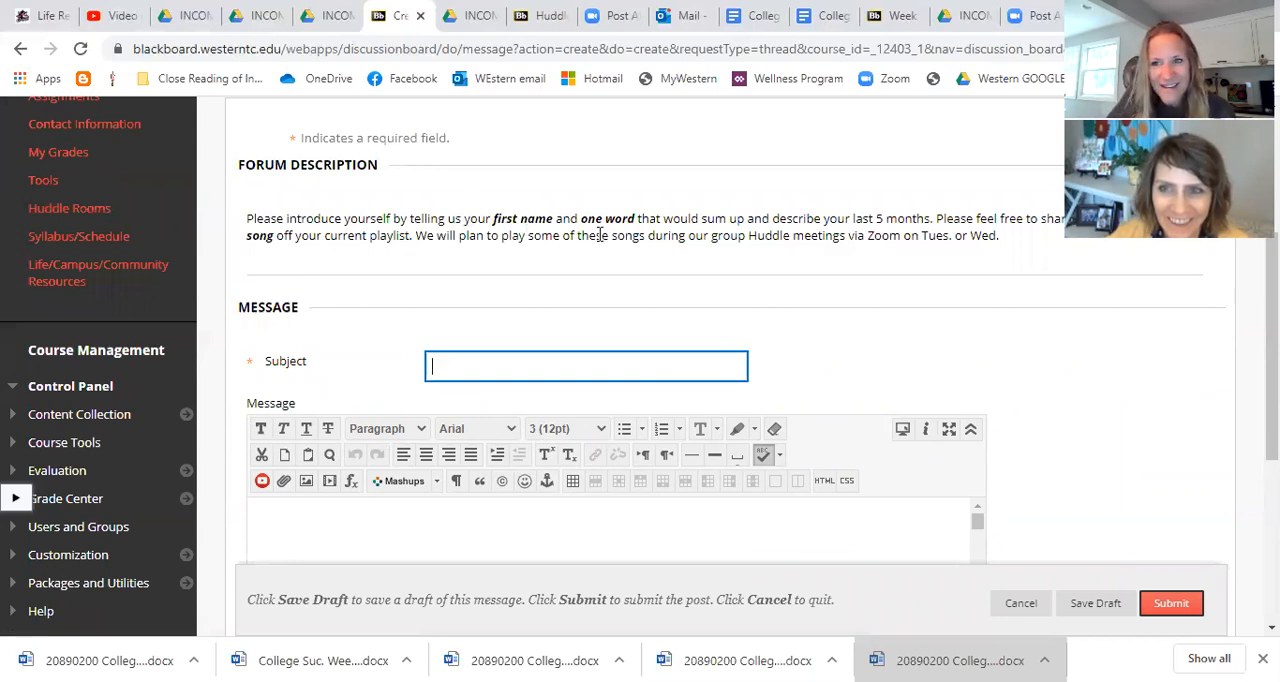
mouse_move(660, 284)
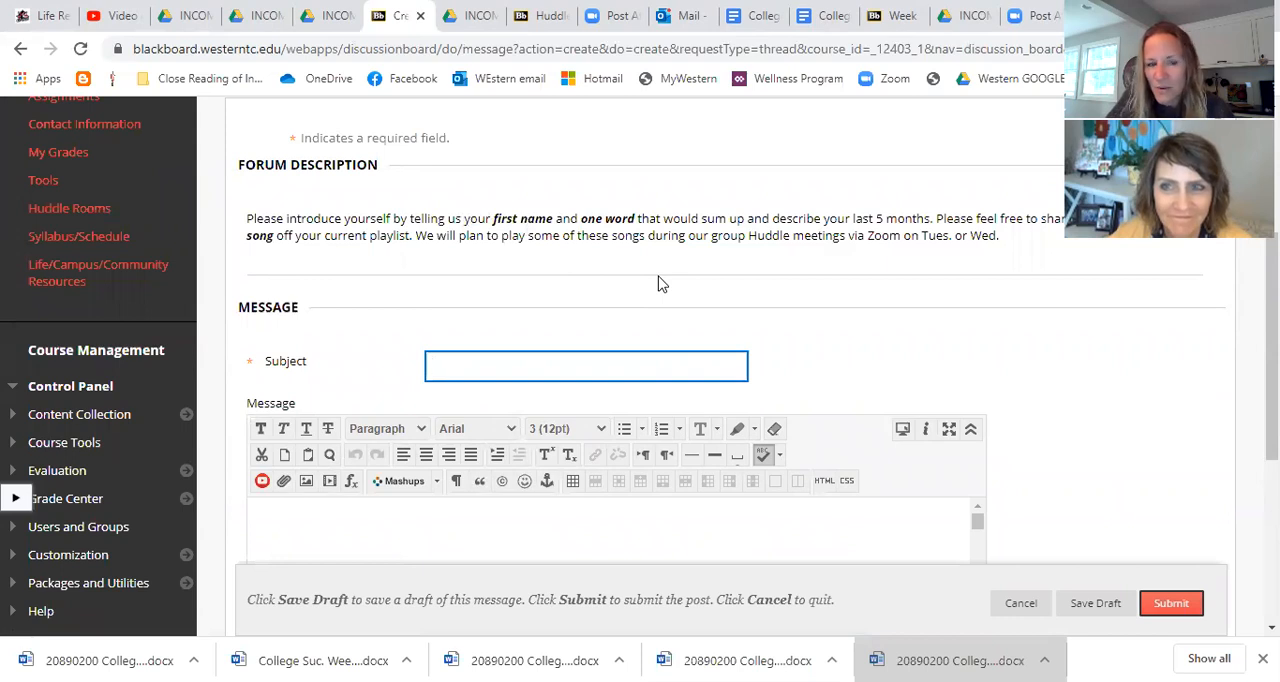
mouse_move(772, 304)
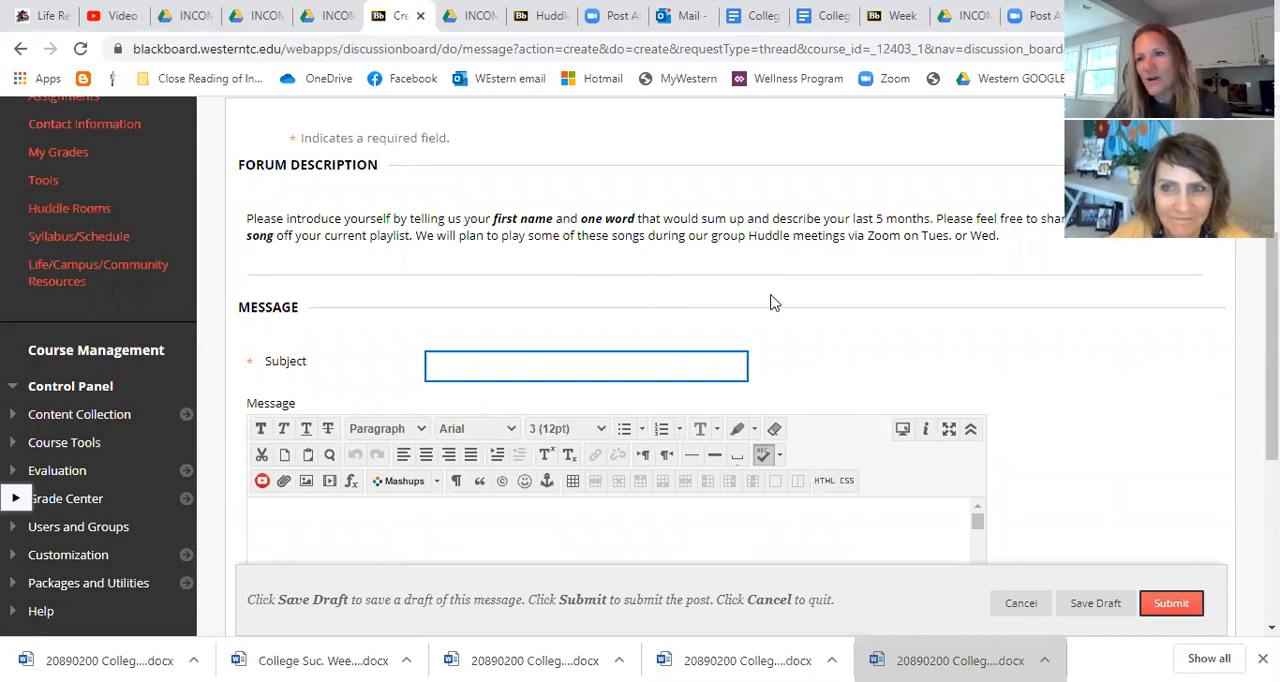
click(586, 366)
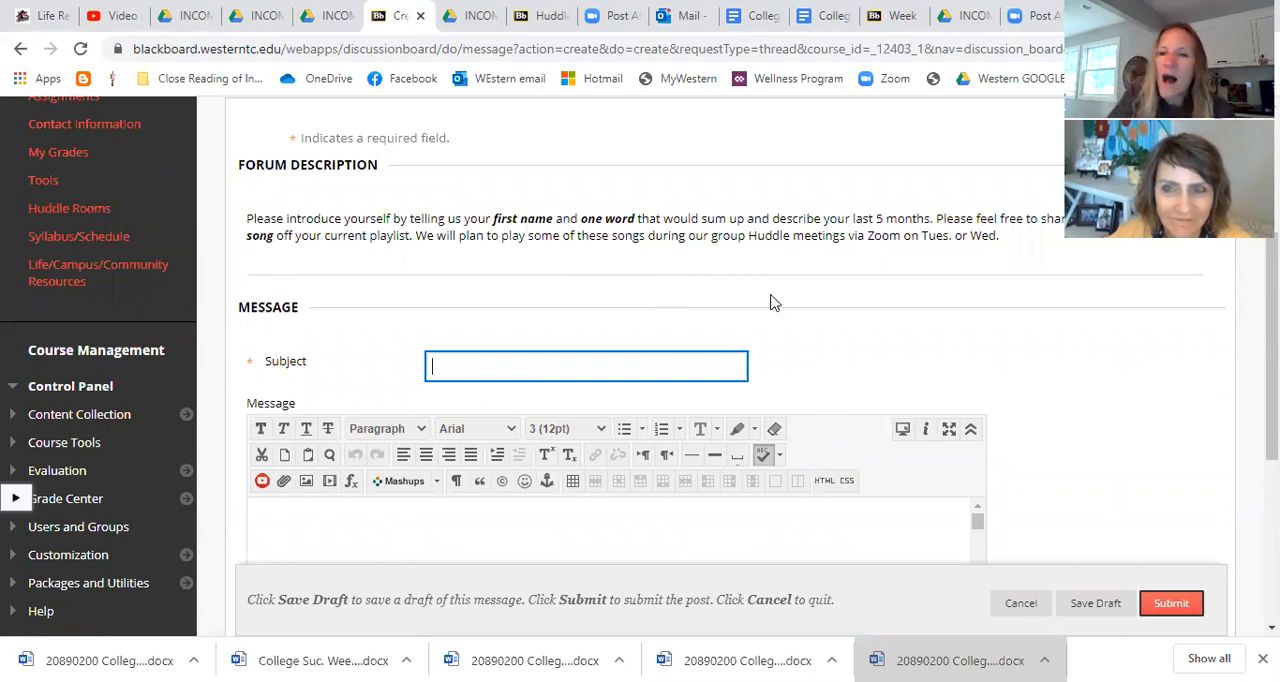
scroll(up, 3)
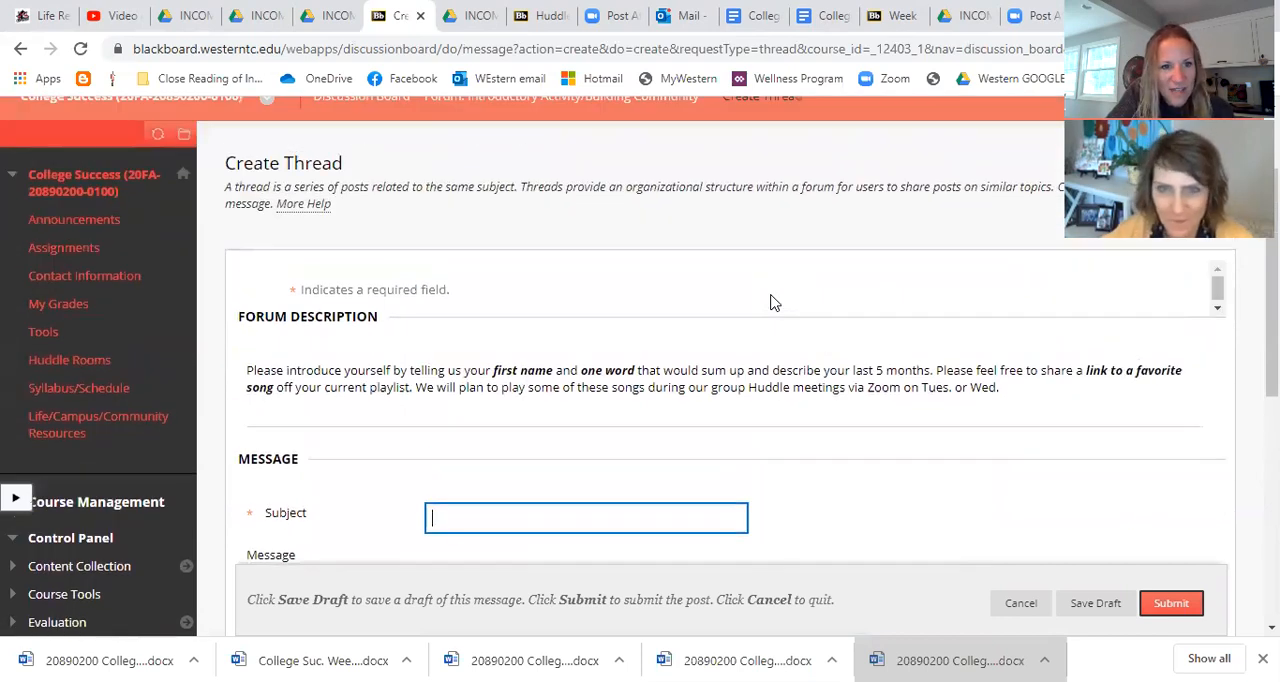
scroll(down, 3)
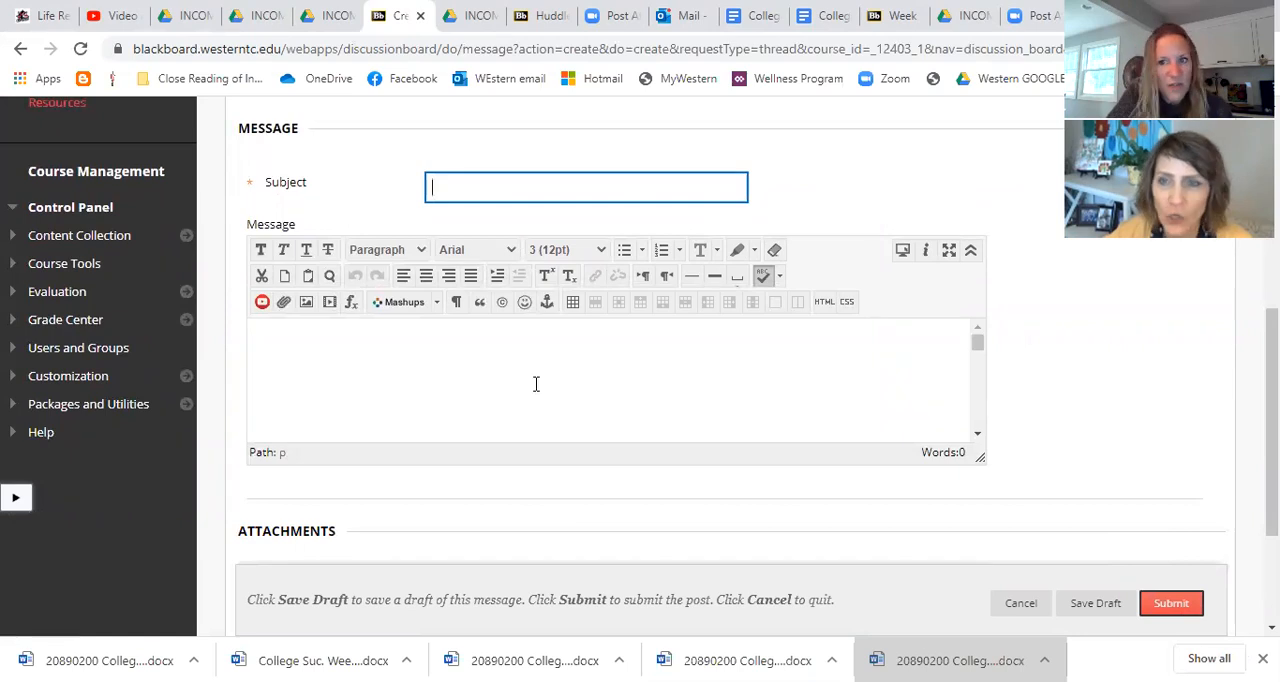
scroll(up, 3)
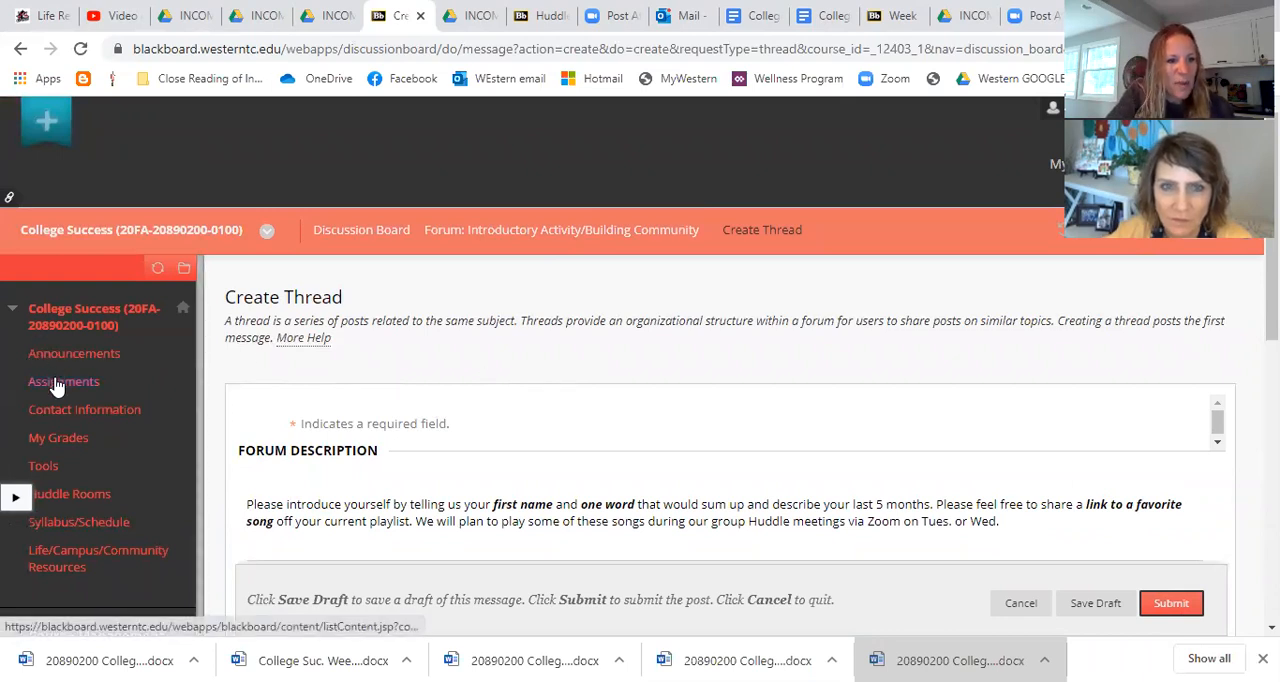
mouse_move(64, 380)
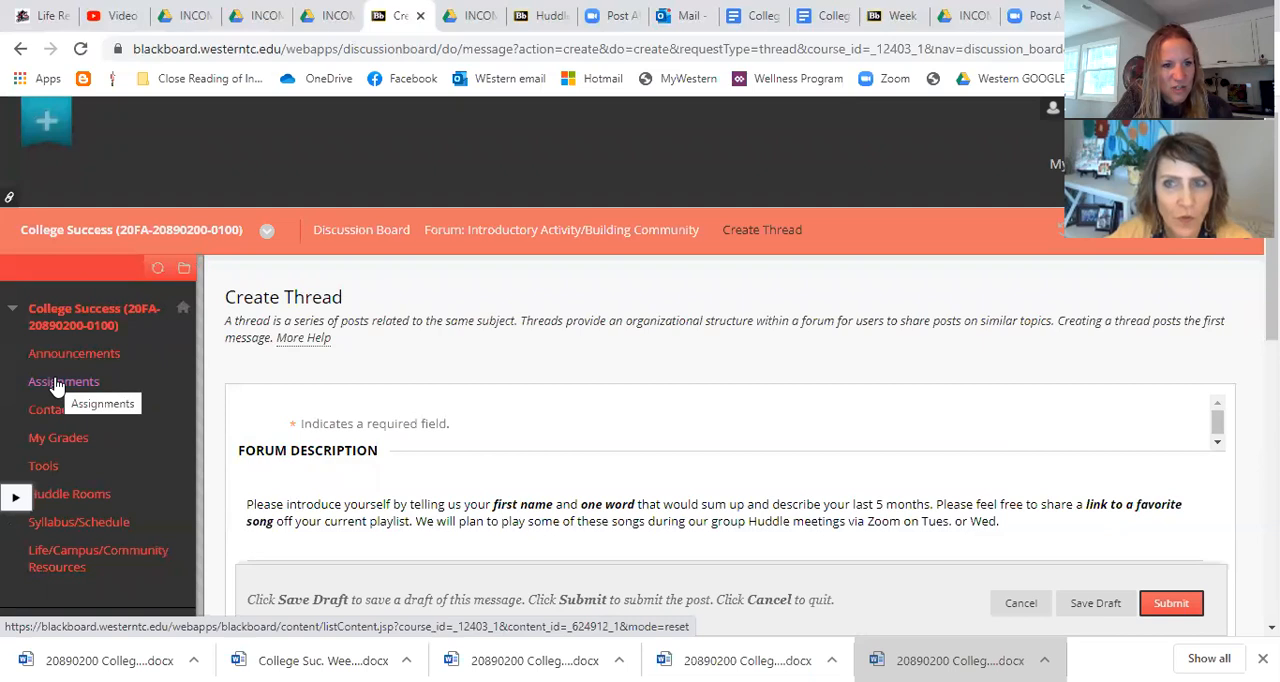
Step: Return via Assignments to the Week 1 Success Plan and Discussion Board folder
click(64, 380)
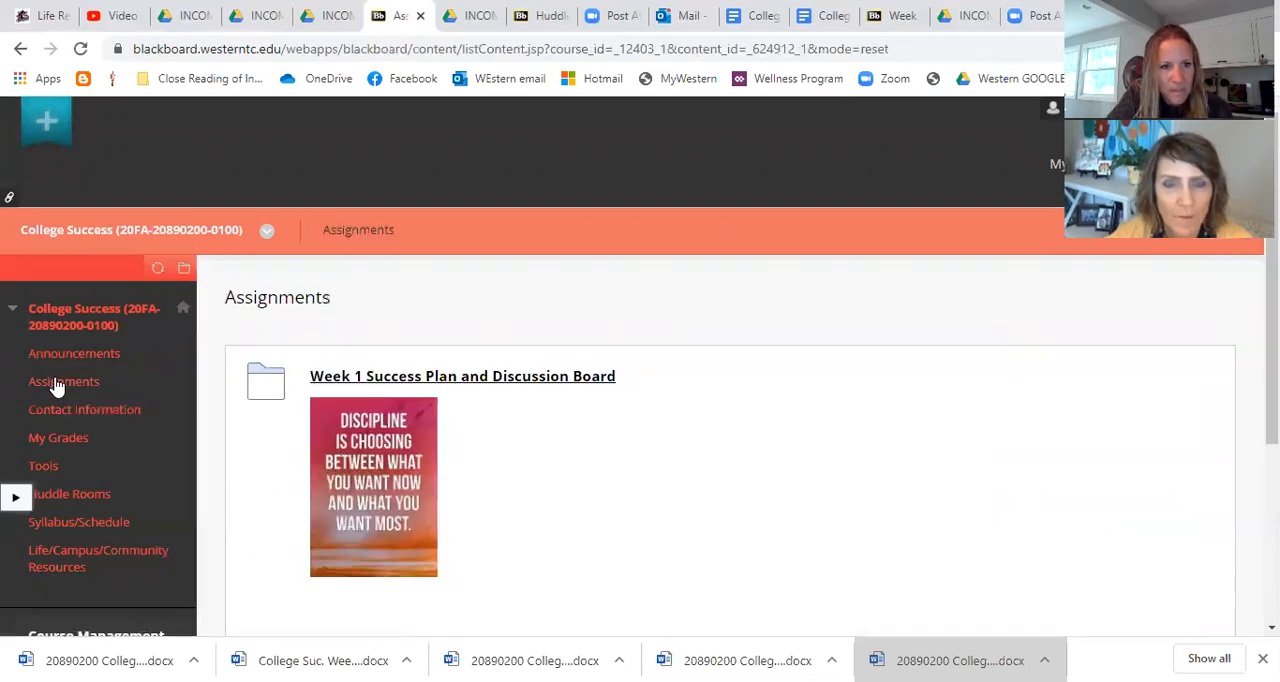
click(462, 376)
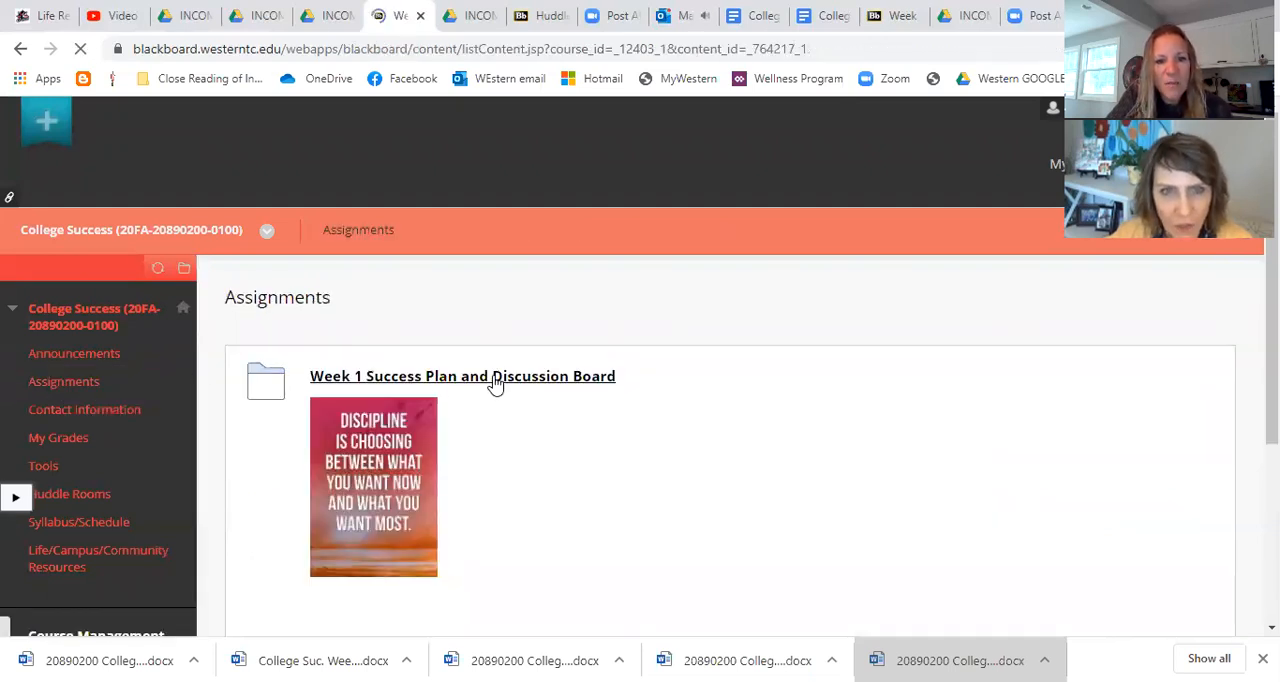
scroll(down, 3)
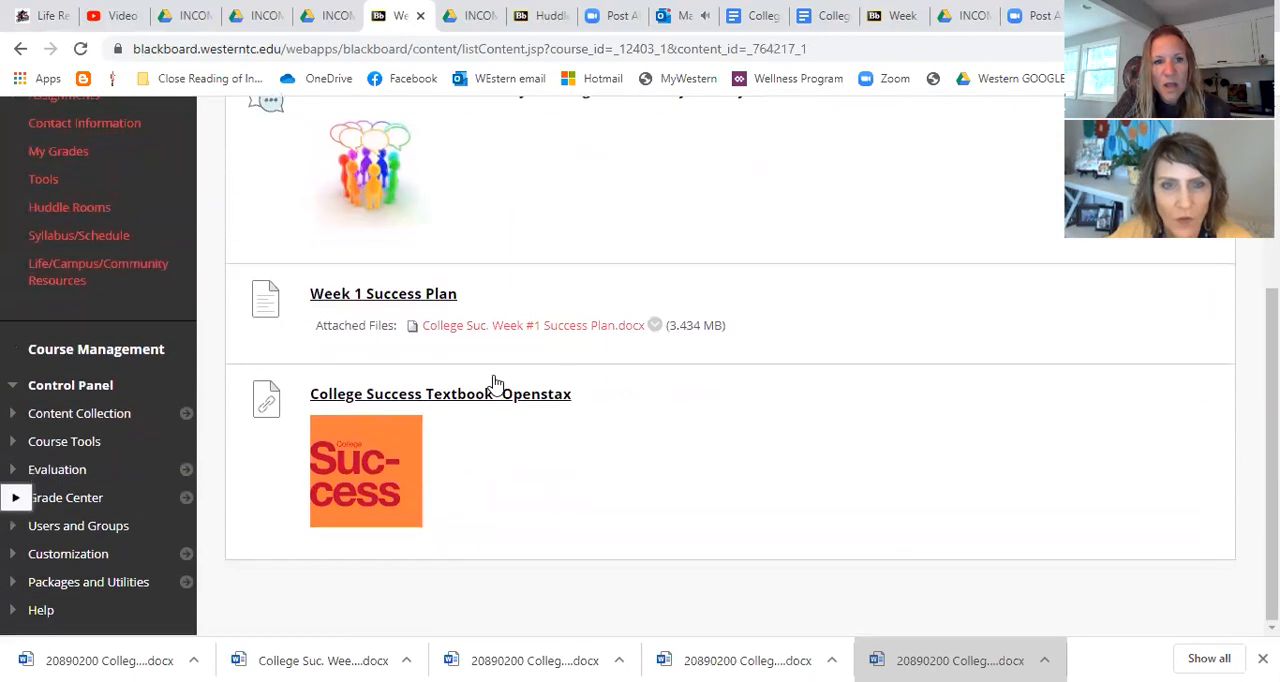
mouse_move(410, 436)
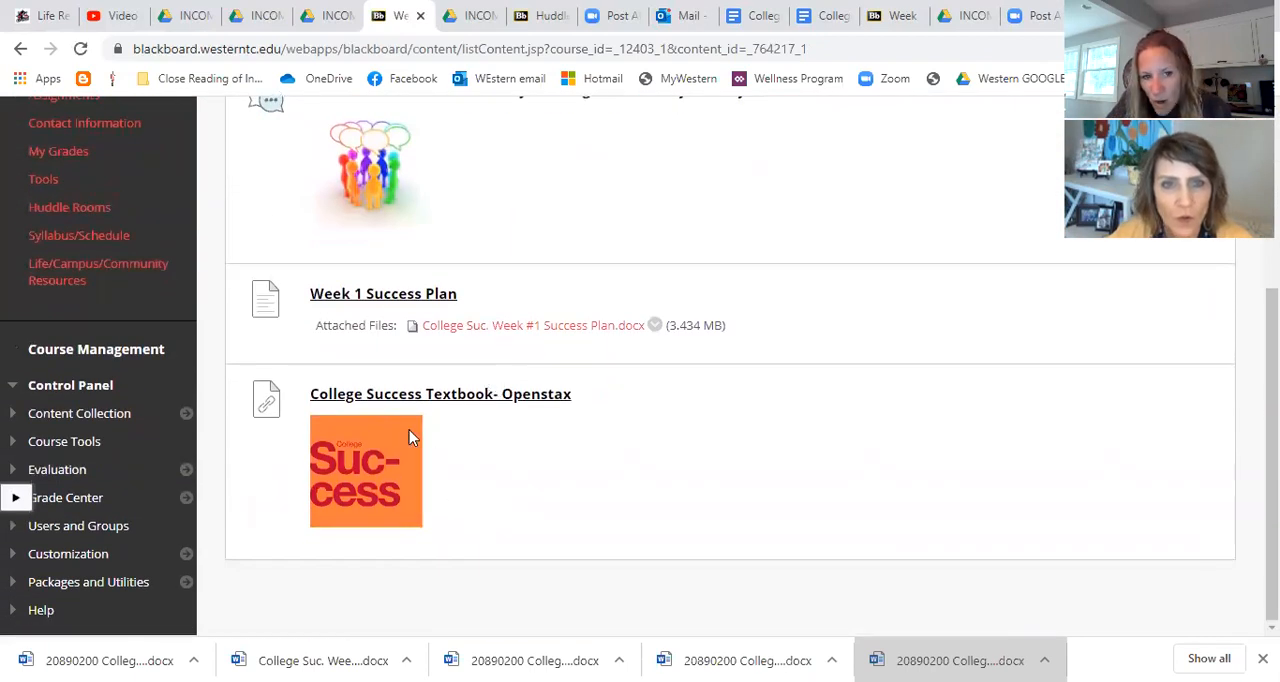
mouse_move(420, 450)
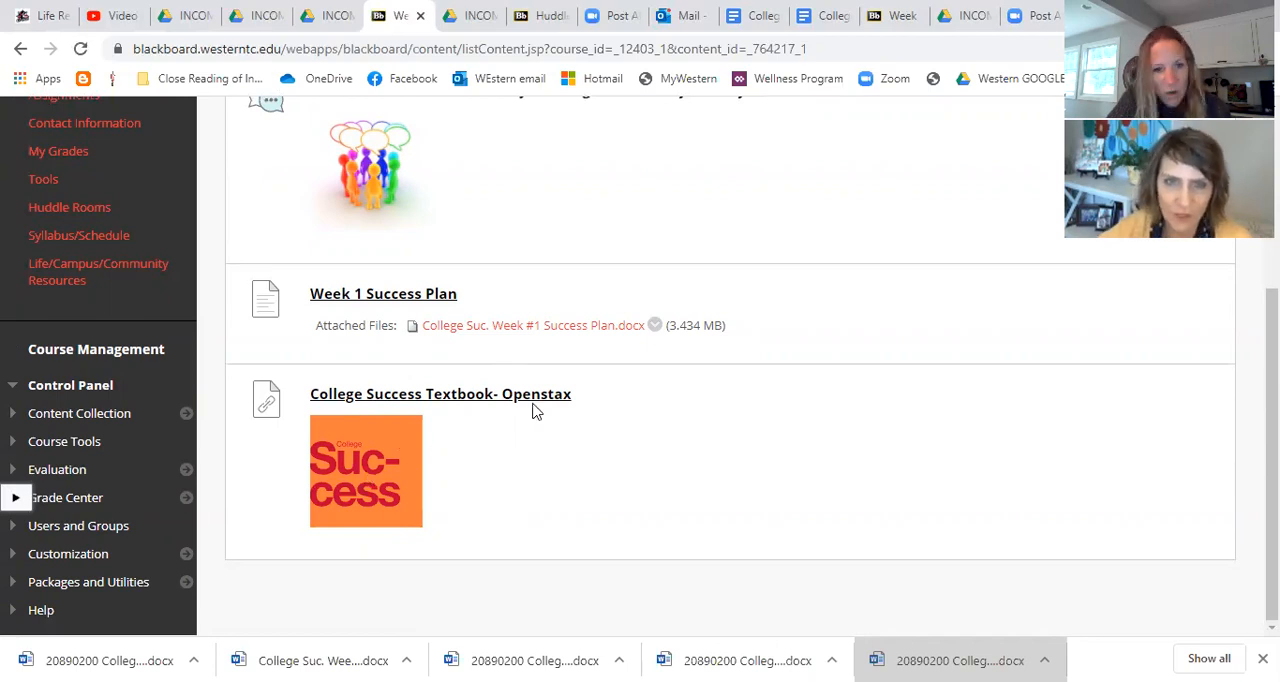
mouse_move(516, 358)
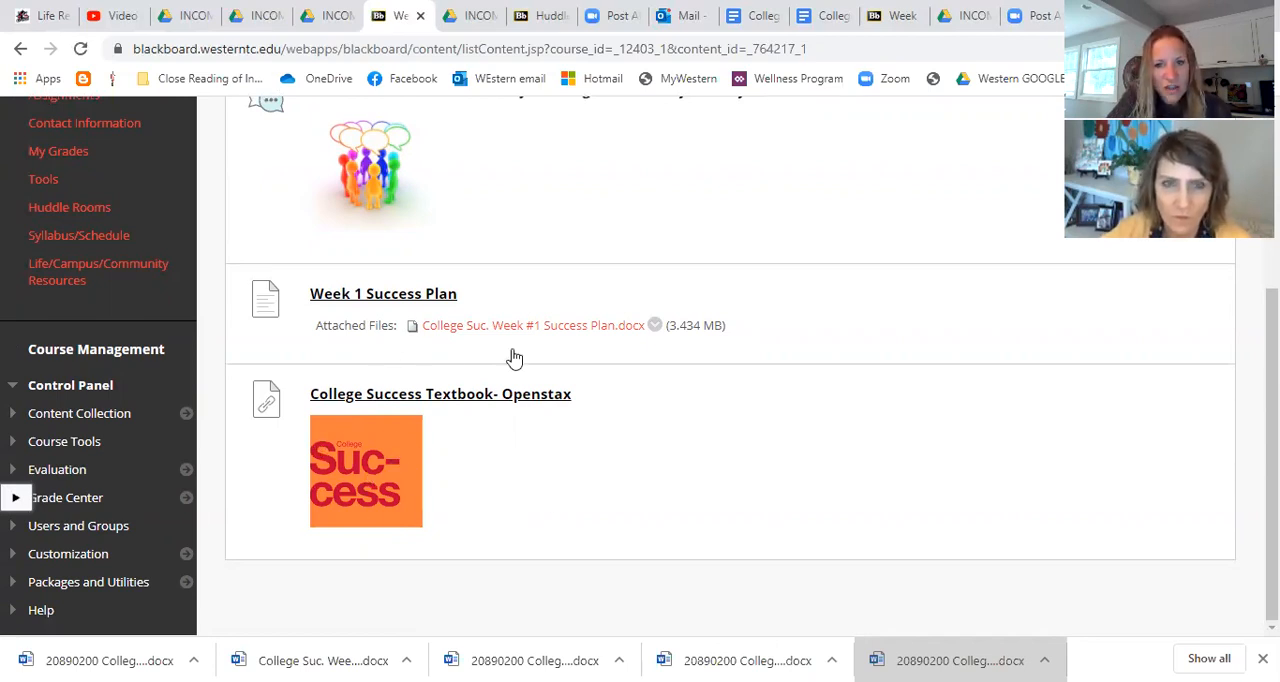
mouse_move(480, 478)
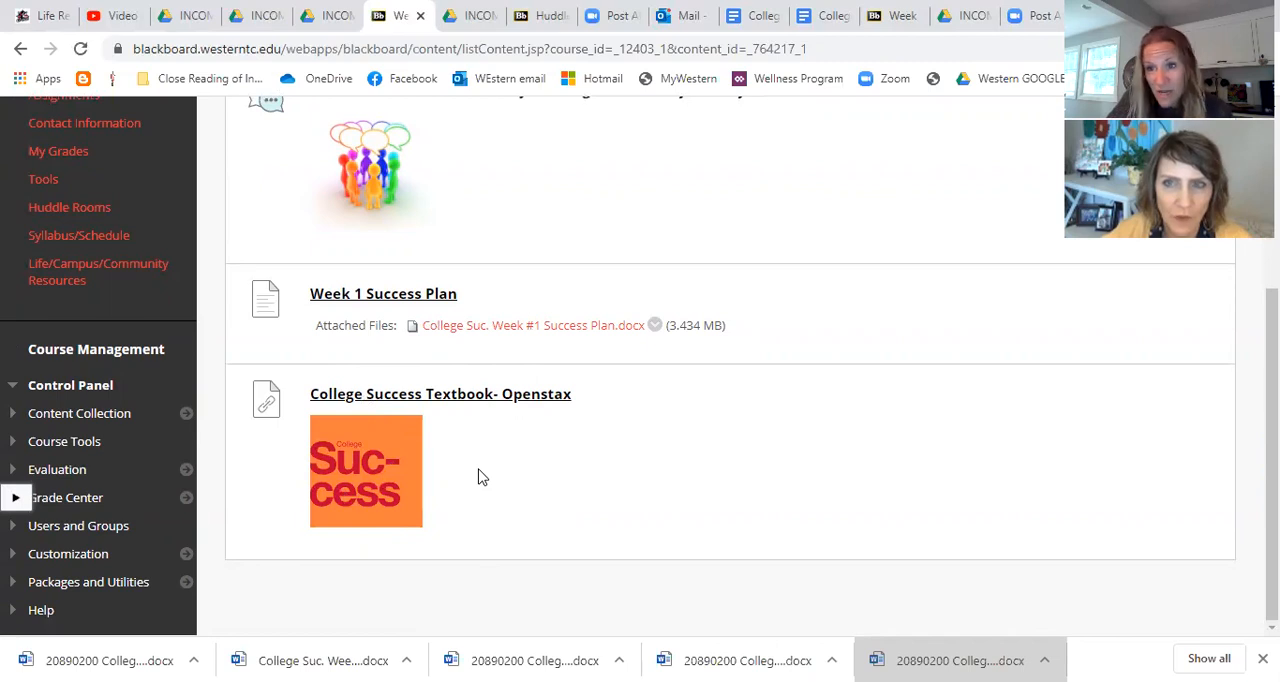
mouse_move(360, 304)
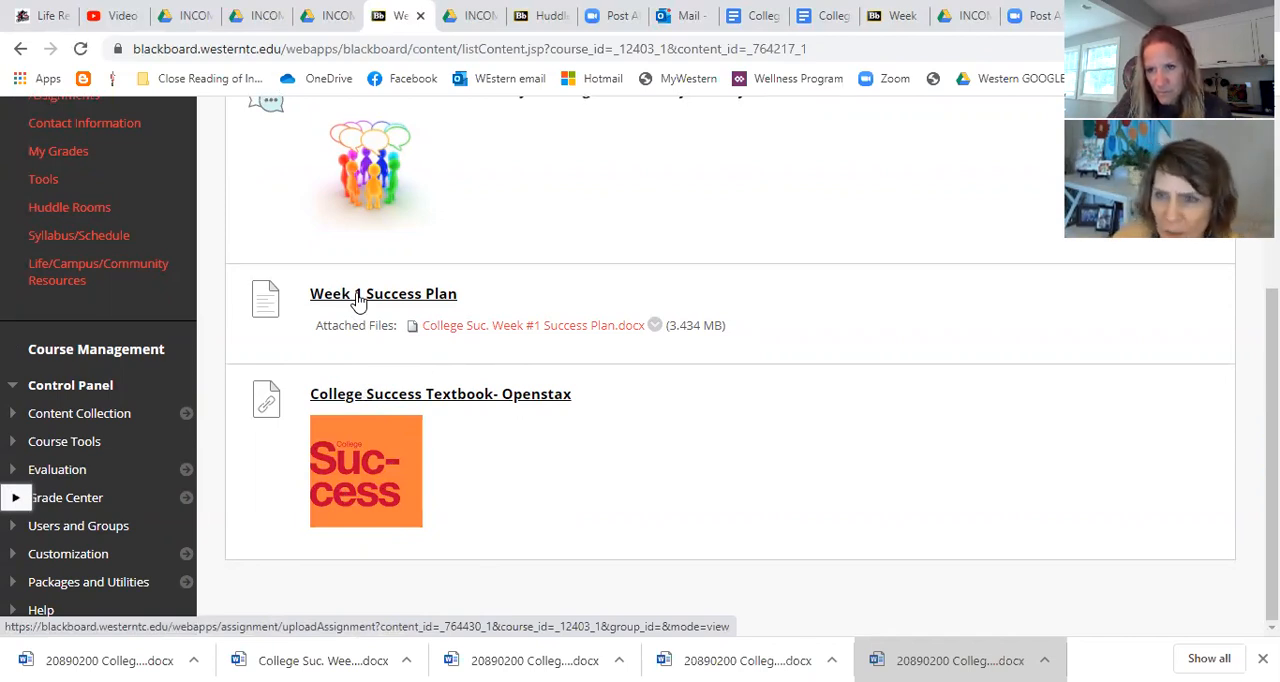
mouse_move(516, 336)
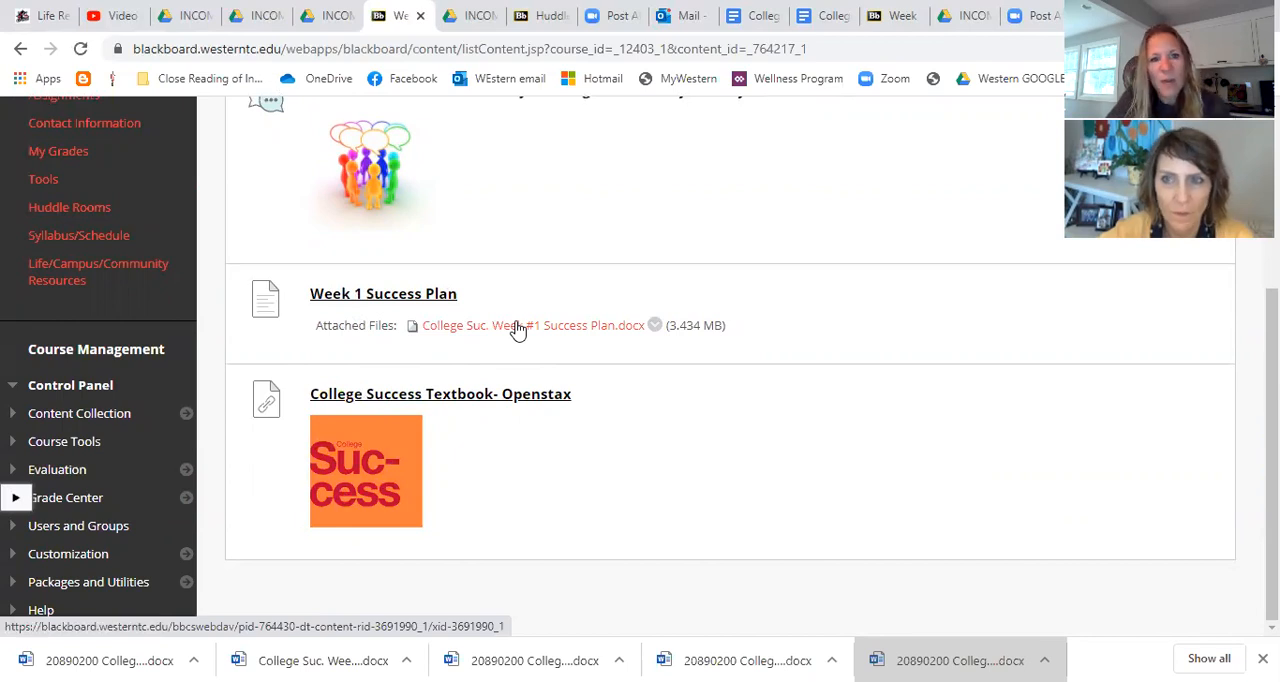
mouse_move(512, 330)
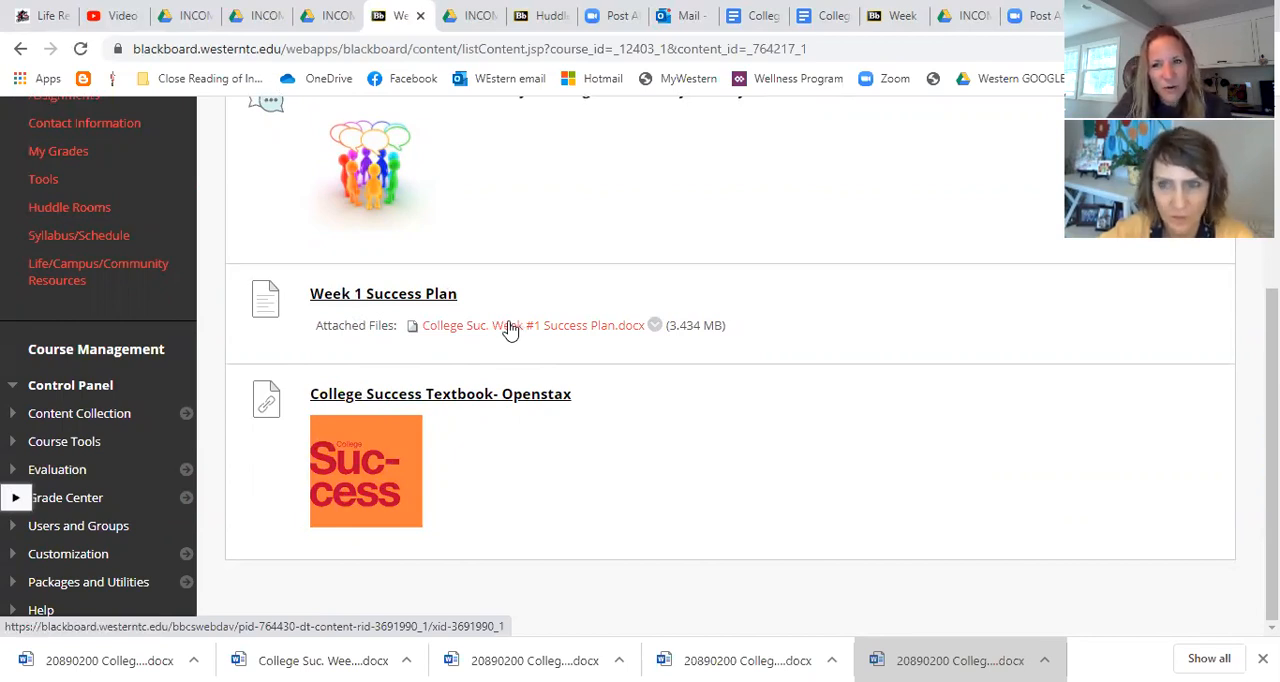
mouse_move(560, 330)
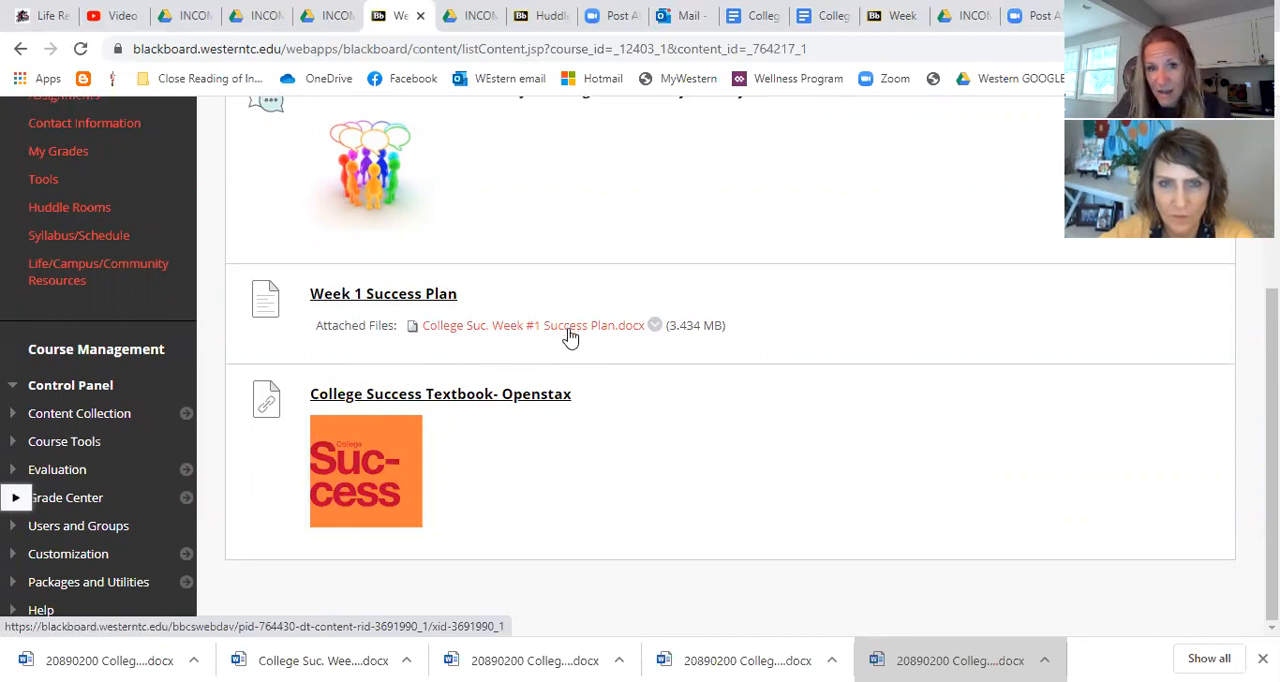
Step: Download the Week 1 Success Plan .docx attachment and set it to open when done
click(532, 324)
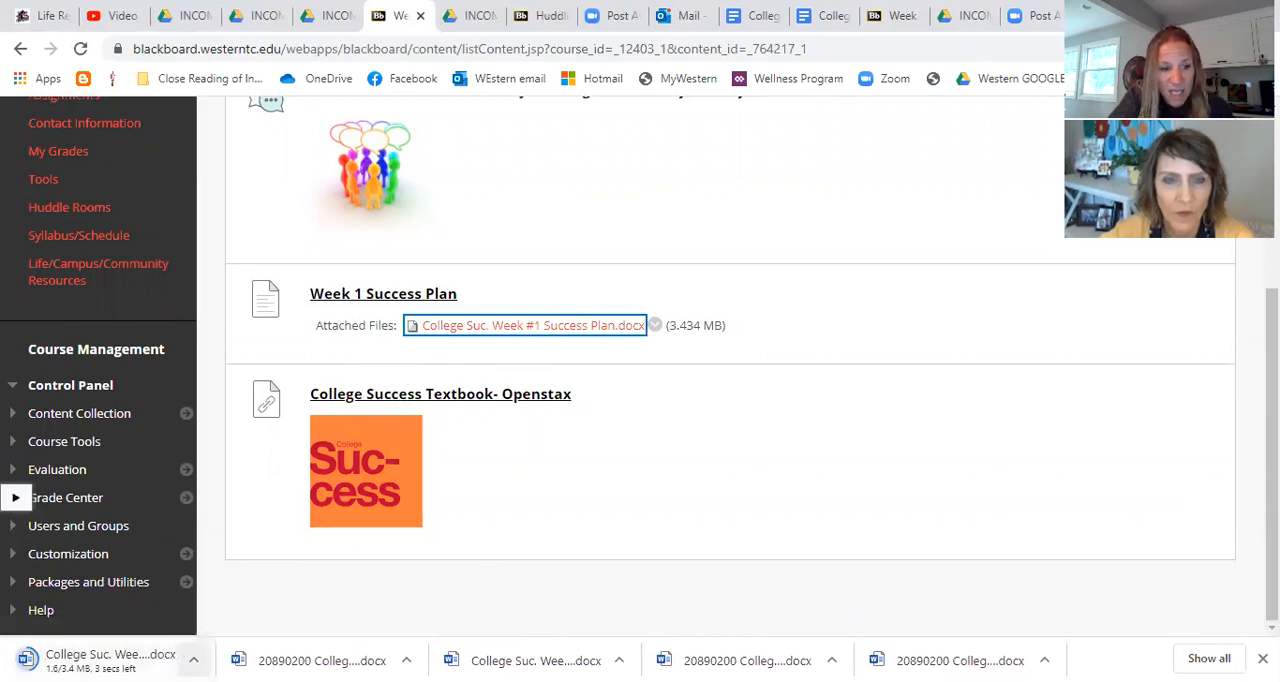
click(194, 660)
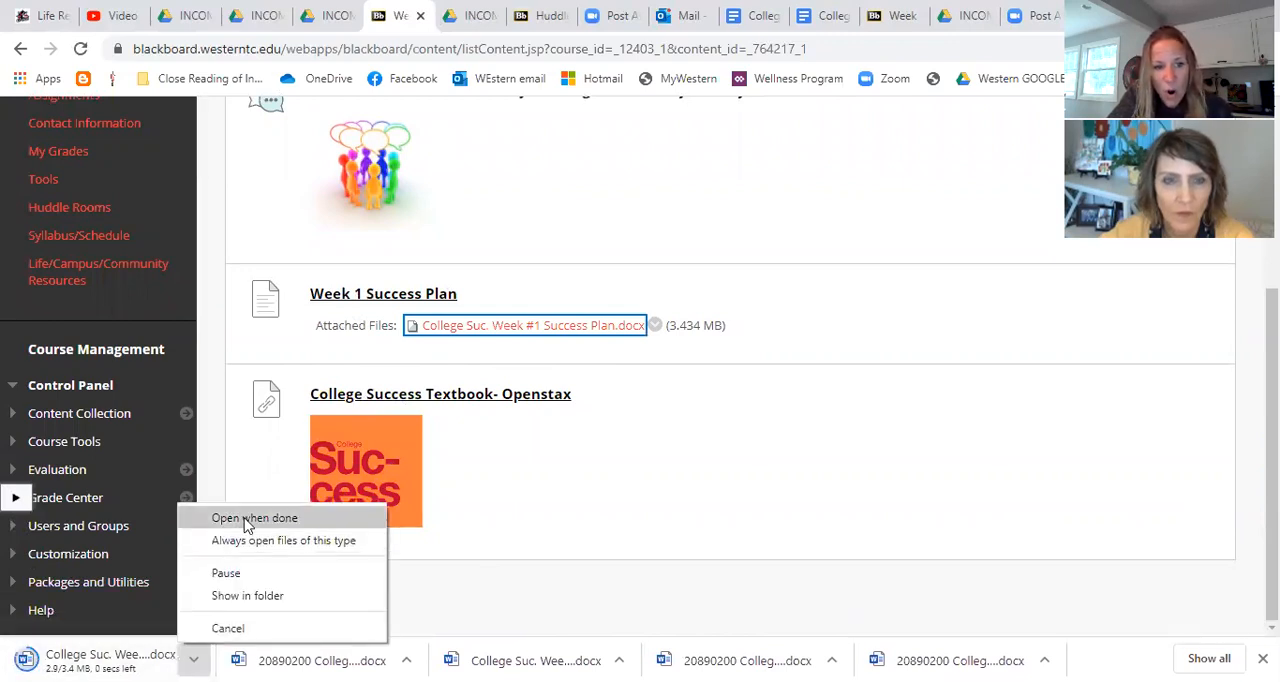
click(254, 516)
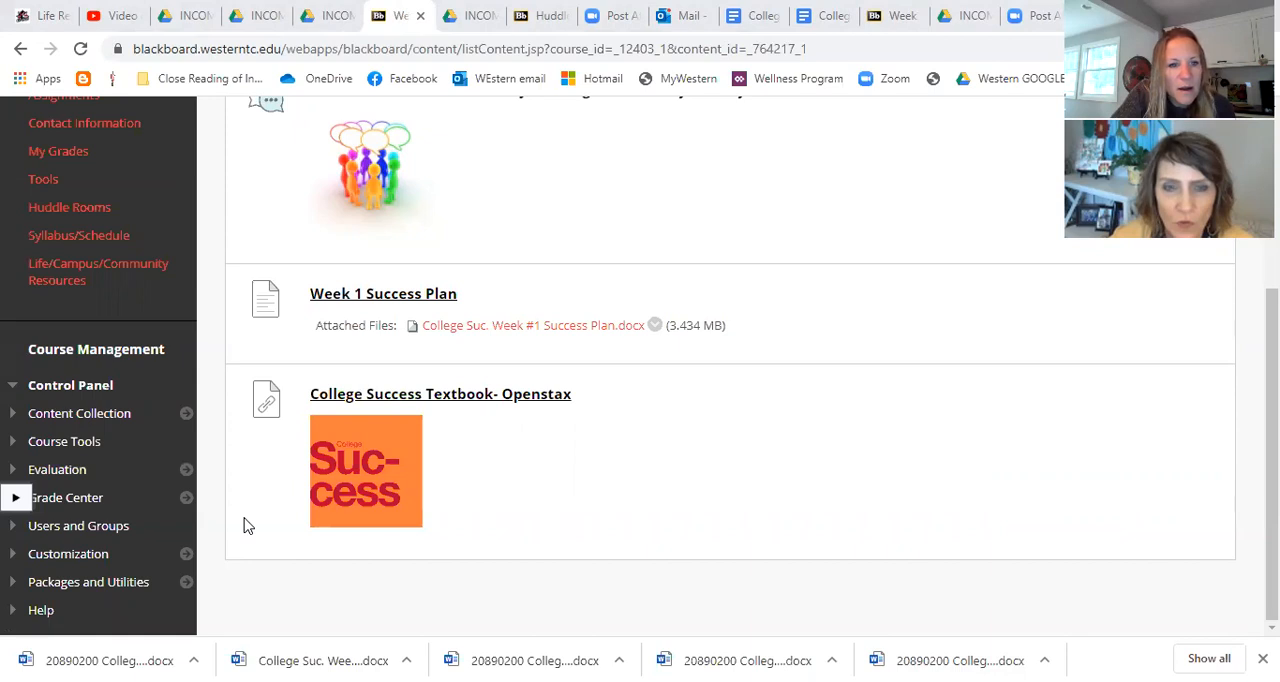
Step: Switch to the downloaded Success Plan document, skim it, and go to its File options
click(532, 324)
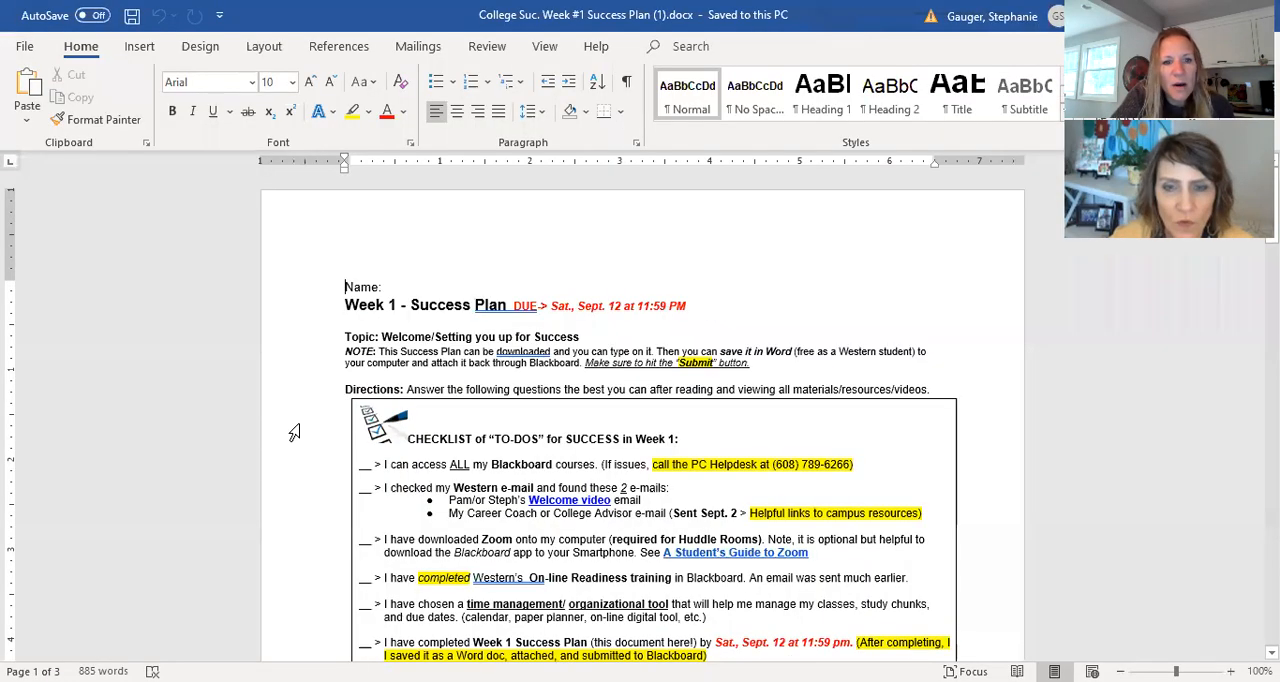
mouse_move(788, 366)
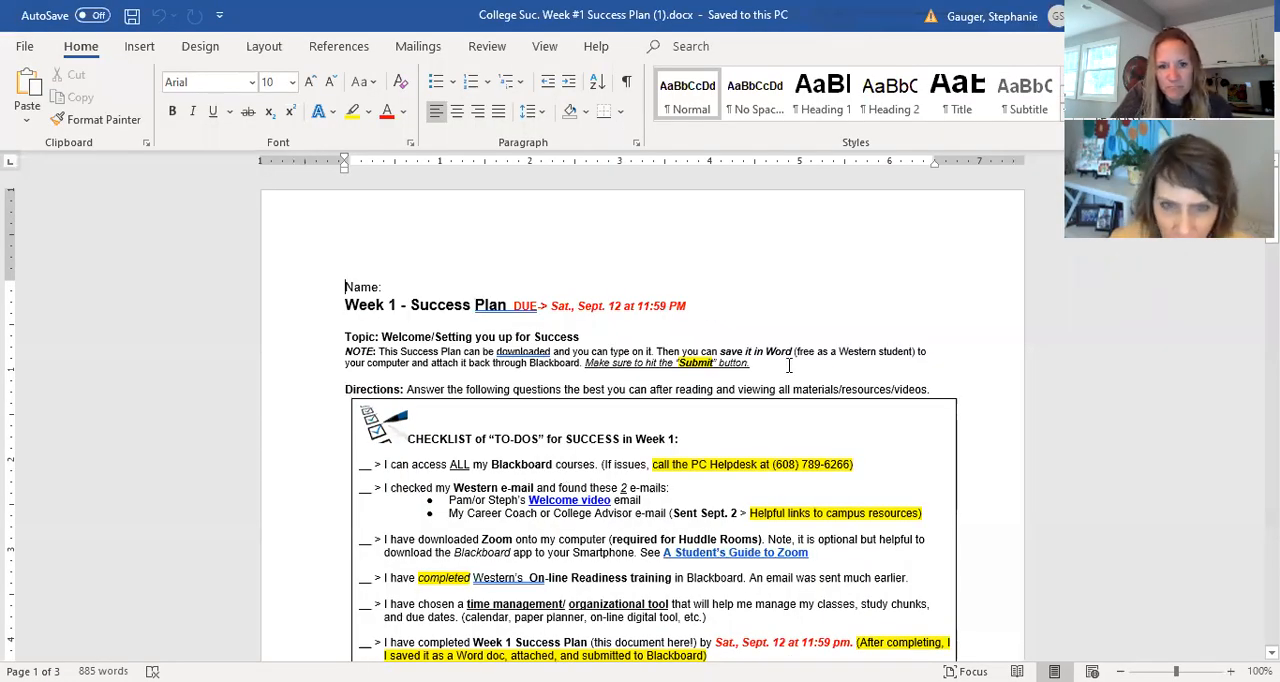
scroll(down, 3)
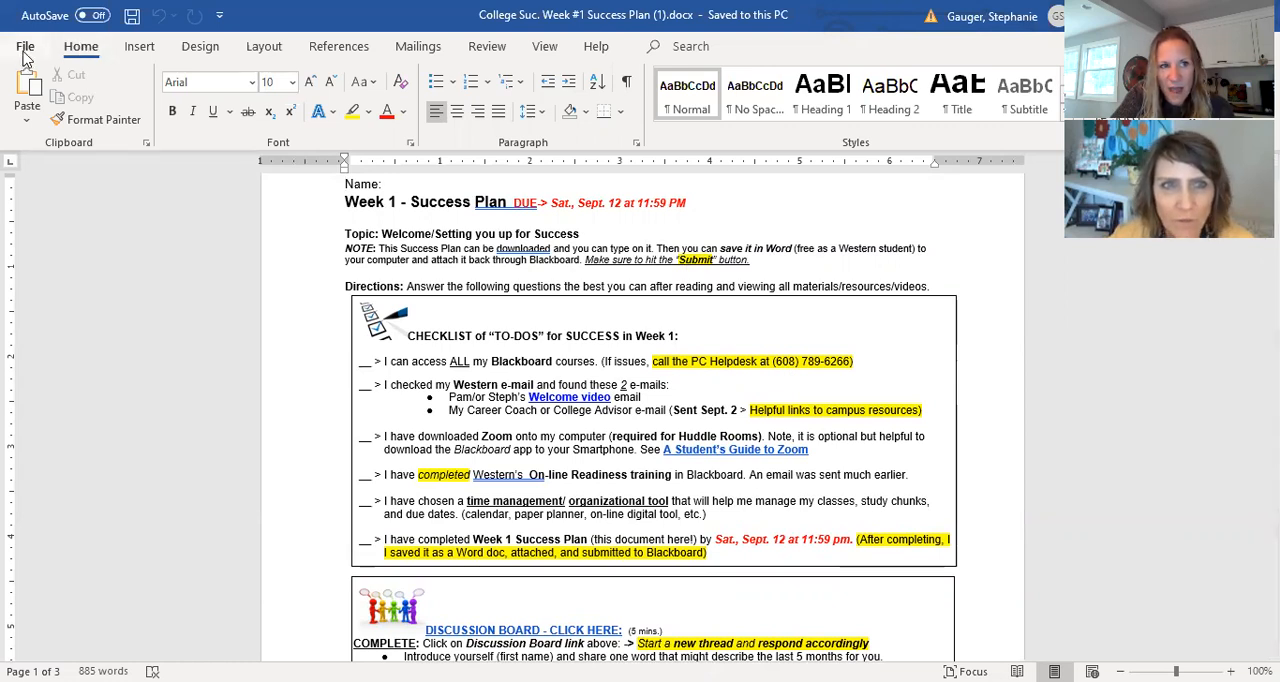
click(26, 46)
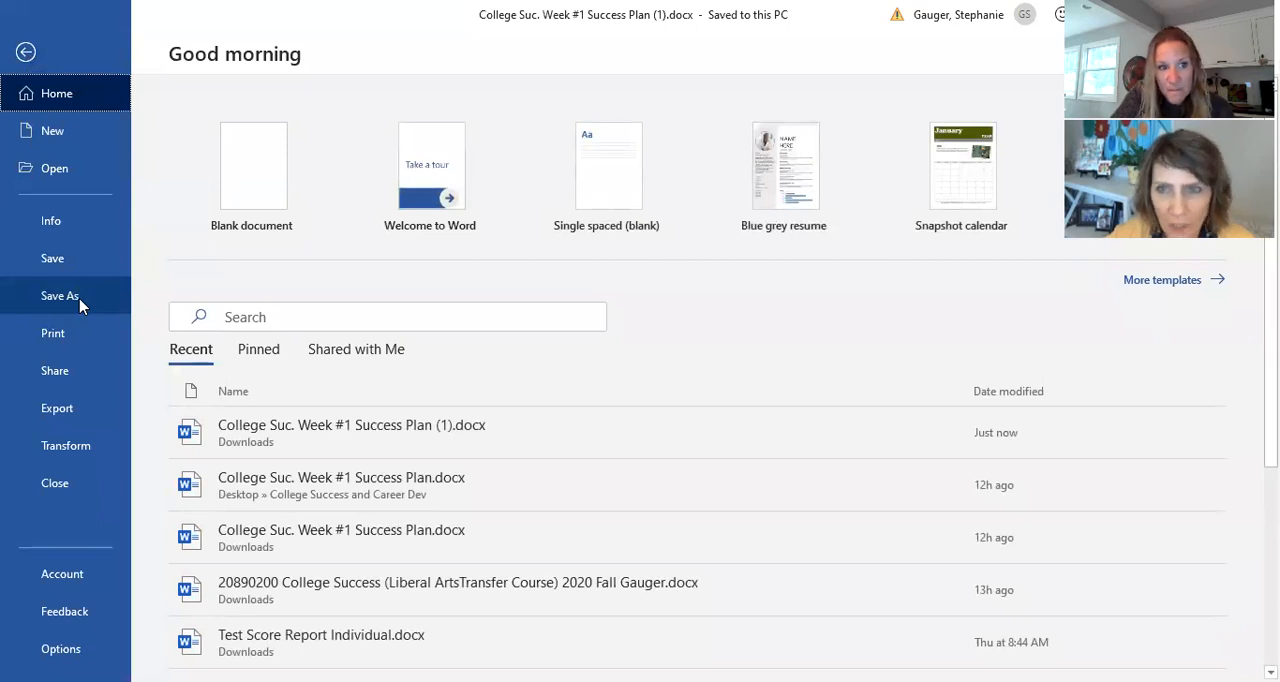
Step: Choose Save As for the Success Plan, showing the Downloads folder on this PC
click(60, 296)
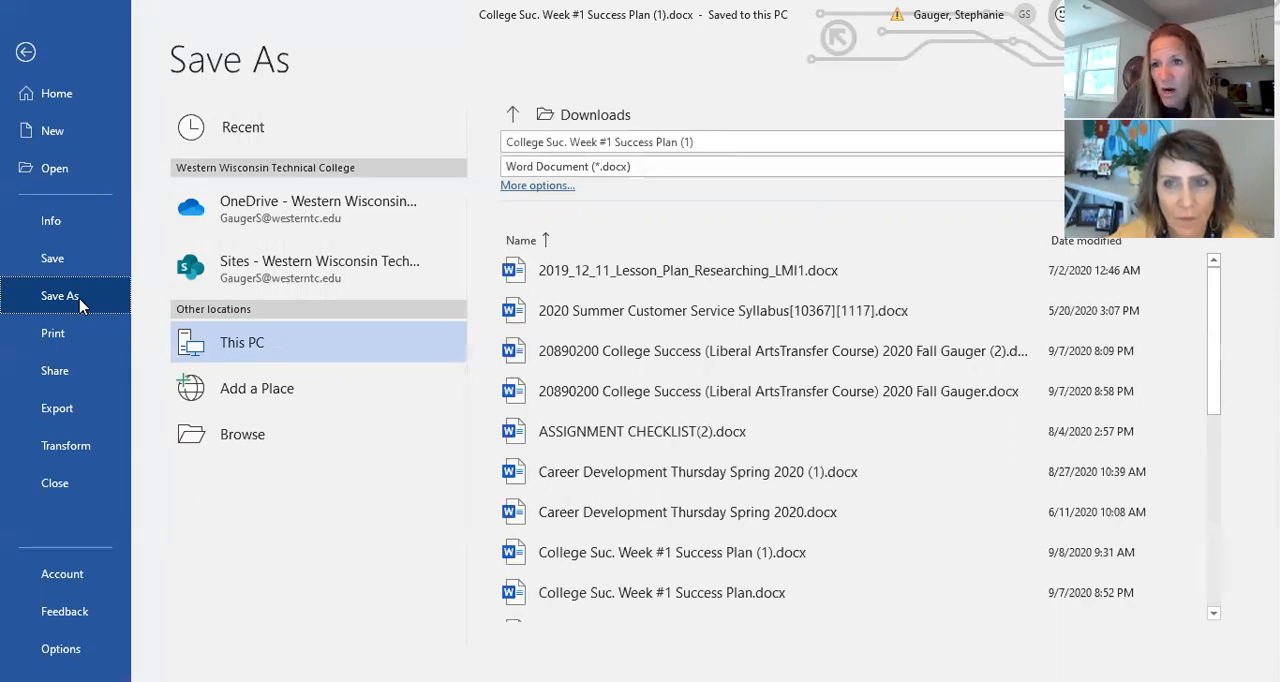
mouse_move(256, 388)
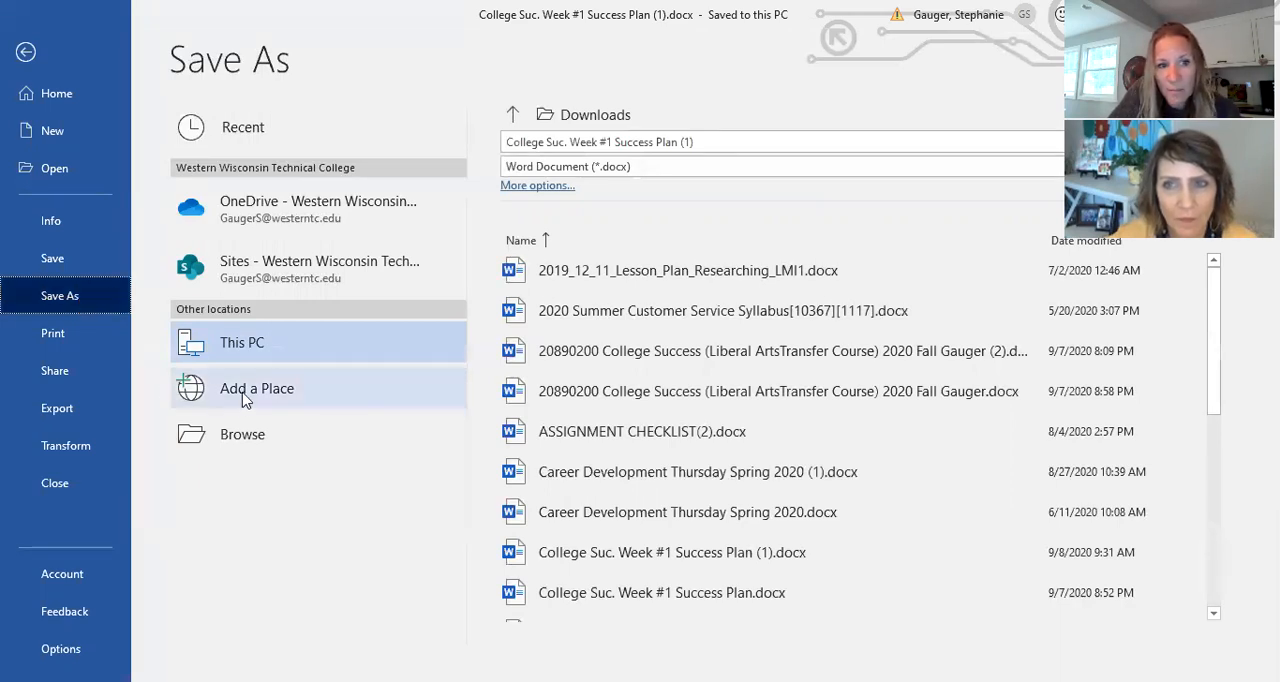
mouse_move(242, 434)
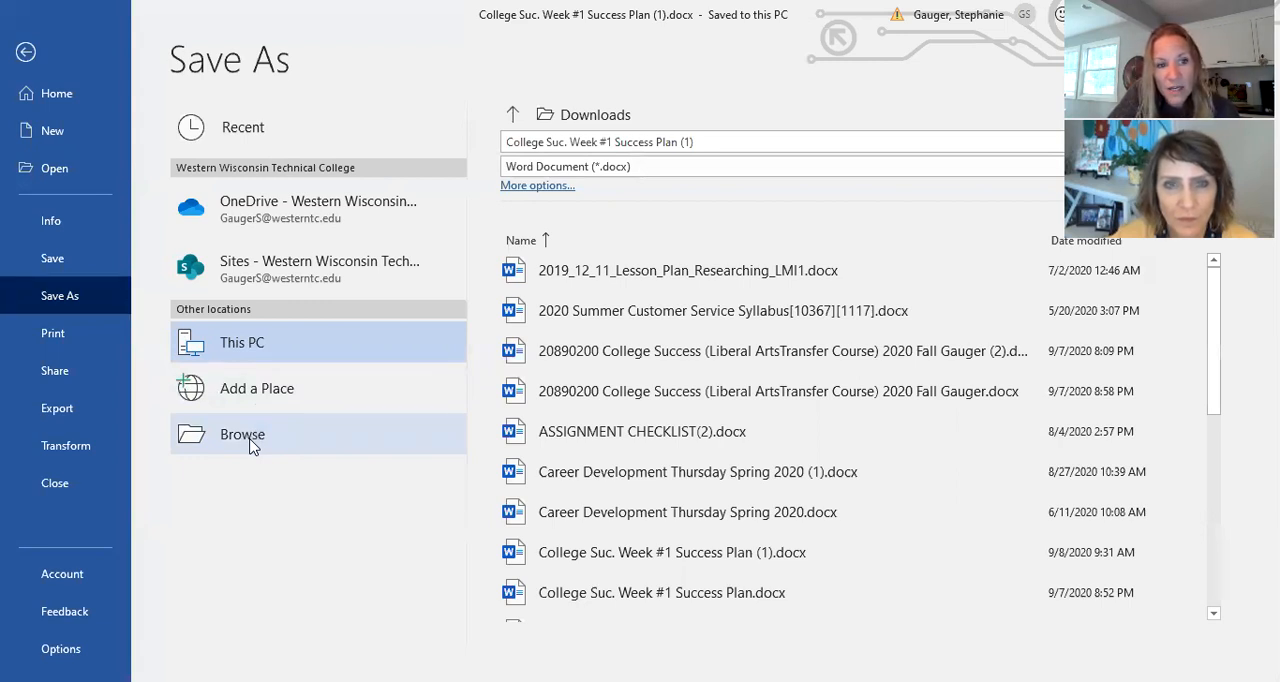
Step: Create a College Success folder in Downloads and save the Success Plan .docx inside it
click(242, 434)
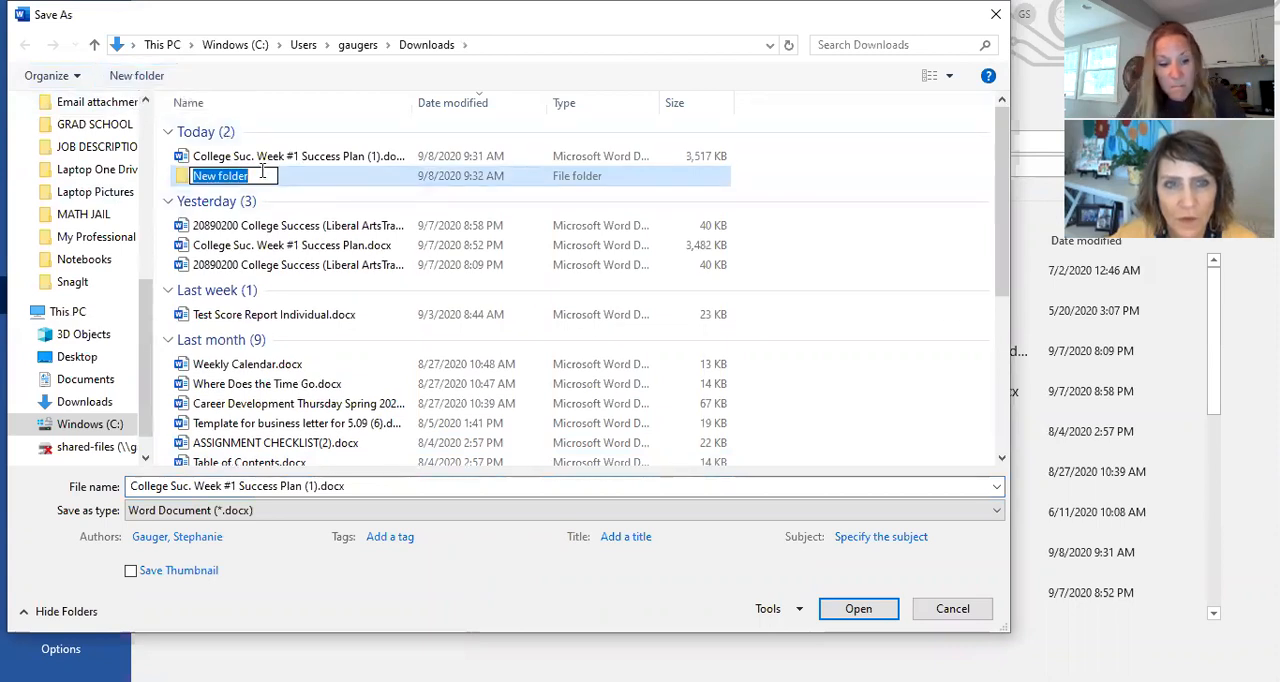
text(College Success)
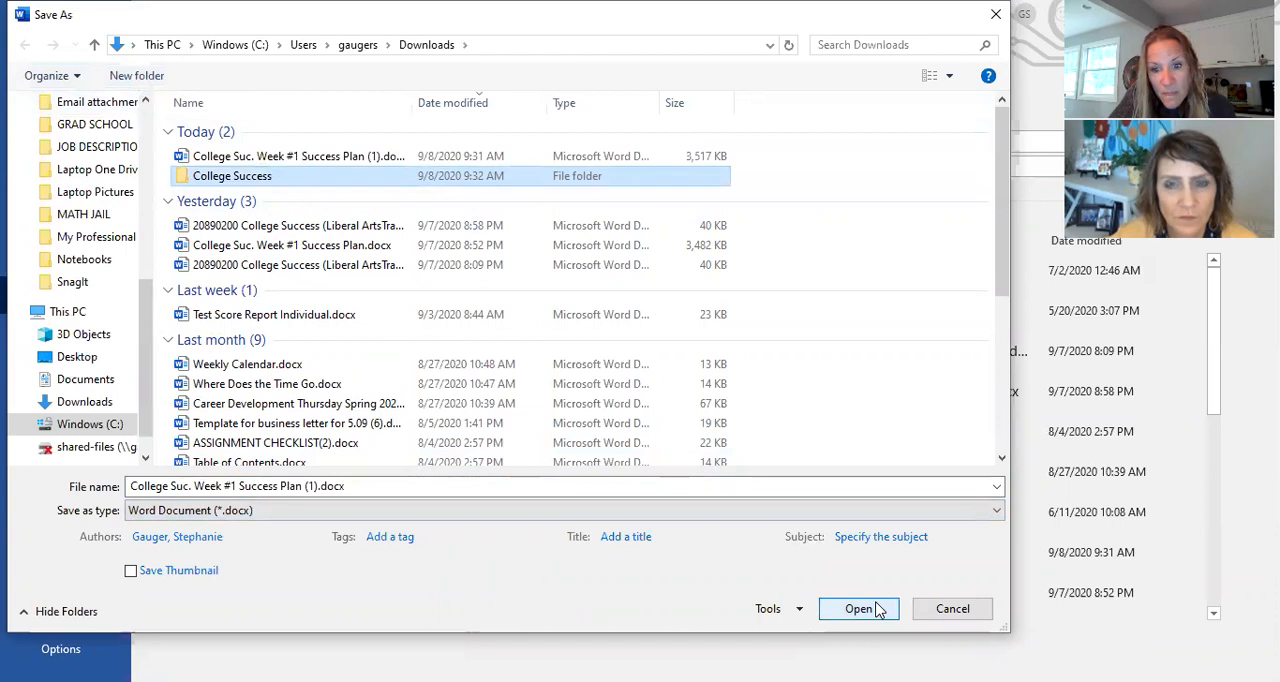
double_click(232, 176)
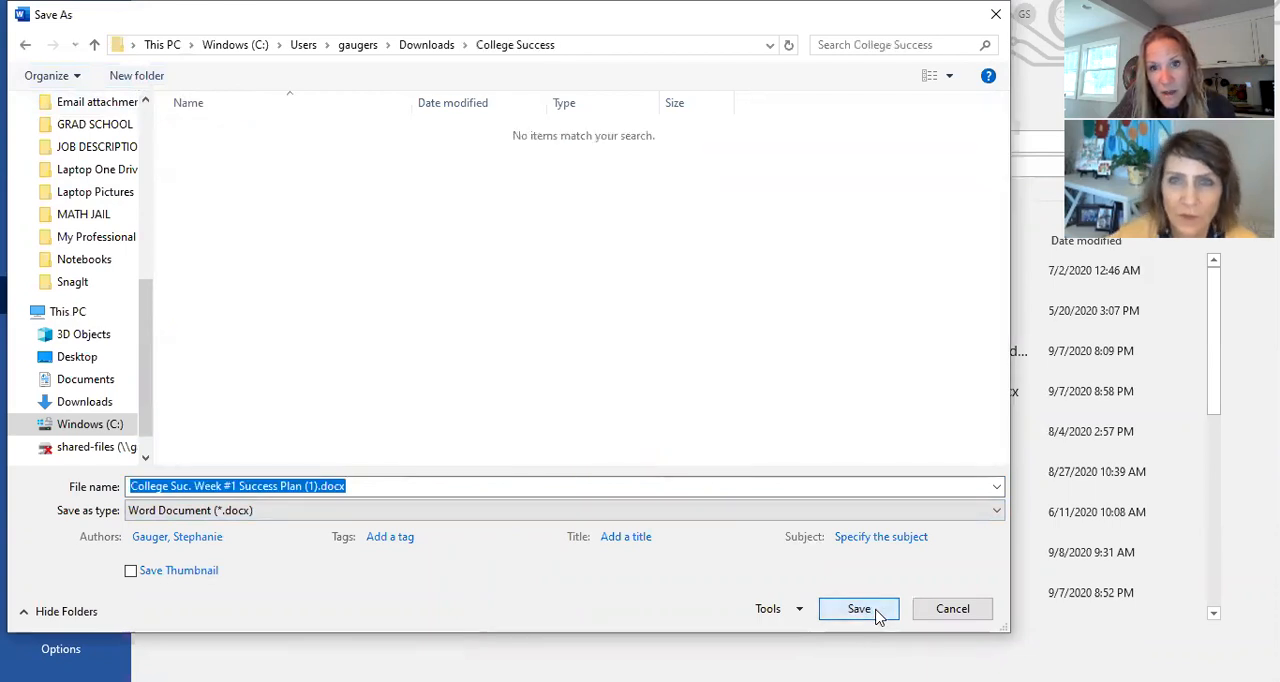
mouse_move(548, 308)
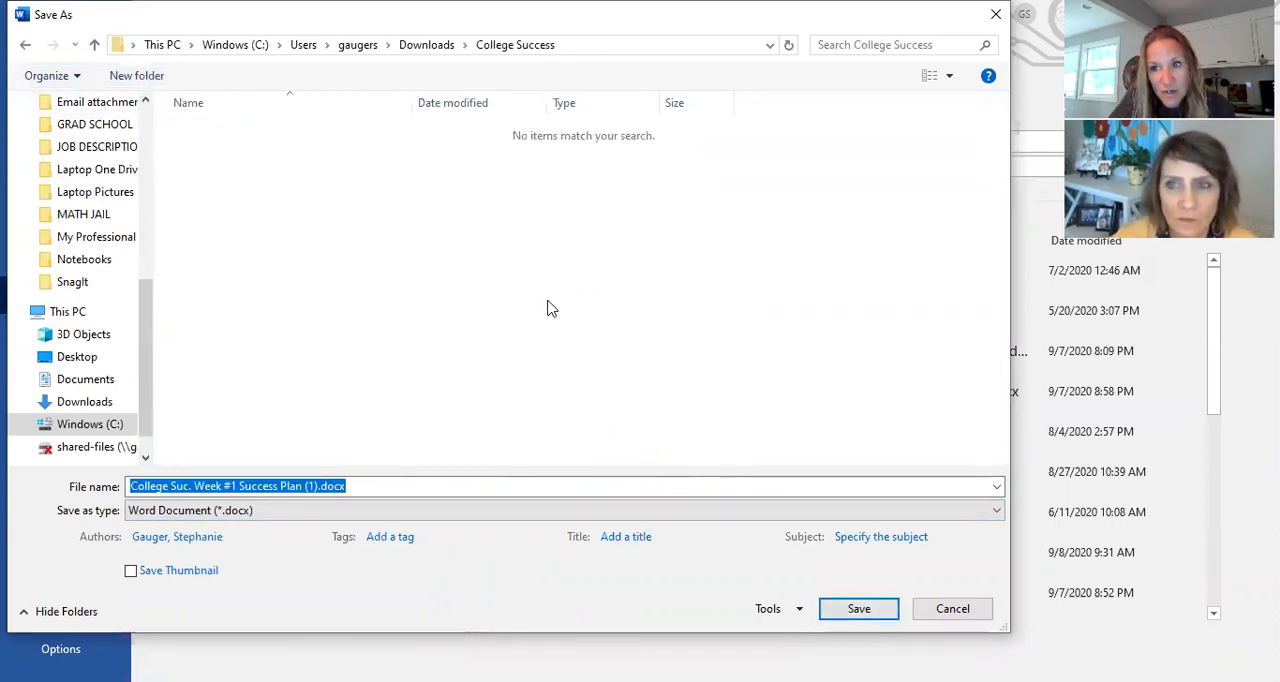
mouse_move(310, 158)
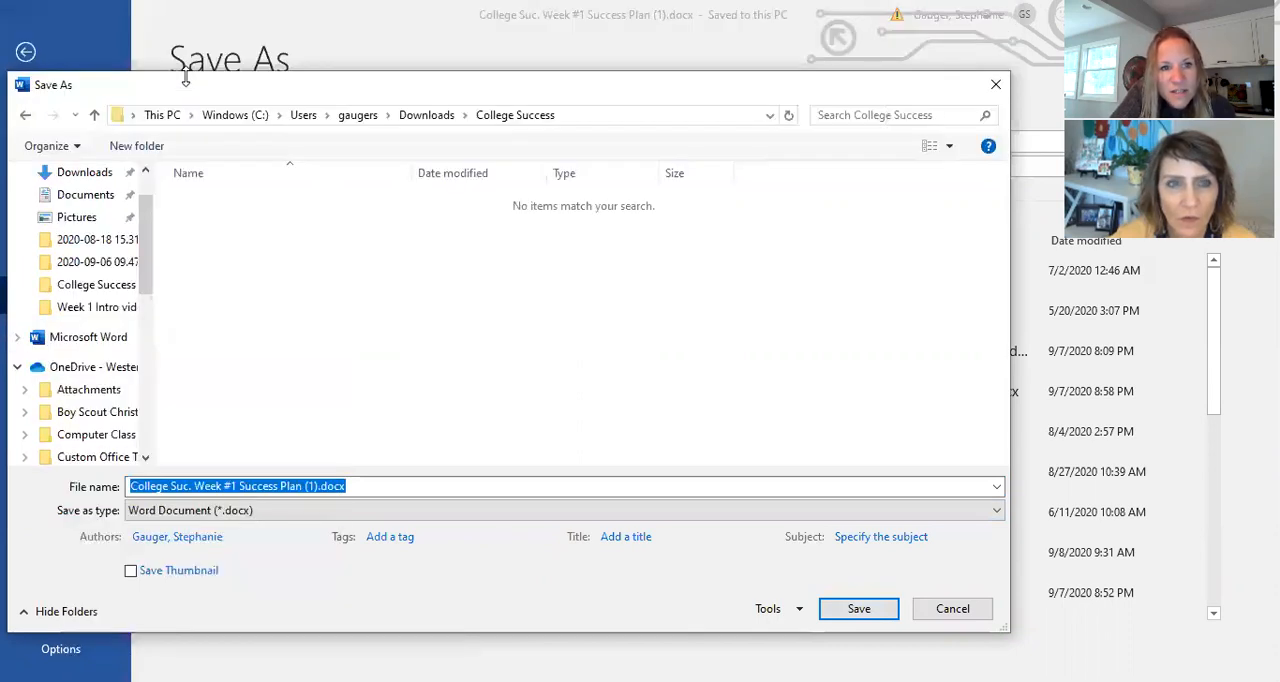
mouse_move(524, 120)
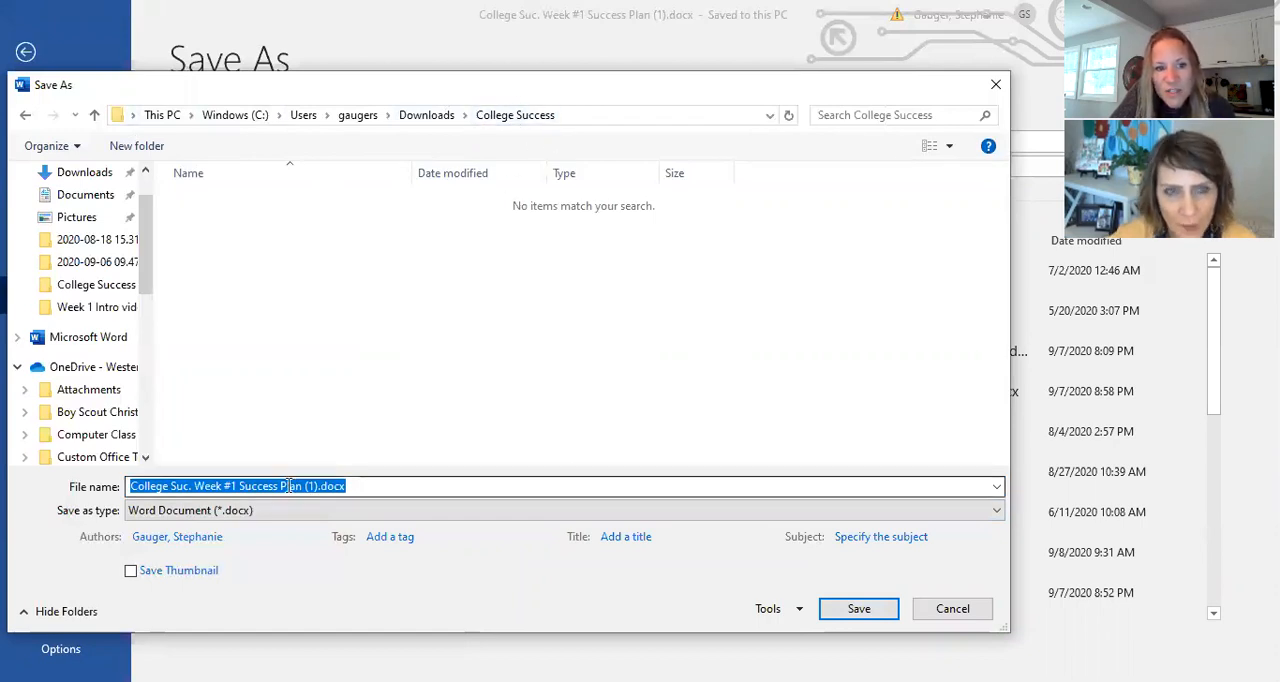
mouse_move(404, 312)
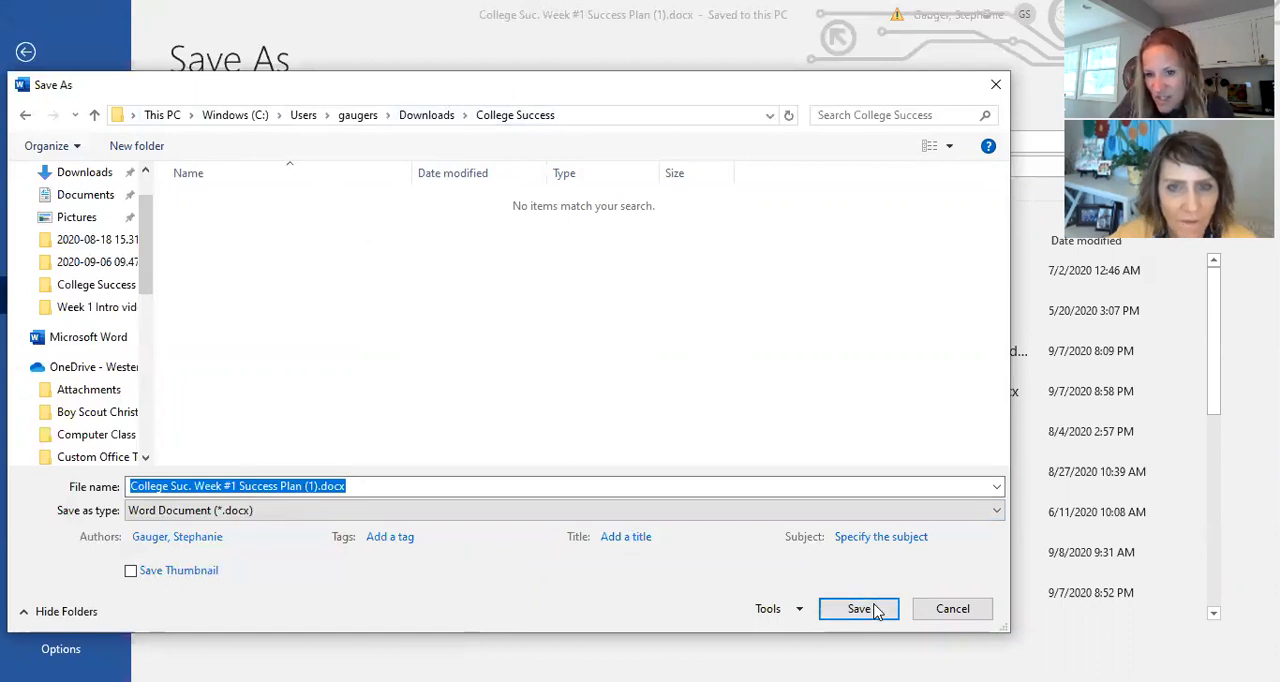
click(858, 608)
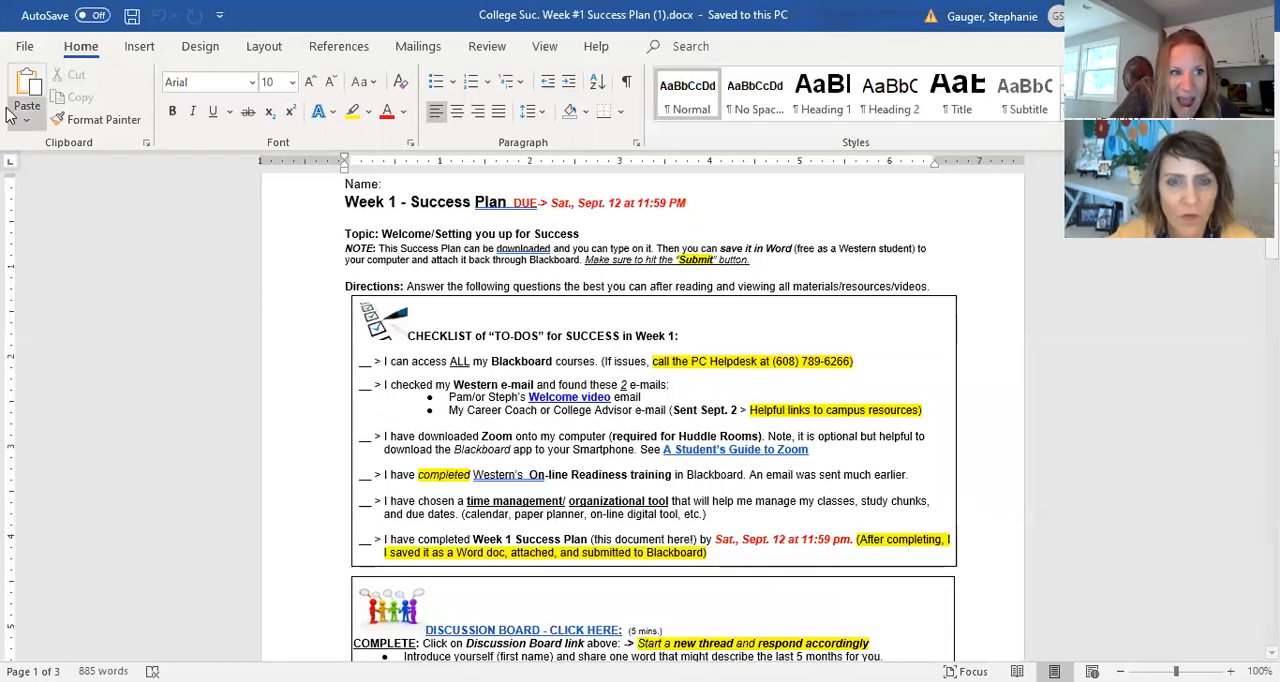
Step: From File > Home, reopen the recent 'College Suc. Week #1 Success Plan (1).docx' copy
click(24, 46)
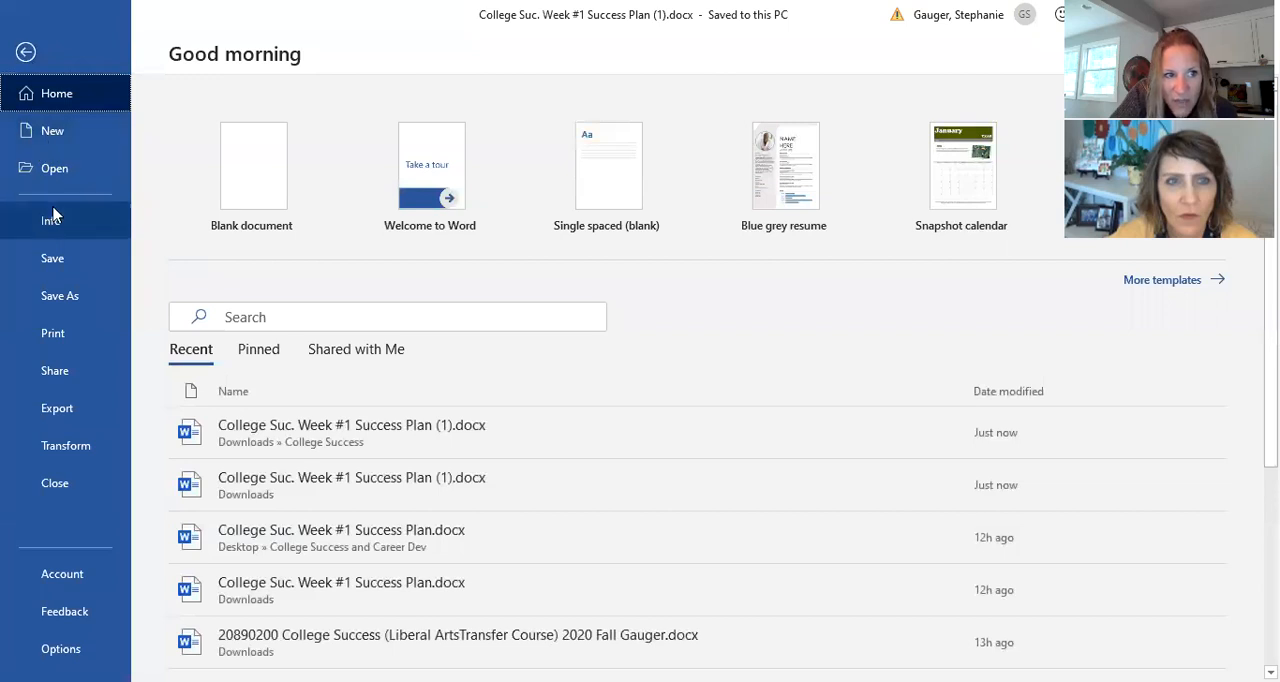
mouse_move(14, 22)
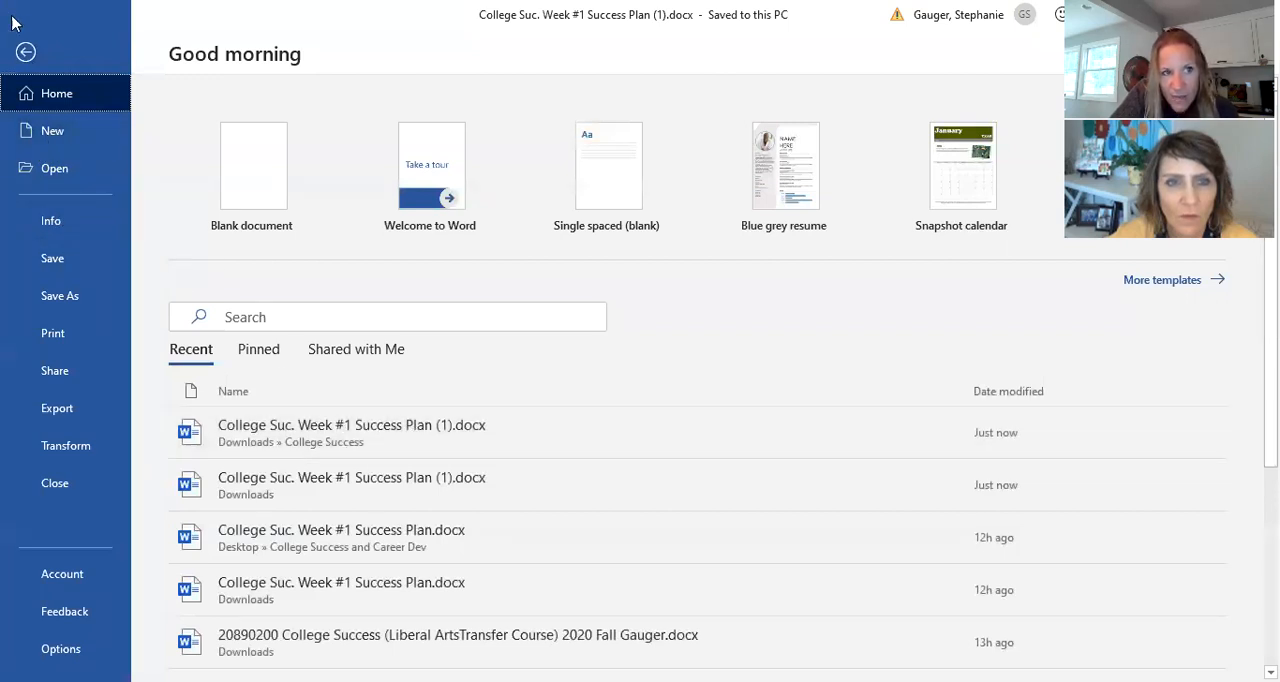
mouse_move(392, 432)
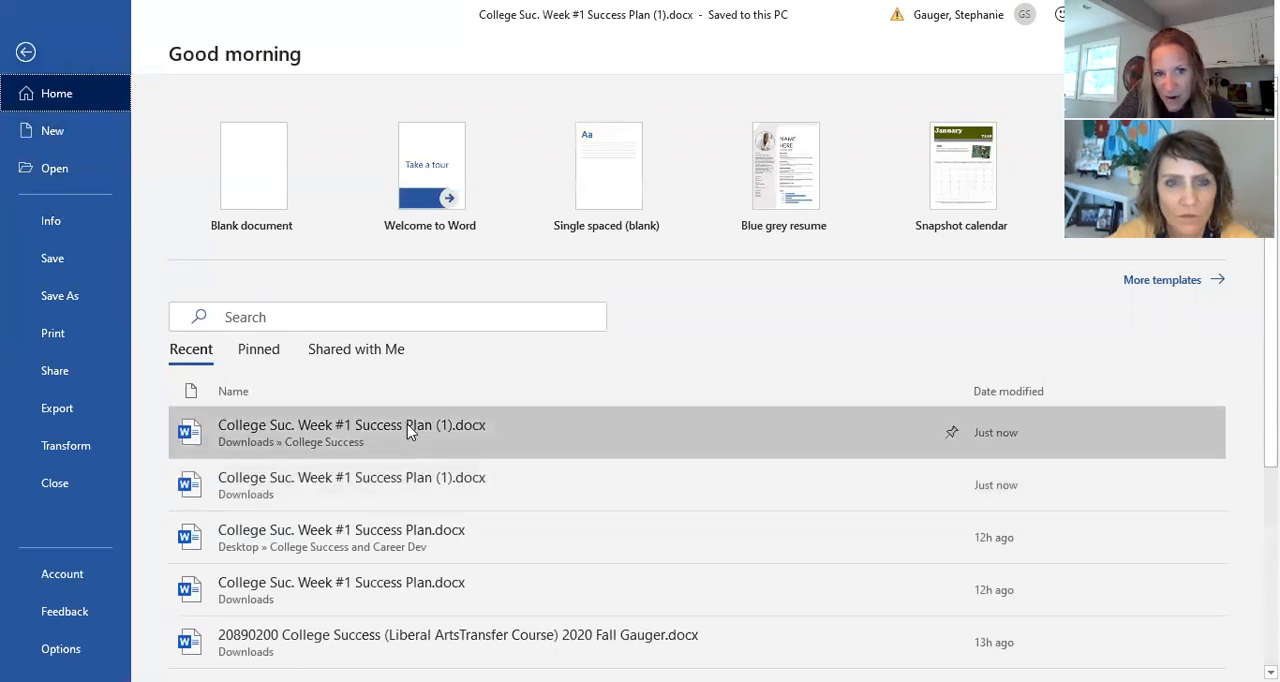
click(352, 424)
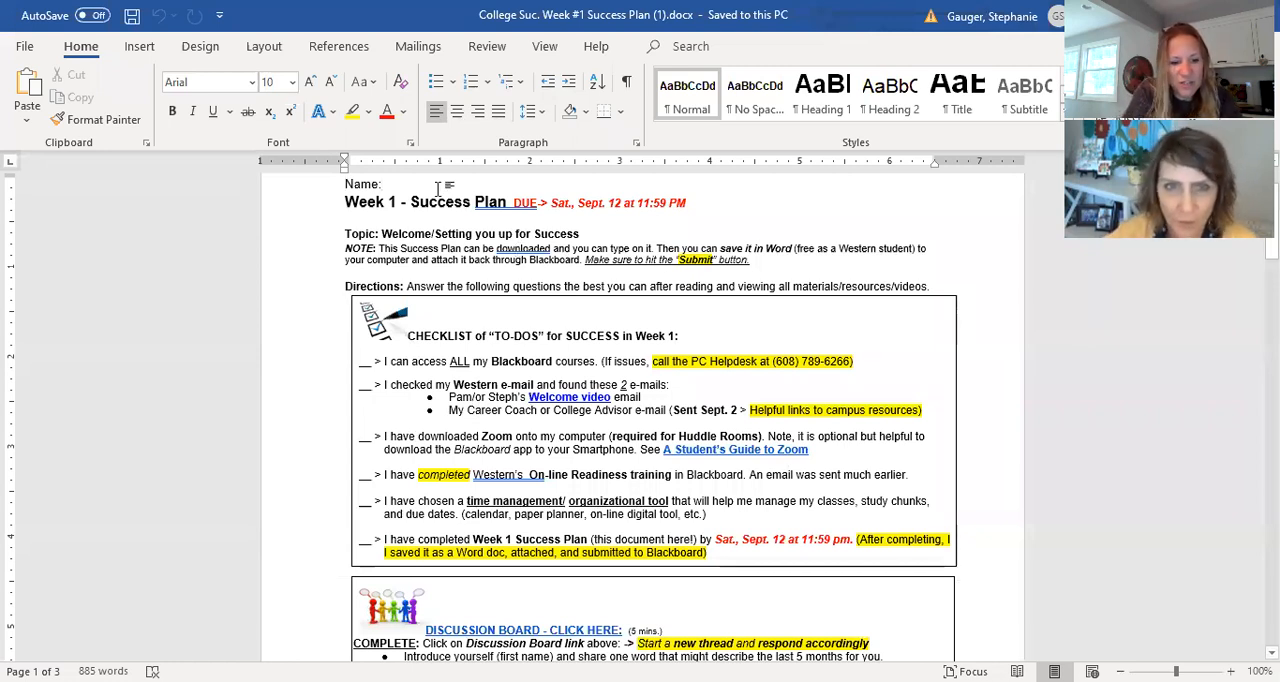
text(Steph Gauger)
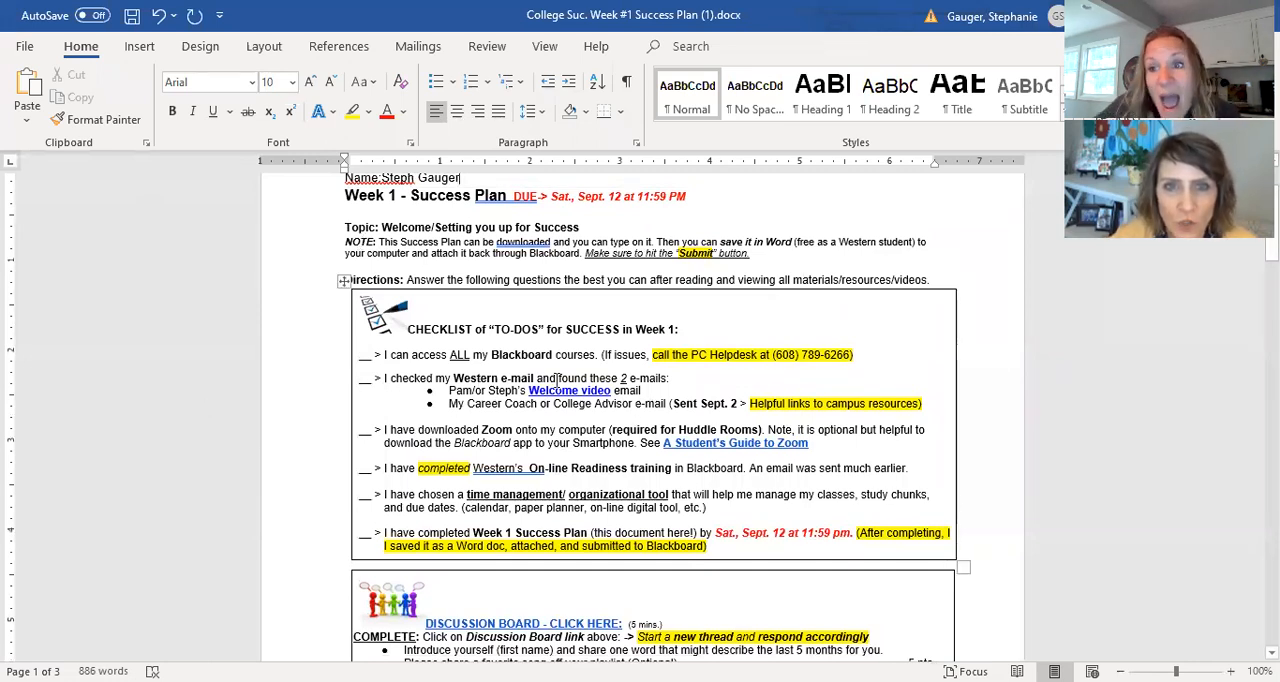
mouse_move(592, 220)
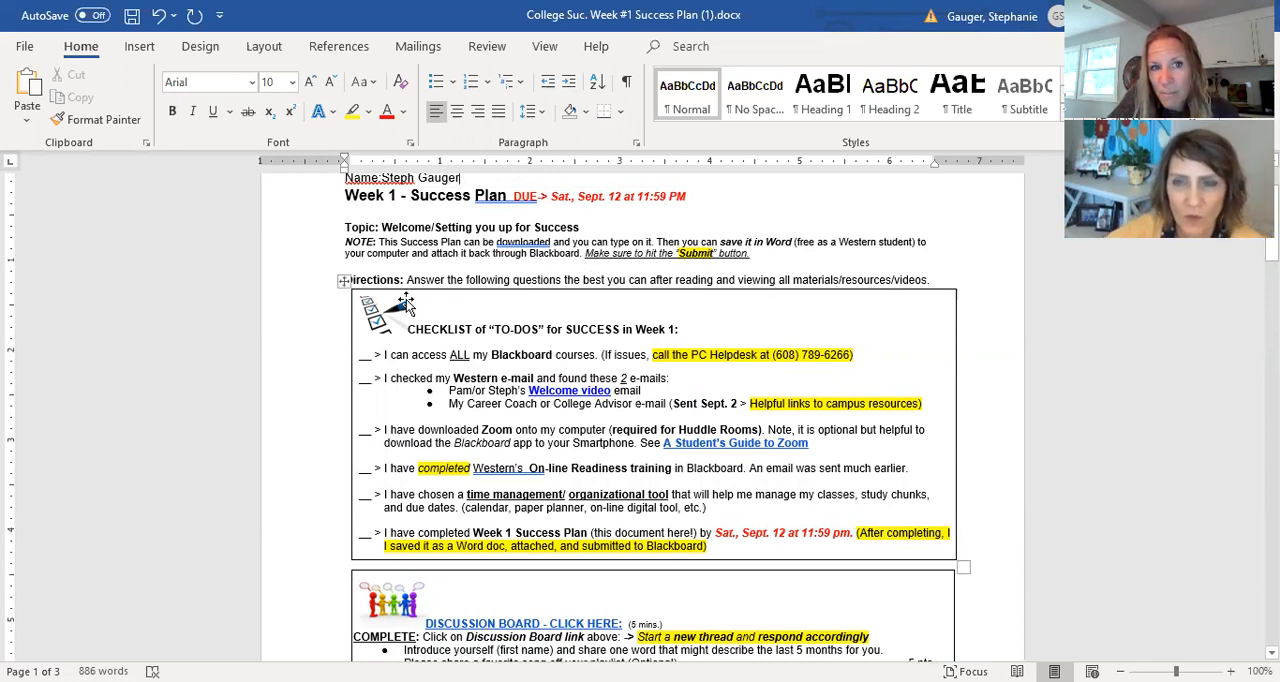
mouse_move(570, 380)
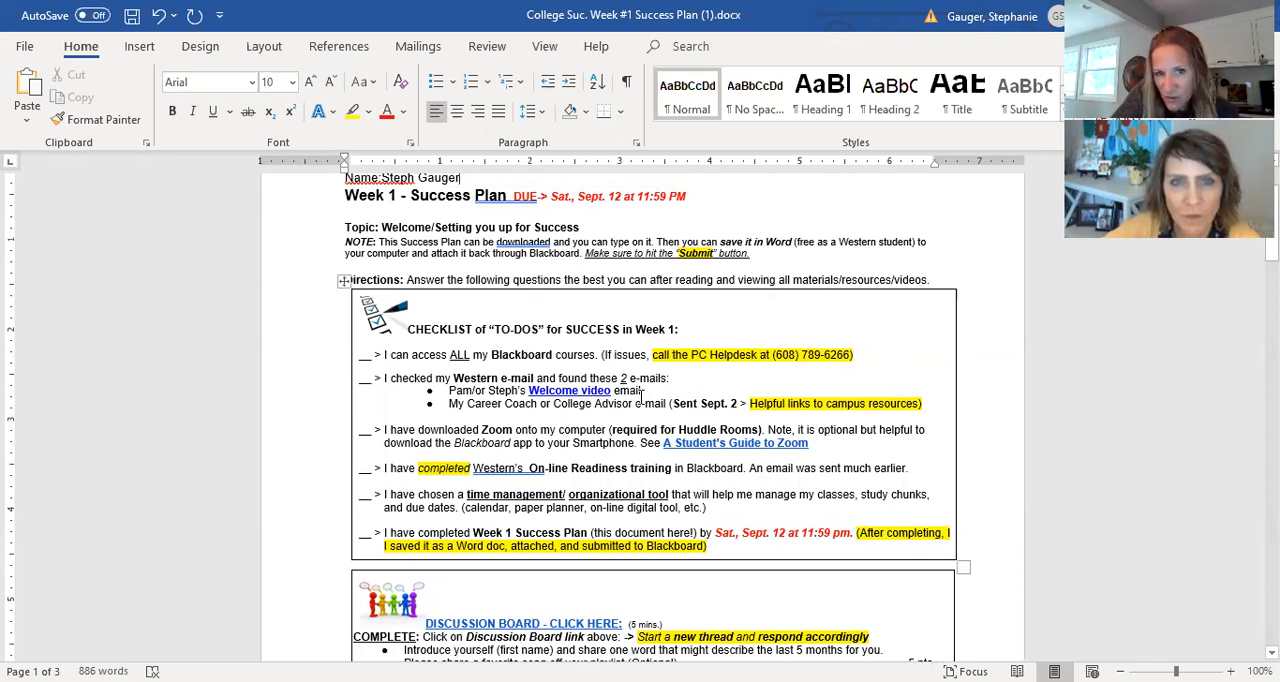
scroll(down, 3)
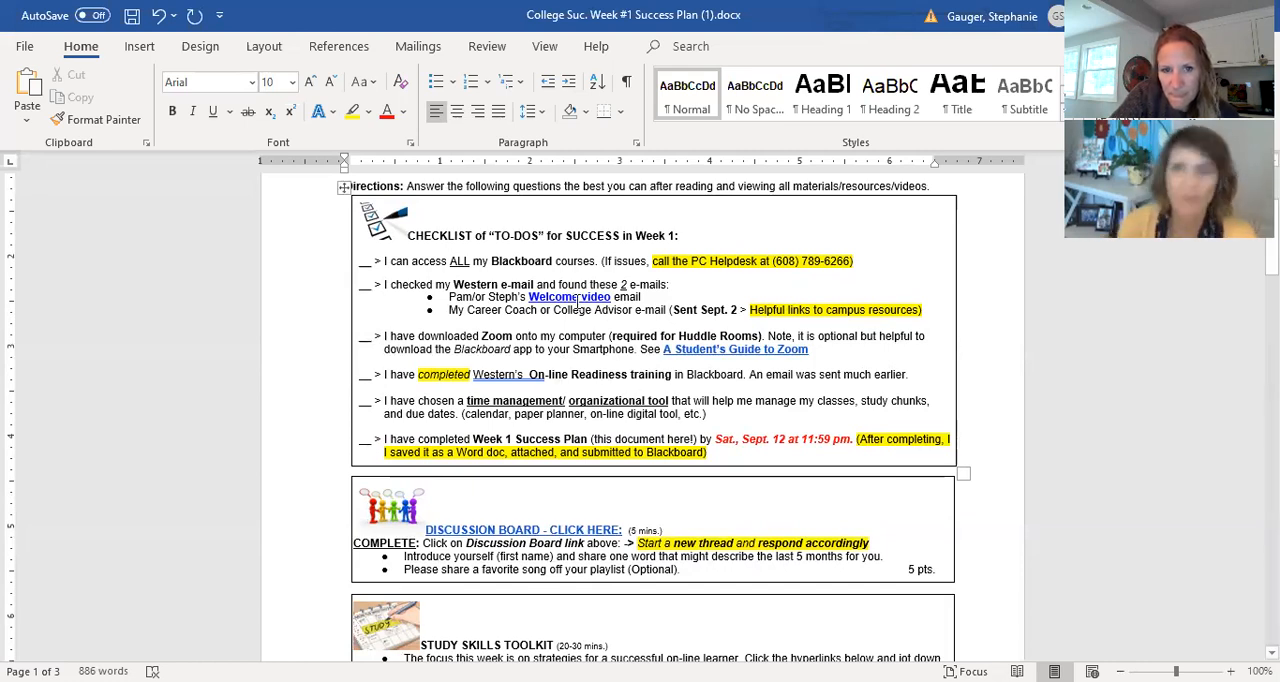
mouse_move(612, 362)
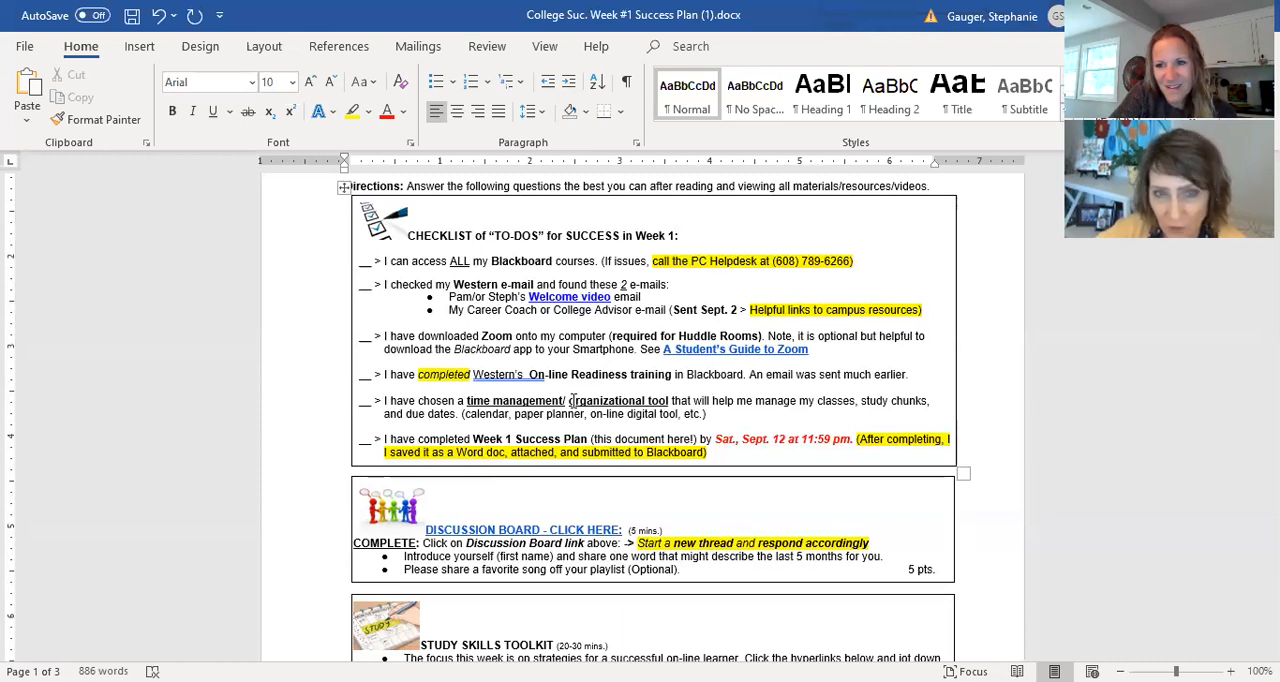
scroll(down, 3)
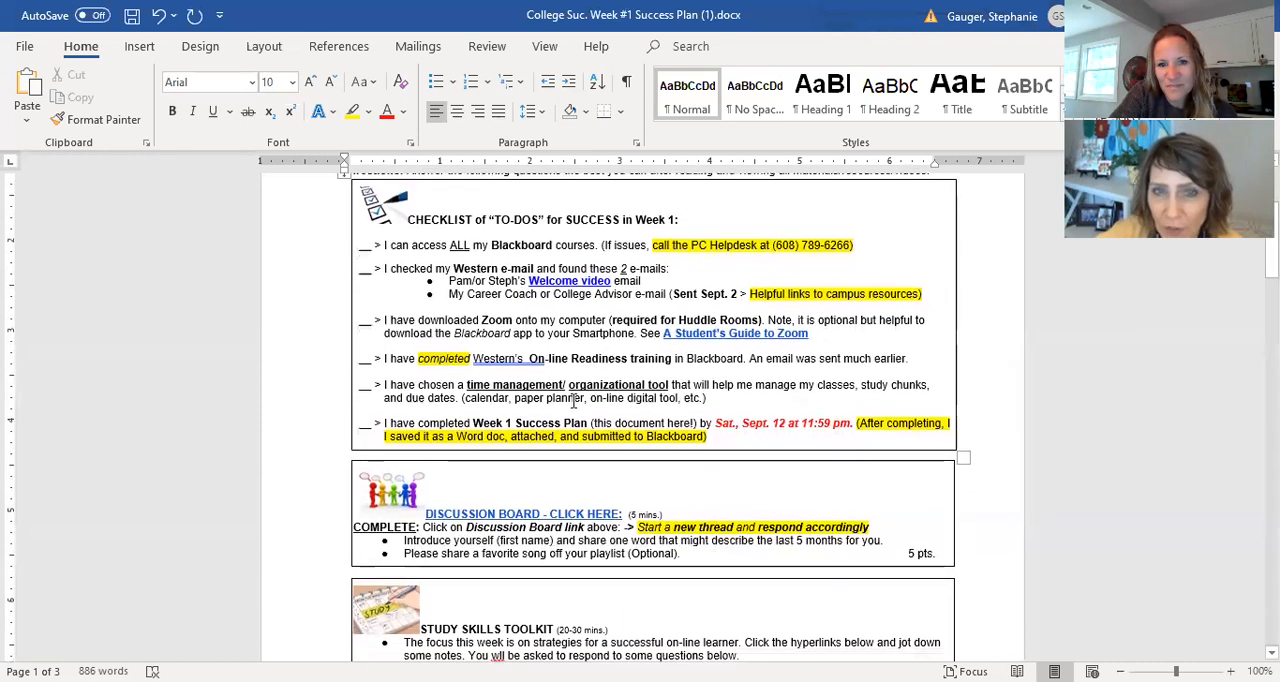
scroll(up, 3)
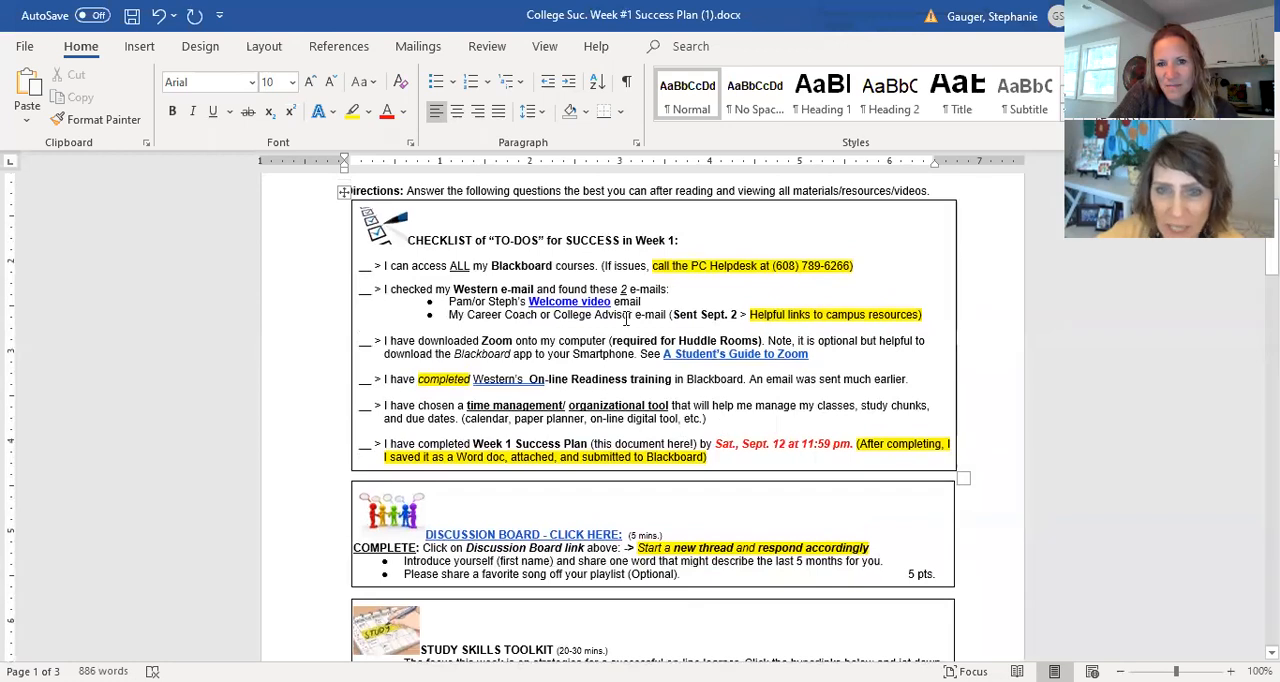
mouse_move(730, 358)
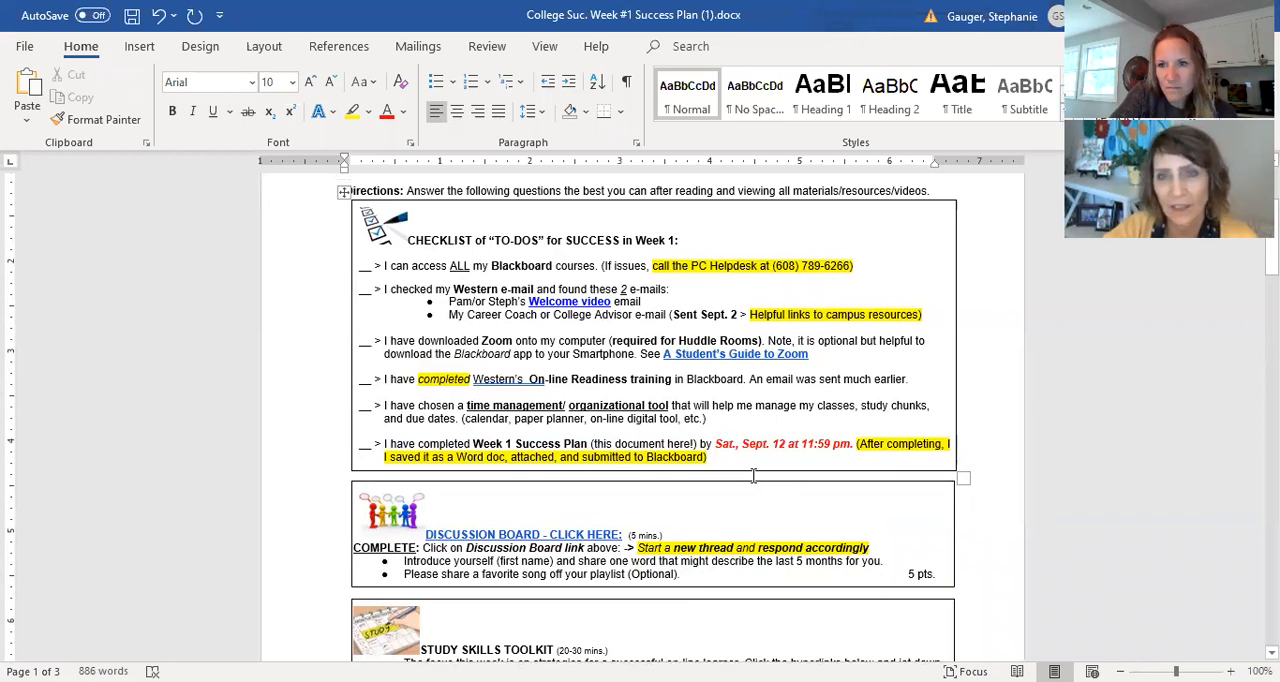
scroll(down, 3)
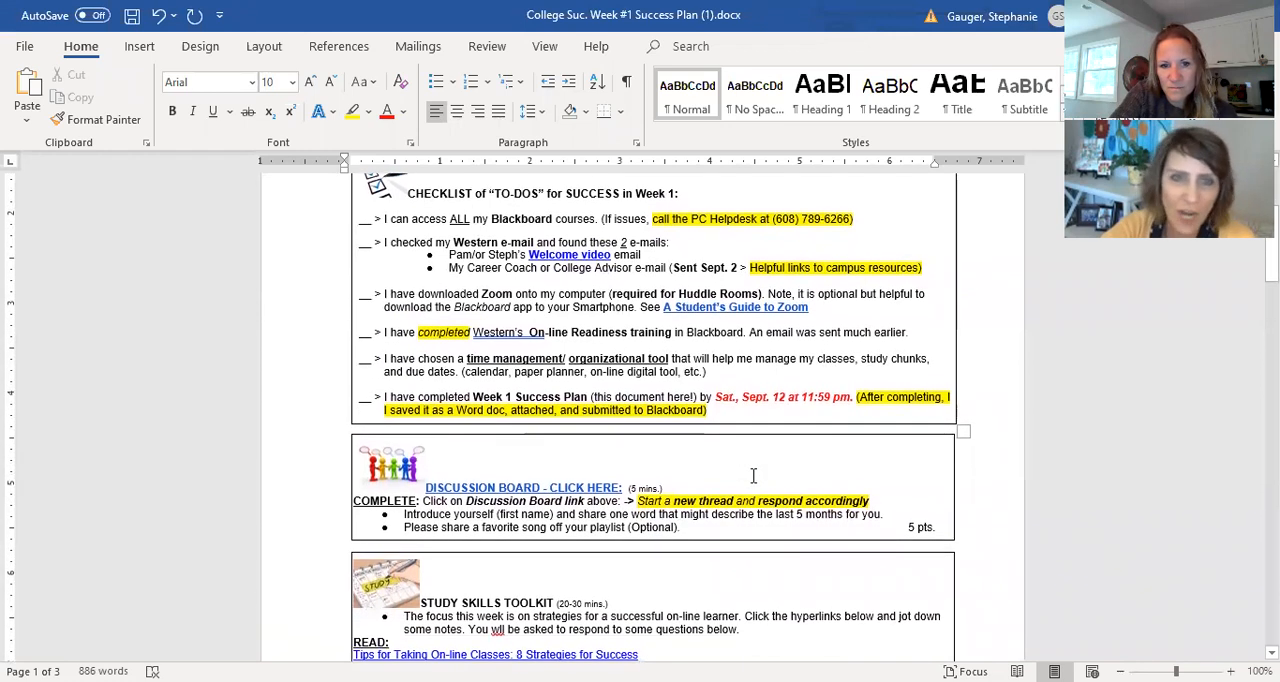
scroll(down, 3)
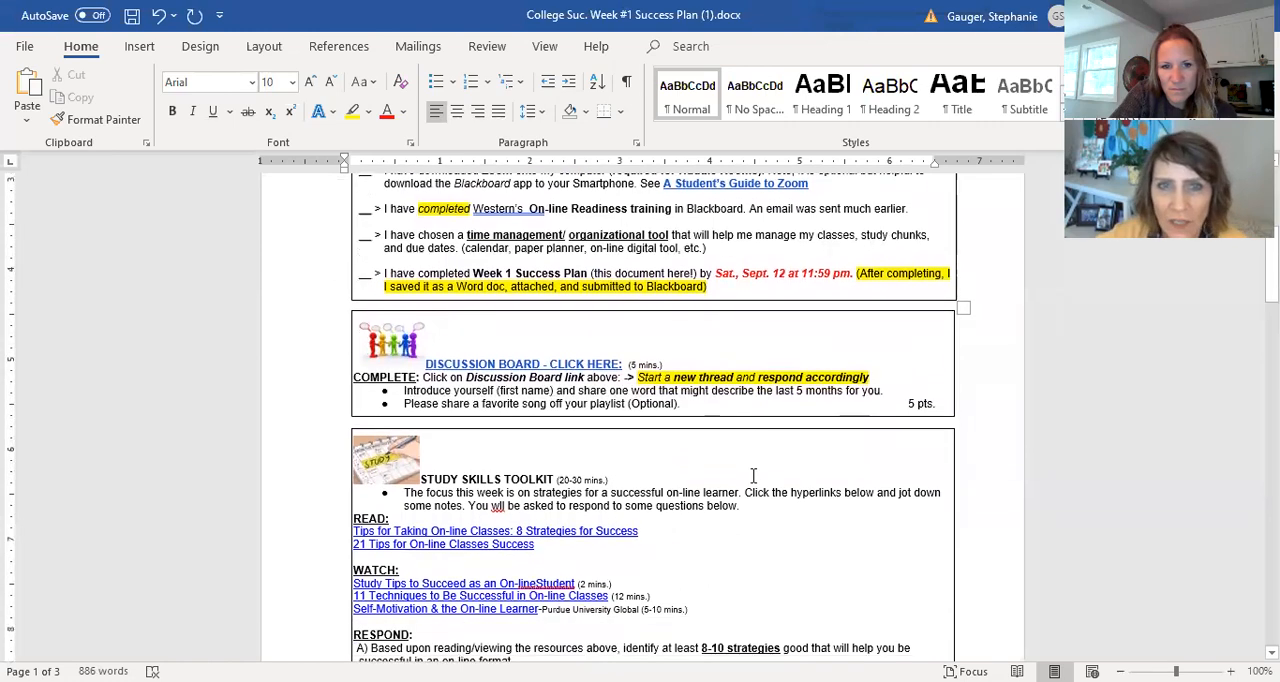
scroll(down, 3)
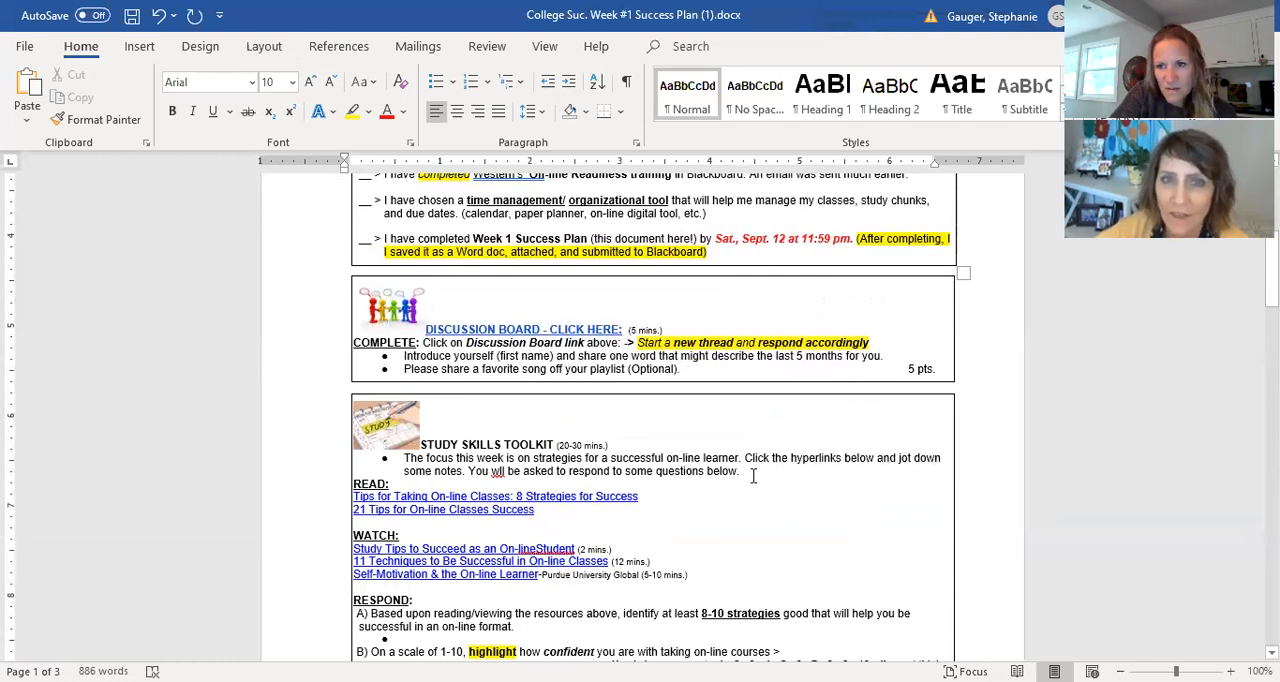
scroll(up, 3)
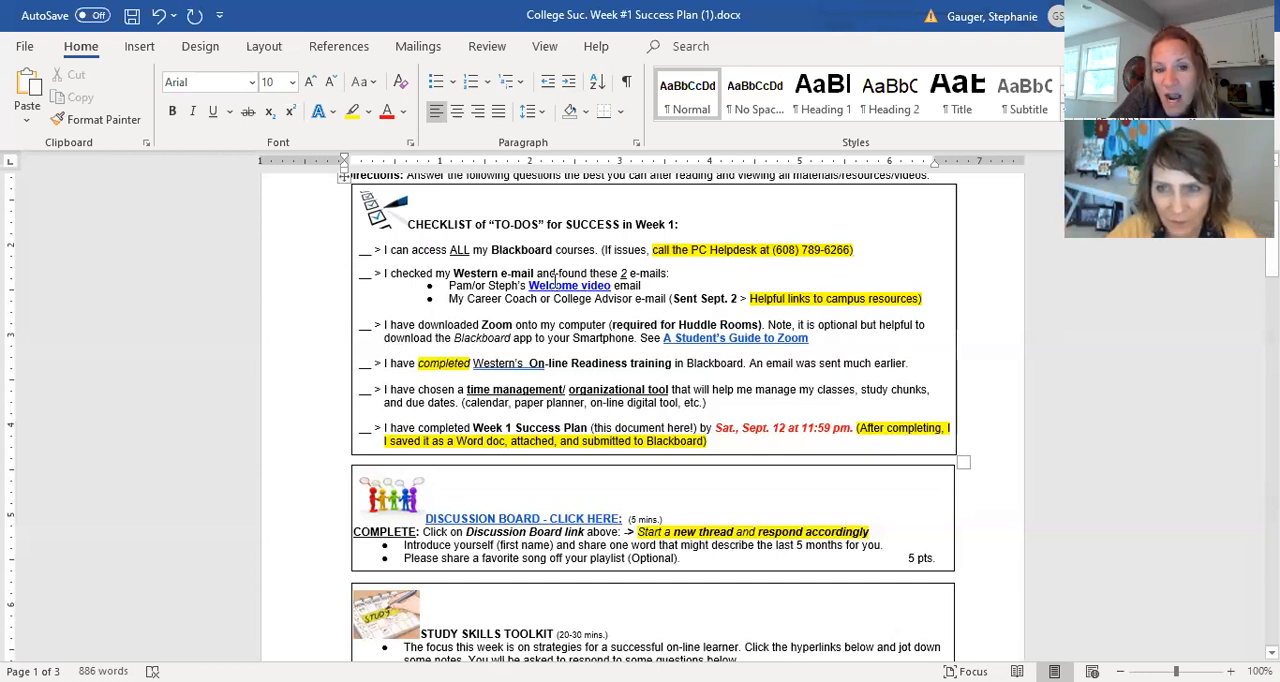
mouse_move(568, 284)
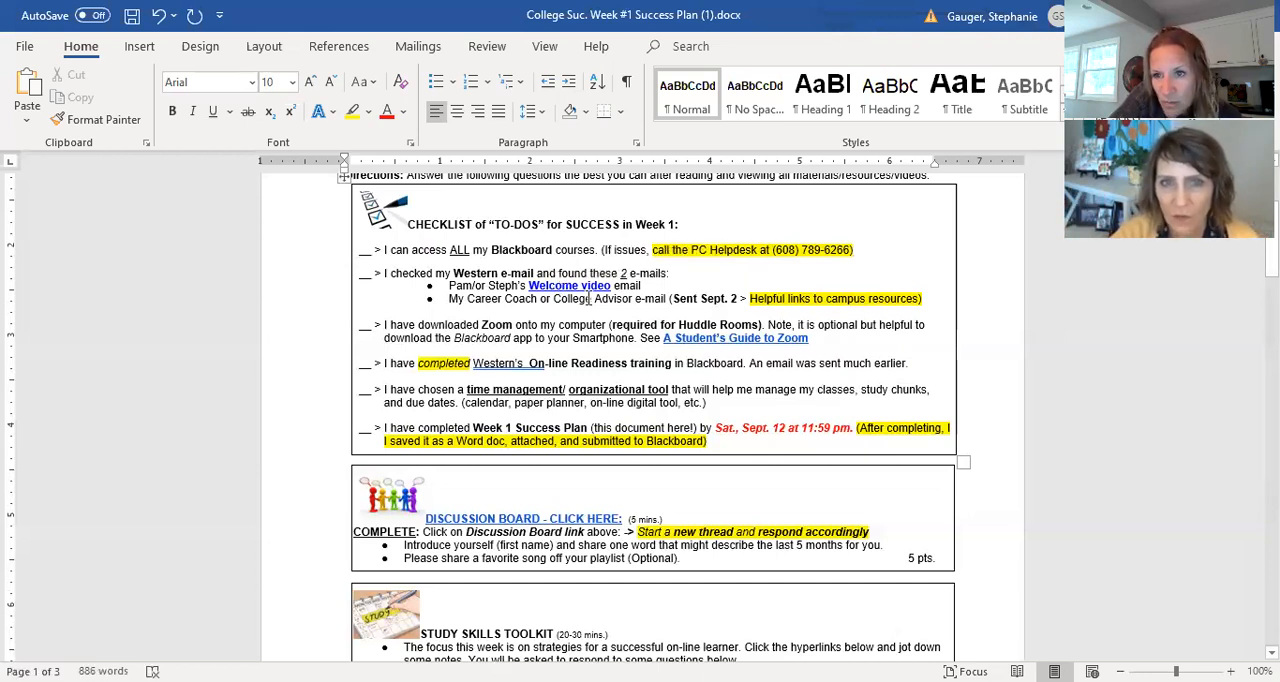
mouse_move(568, 284)
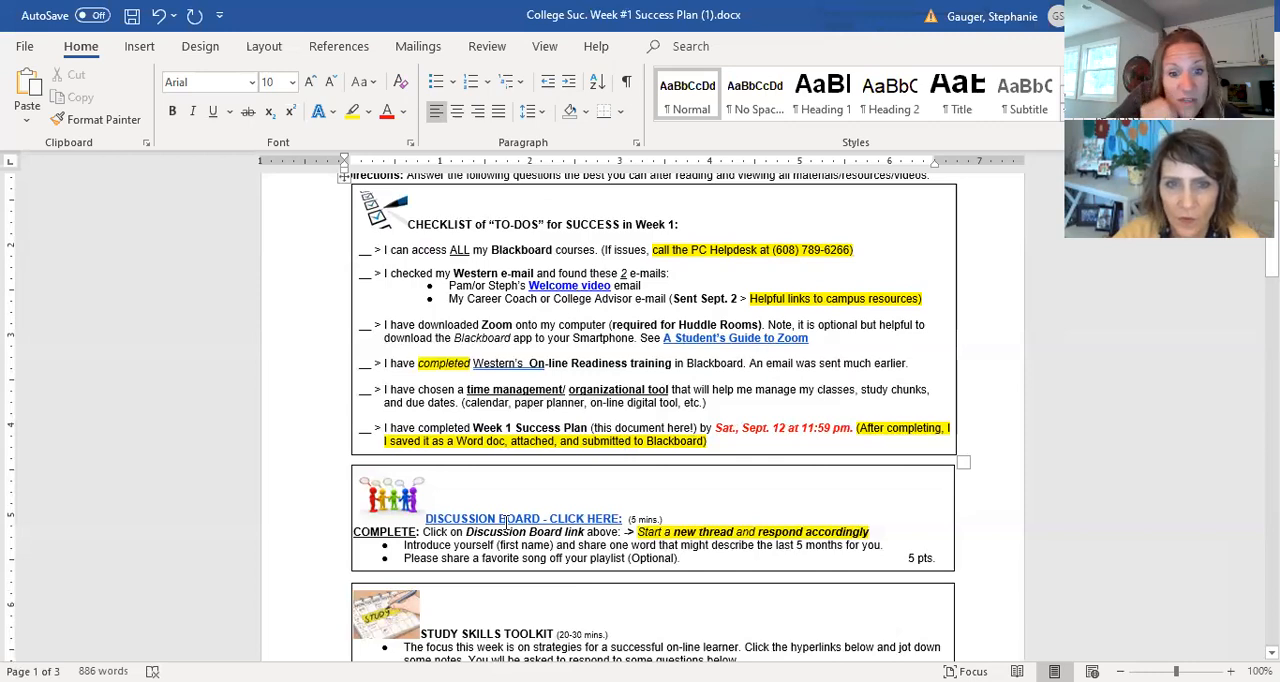
mouse_move(520, 518)
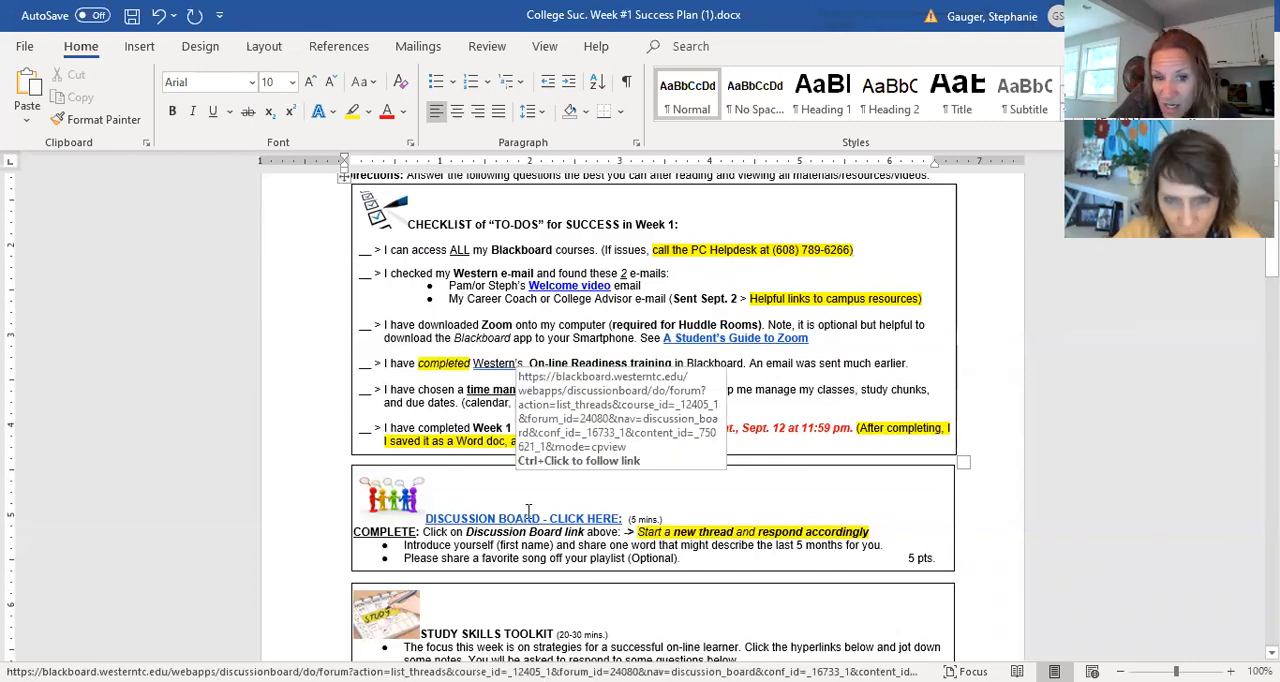
scroll(down, 3)
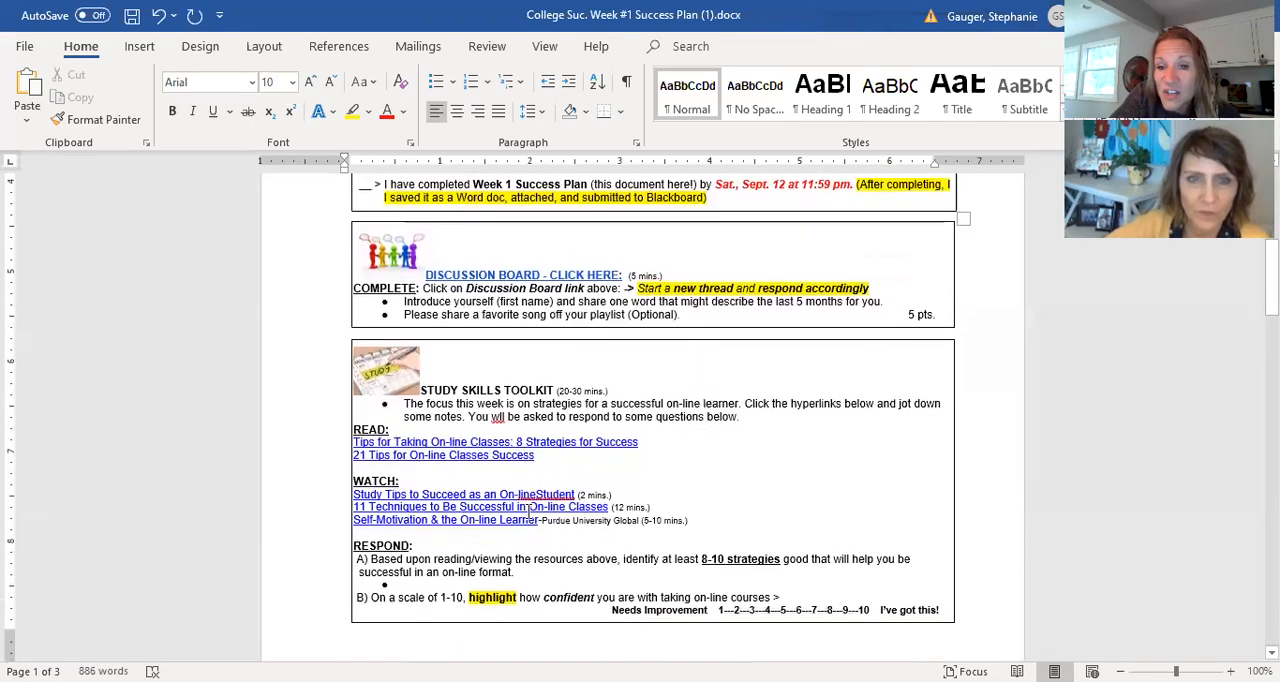
scroll(down, 3)
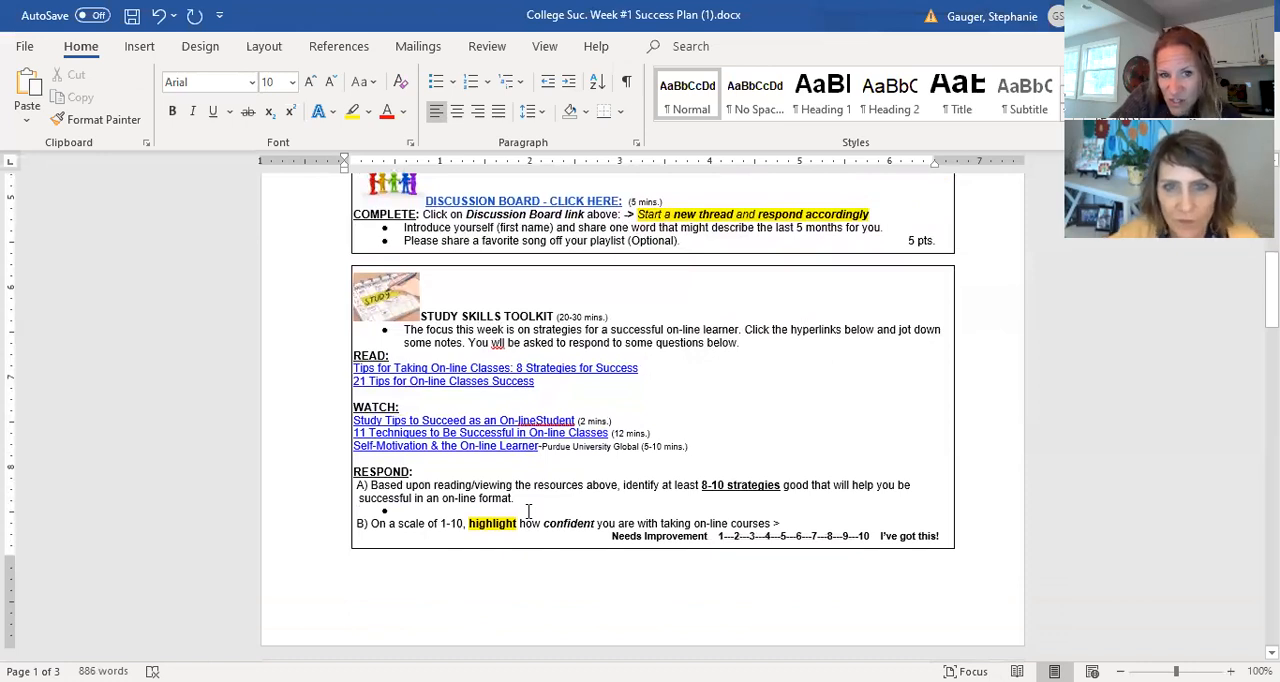
scroll(up, 3)
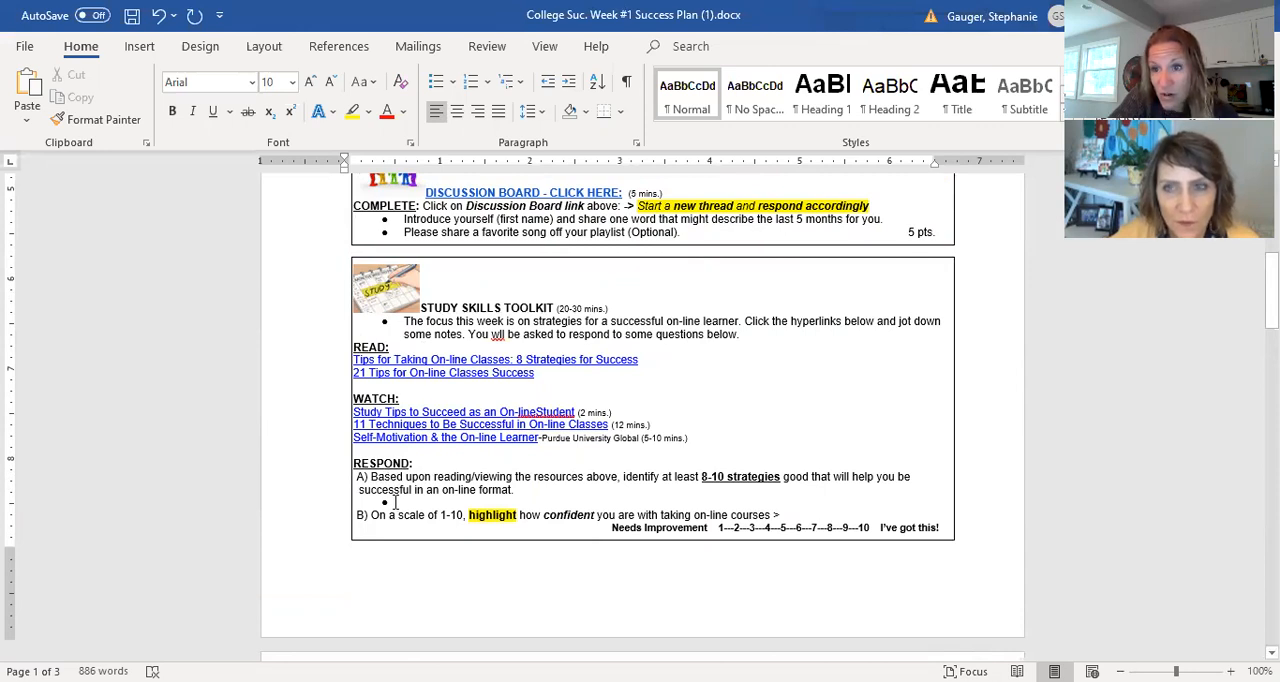
scroll(down, 3)
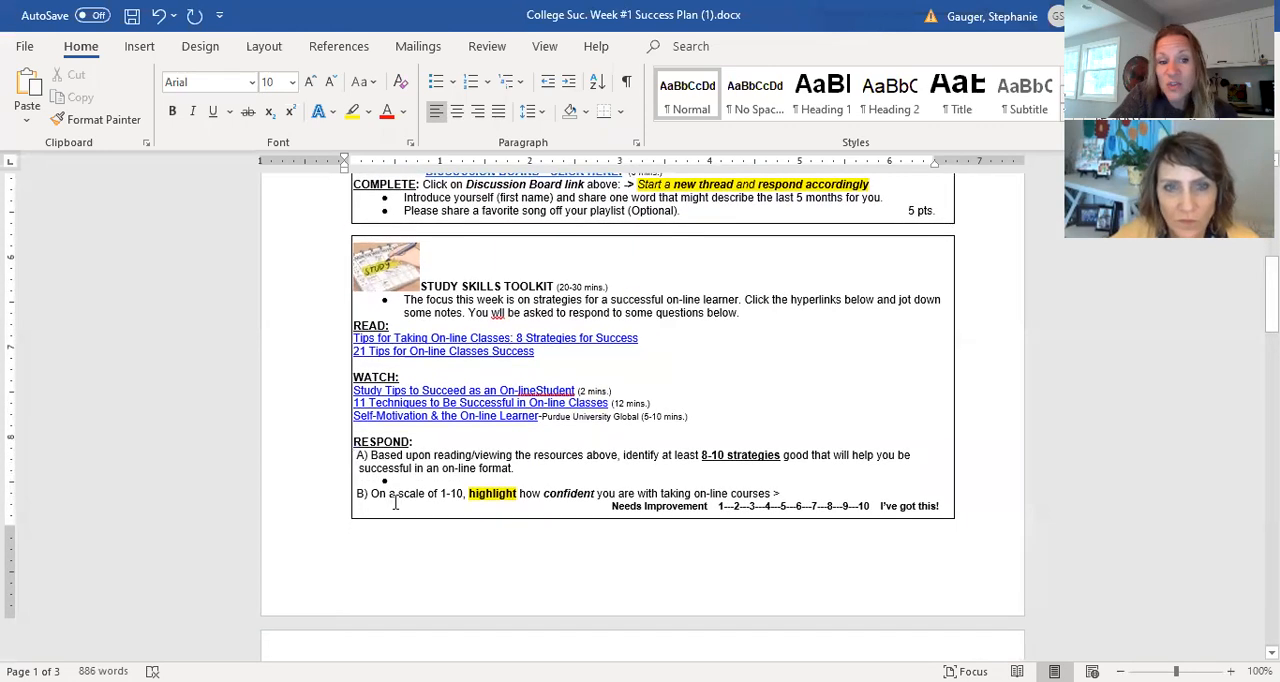
mouse_move(480, 388)
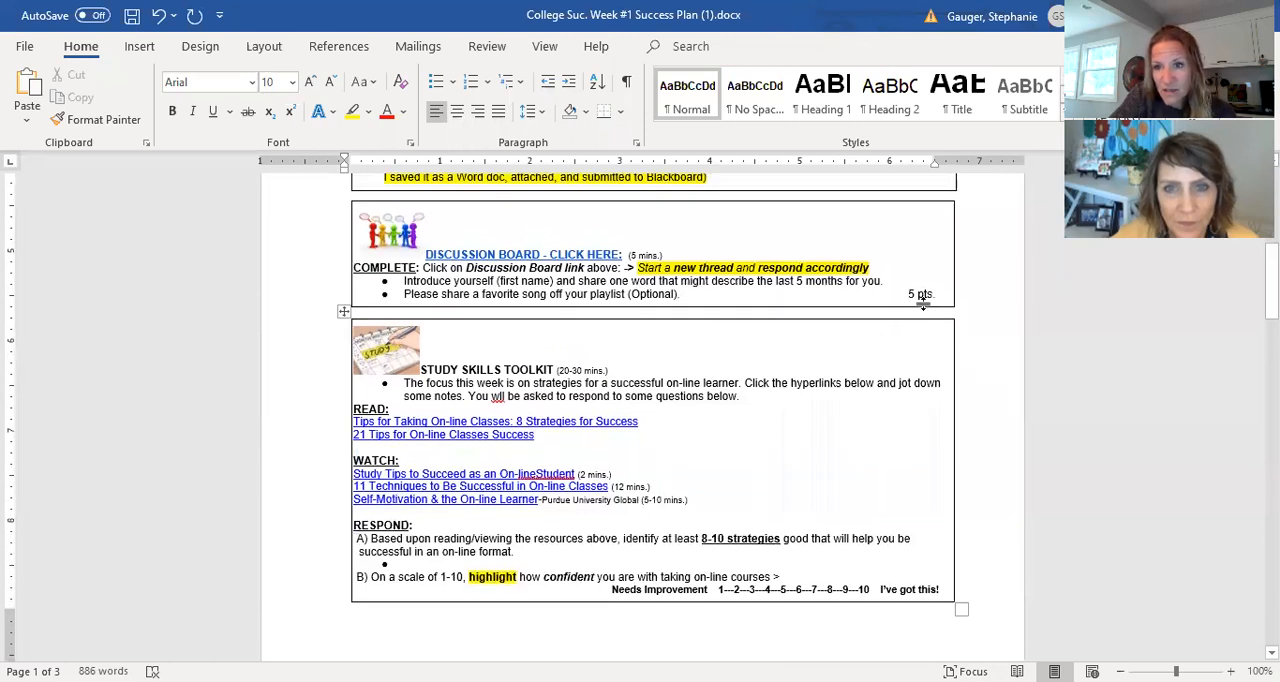
mouse_move(816, 302)
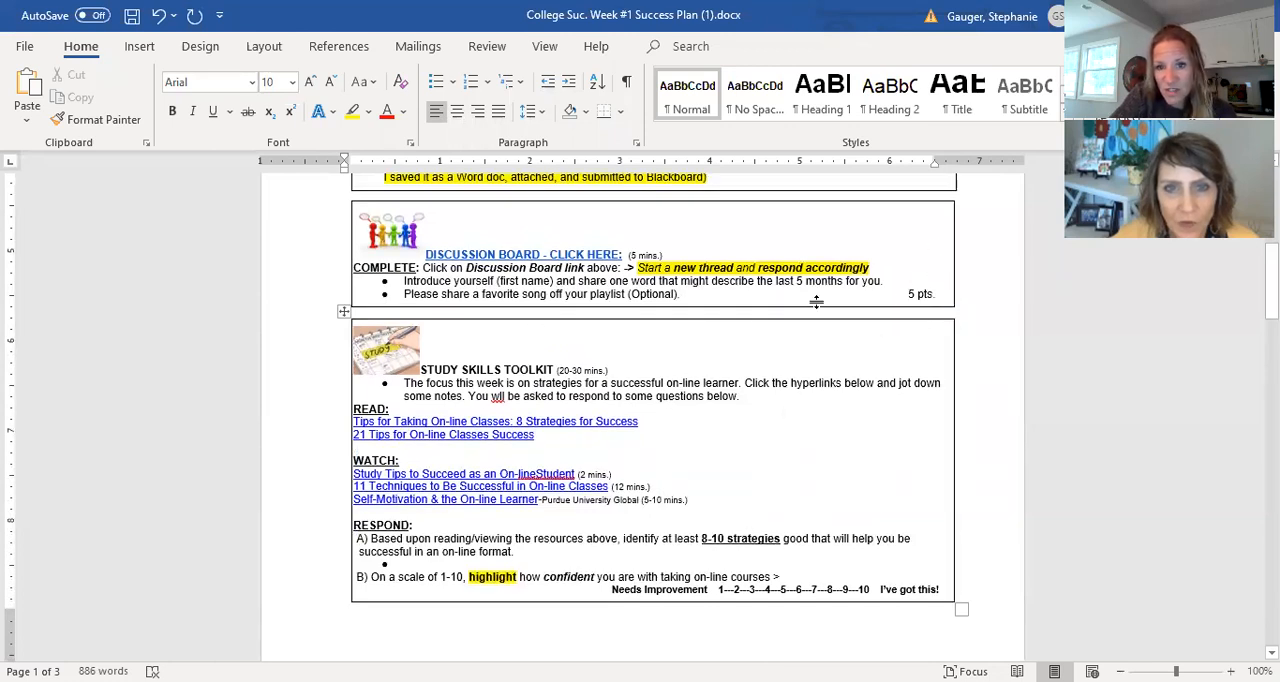
scroll(up, 3)
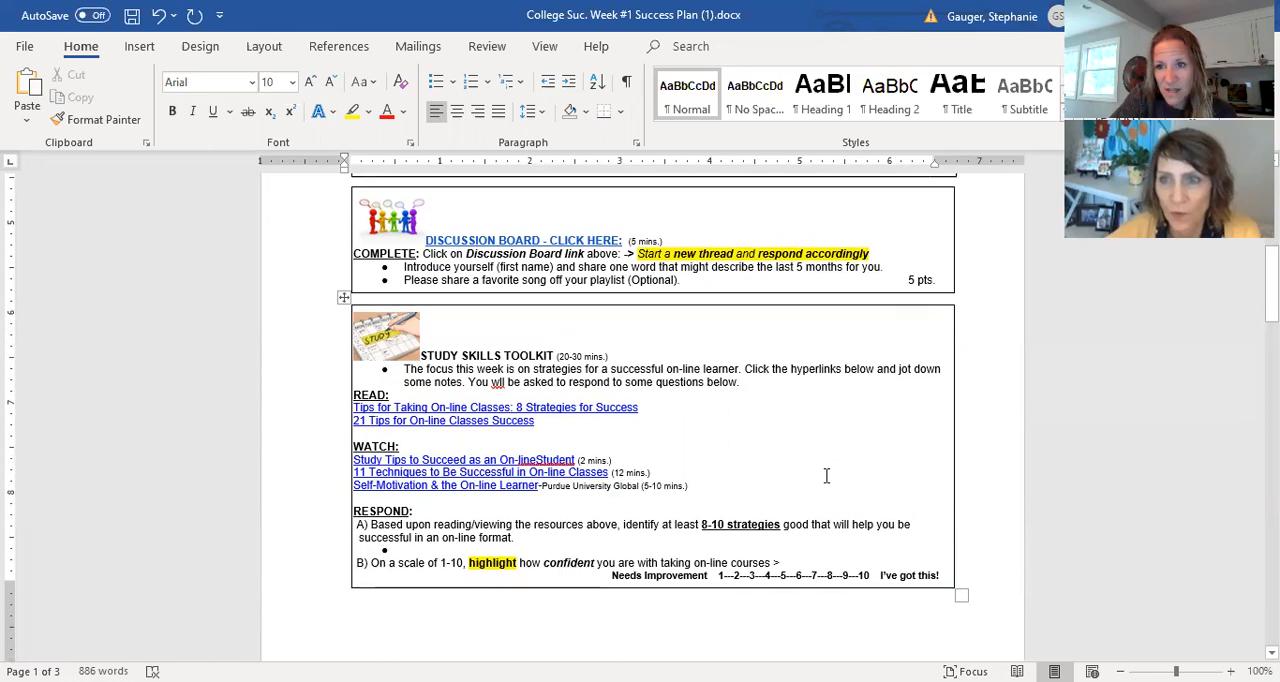
scroll(down, 3)
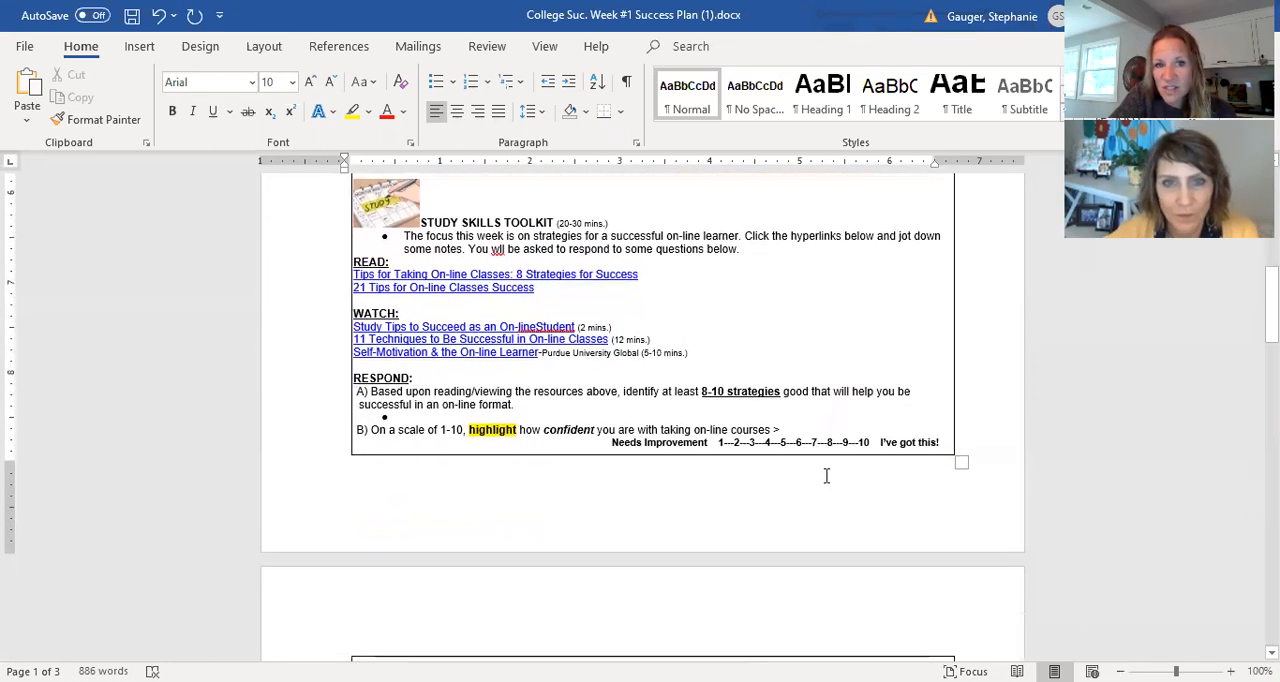
scroll(down, 3)
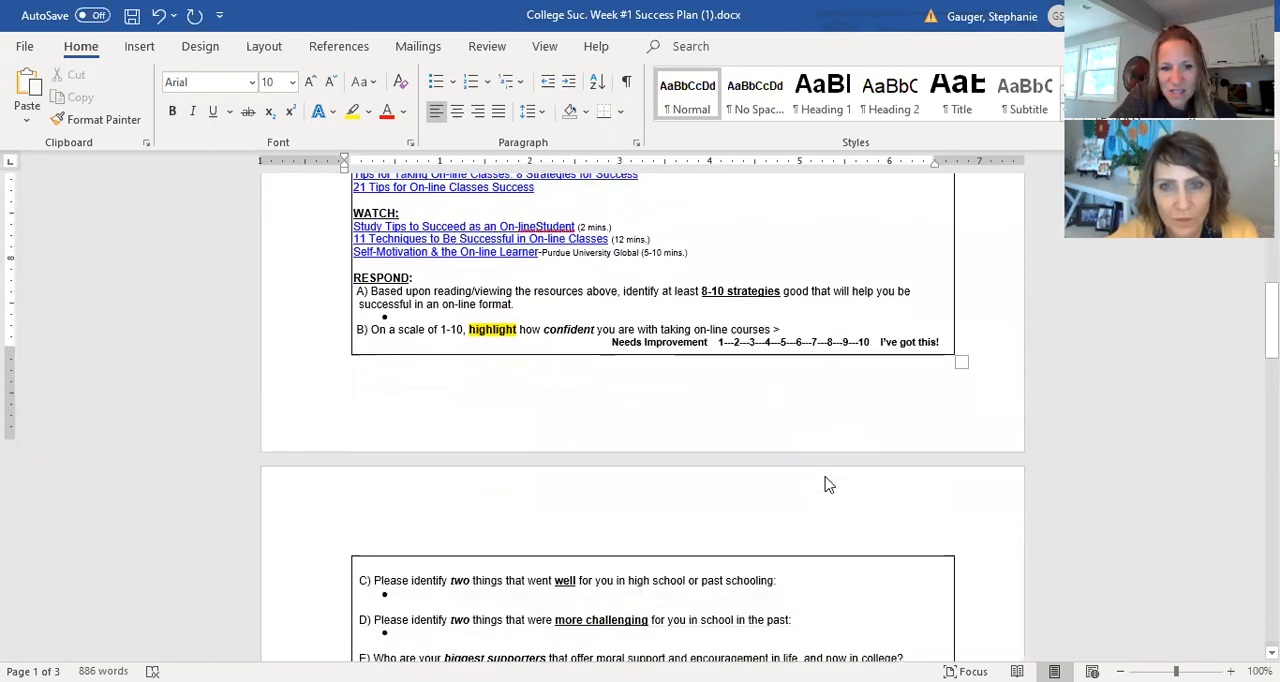
scroll(down, 3)
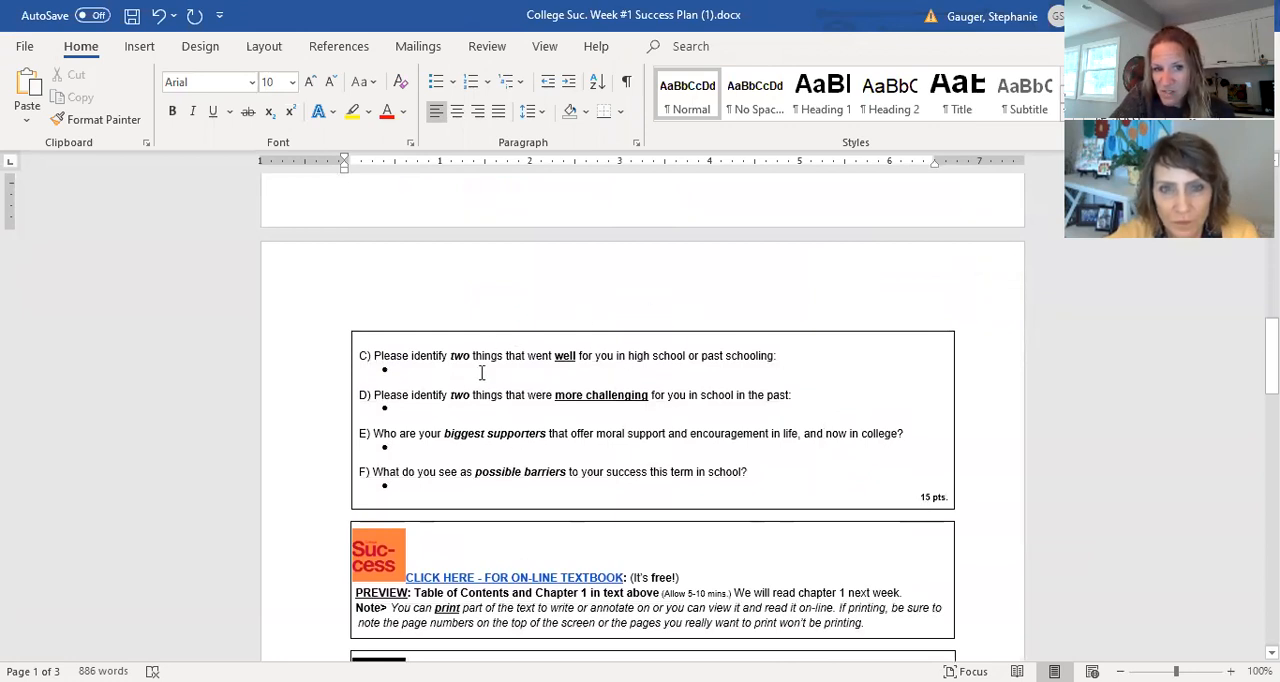
scroll(down, 3)
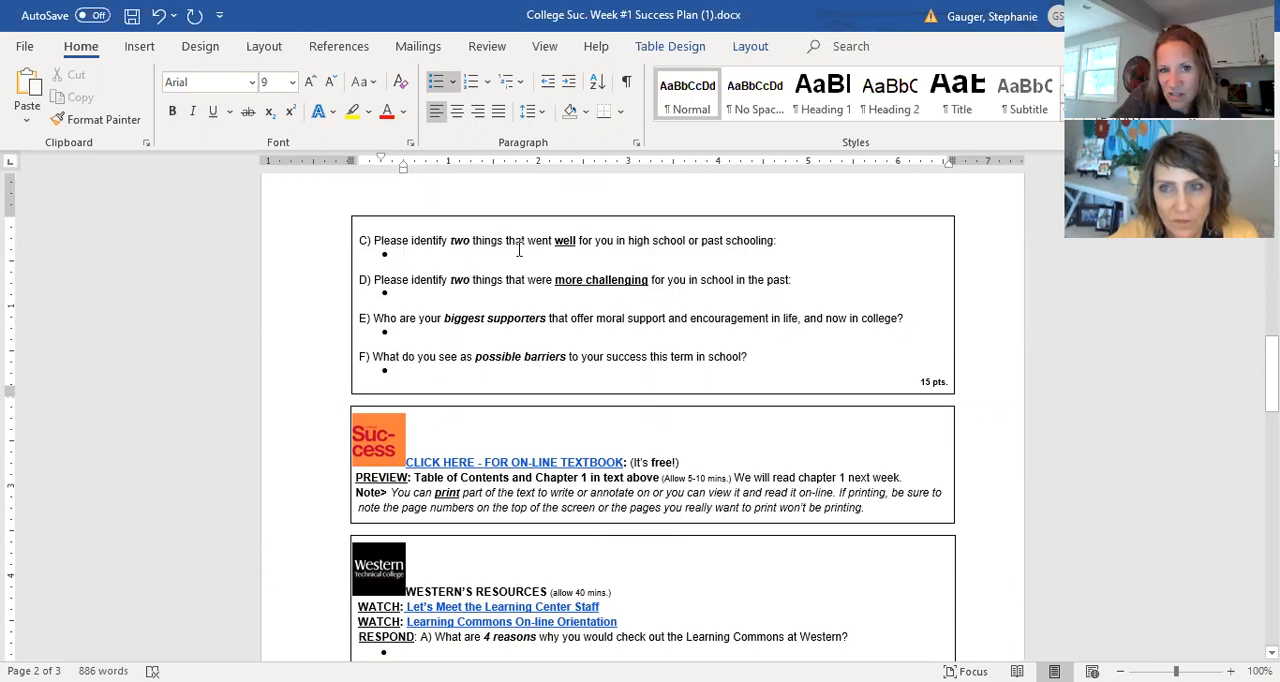
Step: Add a second bullet under question C with placeholder text 'sdhflskdhfjlsdkjf'
click(404, 252)
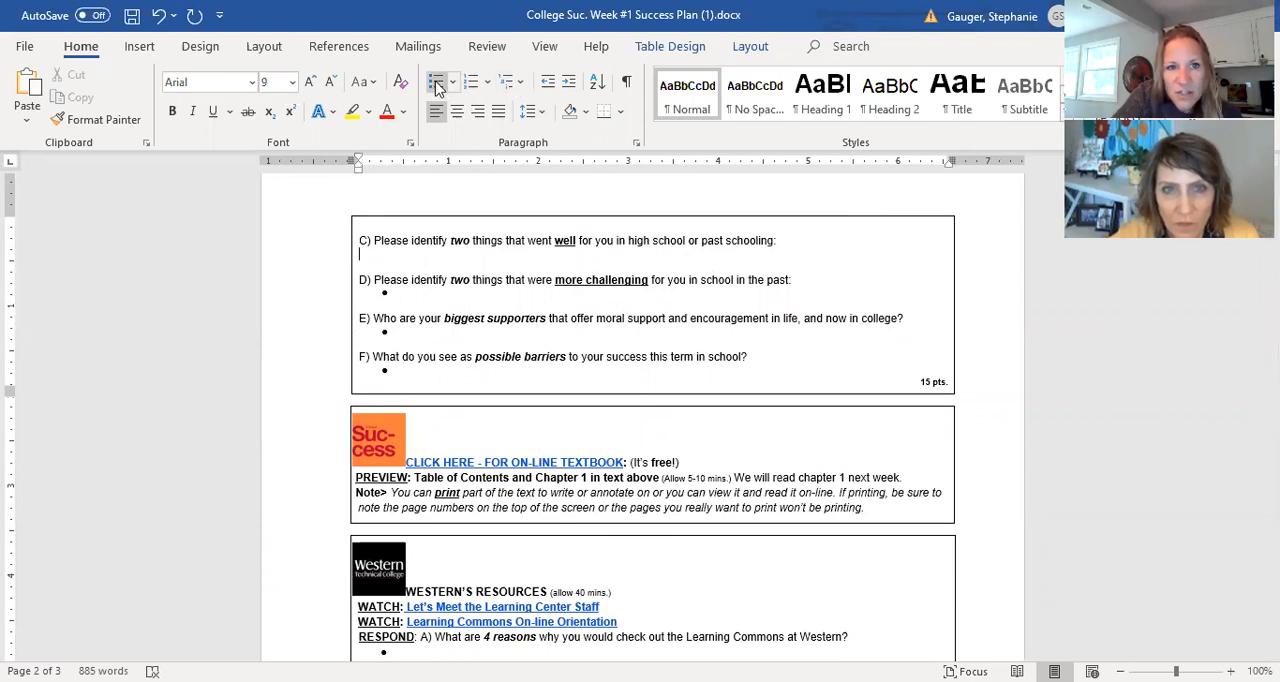
click(436, 80)
text(lsdkjflskdjflksjdfl)
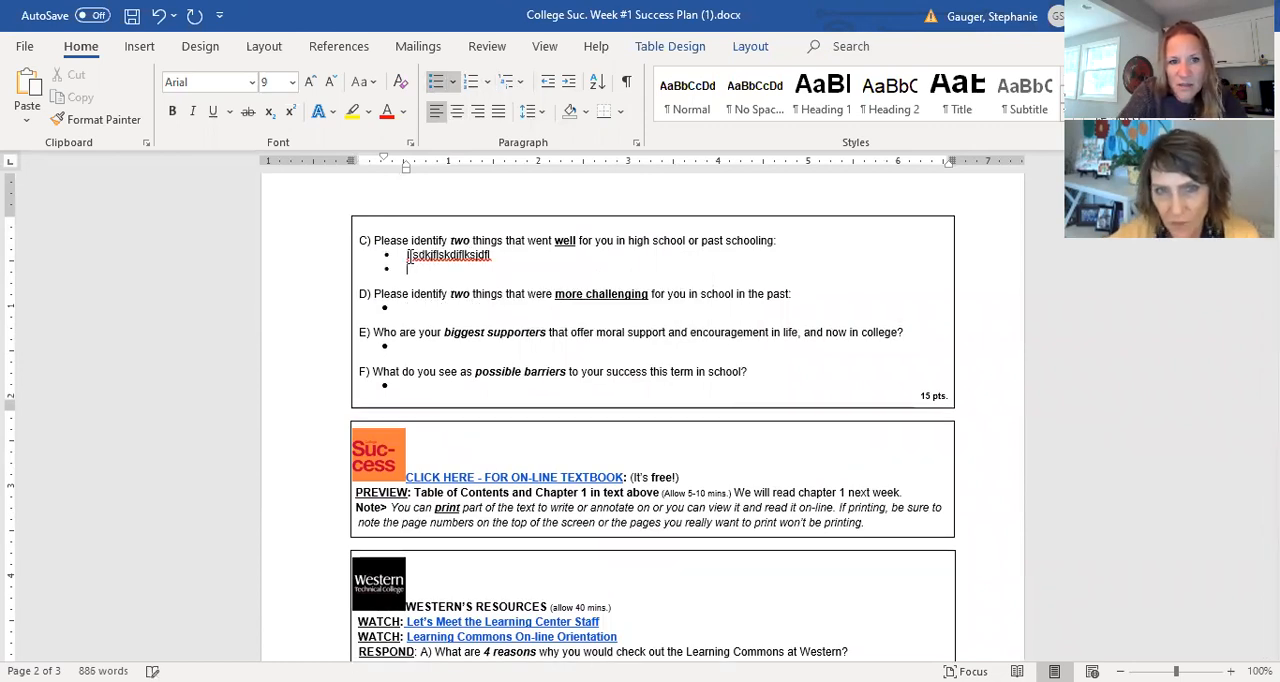
text(sdhflskdhfjlsdkjf)
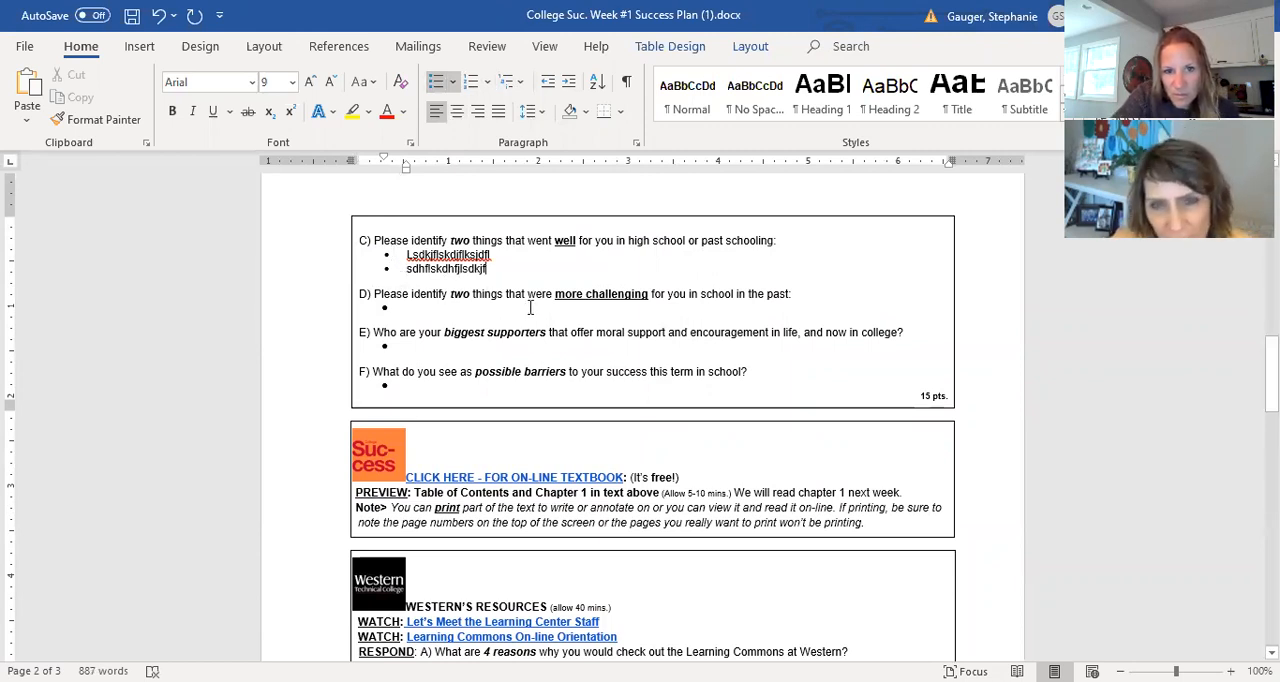
scroll(down, 3)
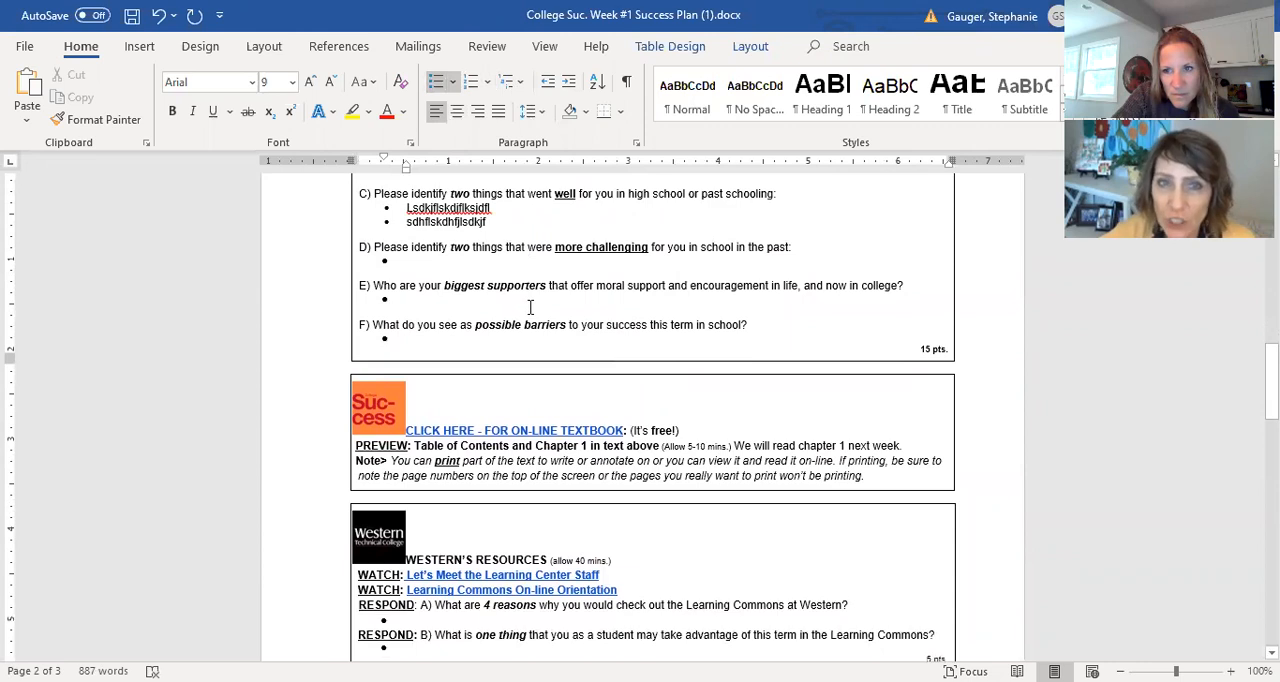
scroll(up, 3)
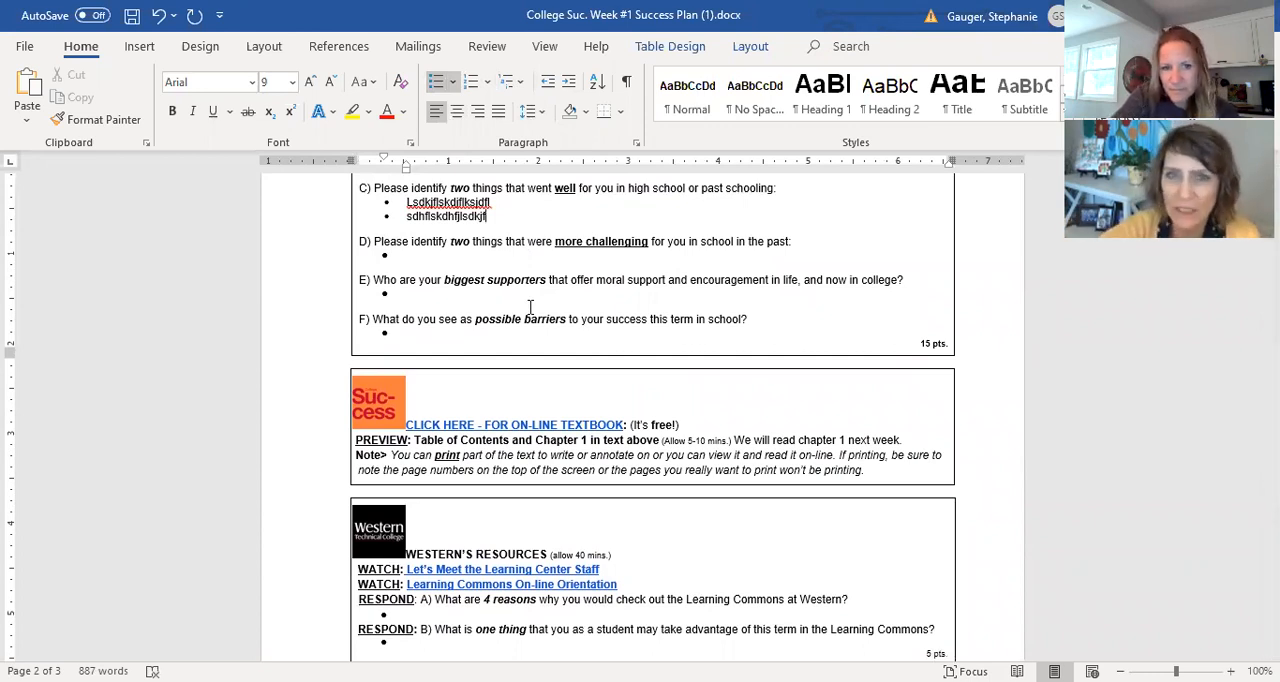
scroll(down, 3)
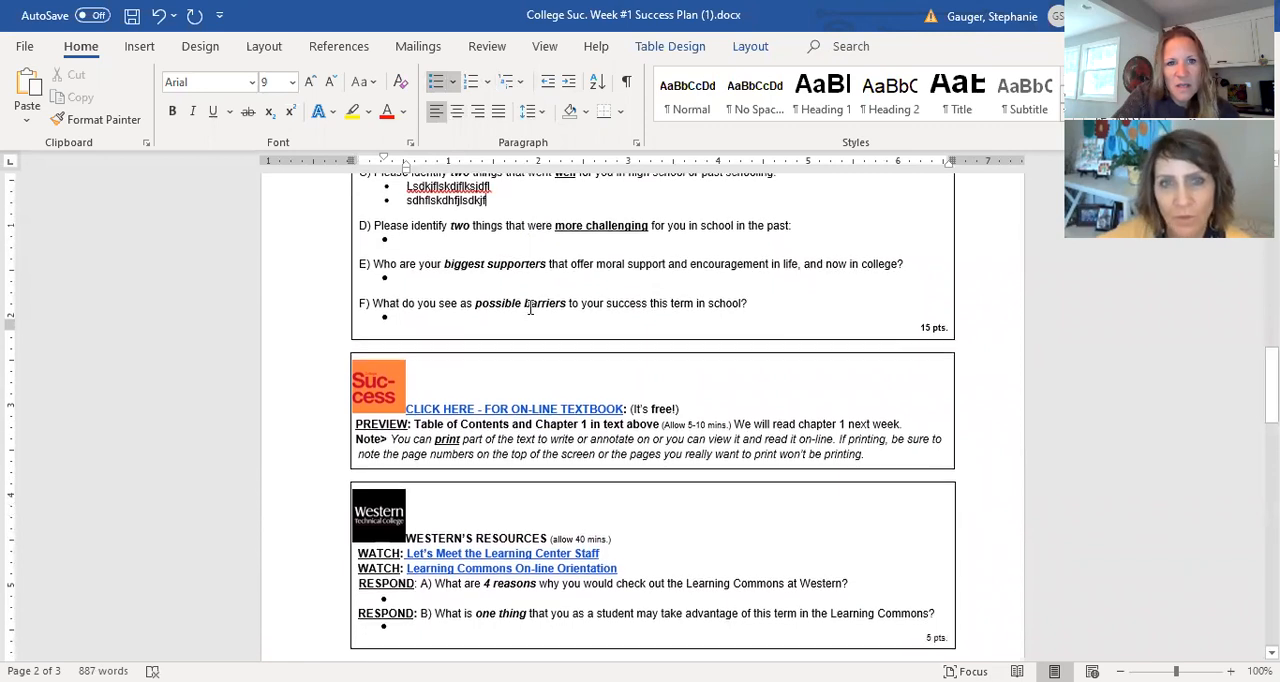
scroll(down, 3)
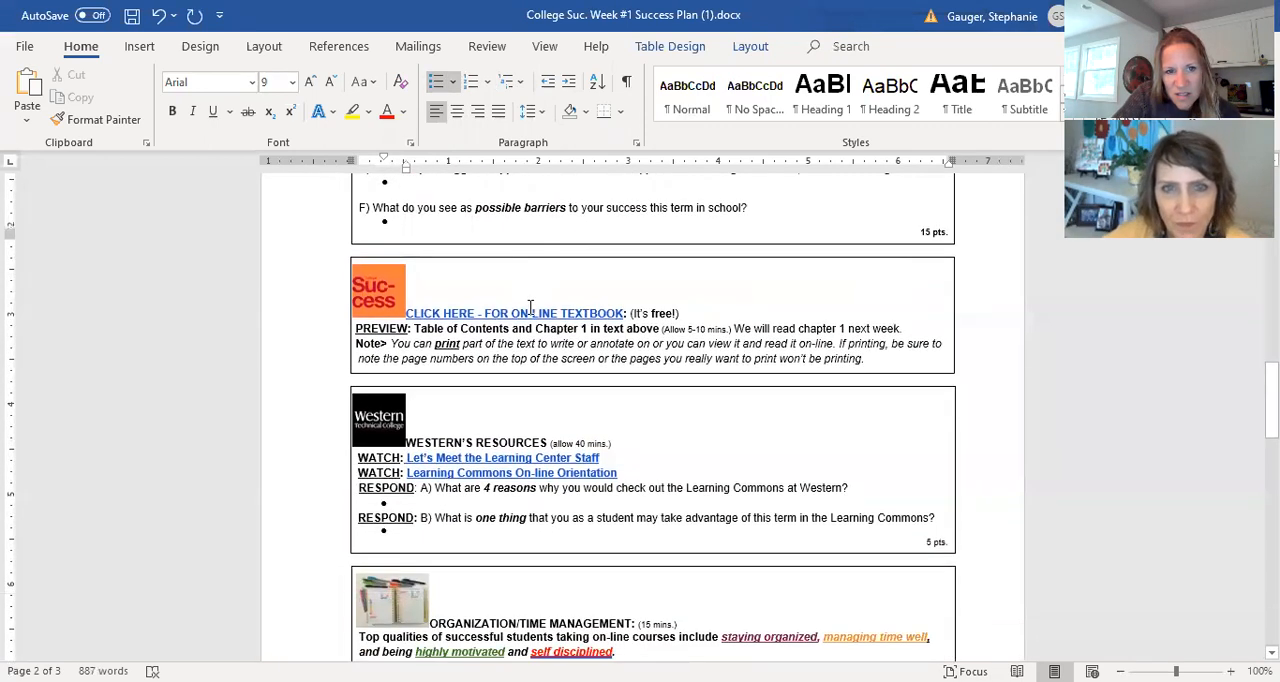
scroll(up, 3)
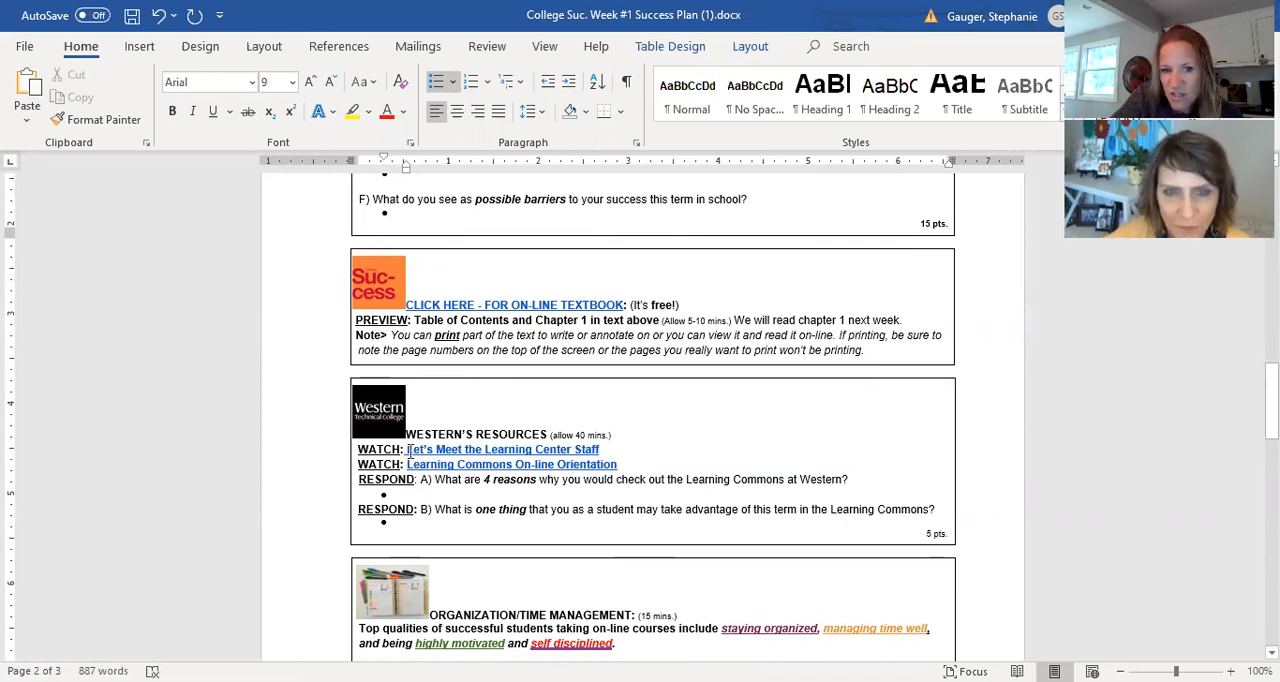
scroll(down, 3)
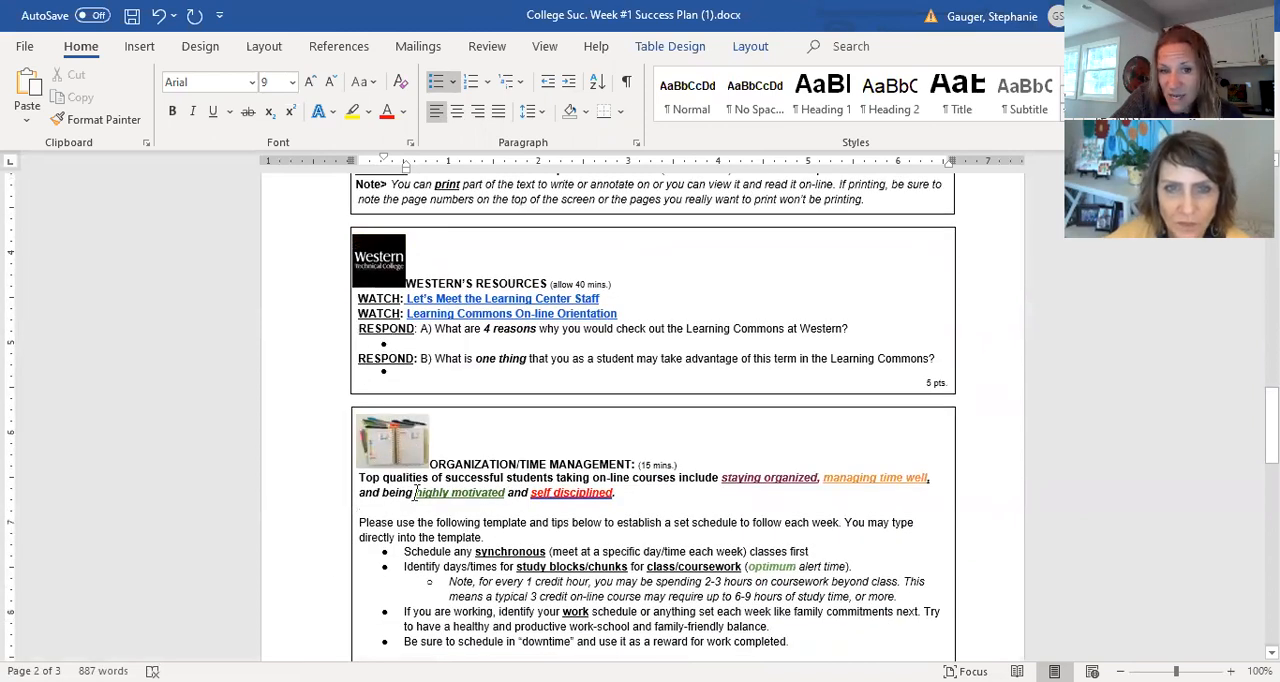
scroll(up, 3)
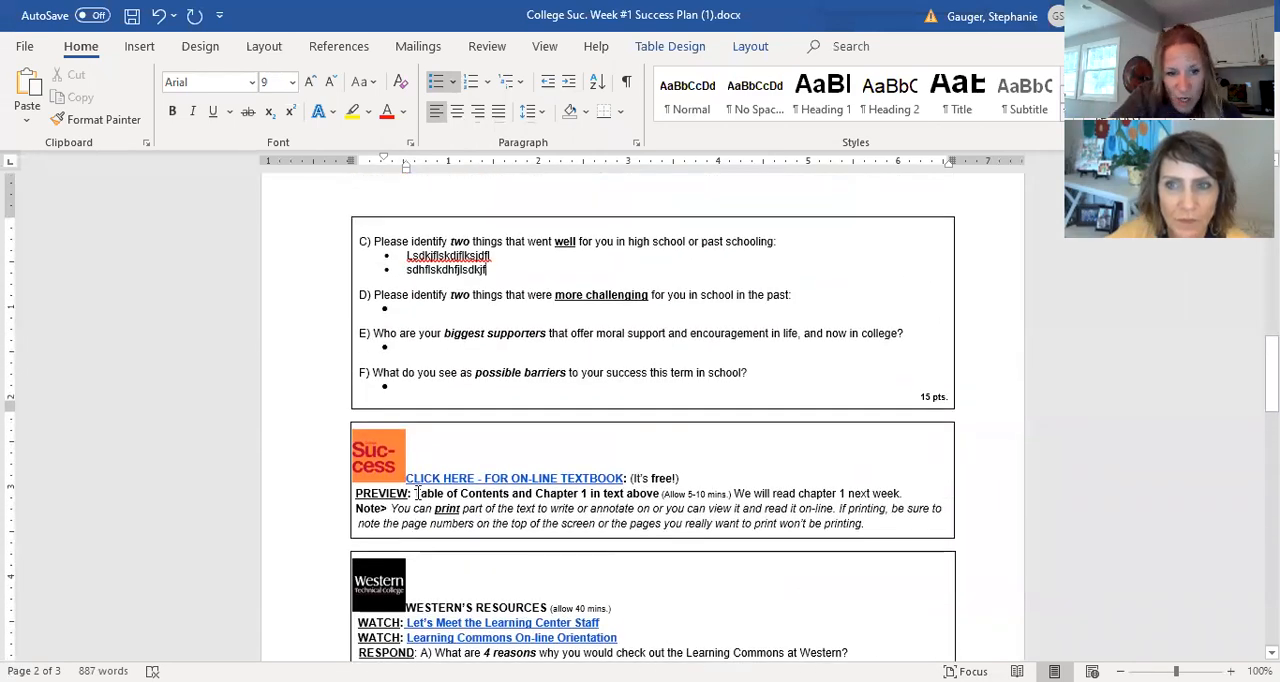
scroll(down, 3)
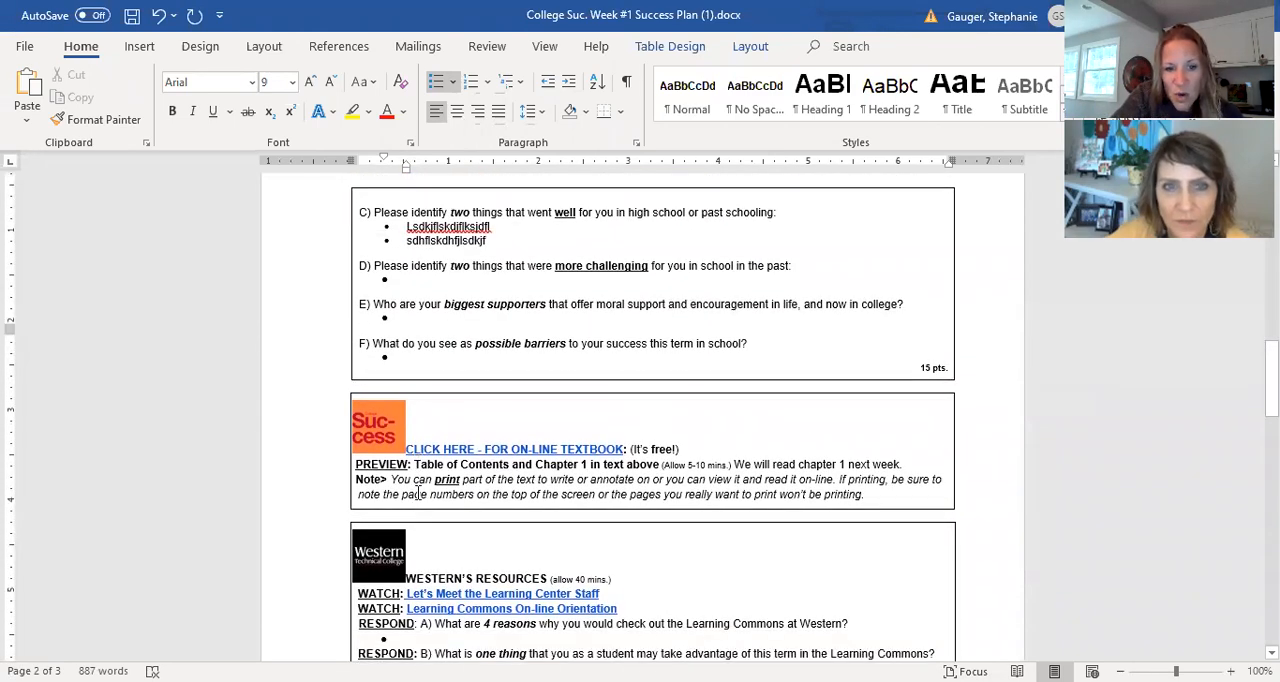
scroll(down, 3)
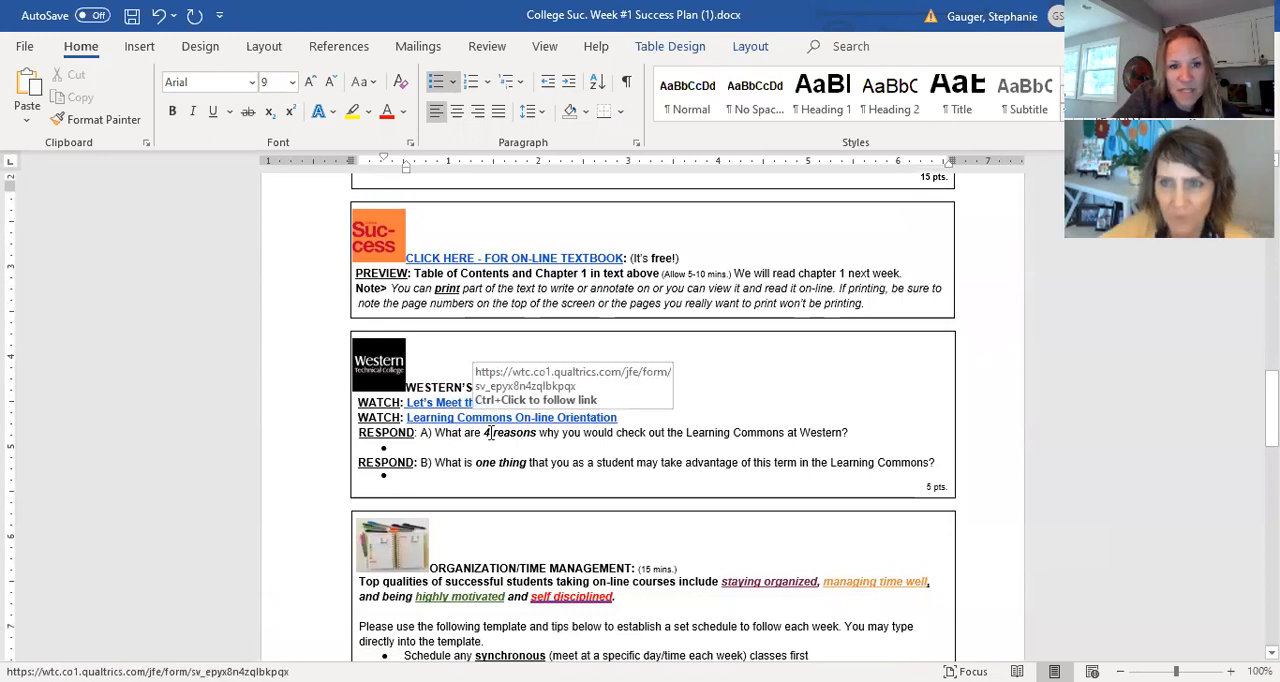
mouse_move(490, 264)
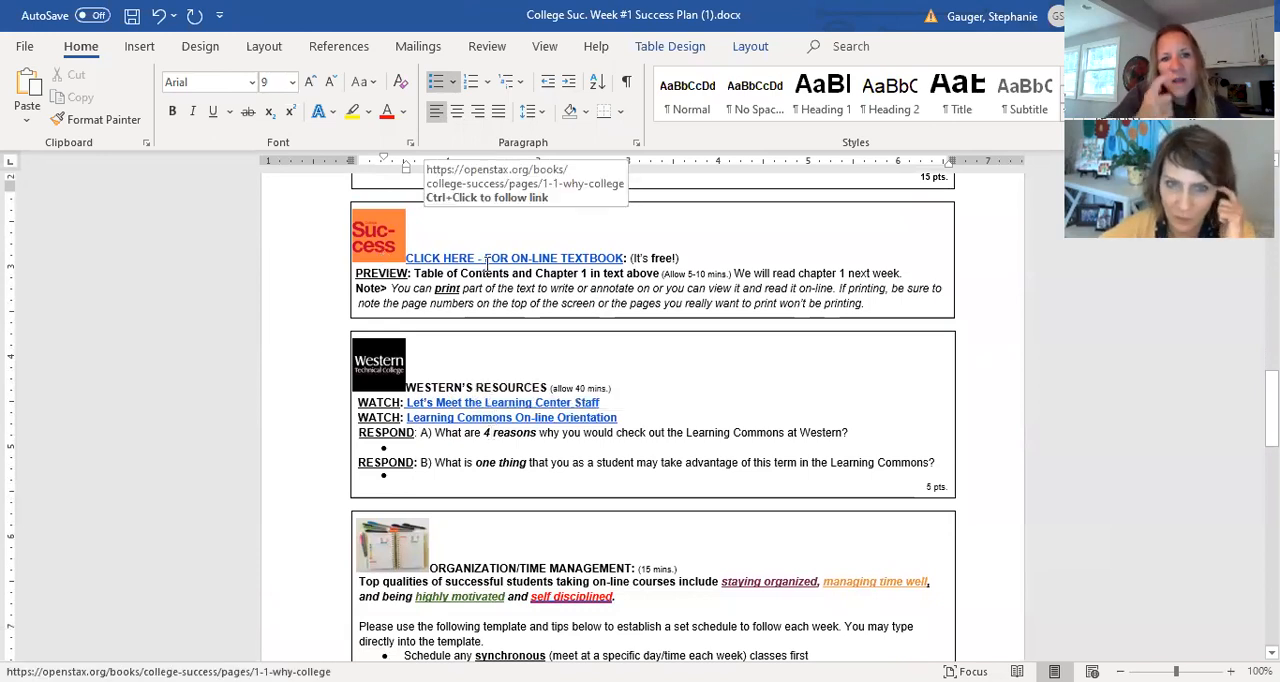
mouse_move(524, 258)
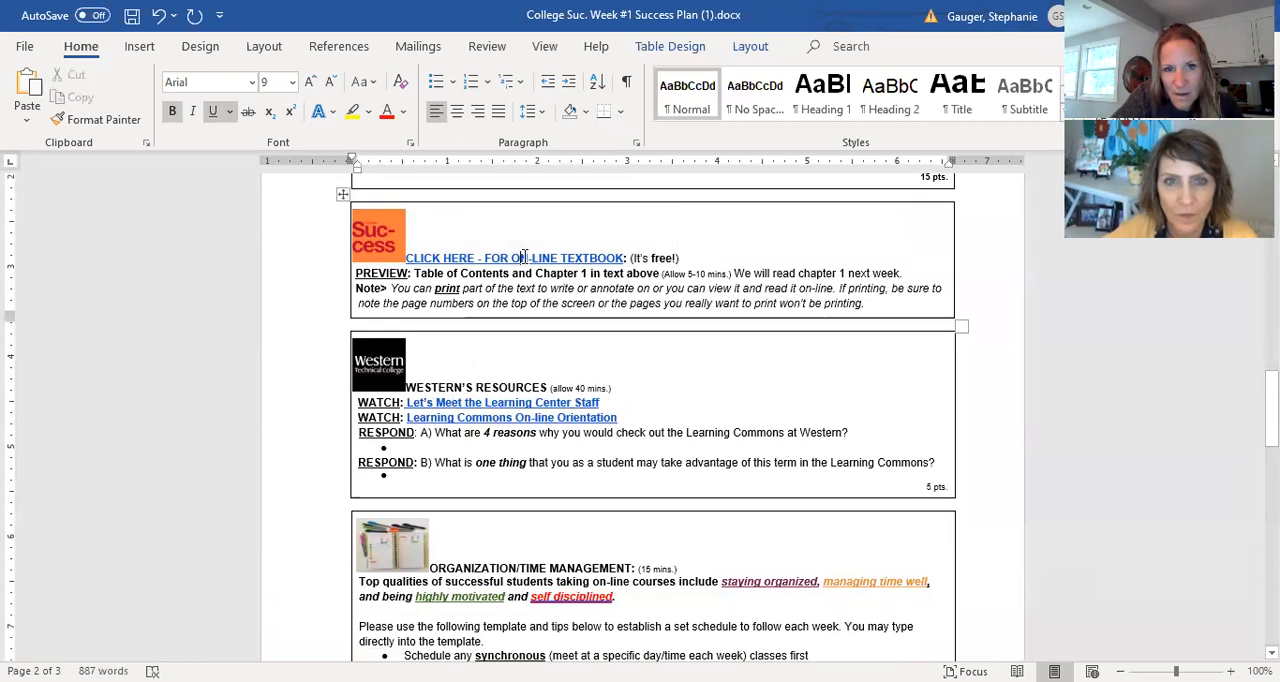
mouse_move(524, 264)
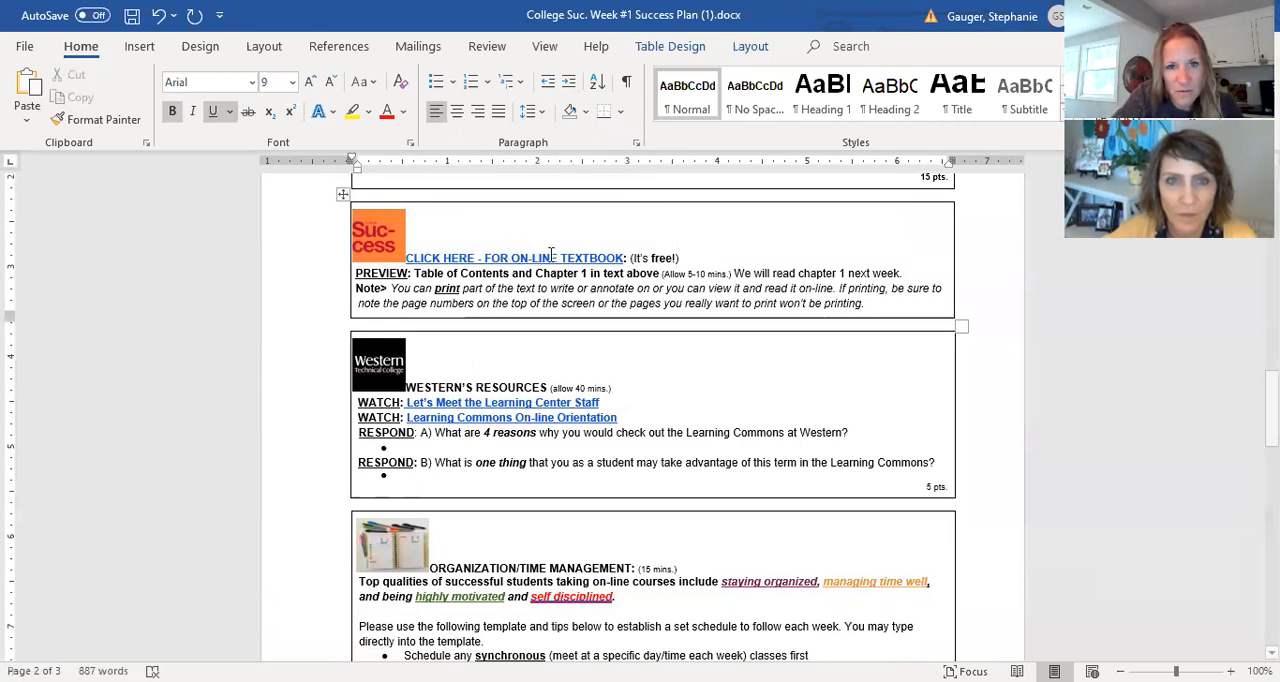
mouse_move(520, 258)
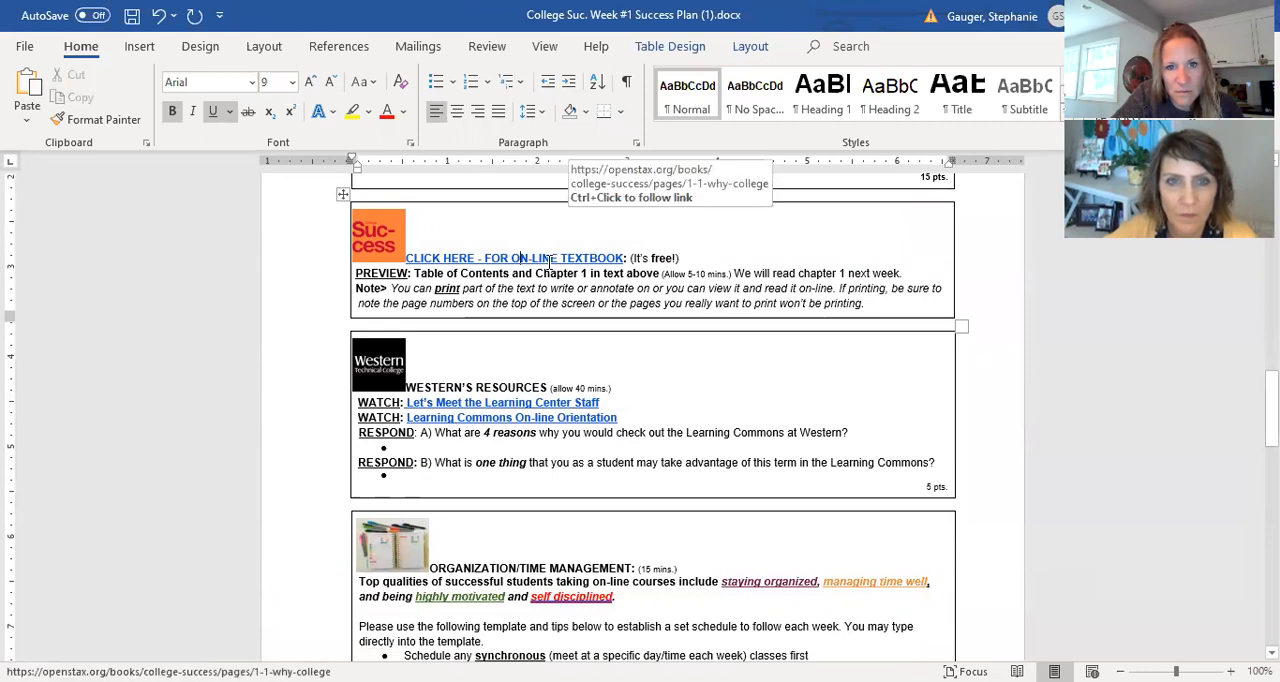
mouse_move(548, 270)
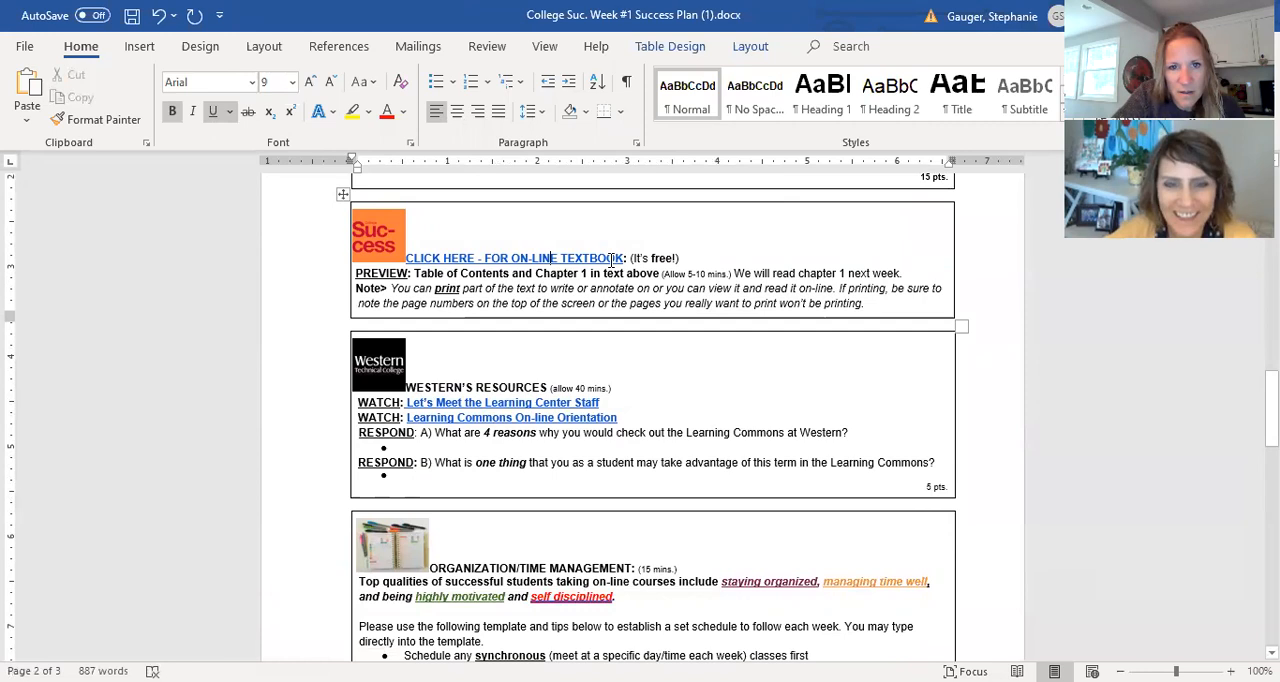
mouse_move(424, 258)
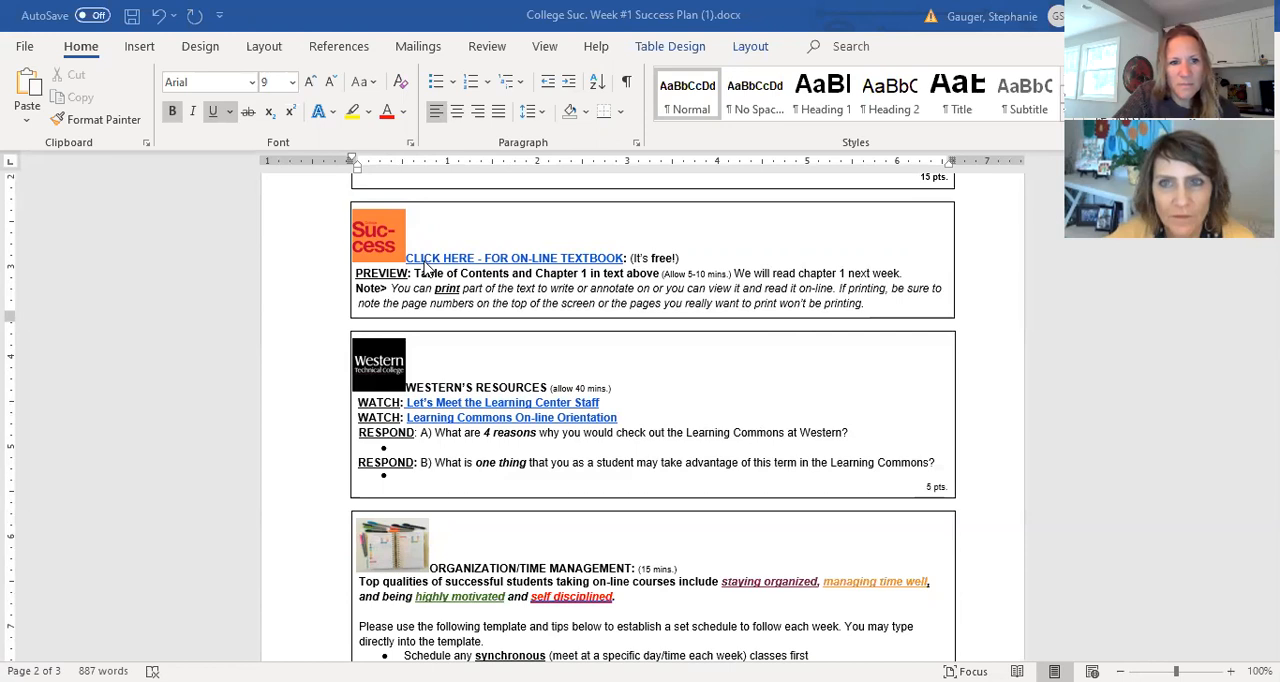
Step: Follow the document's on-line textbook link to the OpenStax '1.1 Why College?' page and skim it
click(512, 258)
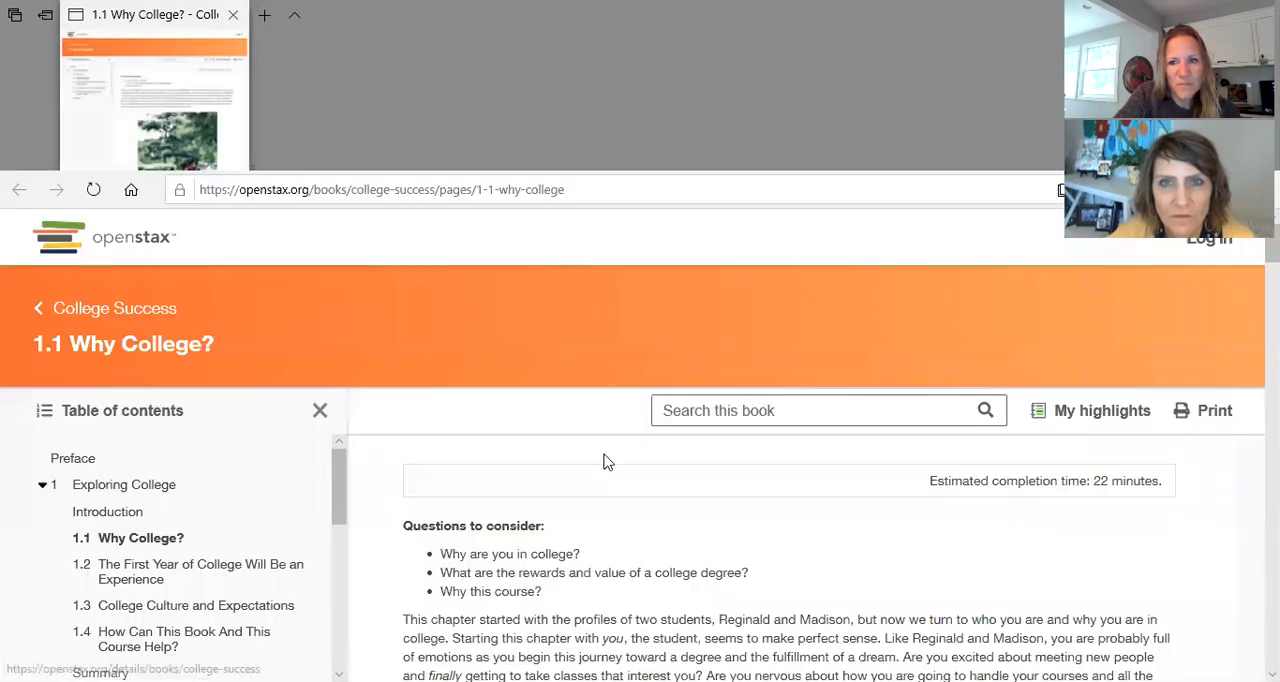
scroll(down, 3)
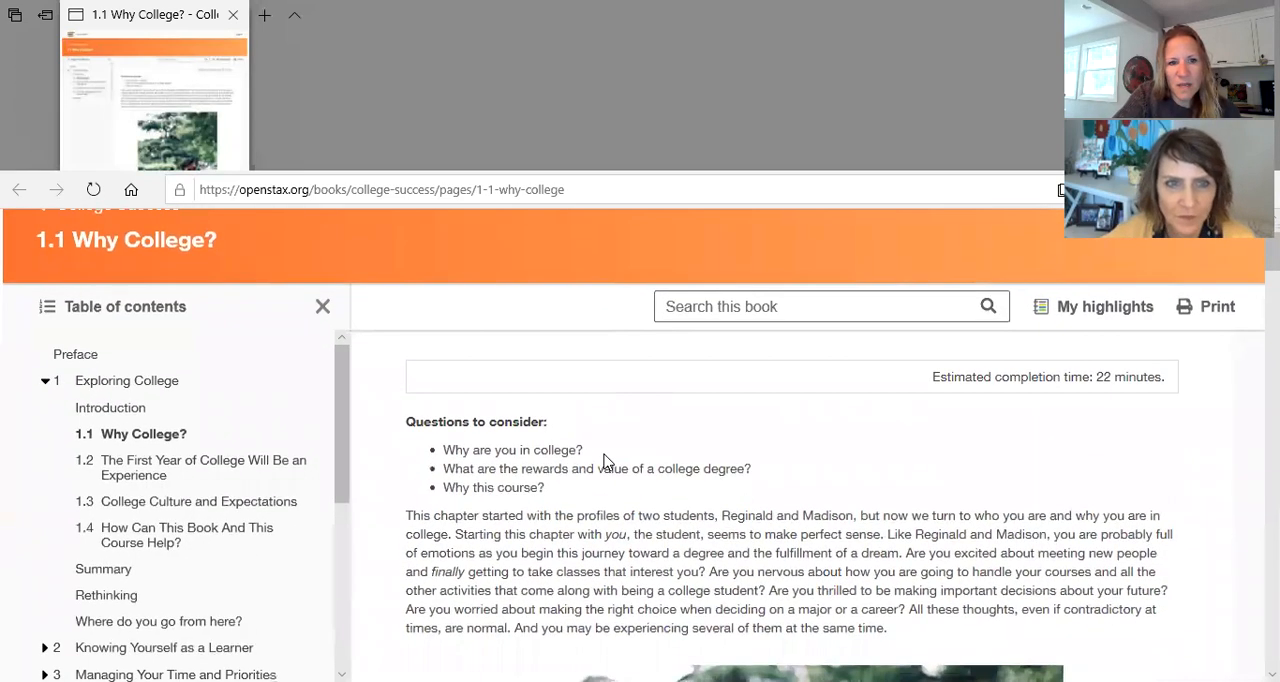
scroll(up, 3)
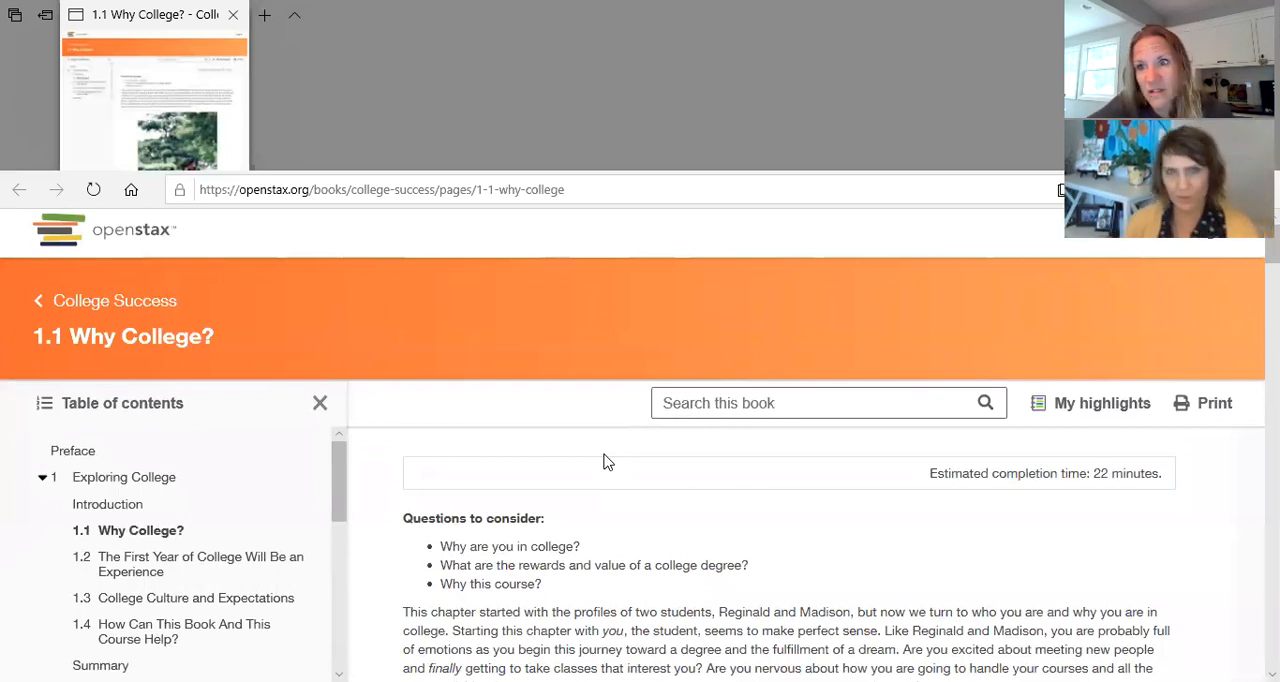
mouse_move(660, 584)
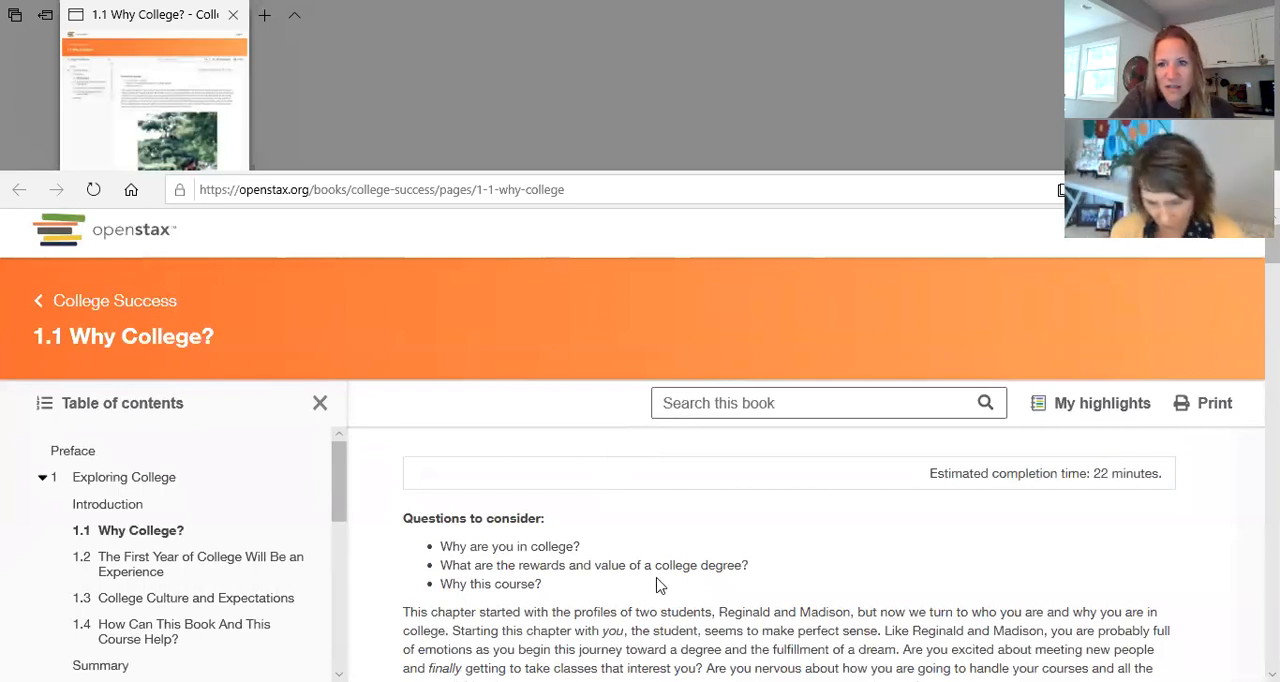
scroll(down, 3)
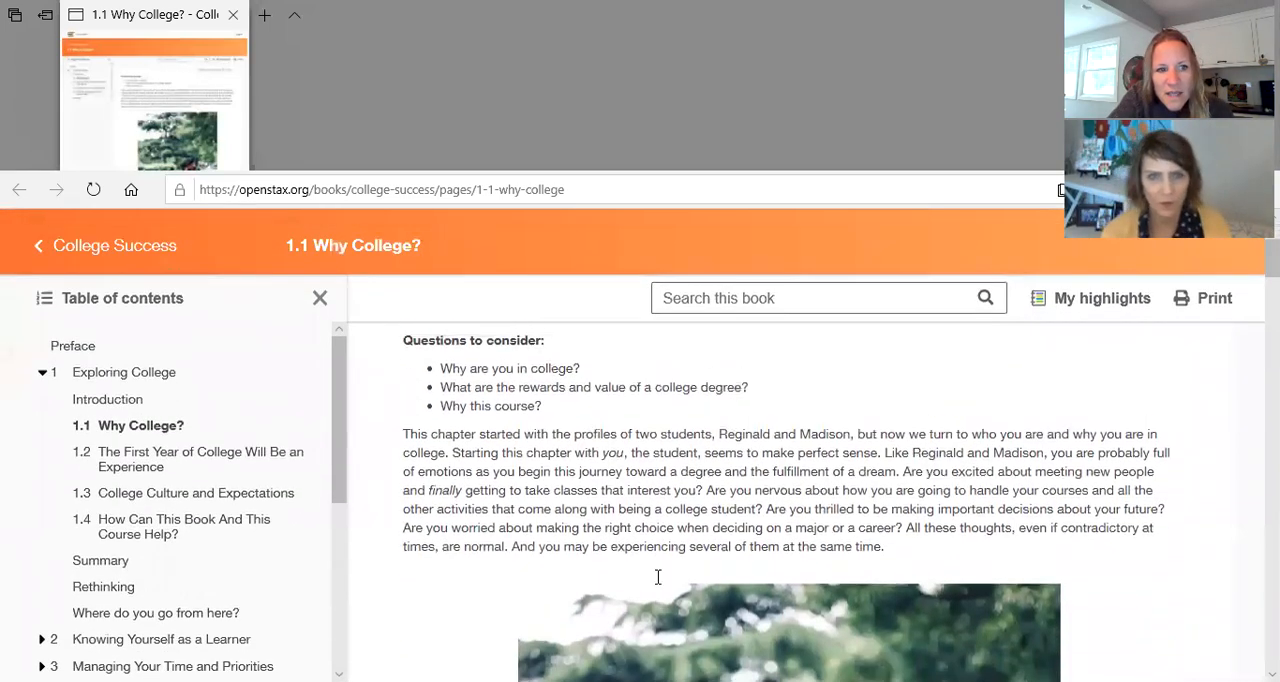
scroll(up, 3)
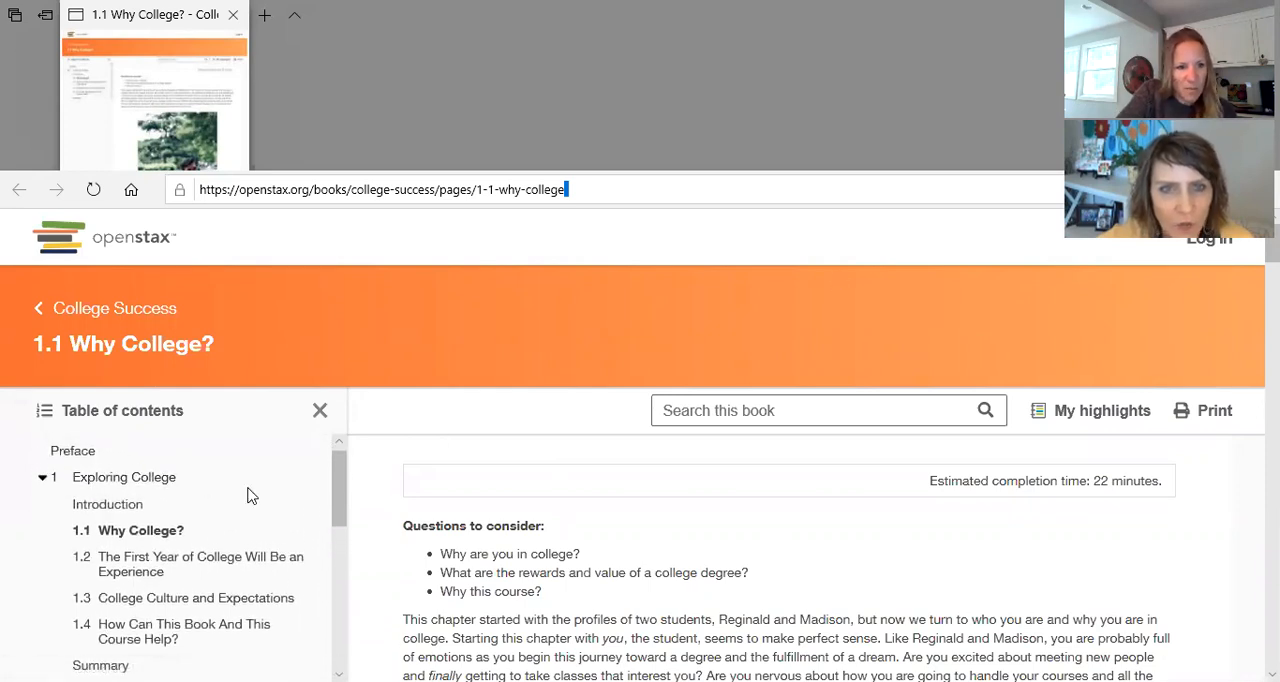
mouse_move(140, 430)
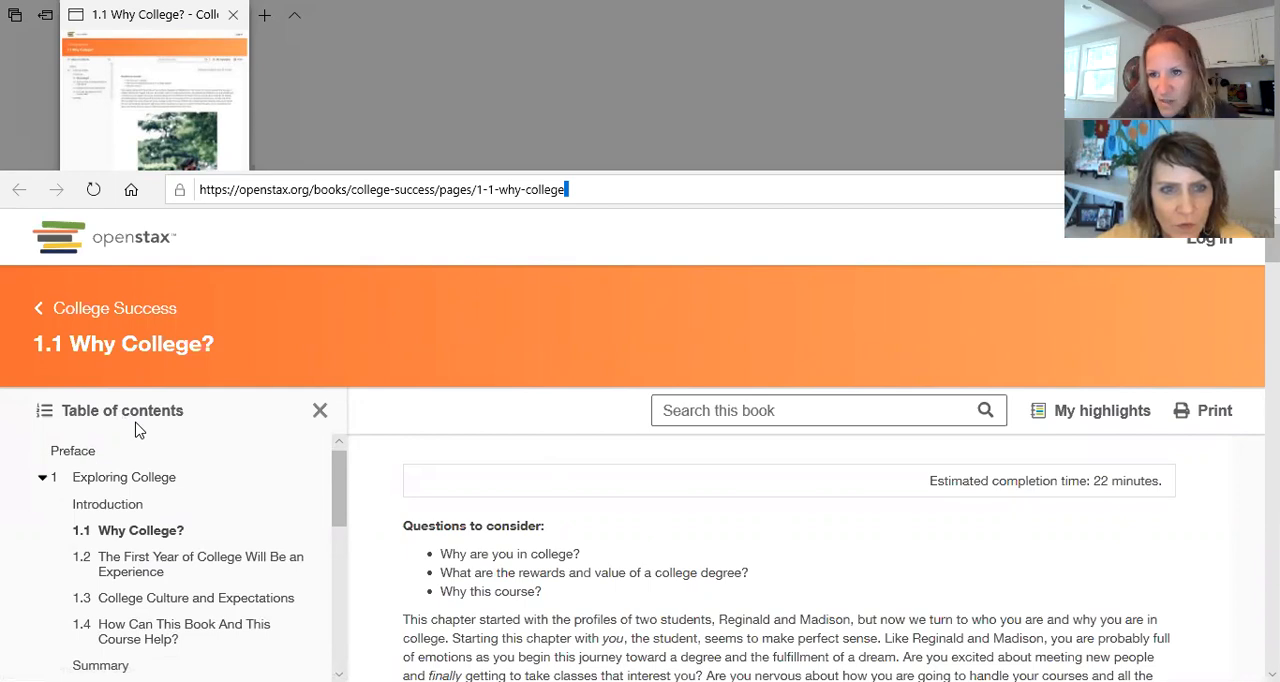
Step: Browse to section 1.2 on the first year of college and dismiss the study tools promotion
scroll(down, 3)
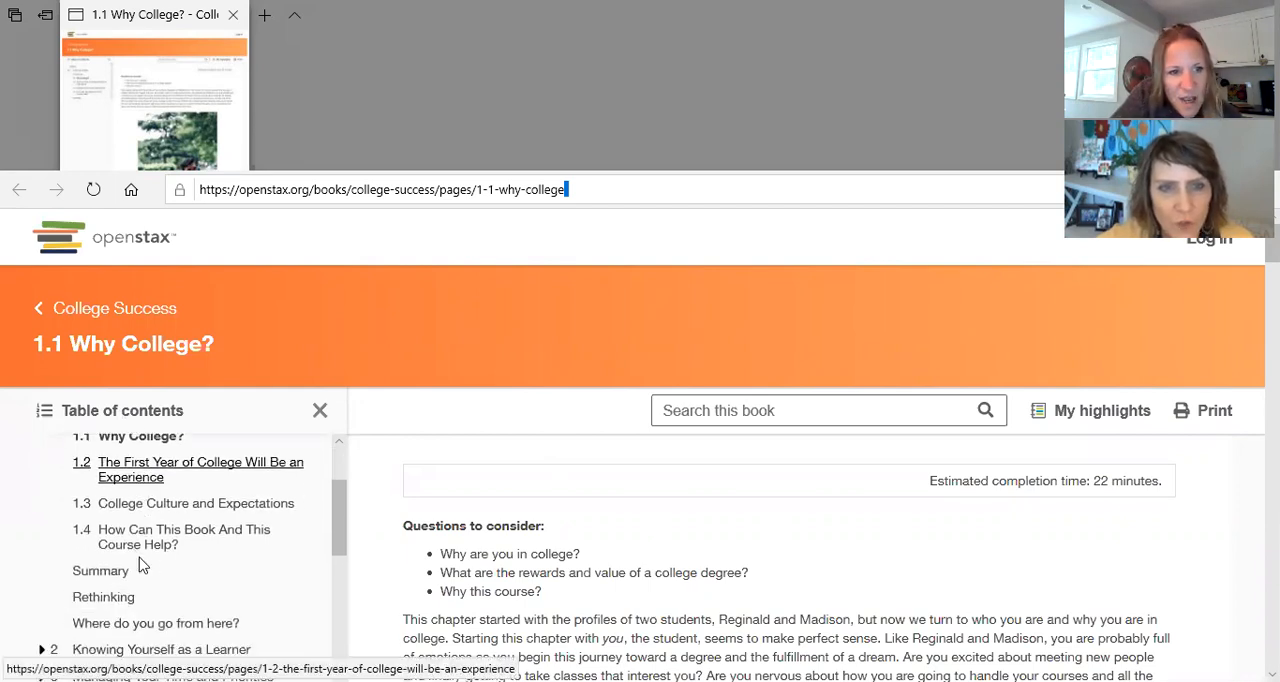
scroll(up, 3)
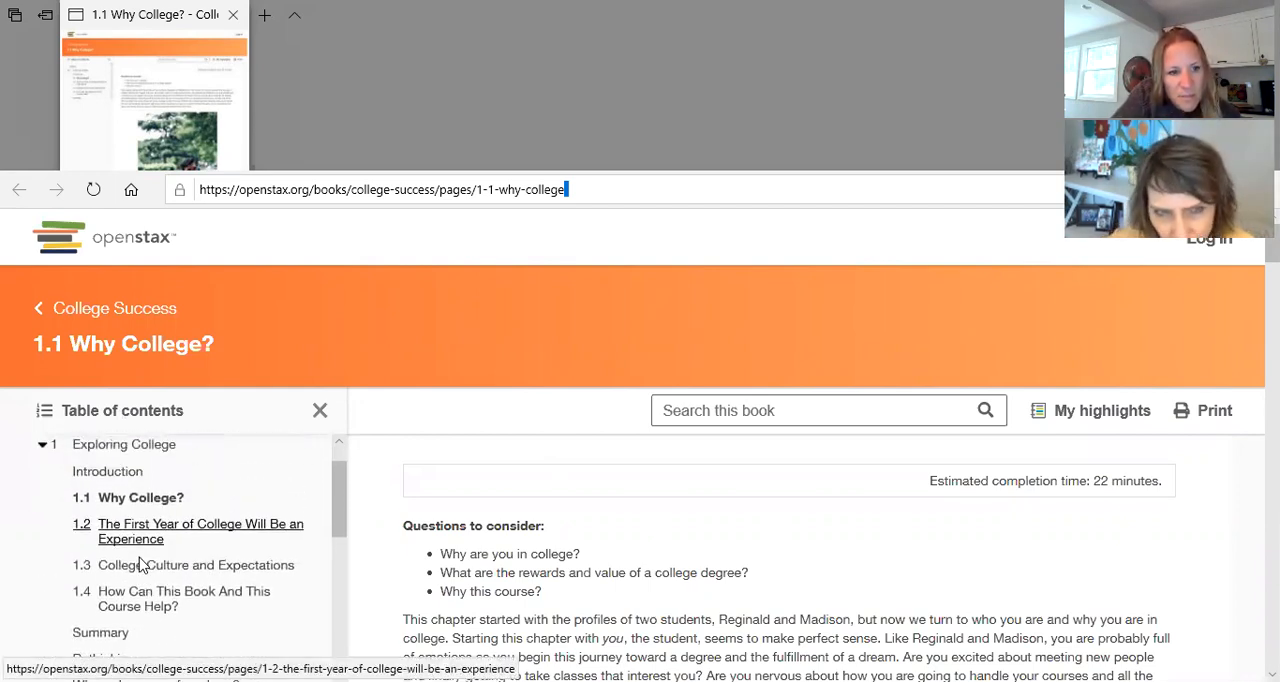
scroll(up, 3)
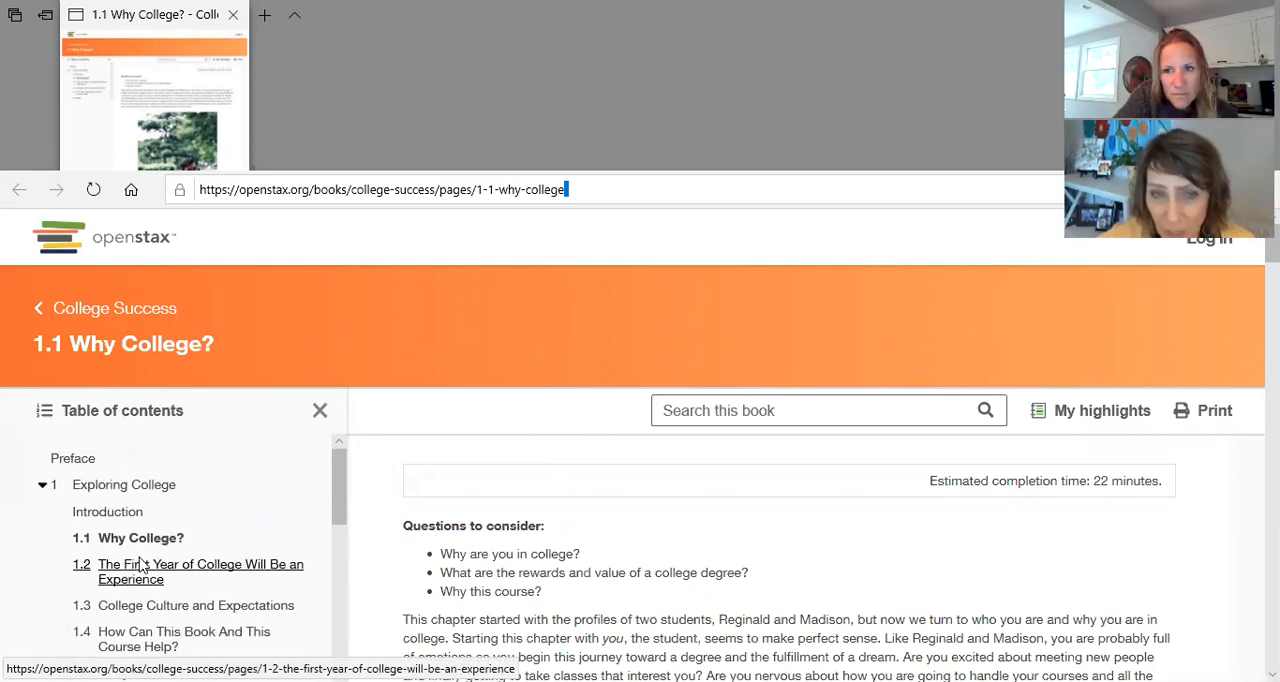
click(200, 572)
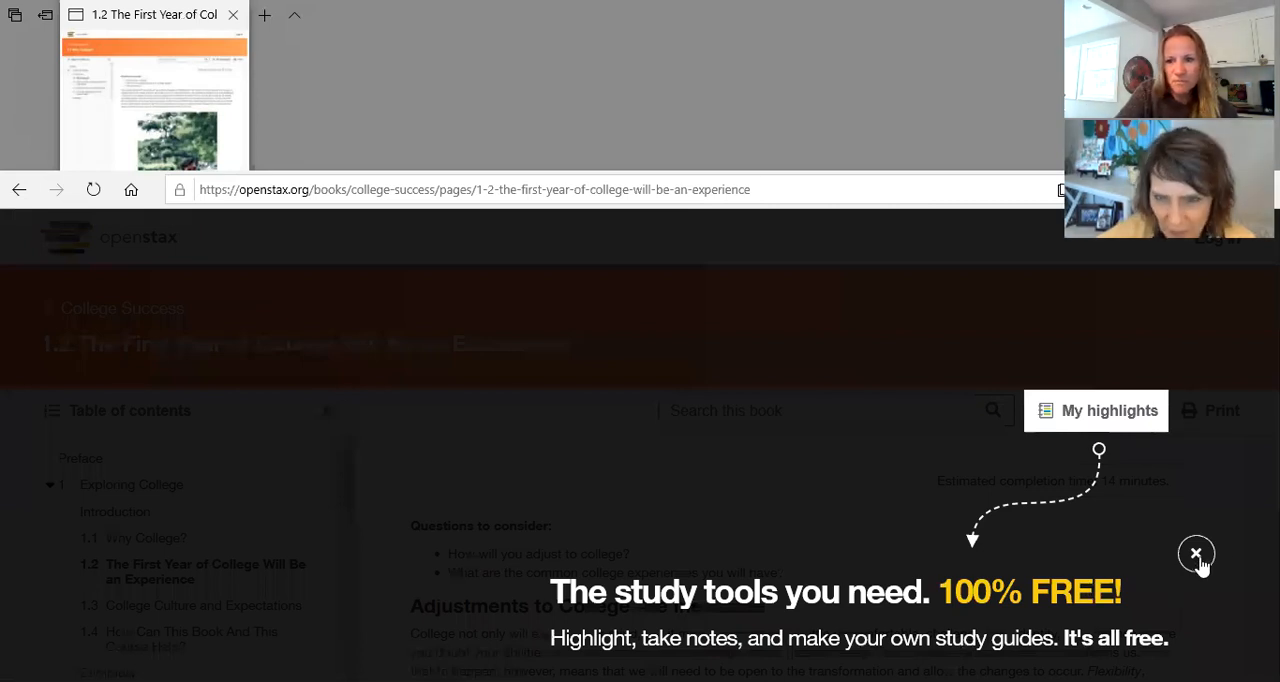
click(1196, 552)
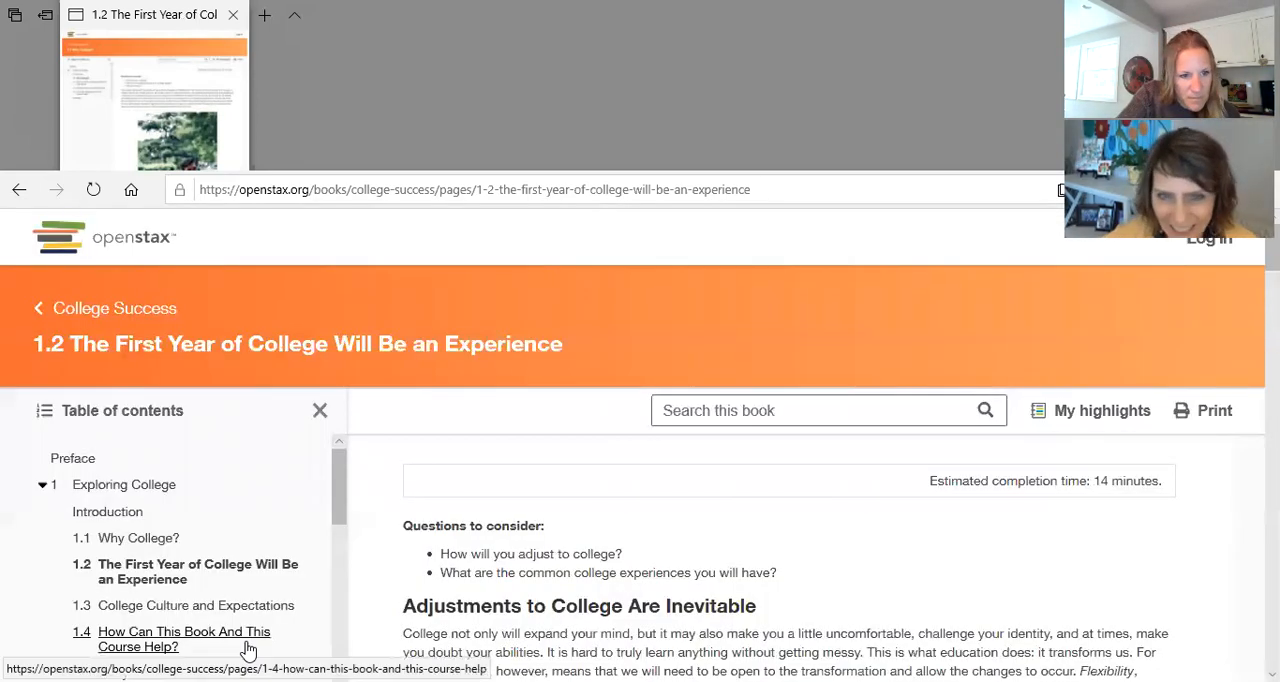
Step: Return to section 1.1 Why College? from the table of contents
scroll(down, 3)
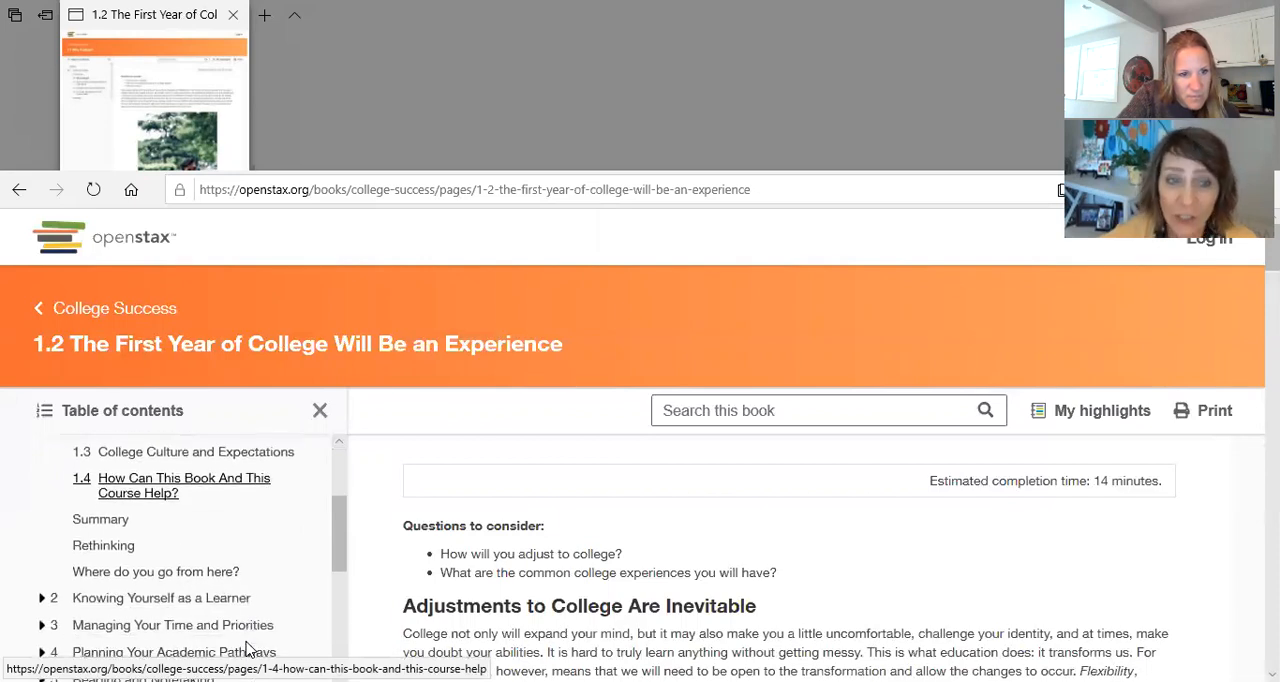
scroll(up, 3)
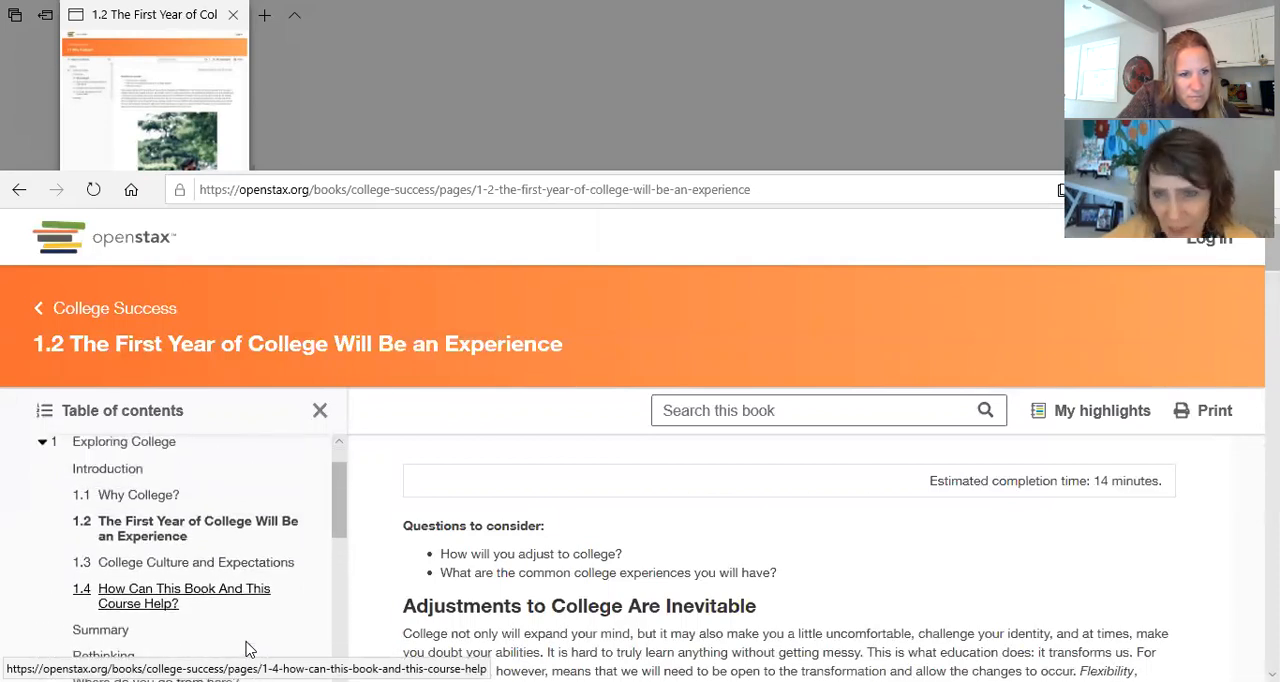
mouse_move(138, 496)
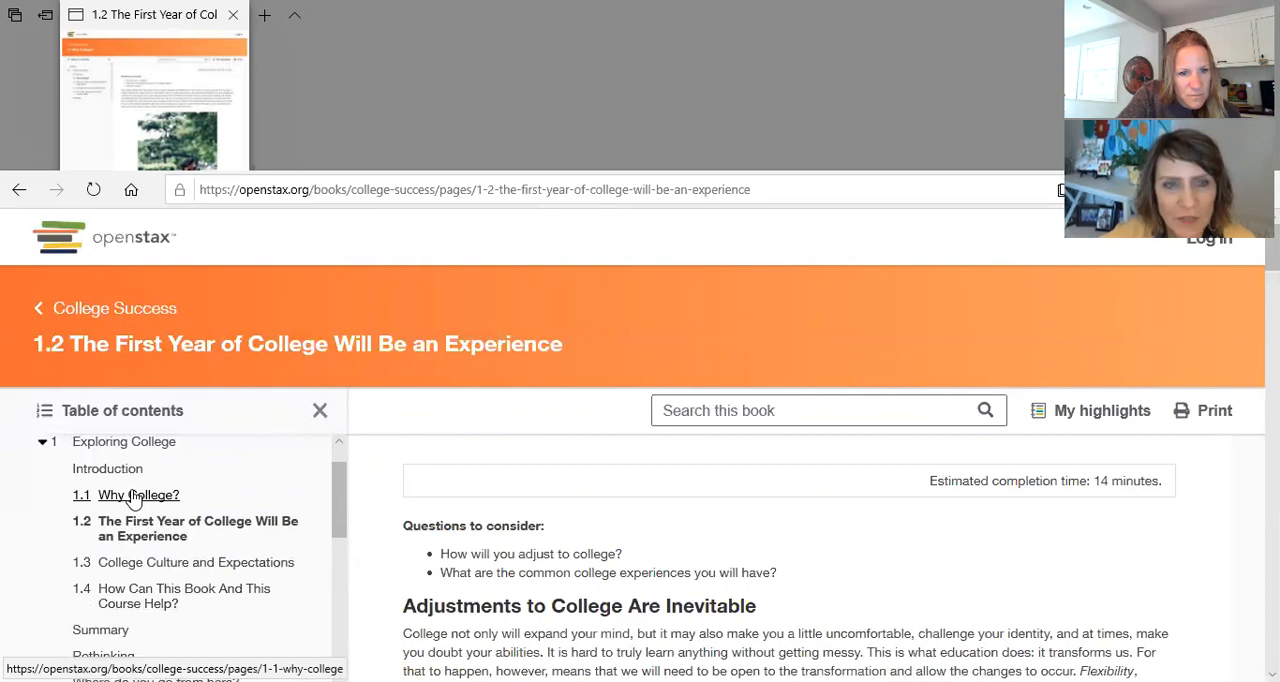
click(138, 494)
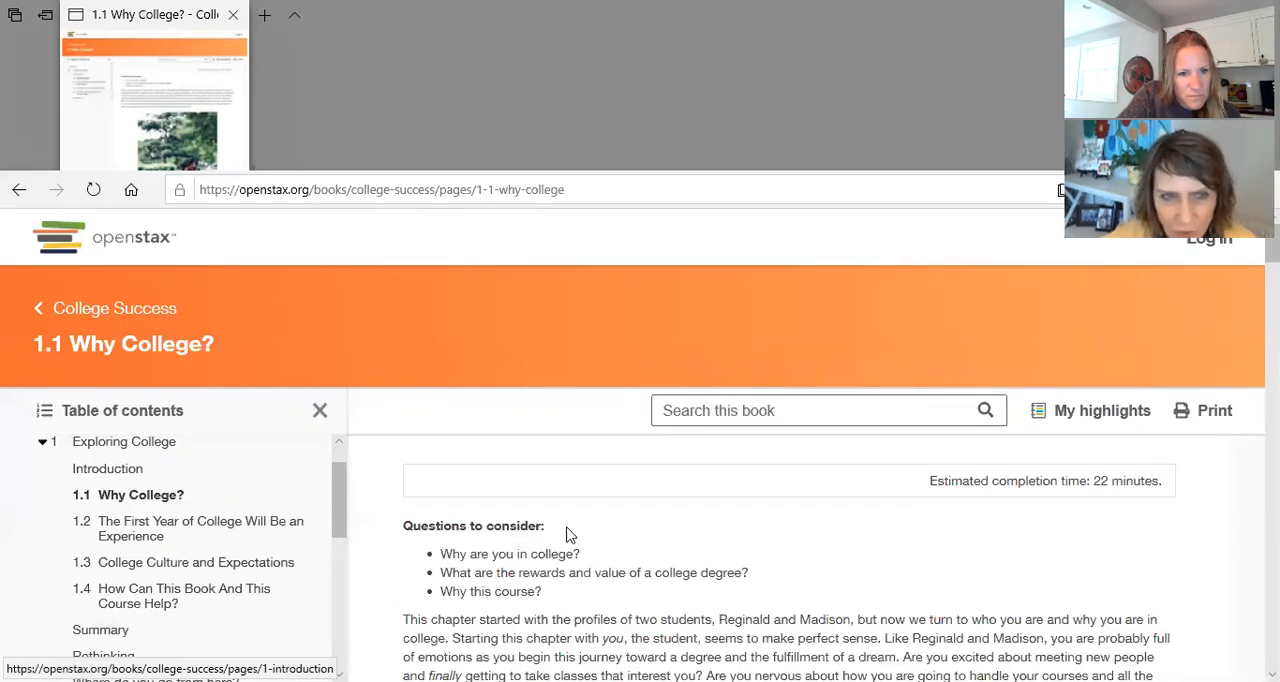
mouse_move(584, 568)
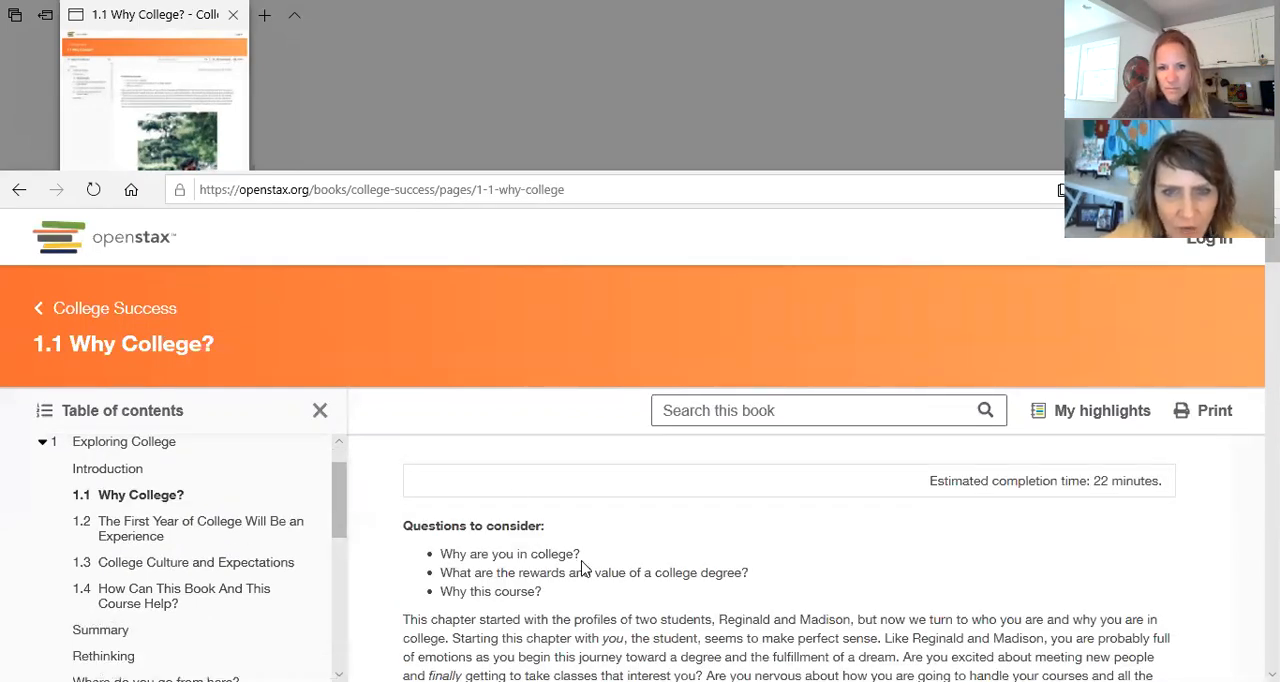
Step: Scroll down through the Why College? section past the earnings chart to Why This Course?
scroll(down, 3)
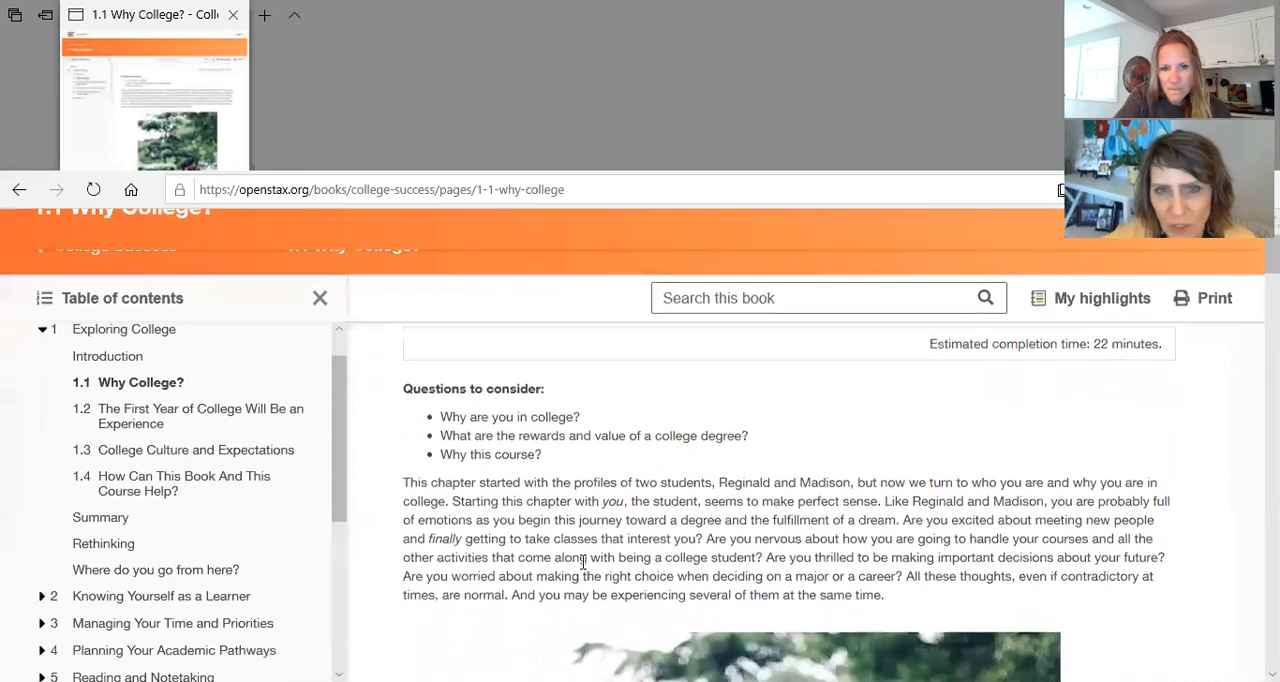
scroll(down, 3)
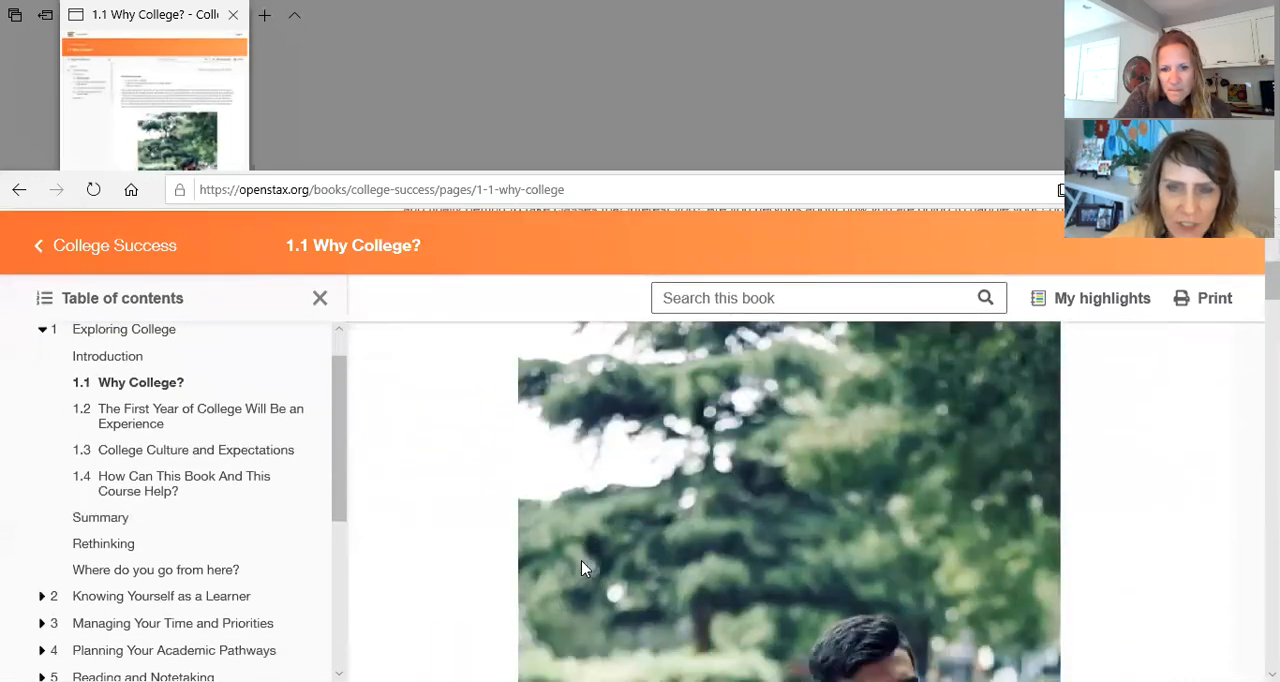
scroll(down, 3)
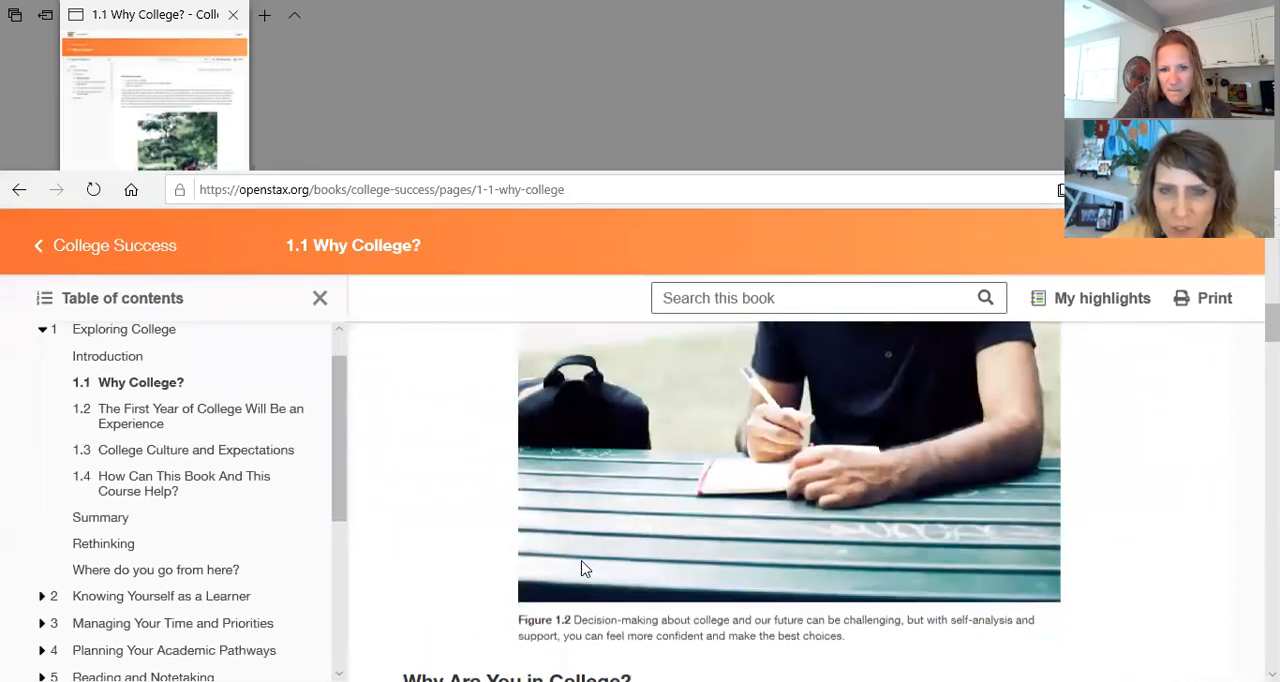
scroll(down, 3)
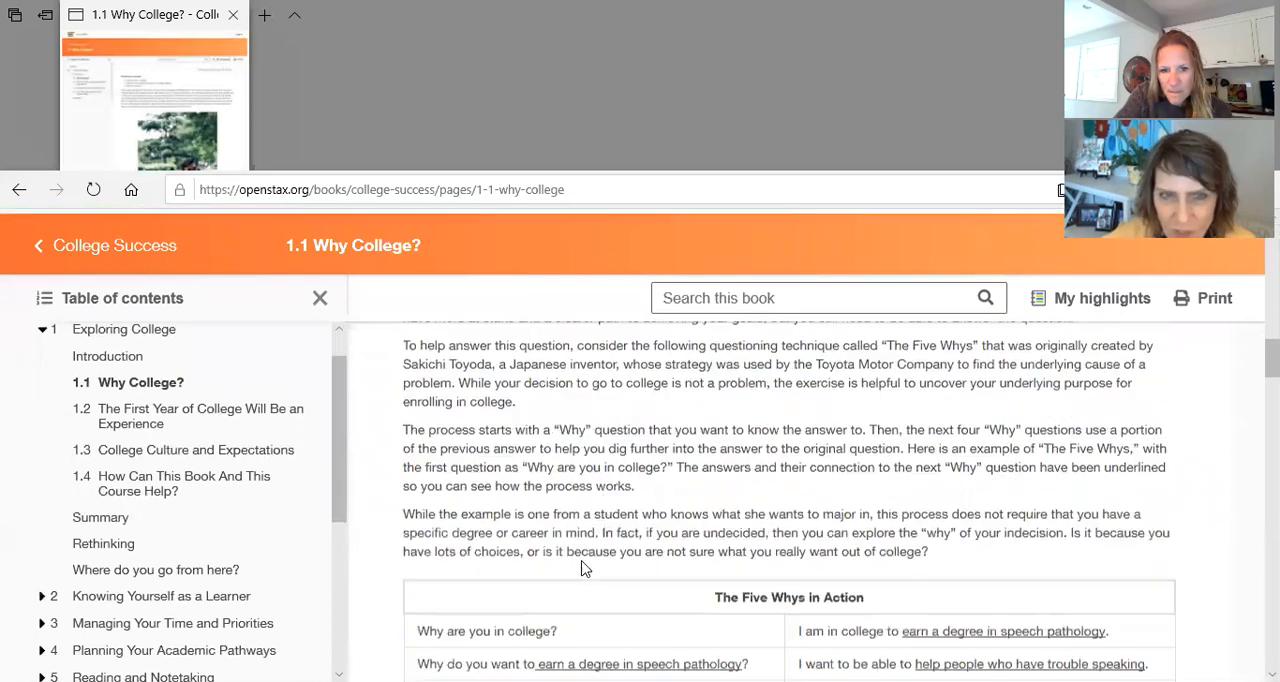
scroll(down, 3)
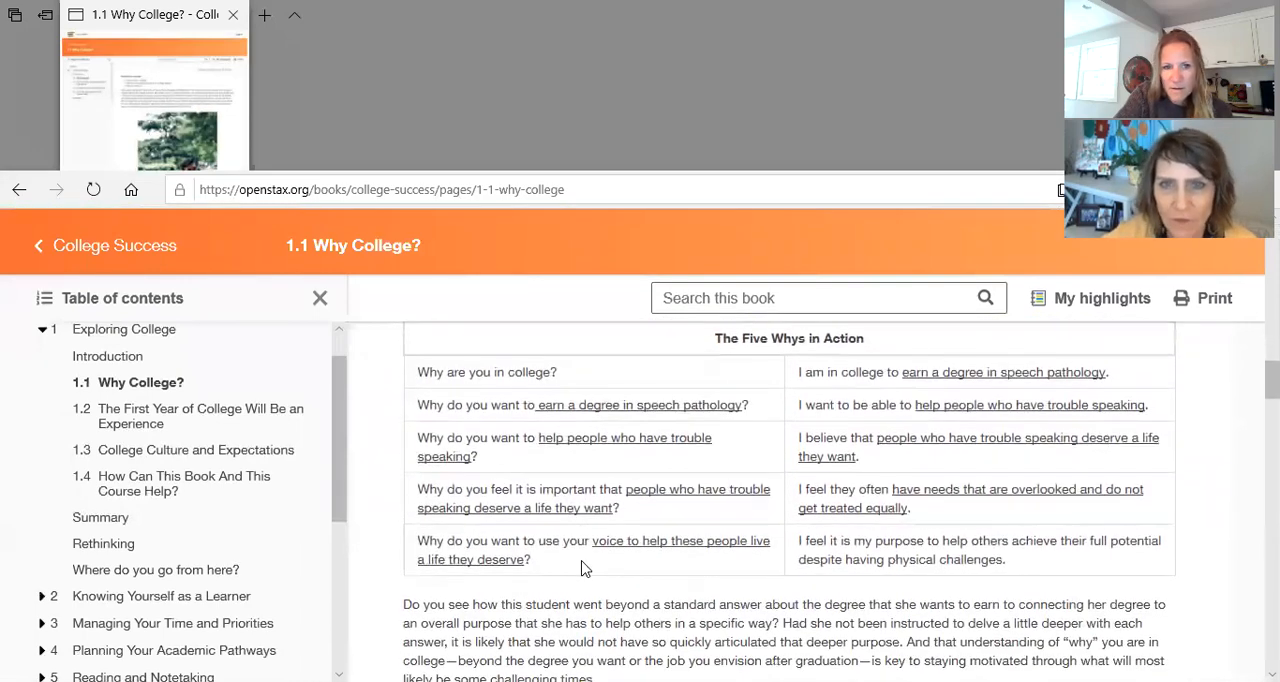
scroll(down, 3)
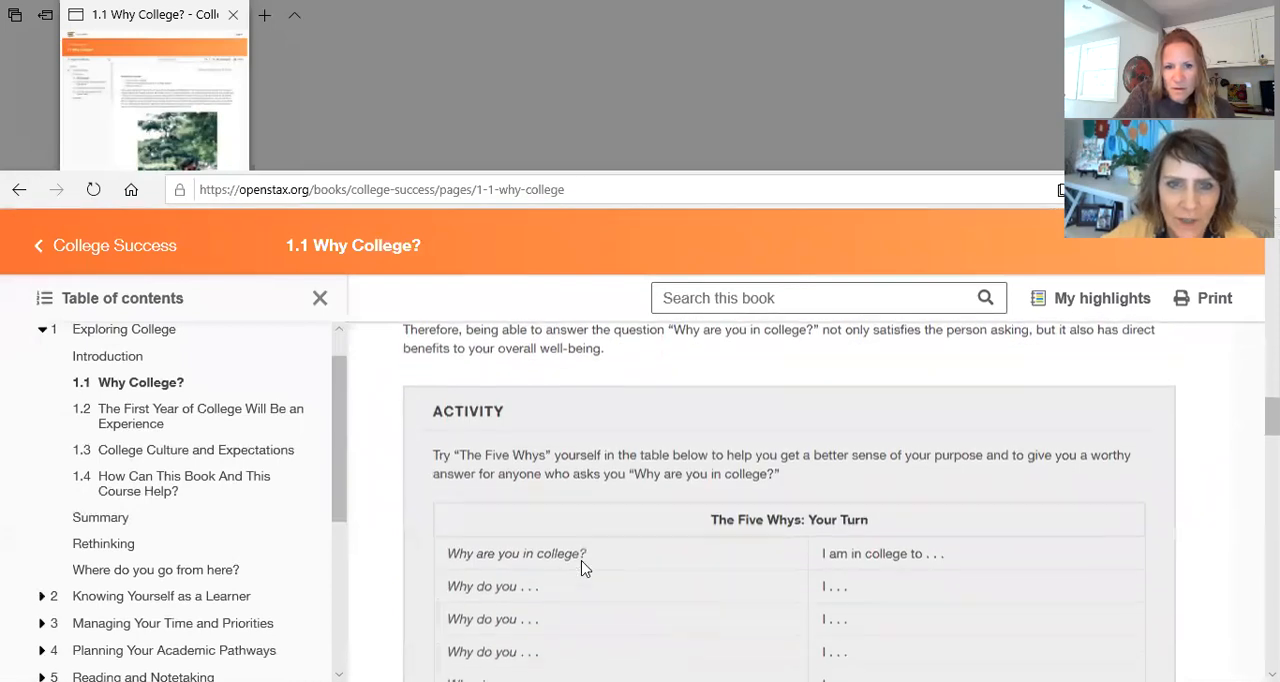
scroll(down, 3)
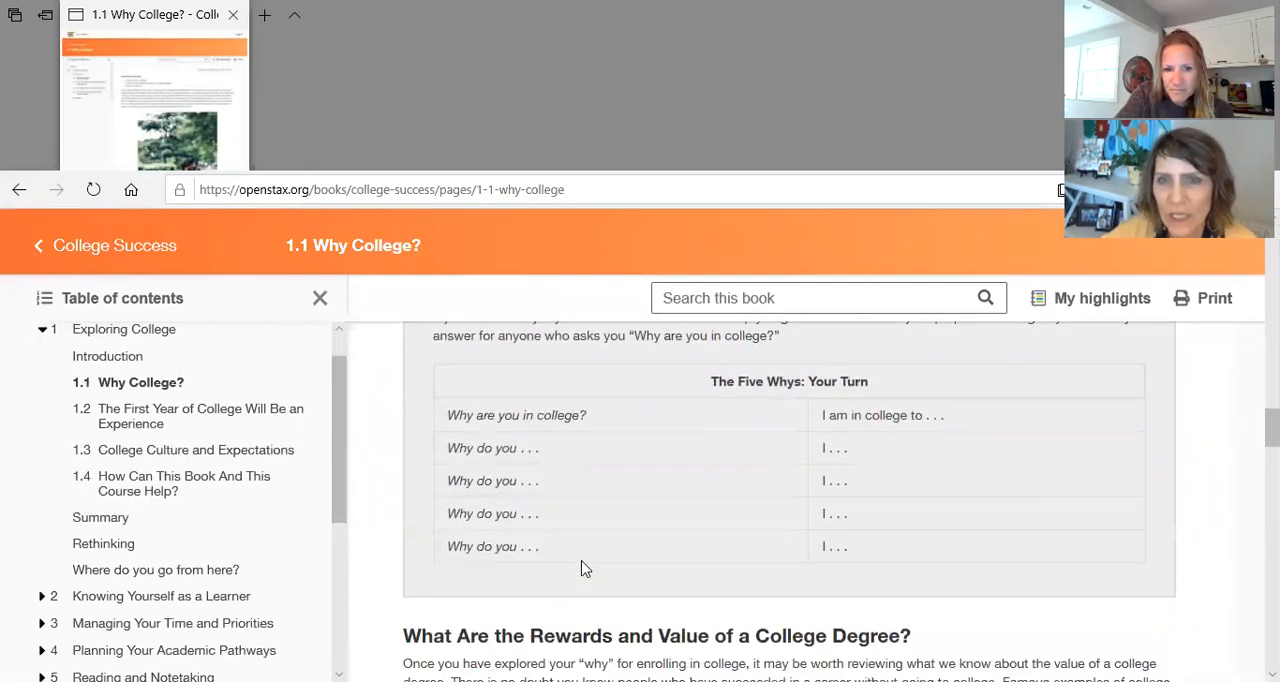
scroll(down, 3)
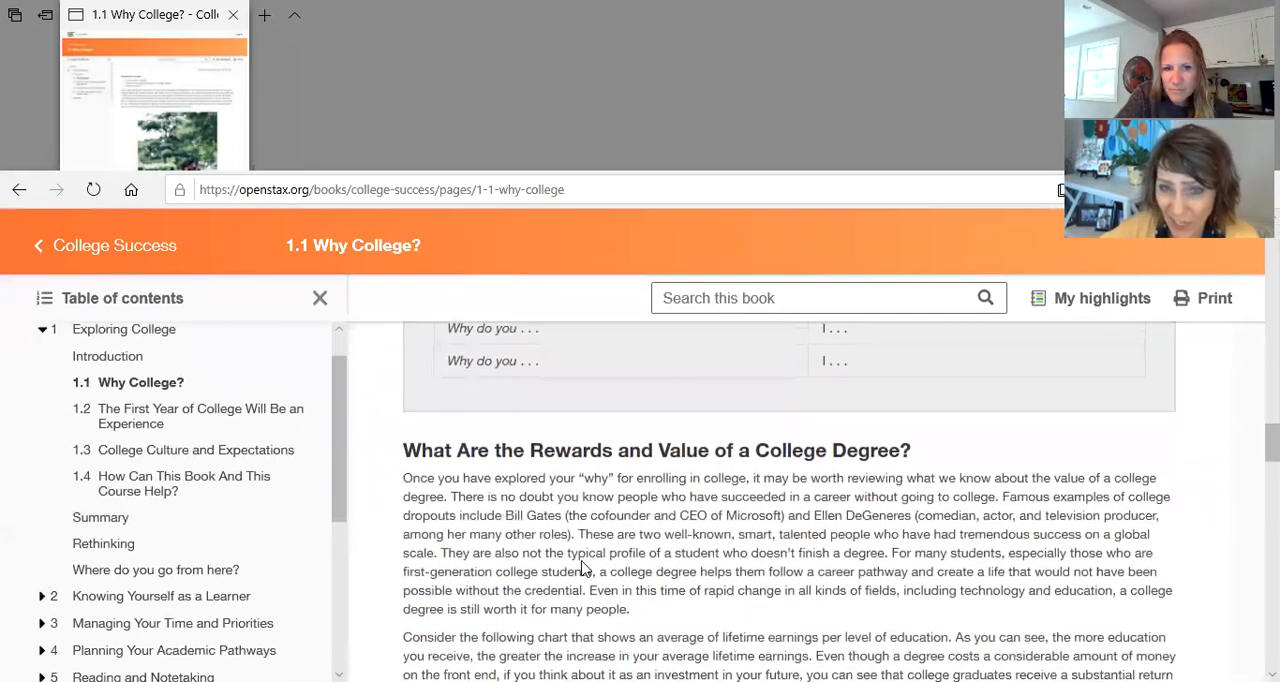
scroll(down, 3)
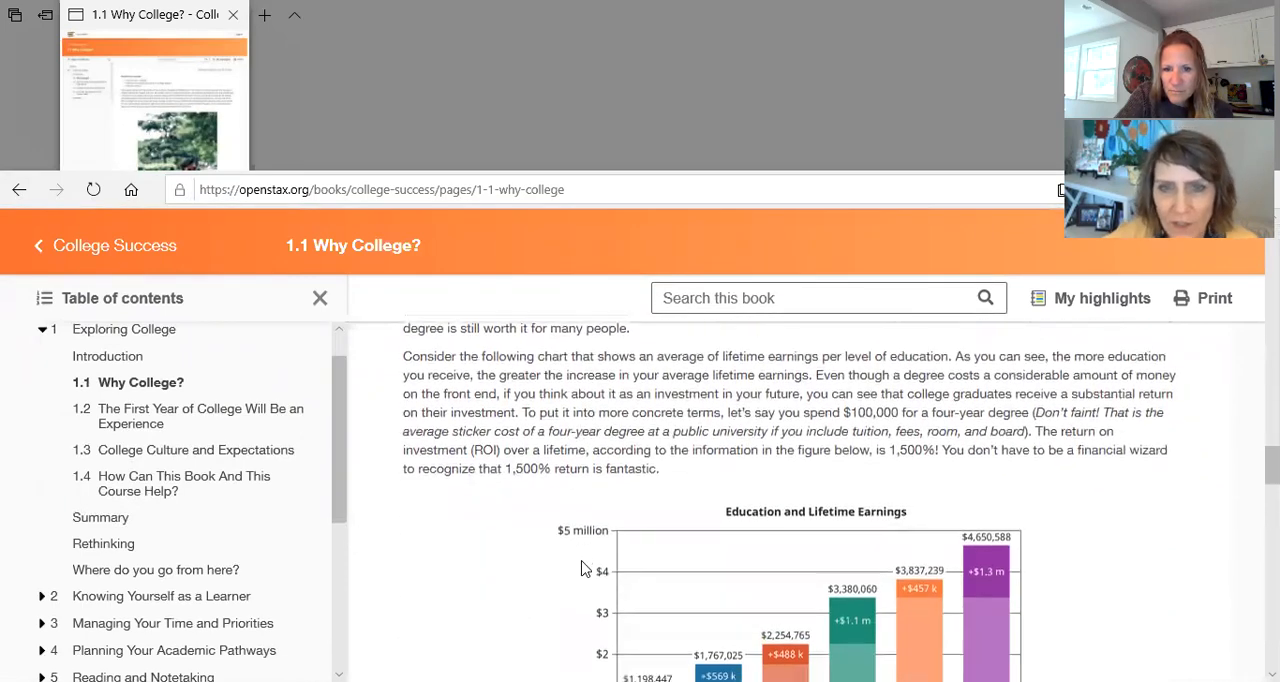
scroll(down, 3)
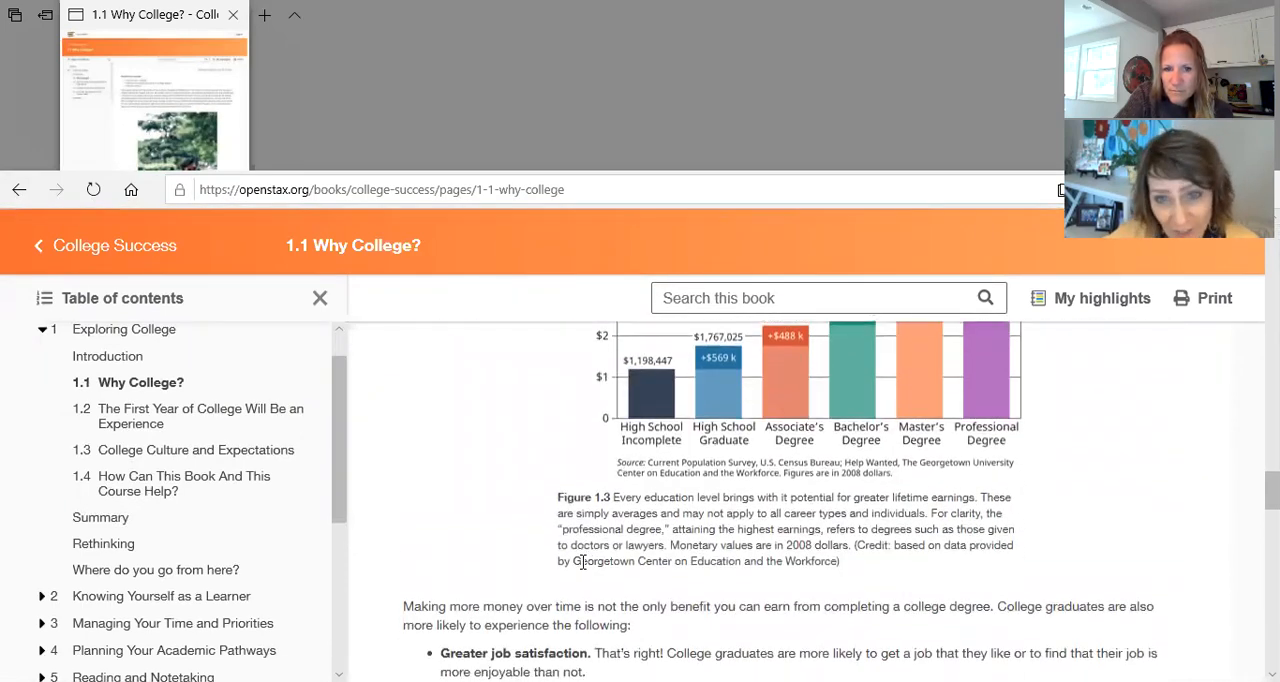
scroll(down, 3)
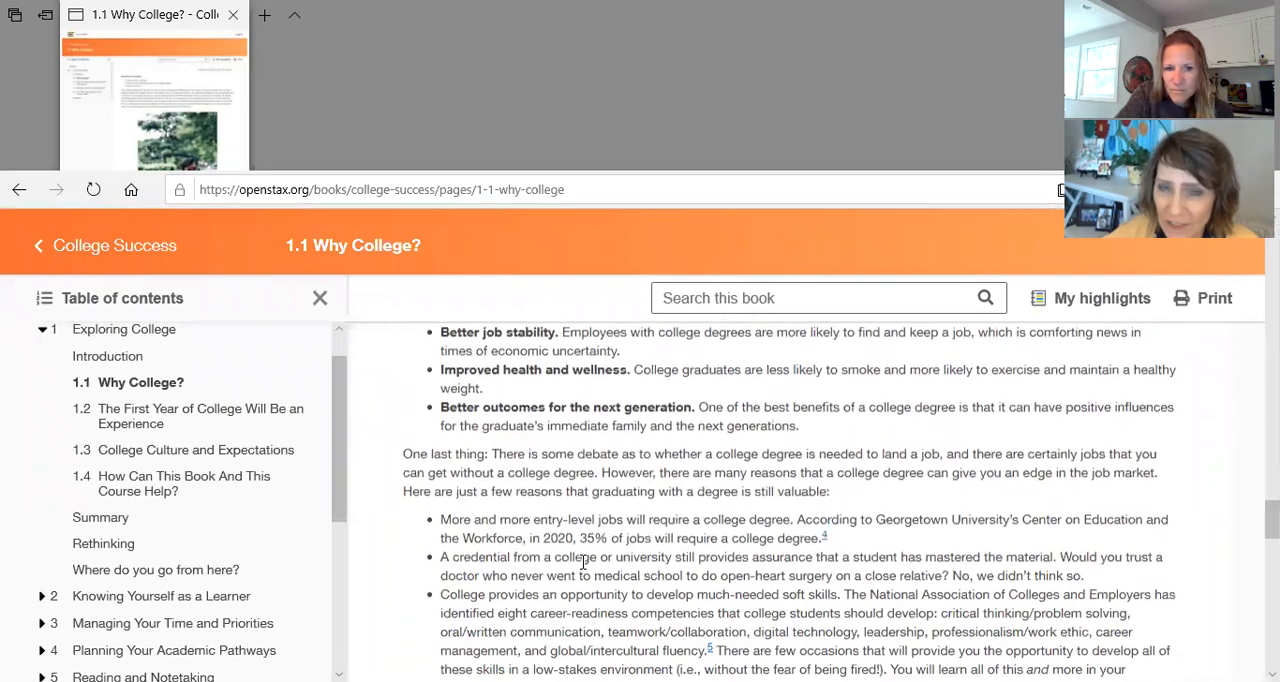
scroll(down, 3)
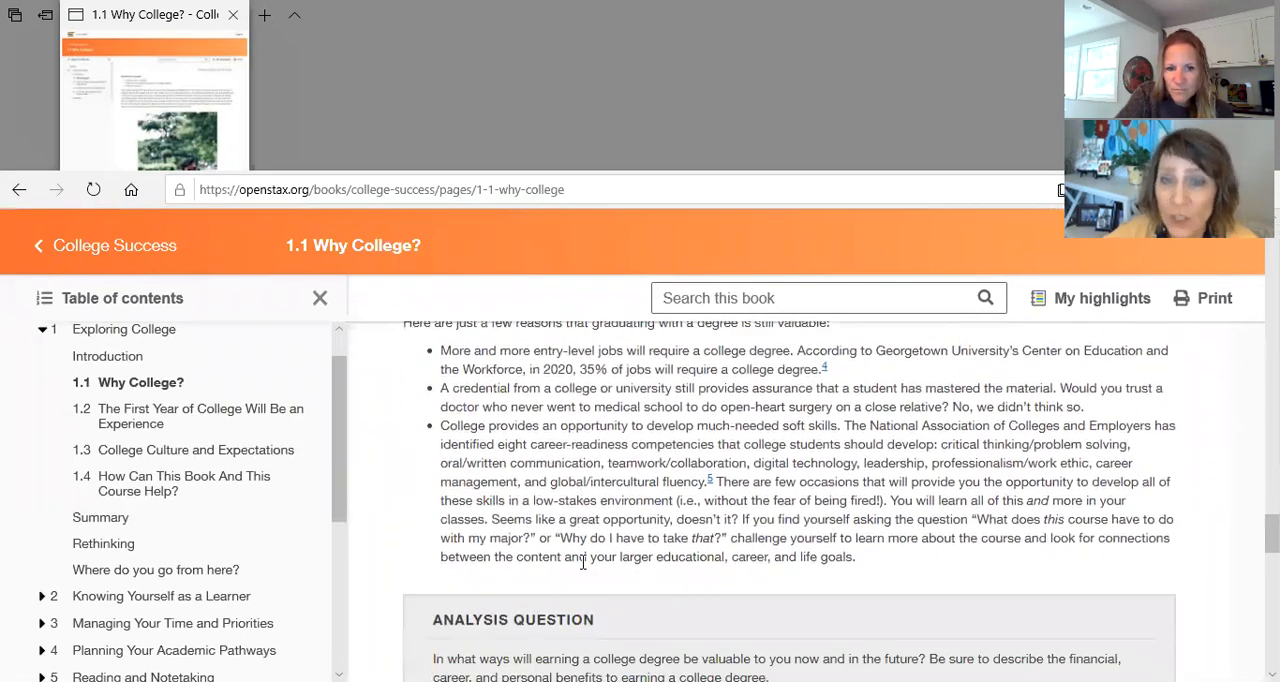
scroll(down, 3)
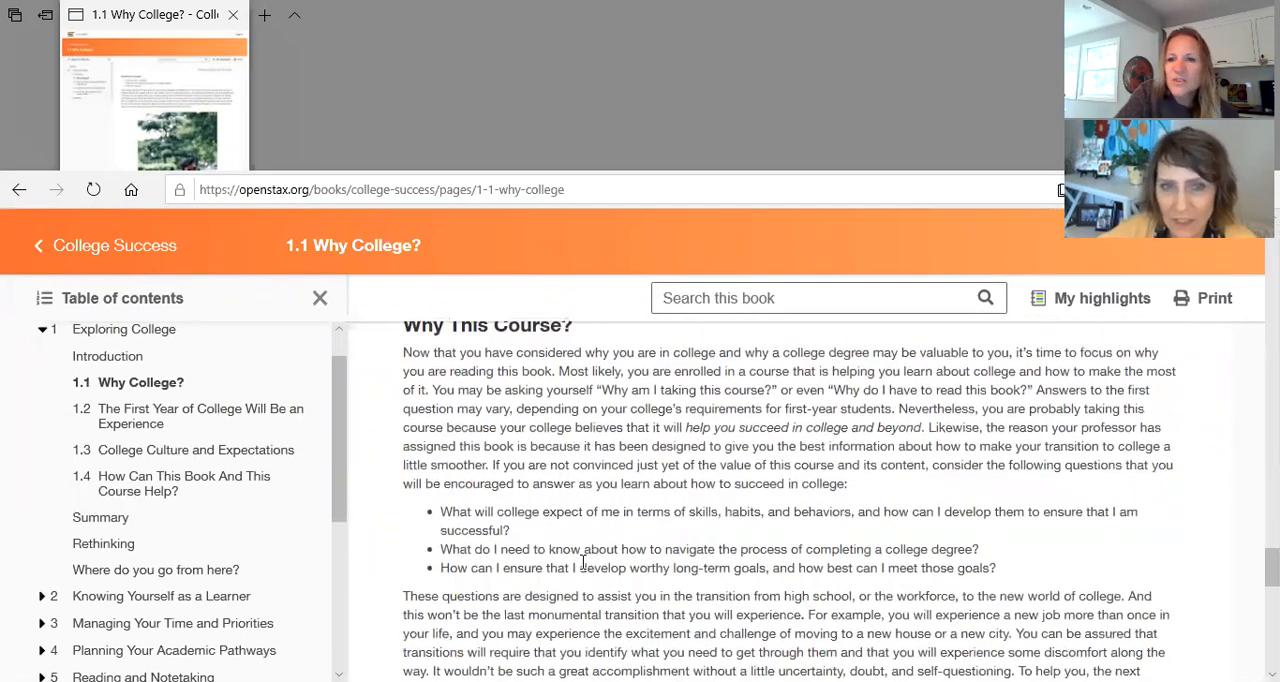
scroll(up, 3)
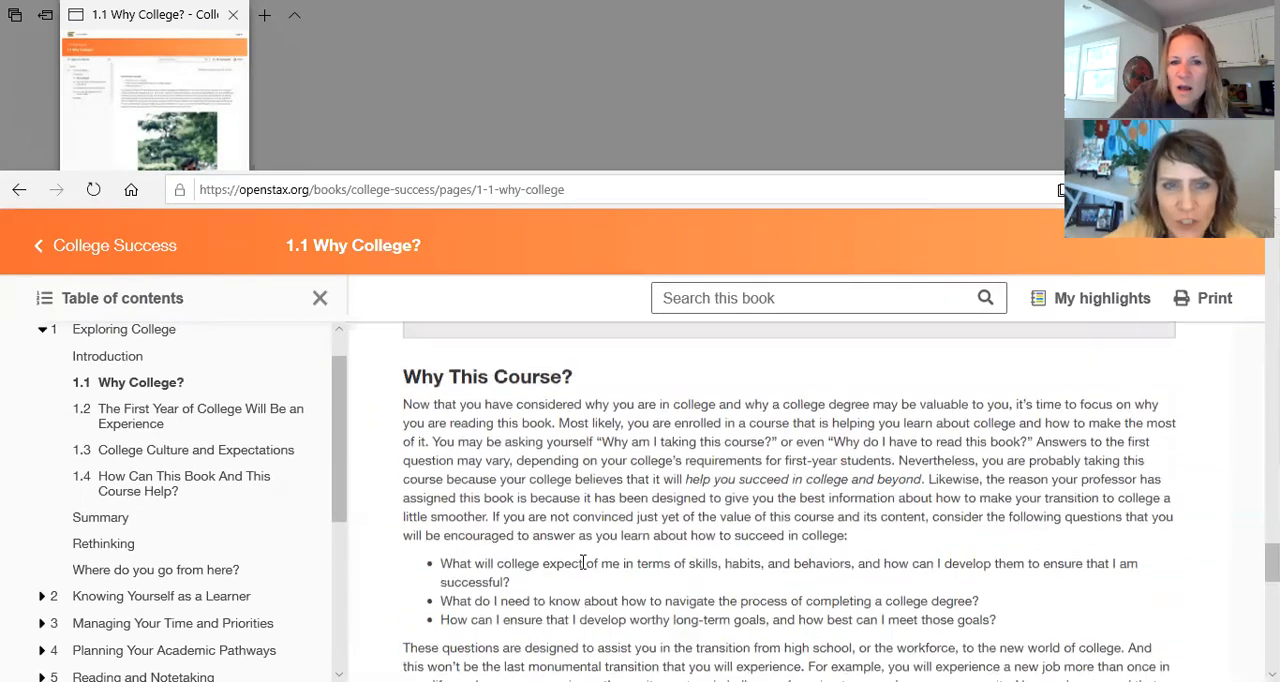
scroll(up, 3)
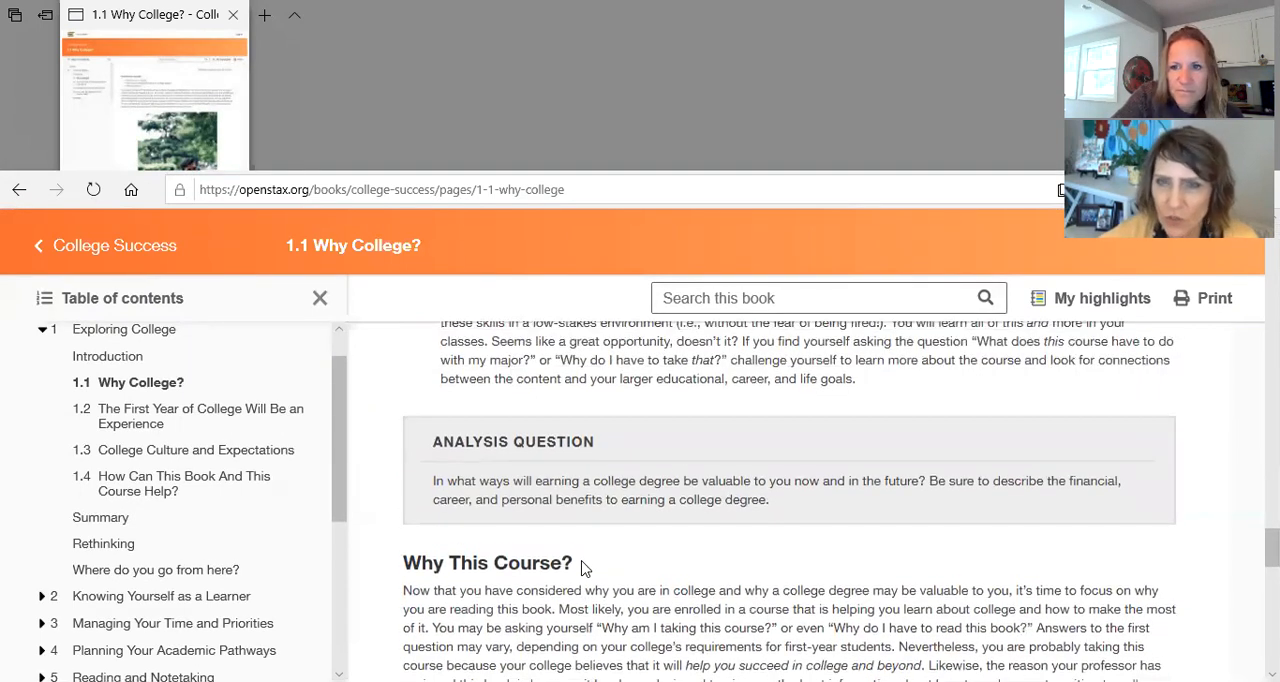
mouse_move(136, 430)
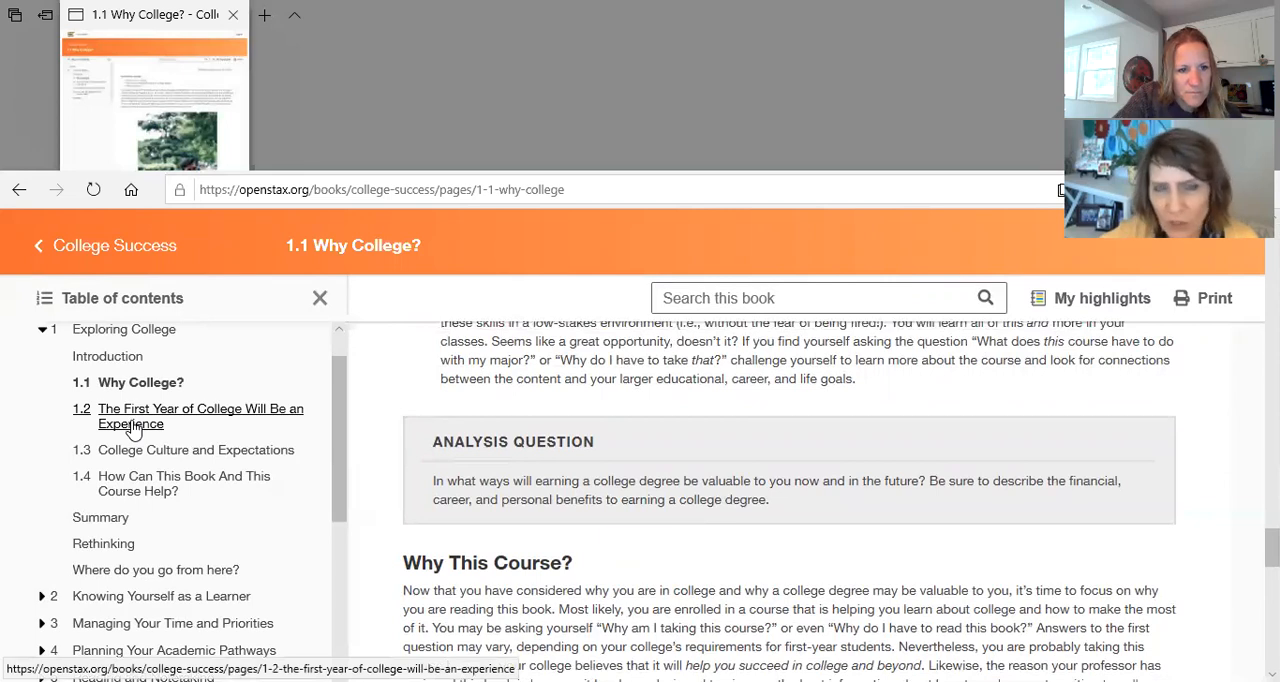
mouse_move(420, 512)
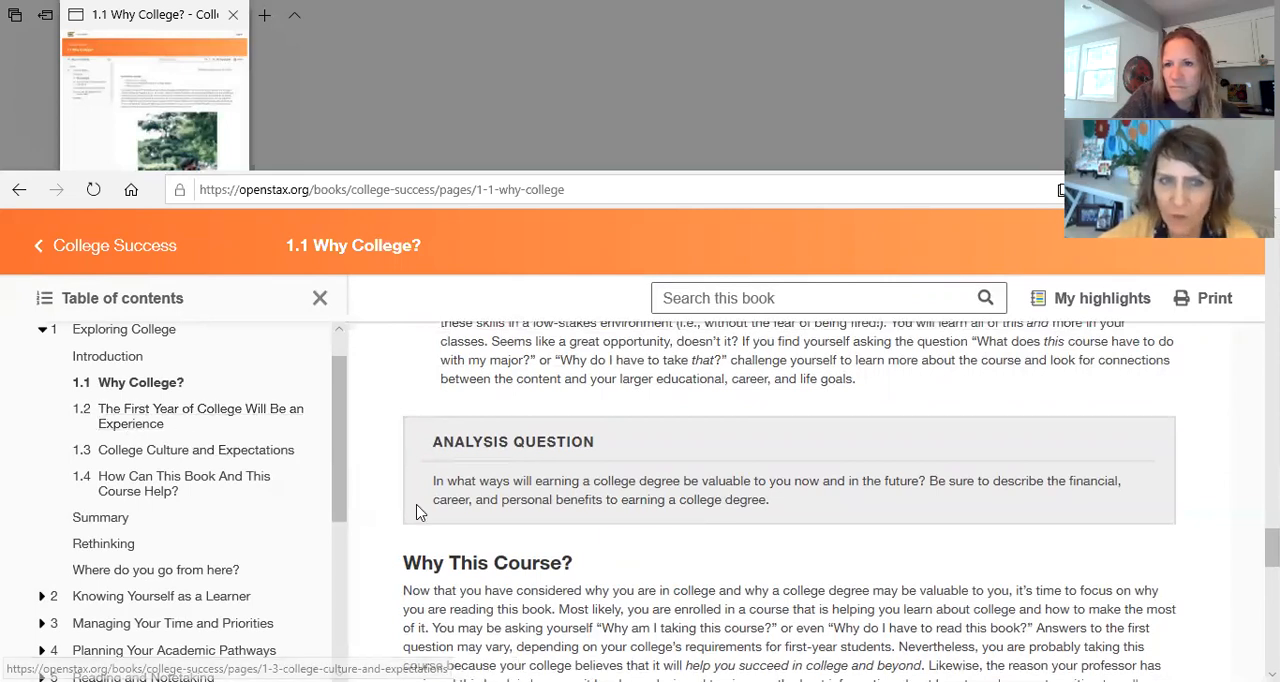
mouse_move(472, 116)
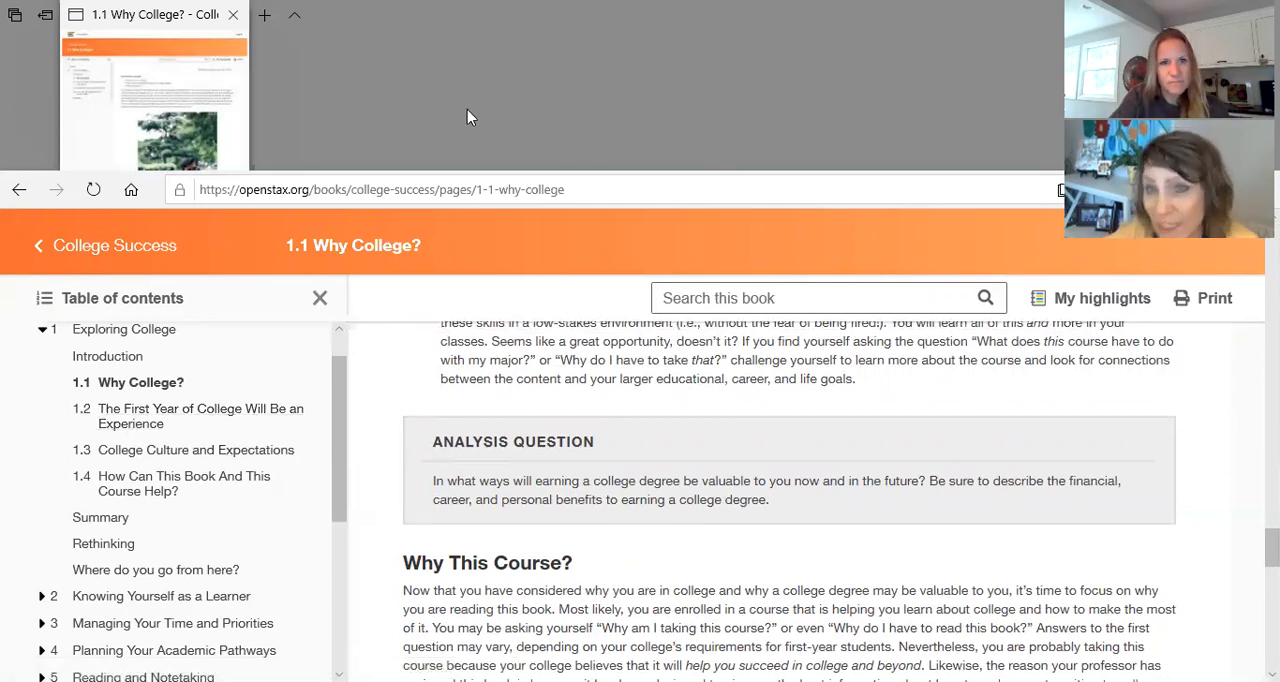
mouse_move(530, 114)
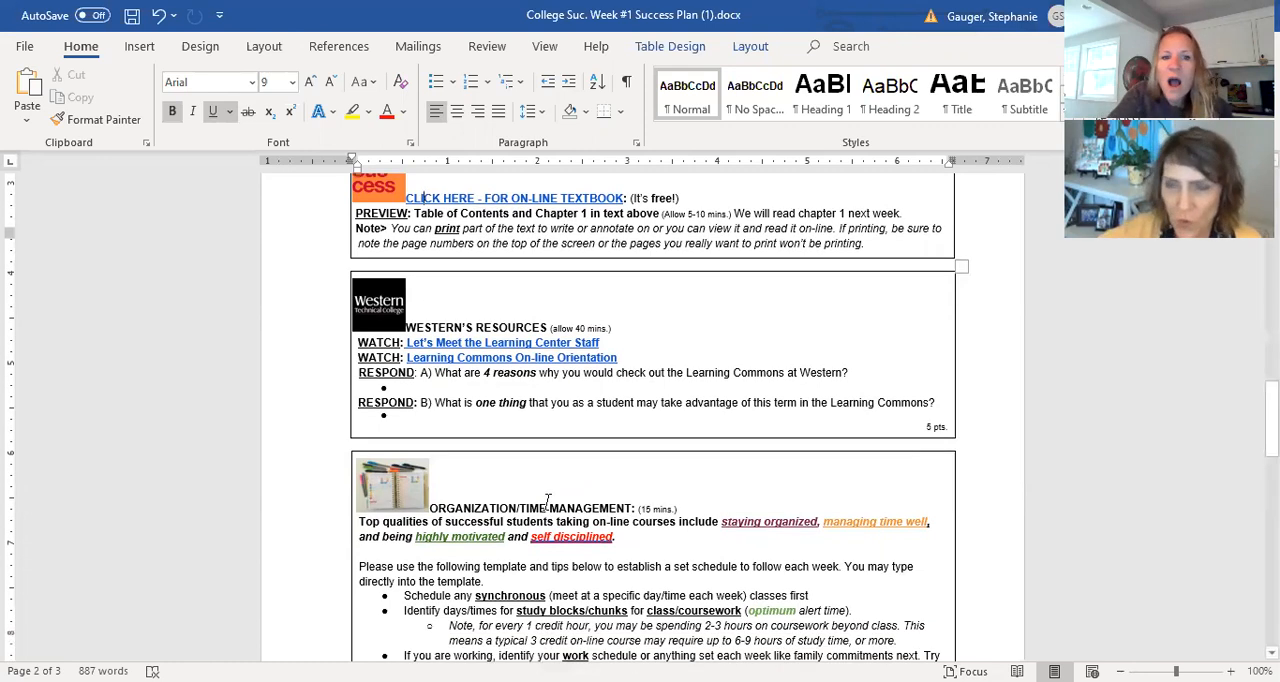
scroll(down, 3)
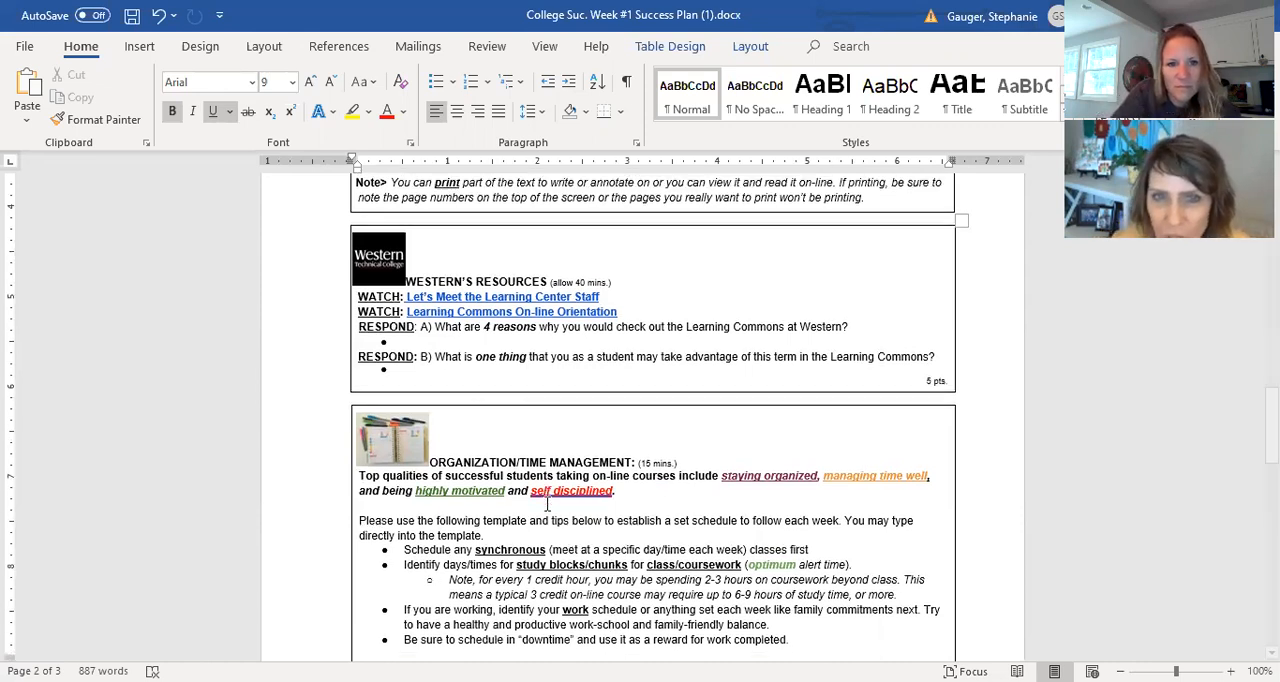
scroll(down, 3)
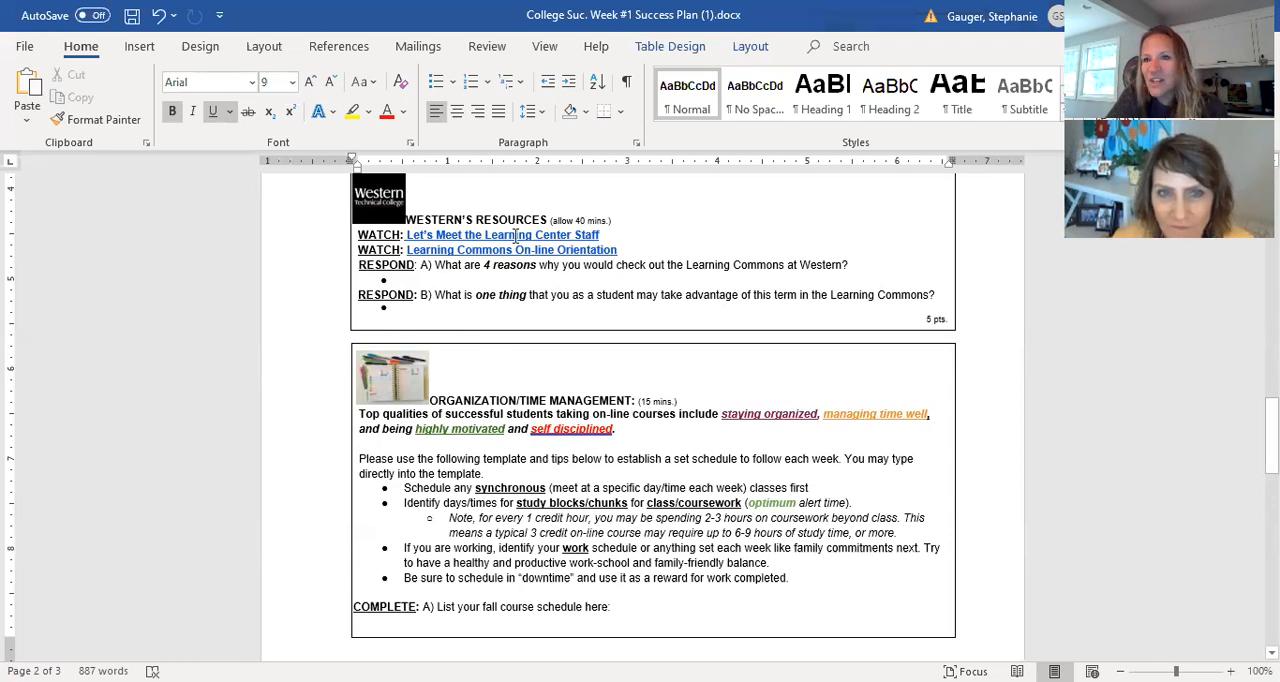
mouse_move(462, 340)
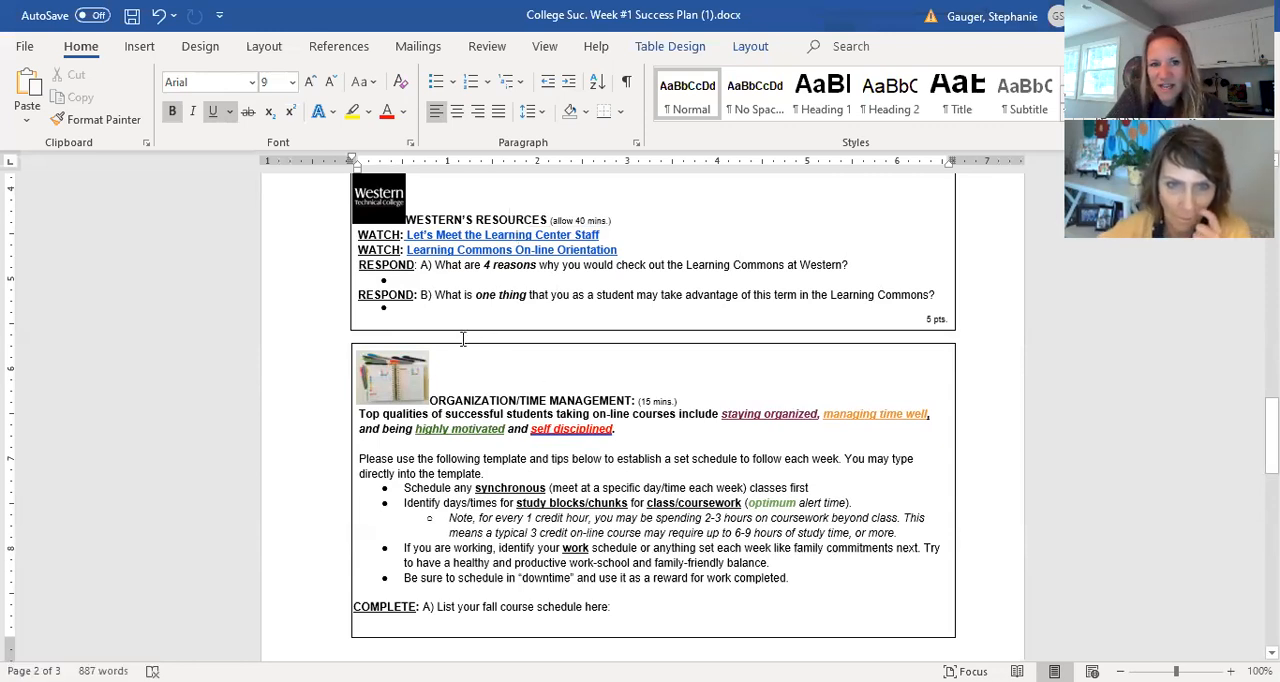
mouse_move(540, 298)
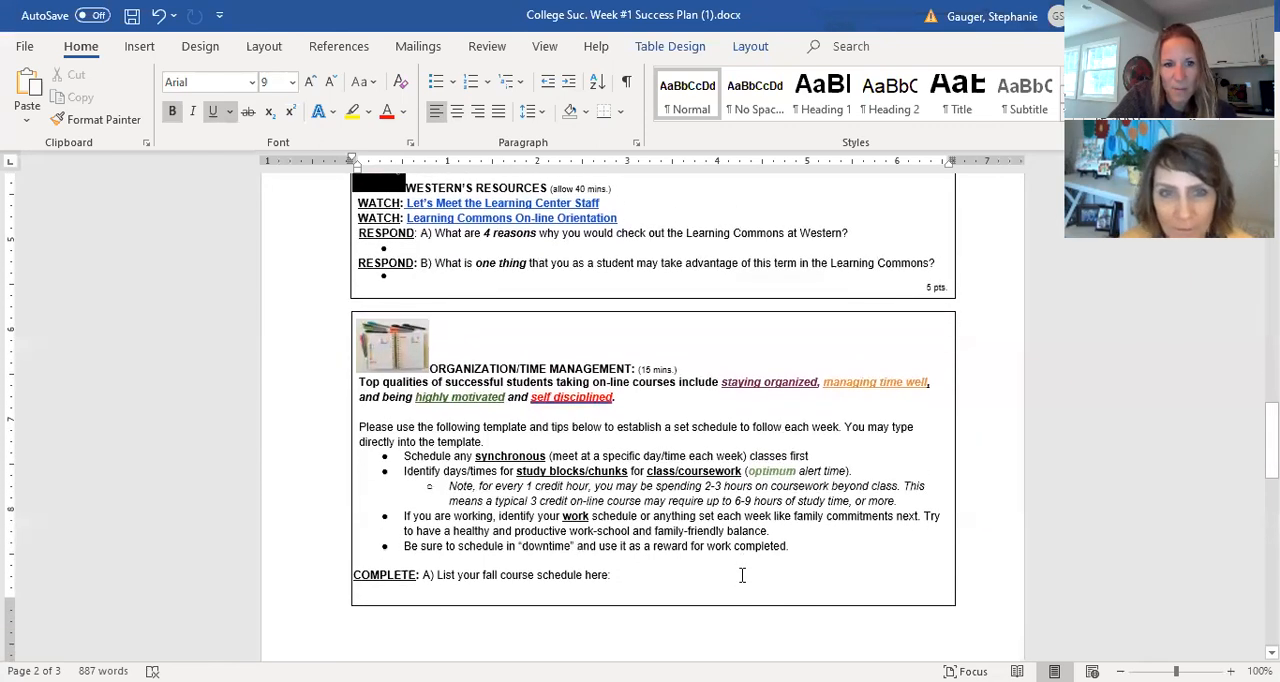
scroll(down, 3)
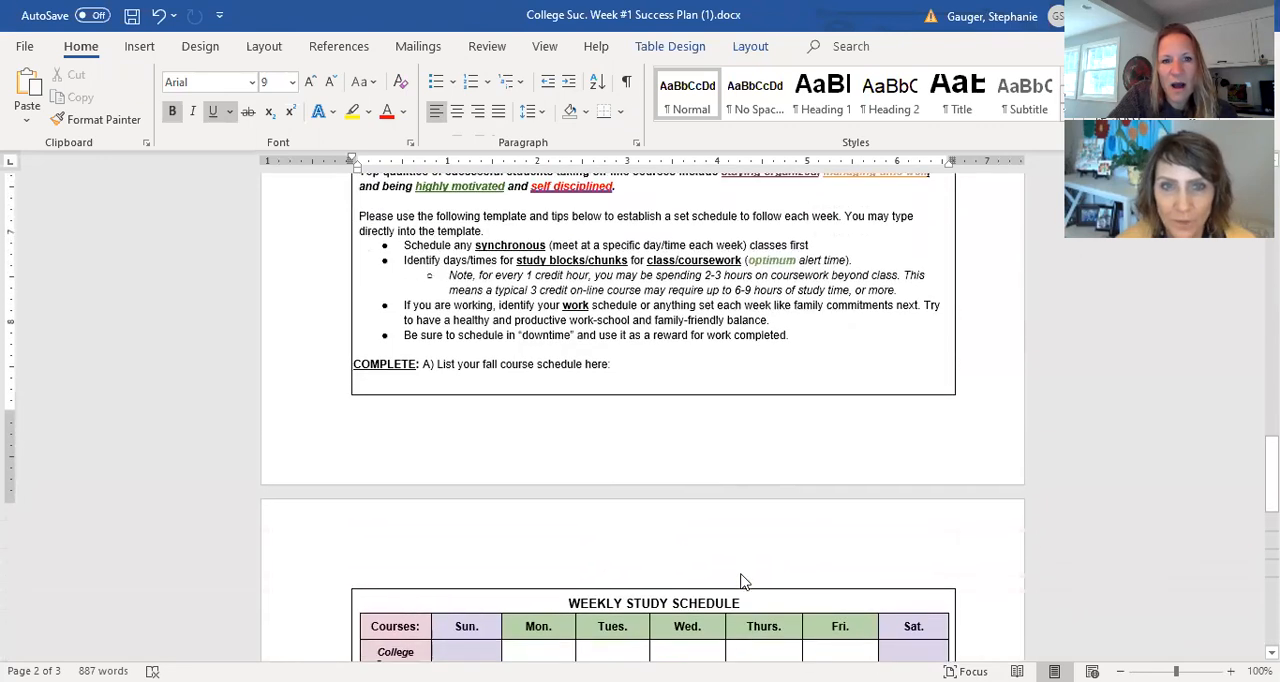
scroll(up, 3)
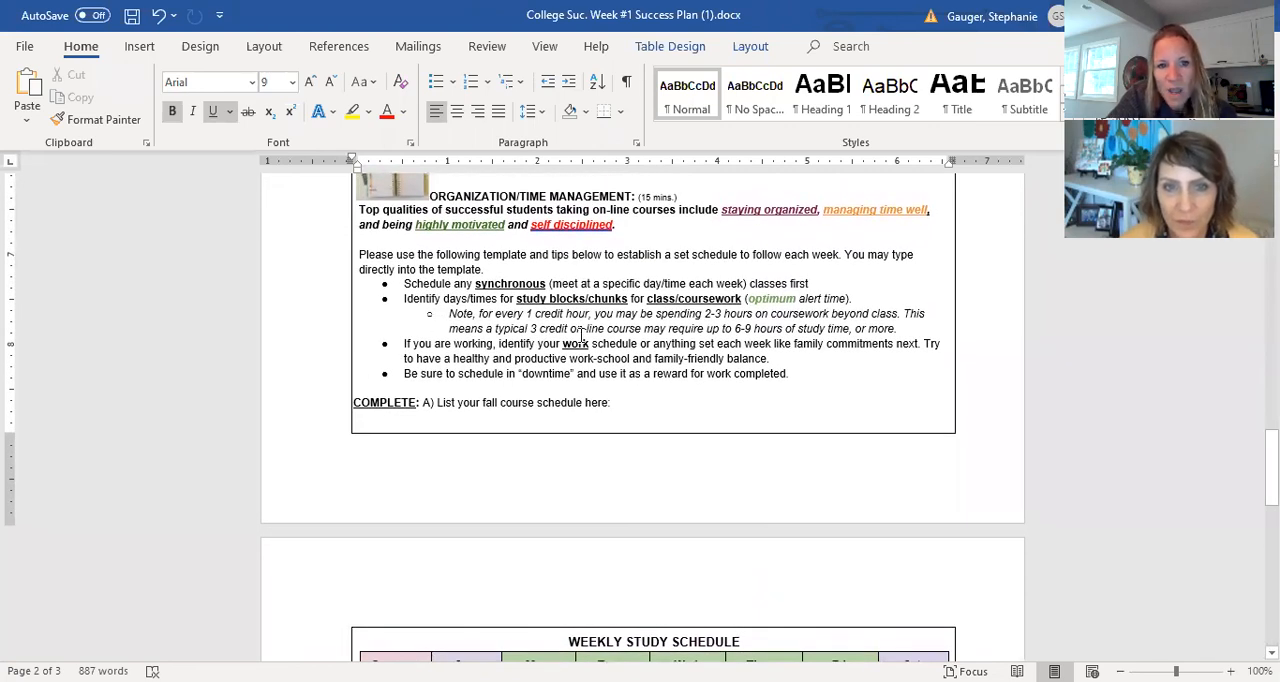
scroll(down, 3)
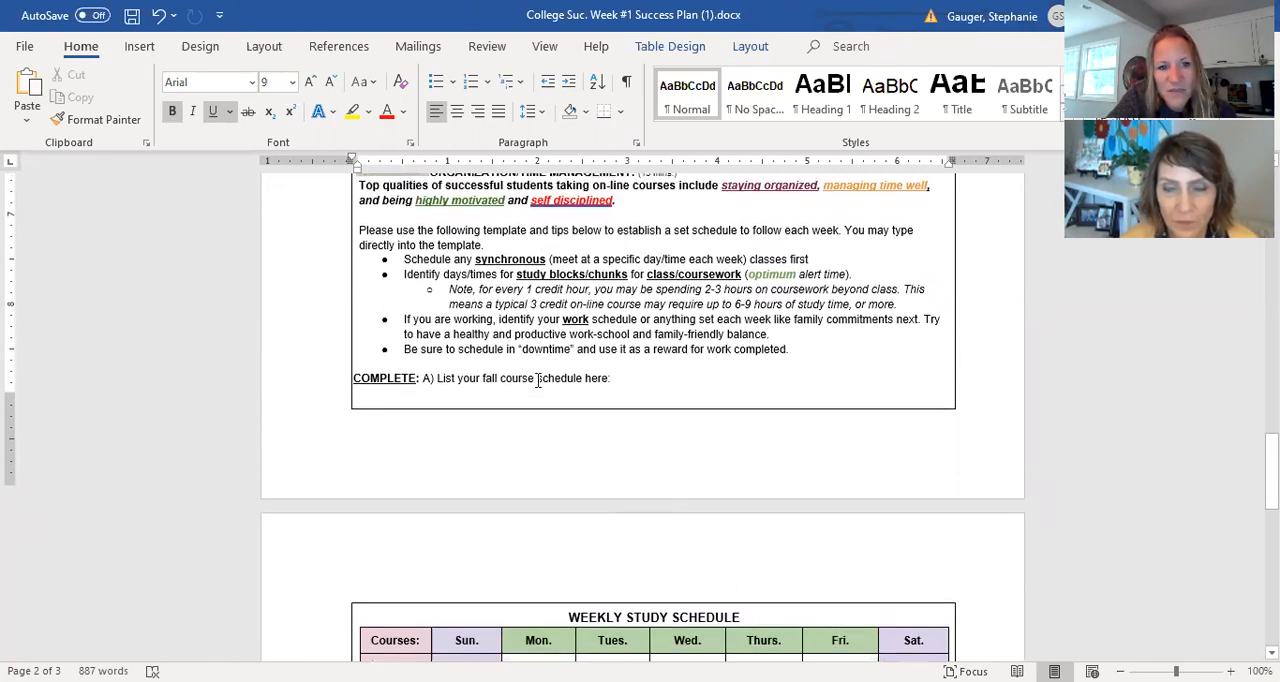
scroll(down, 3)
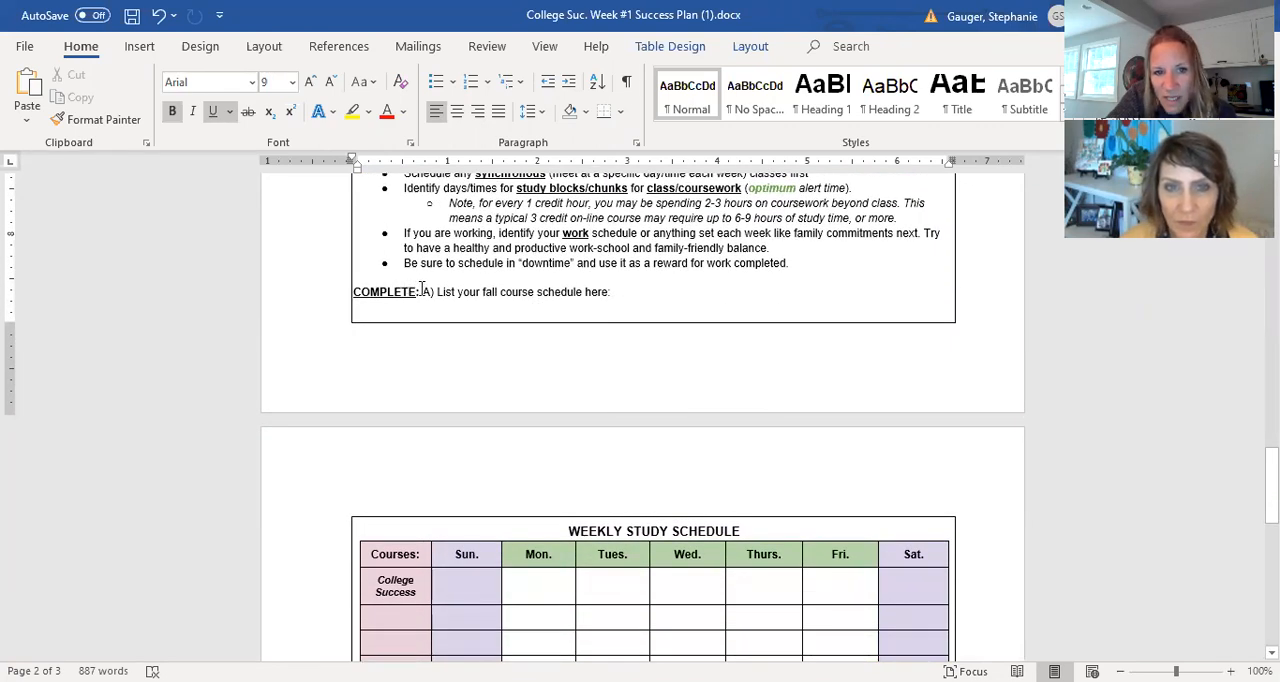
scroll(down, 3)
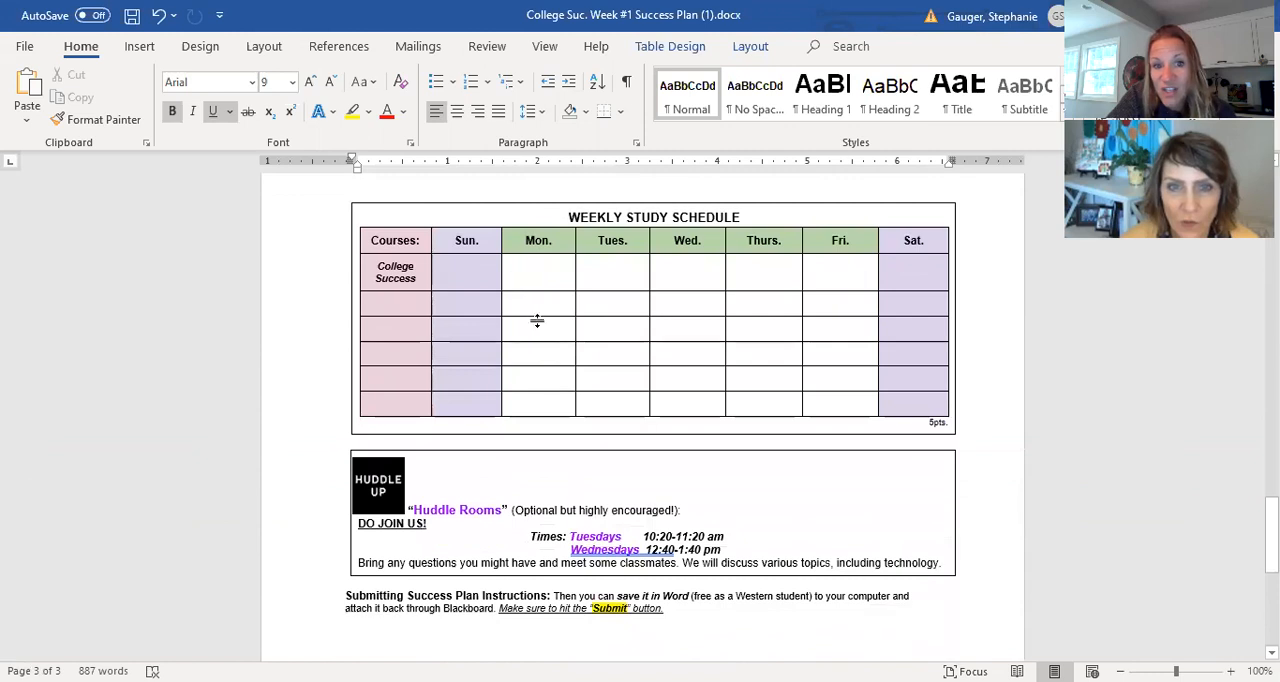
mouse_move(916, 350)
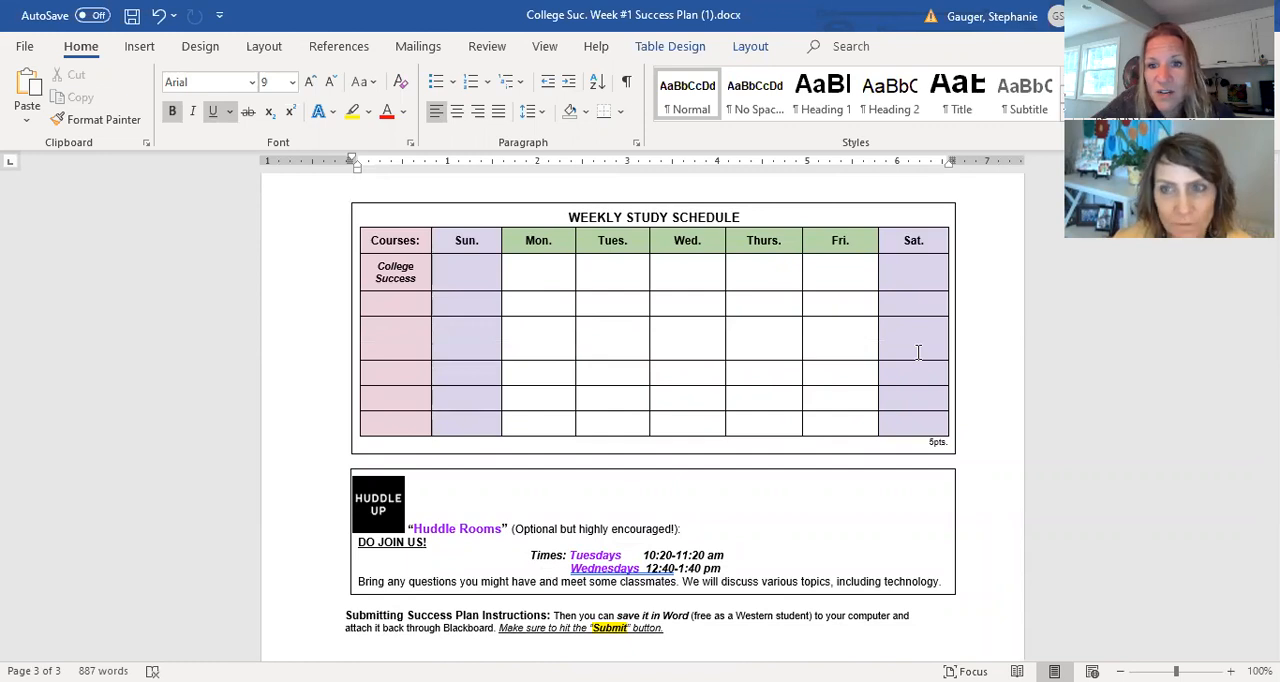
mouse_move(492, 244)
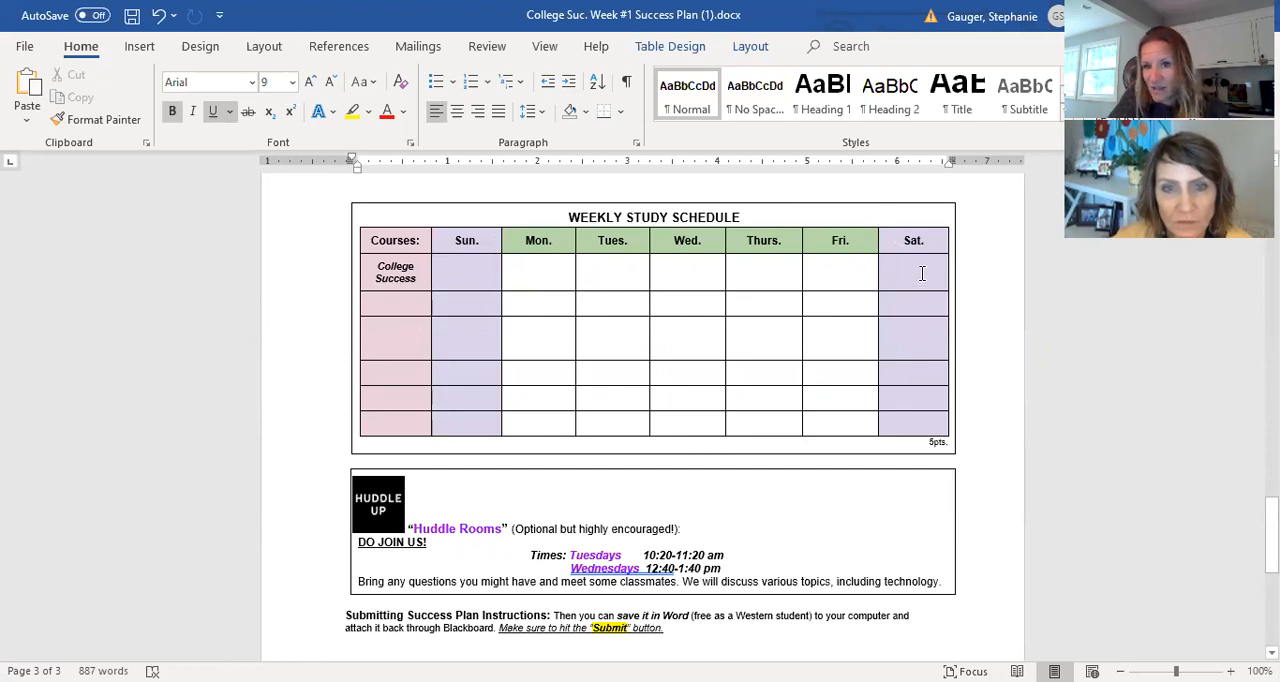
mouse_move(960, 272)
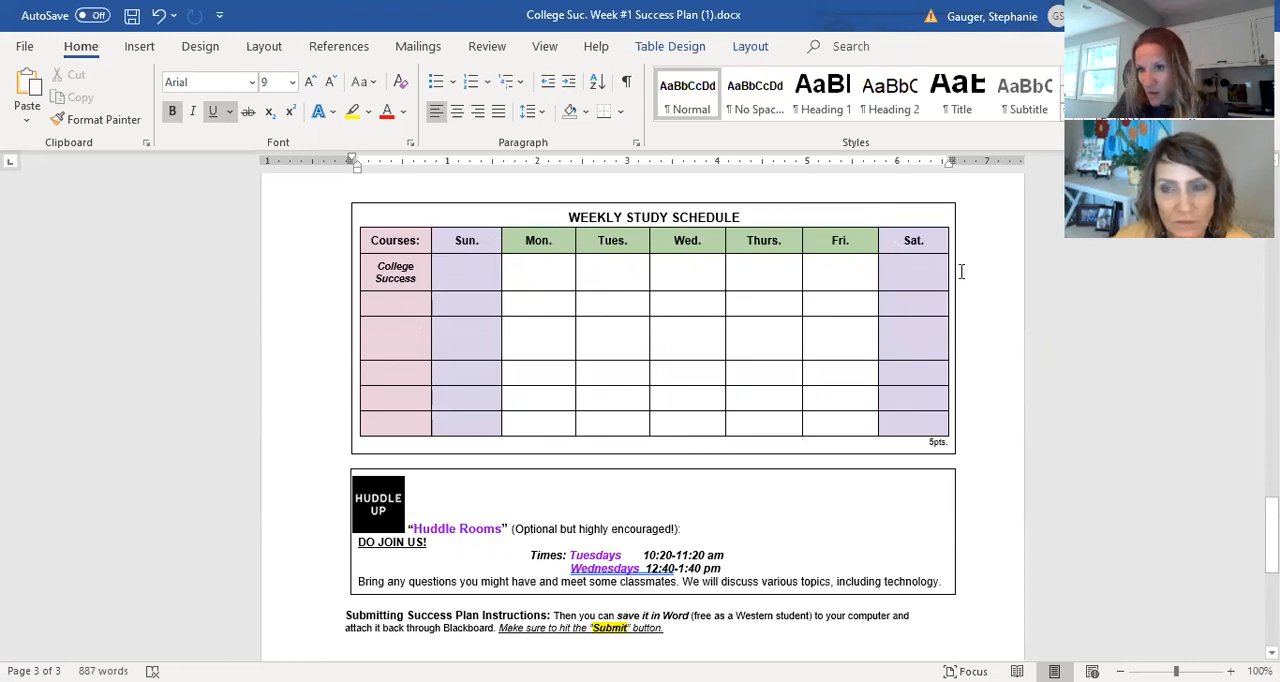
mouse_move(918, 280)
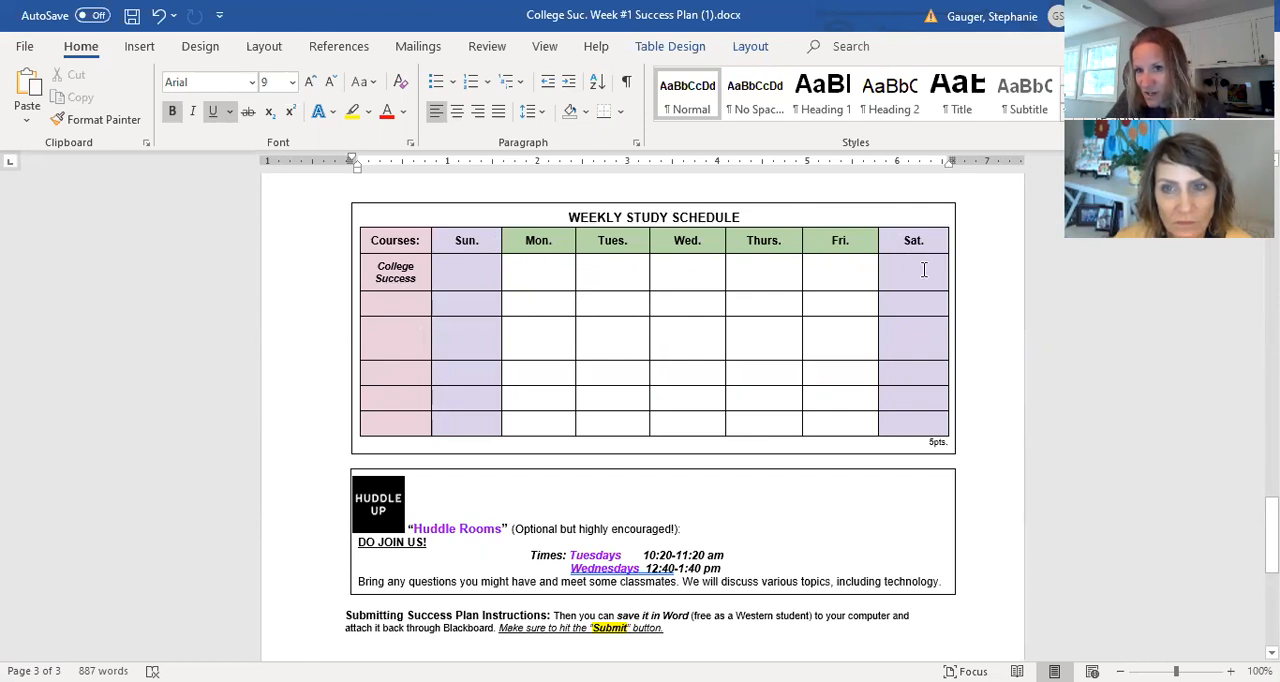
mouse_move(912, 312)
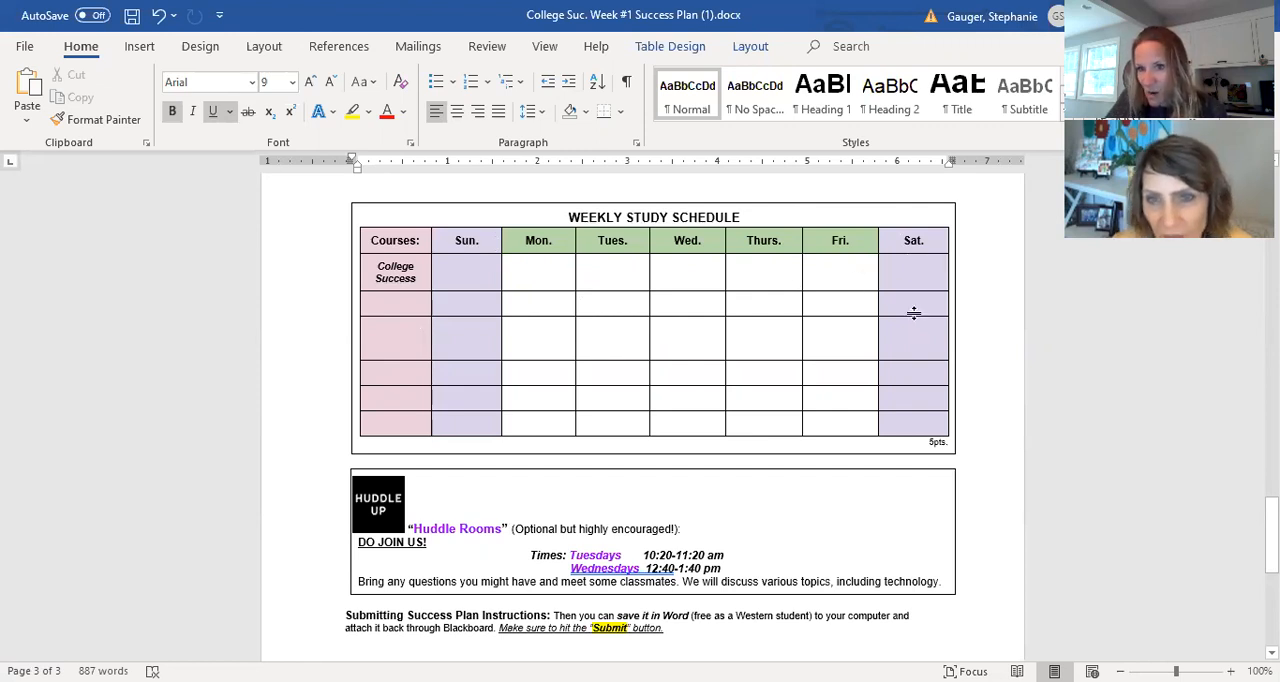
mouse_move(984, 256)
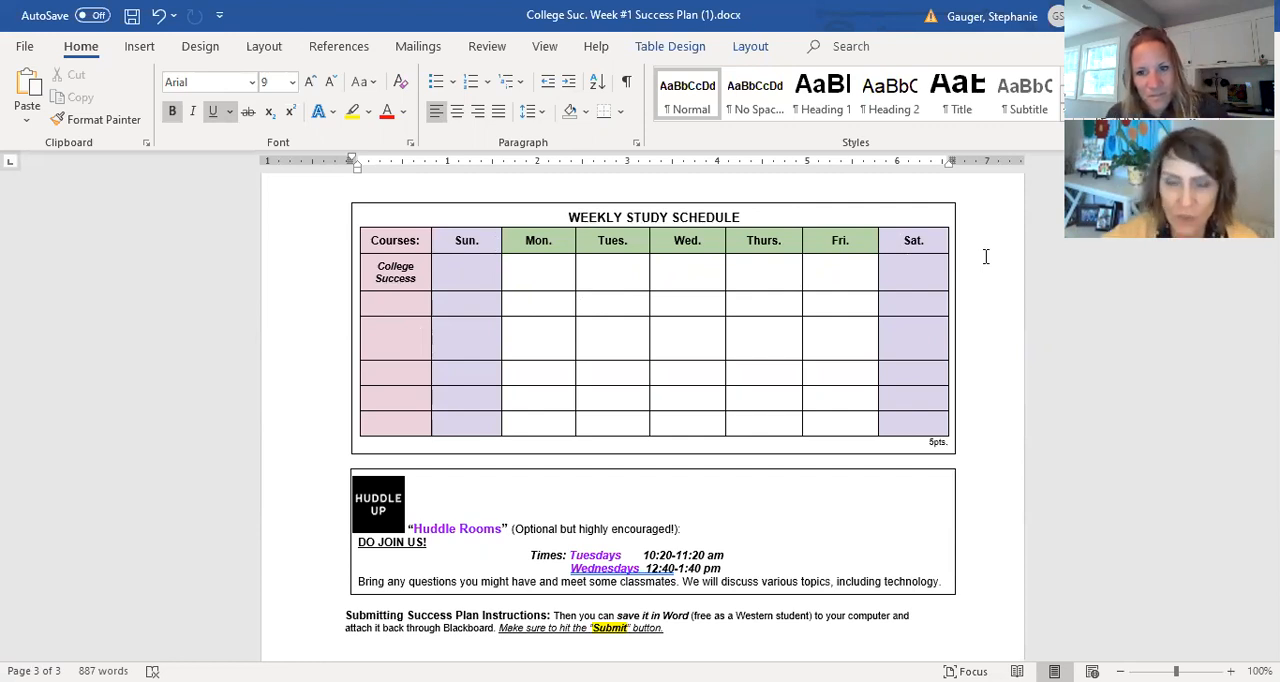
mouse_move(1108, 456)
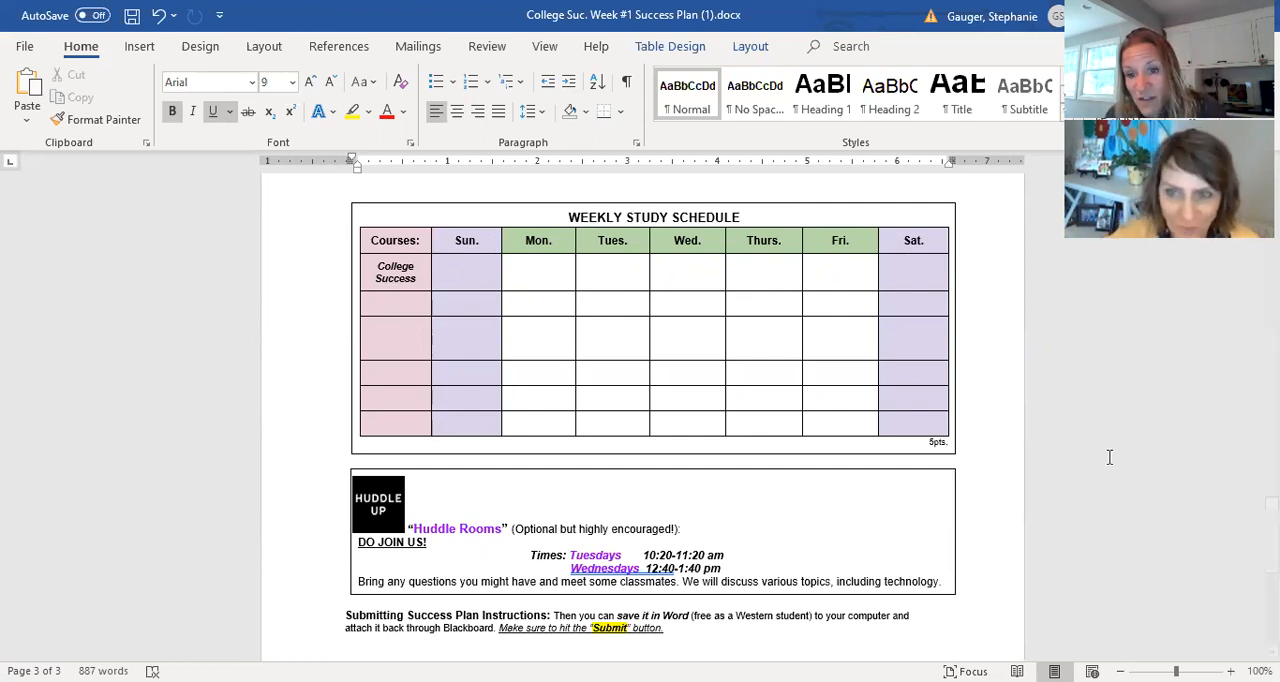
scroll(up, 3)
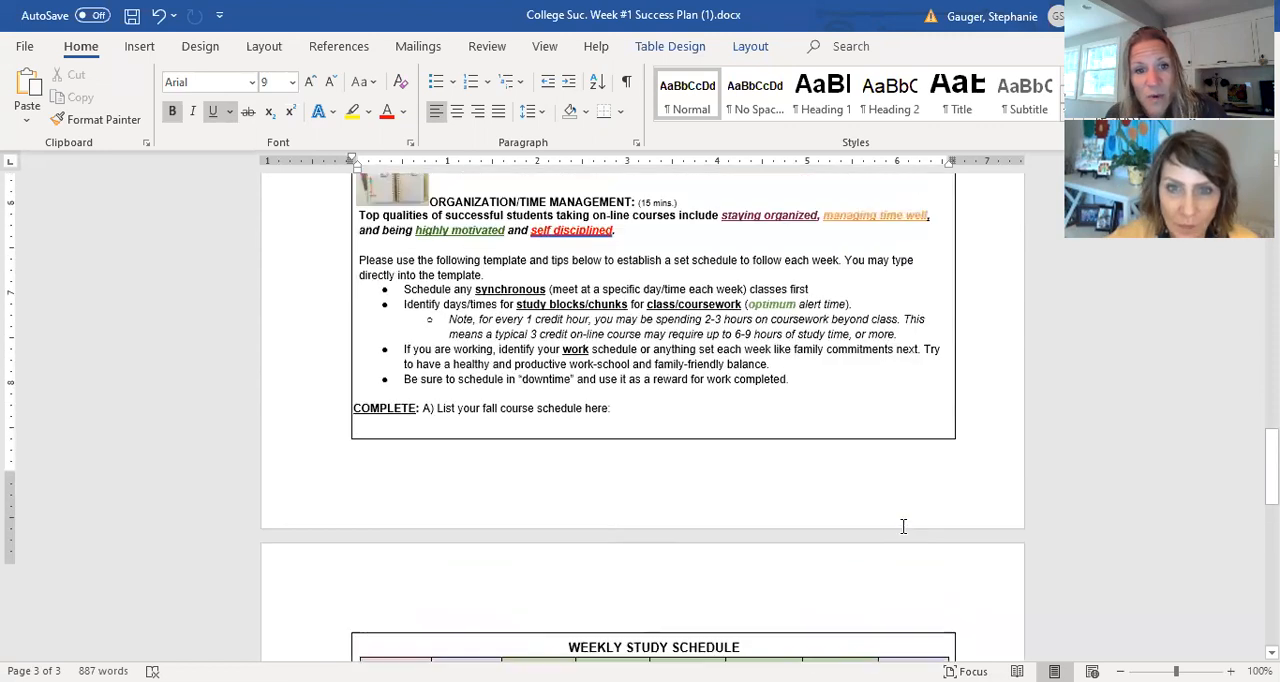
scroll(up, 3)
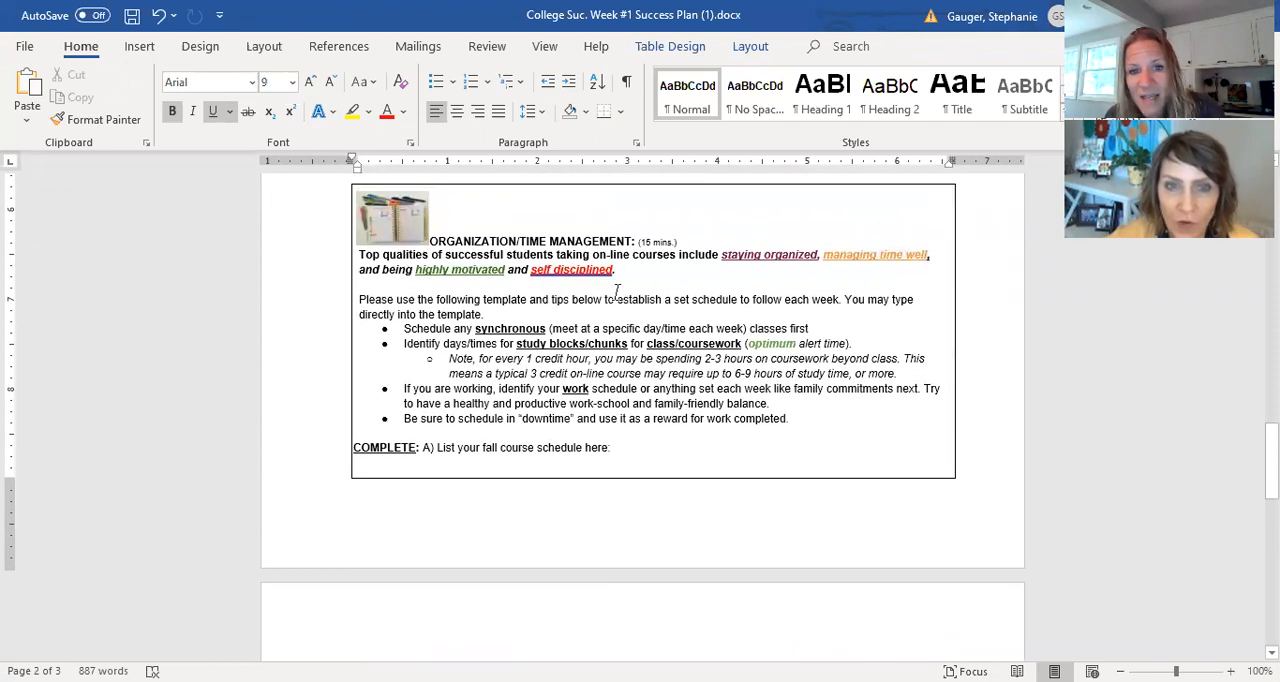
mouse_move(640, 244)
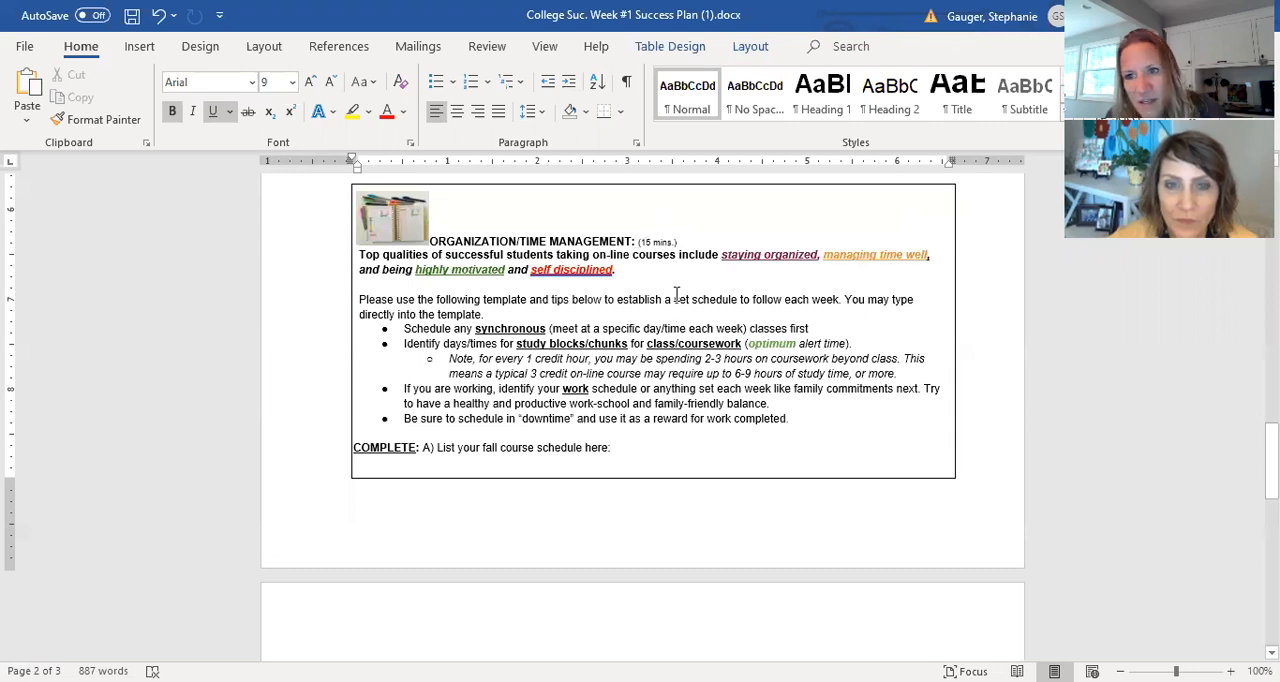
scroll(up, 3)
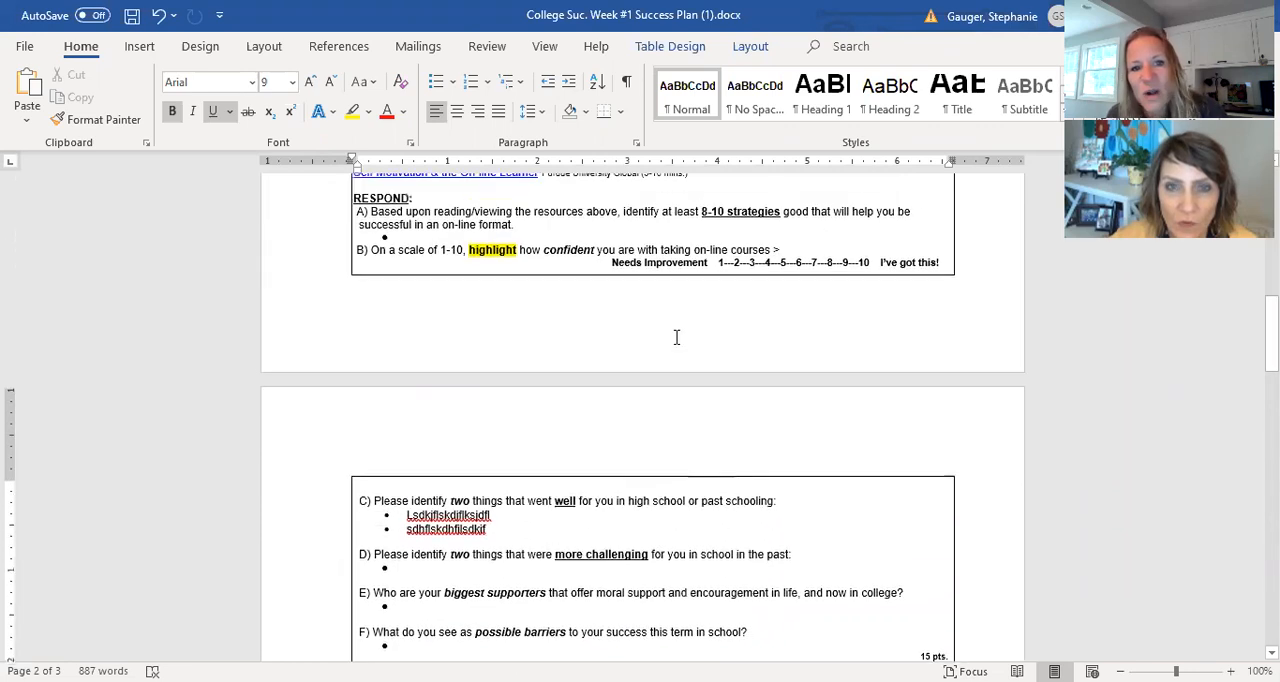
scroll(up, 3)
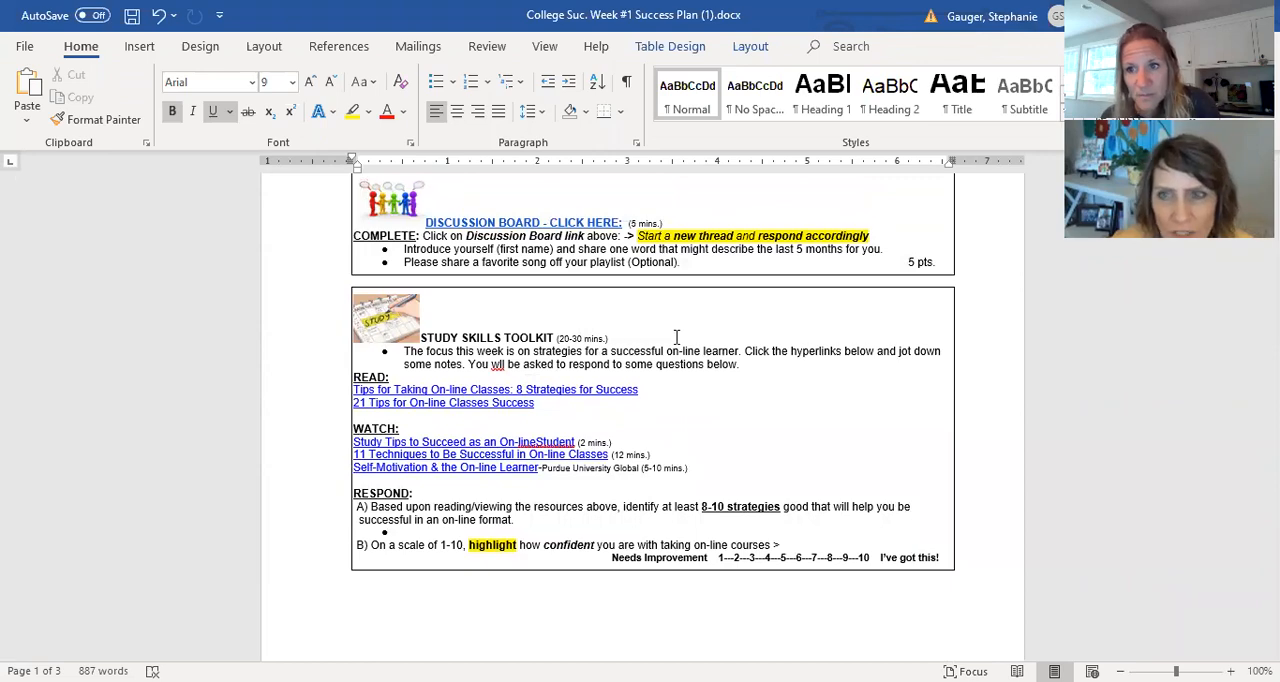
scroll(down, 3)
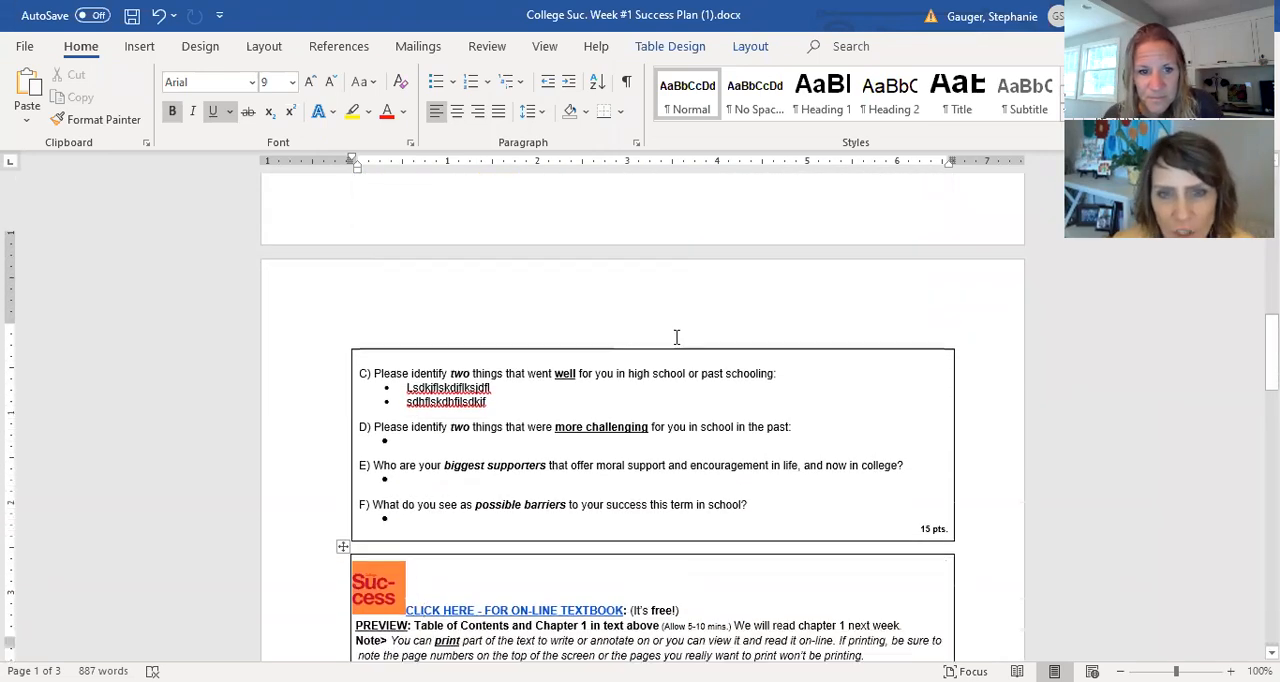
scroll(down, 3)
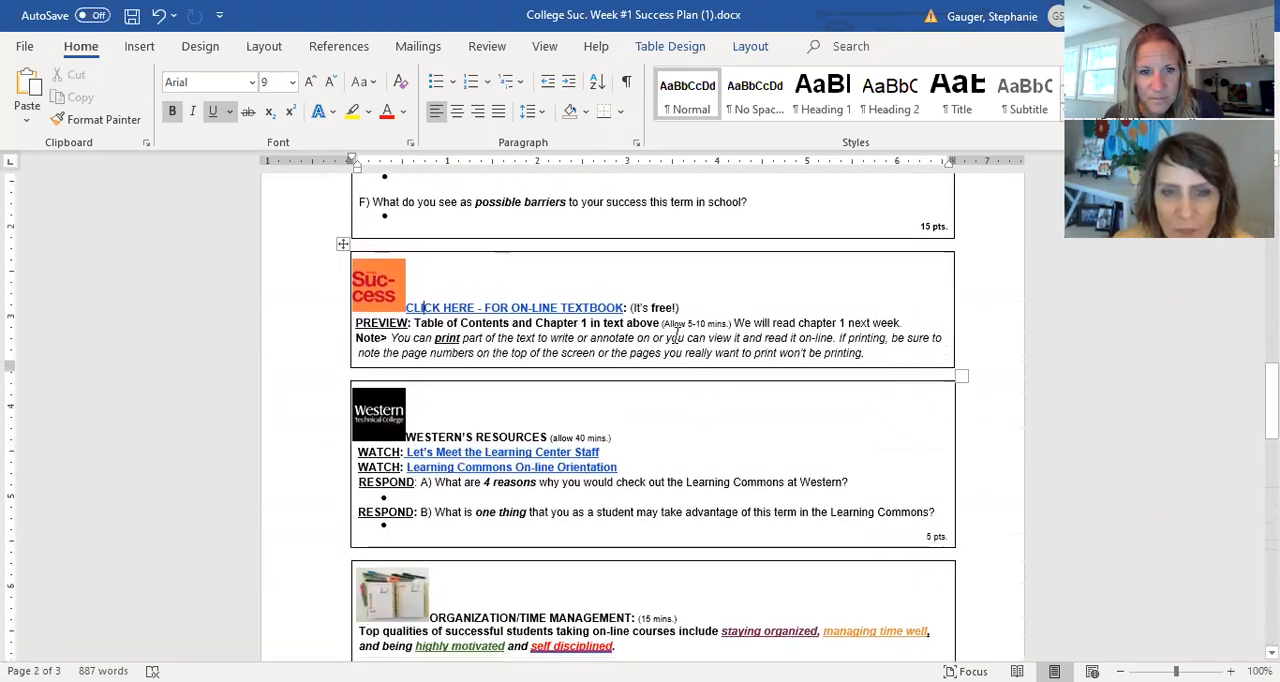
scroll(down, 3)
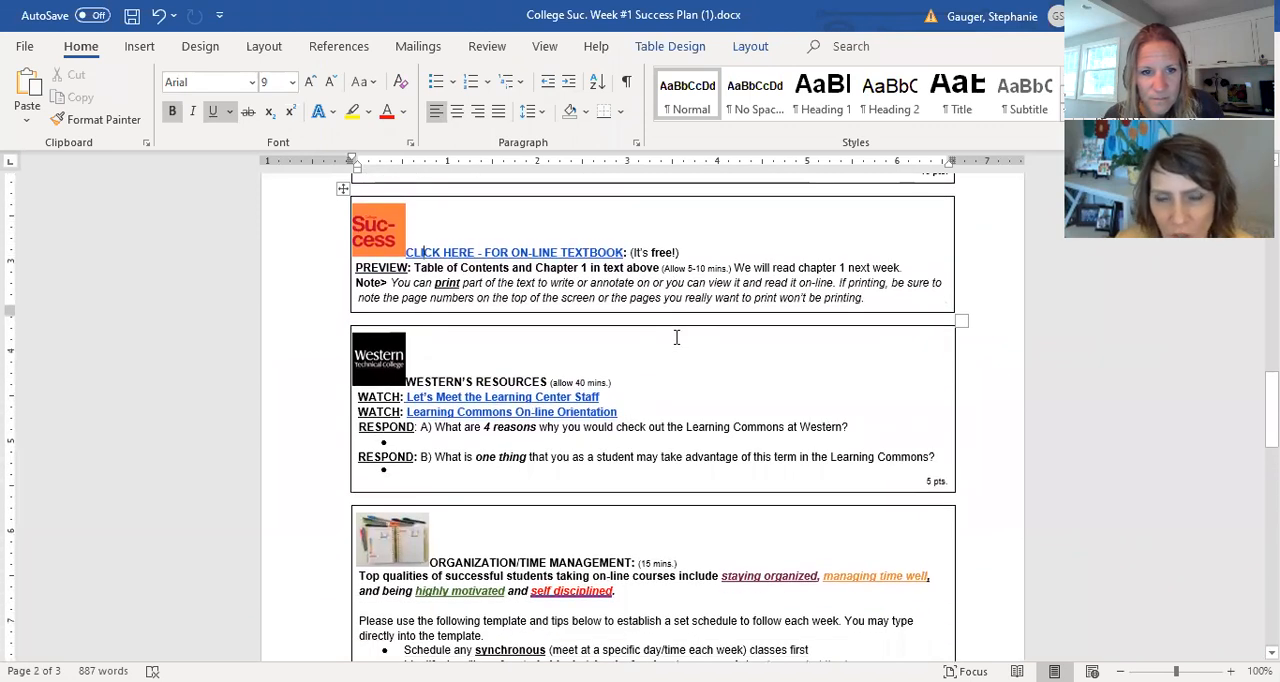
mouse_move(748, 428)
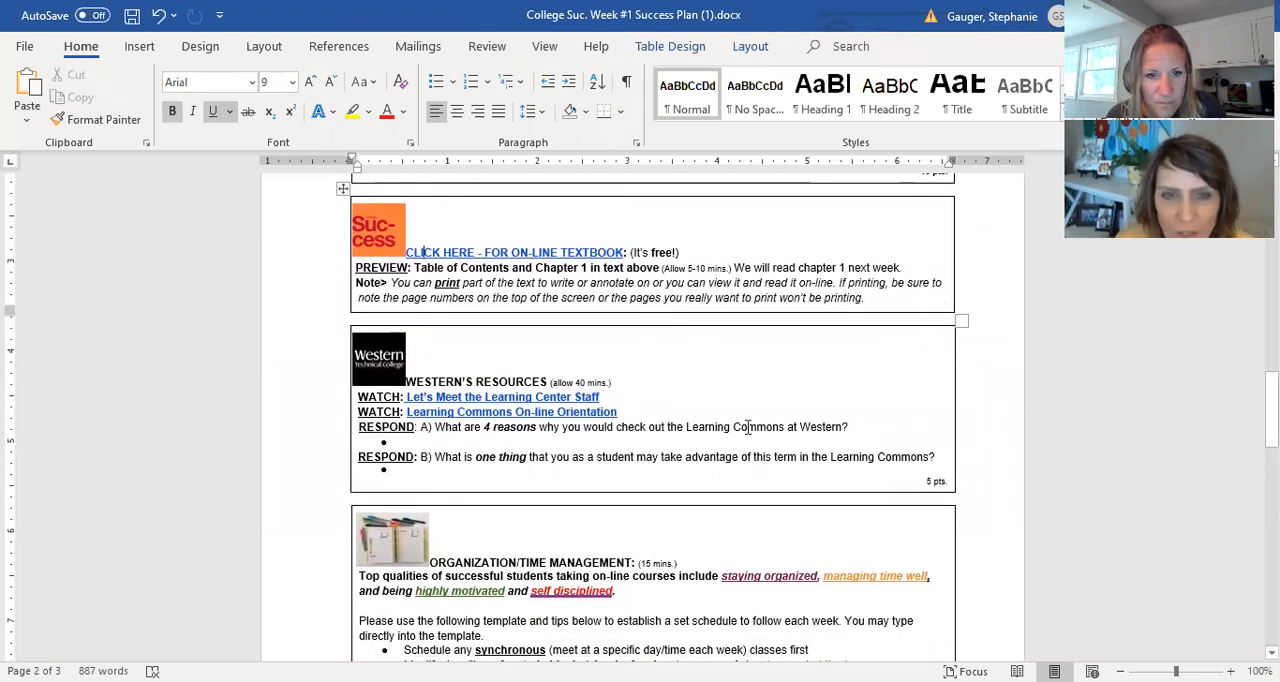
scroll(down, 3)
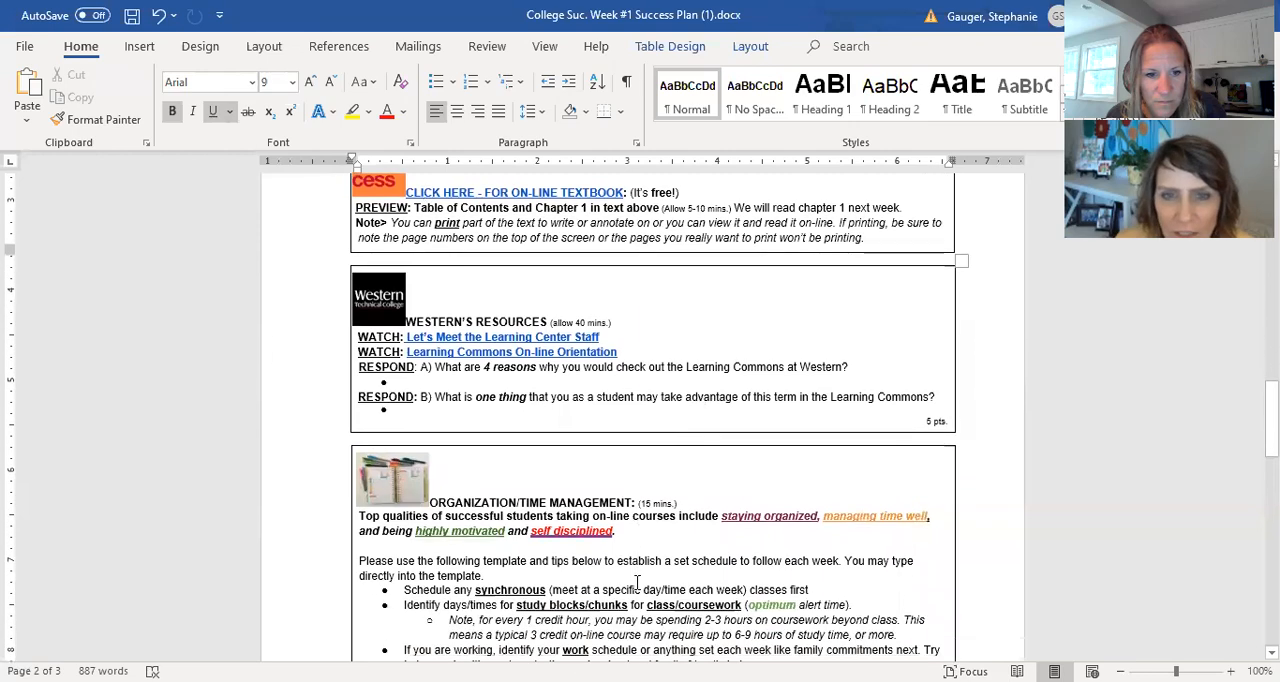
scroll(down, 3)
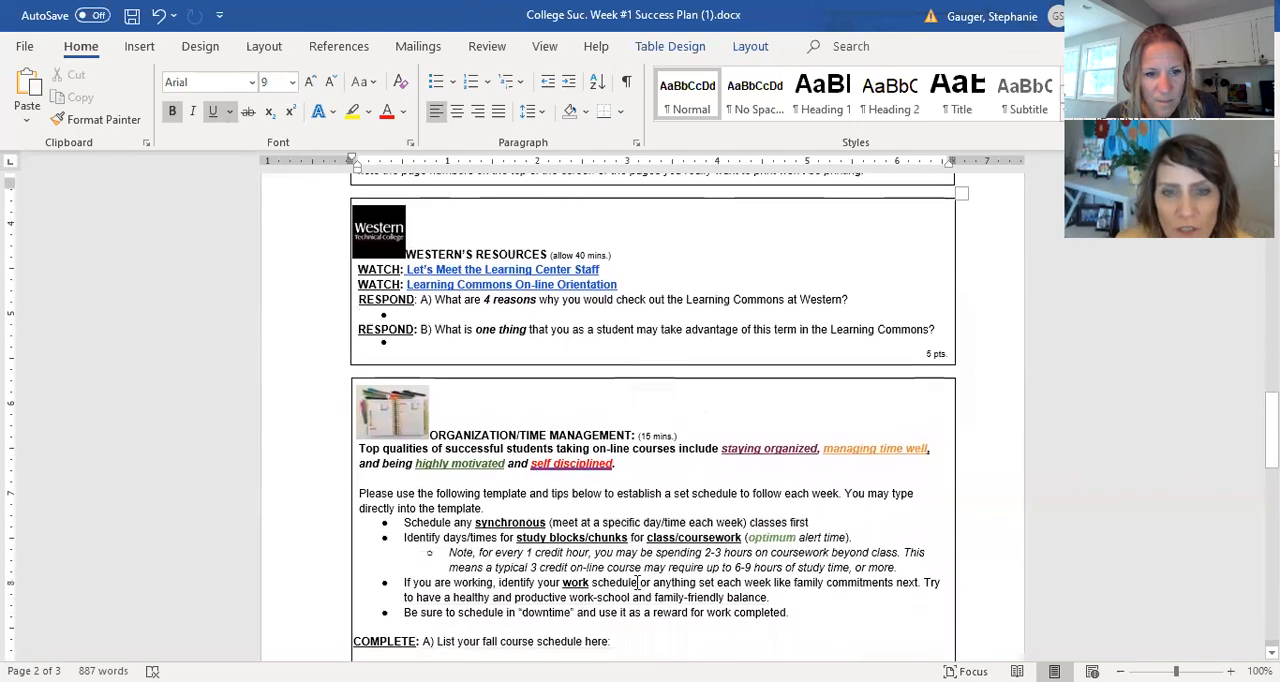
scroll(down, 3)
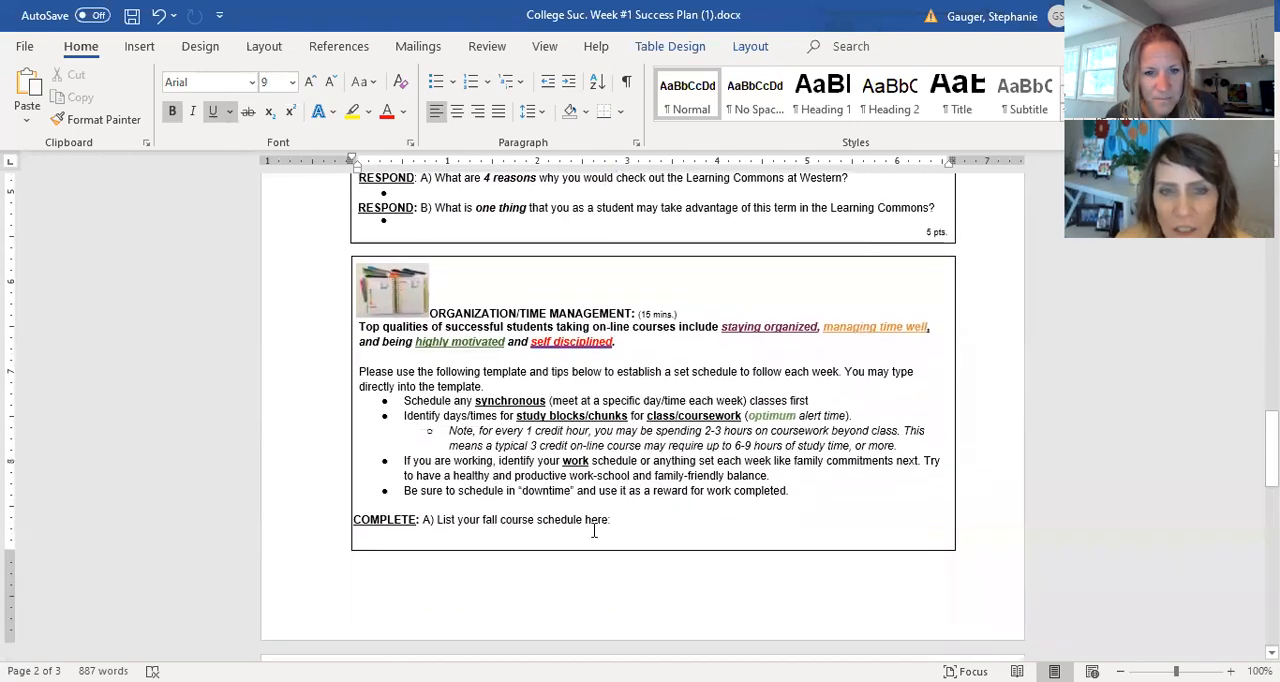
scroll(down, 3)
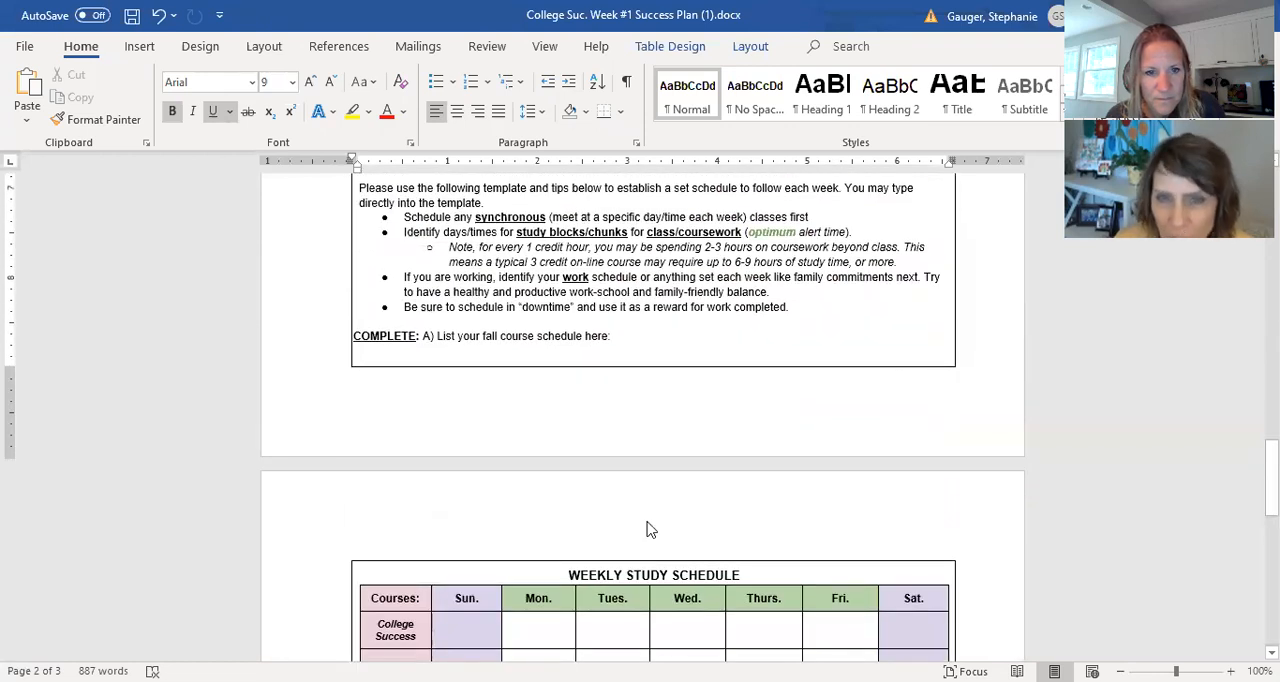
scroll(up, 3)
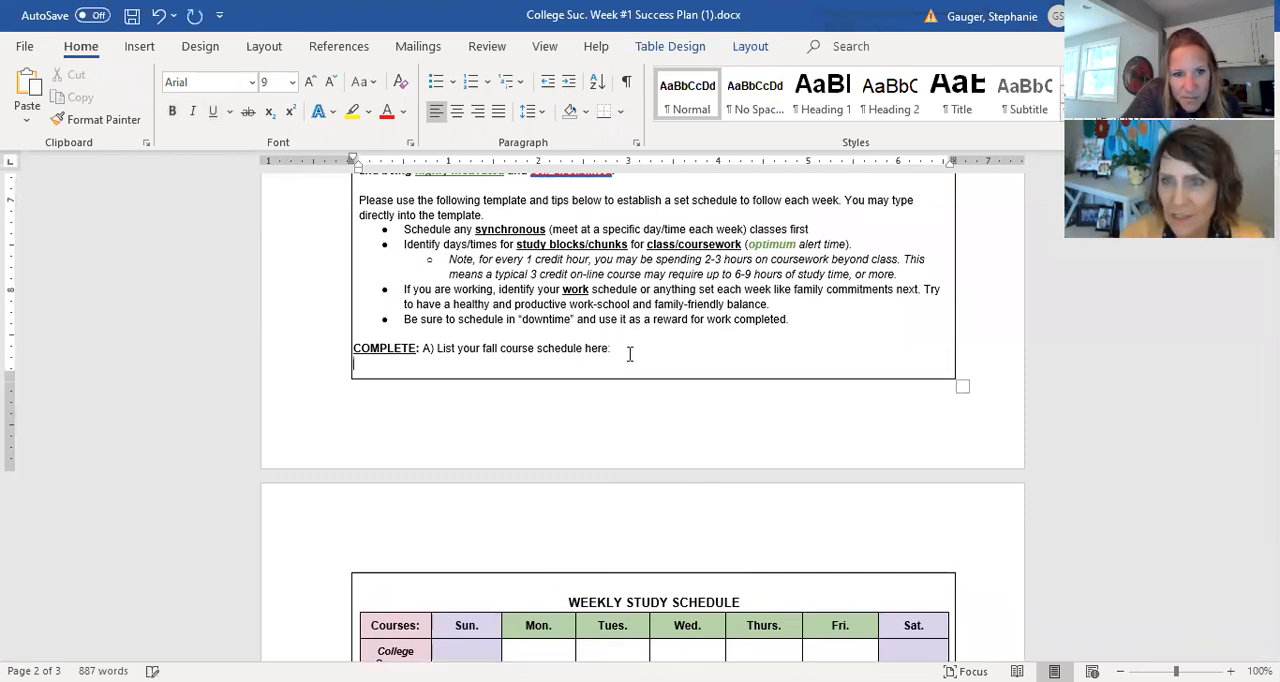
mouse_move(484, 160)
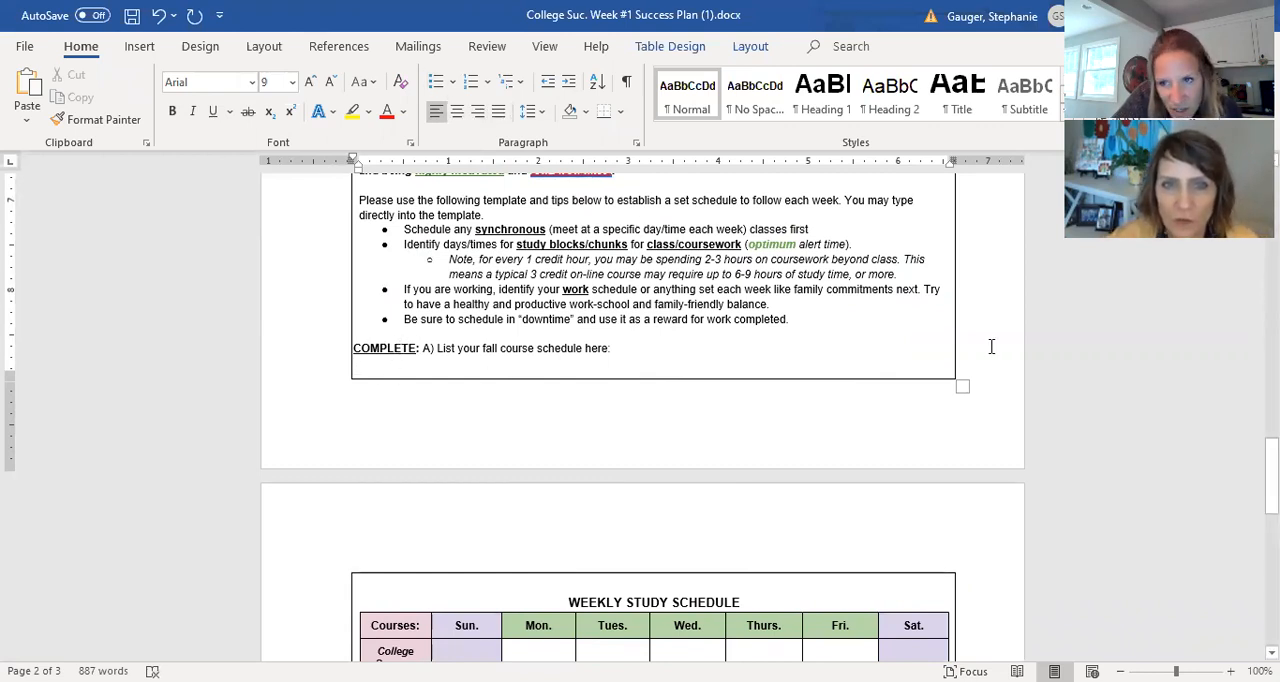
Step: Review the Success Plan to its end and back, then go to Word's File backstage for saving
scroll(down, 3)
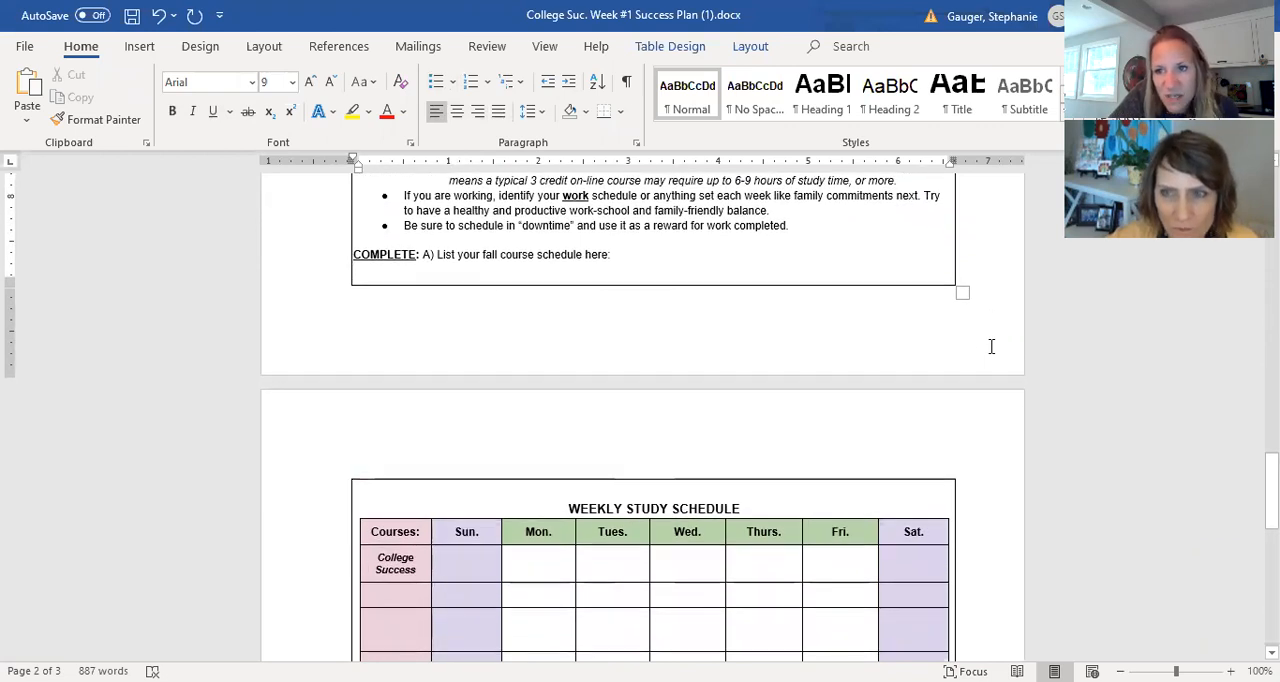
scroll(down, 3)
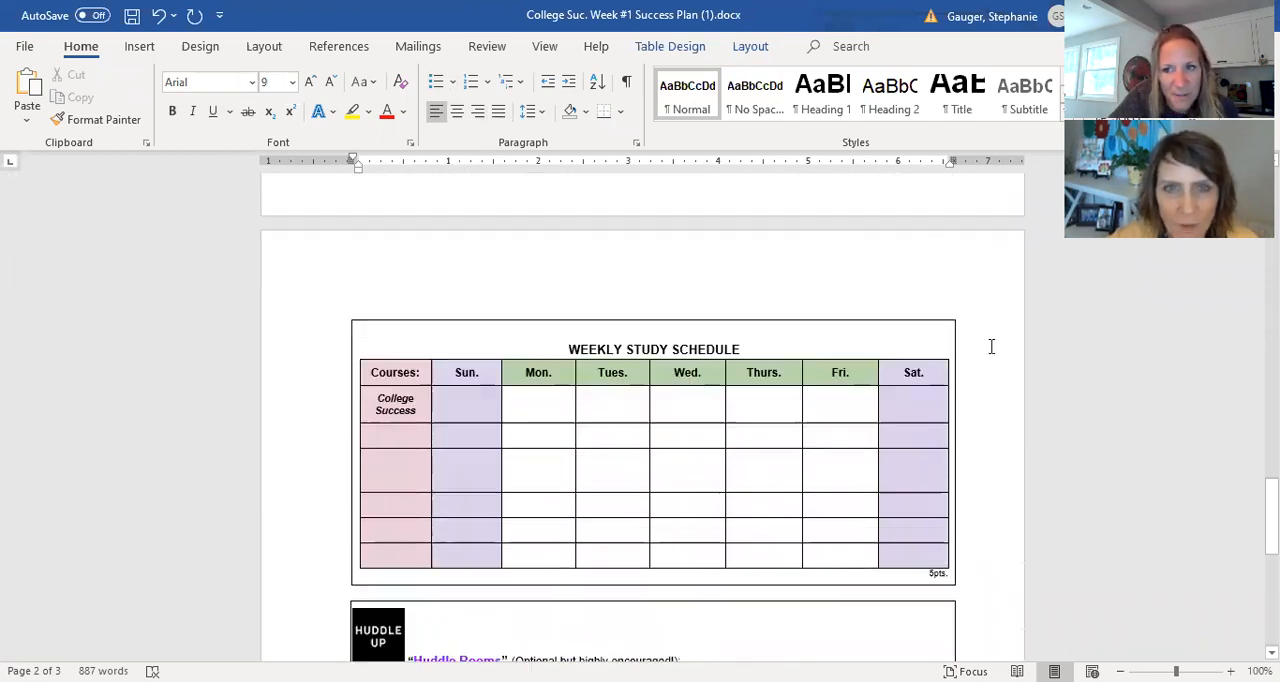
scroll(down, 3)
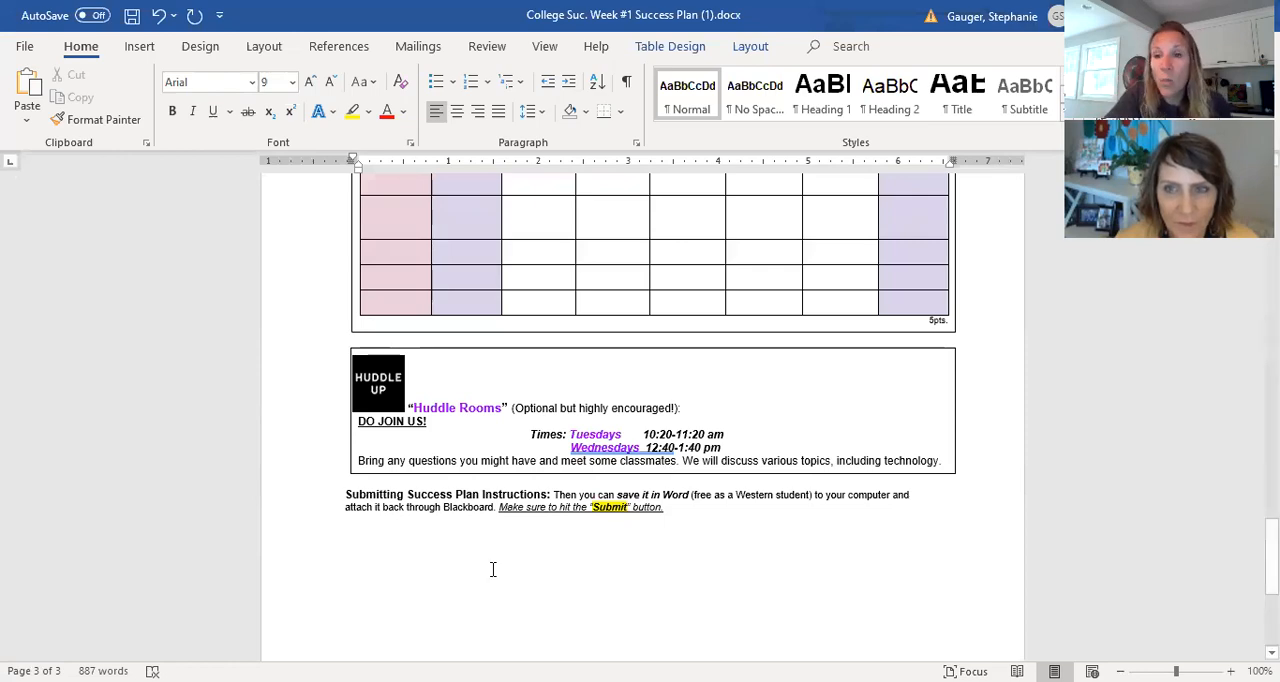
scroll(up, 3)
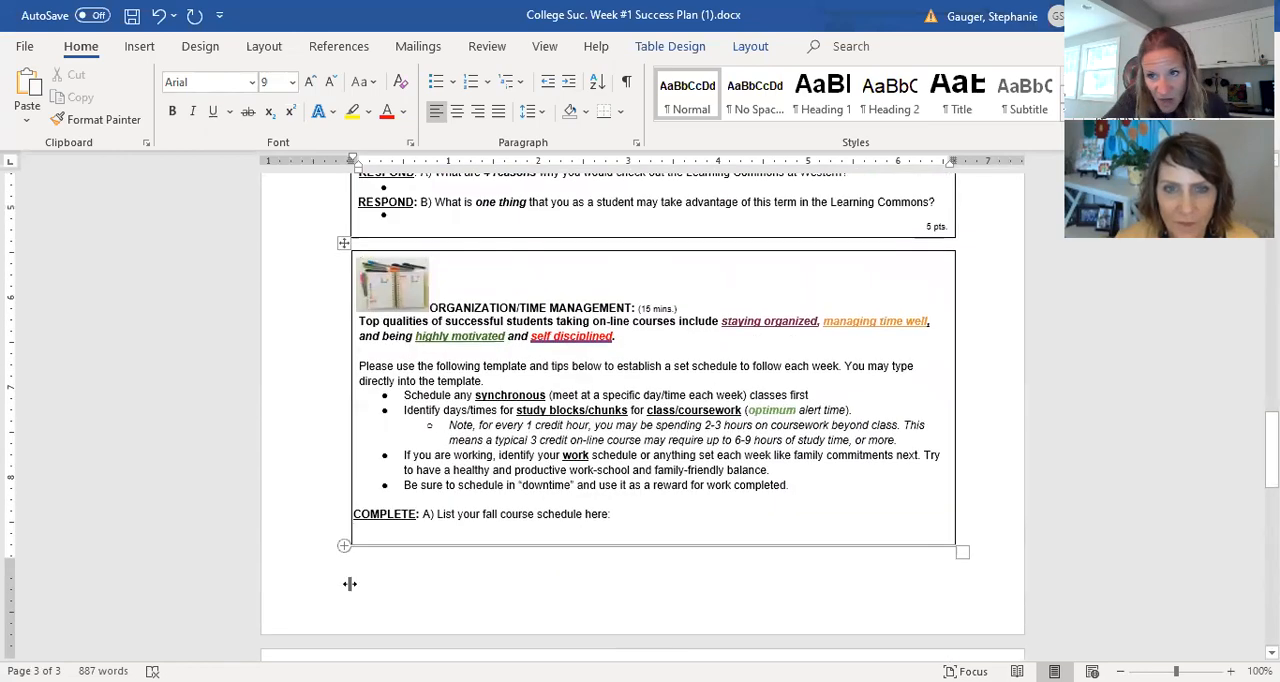
scroll(up, 3)
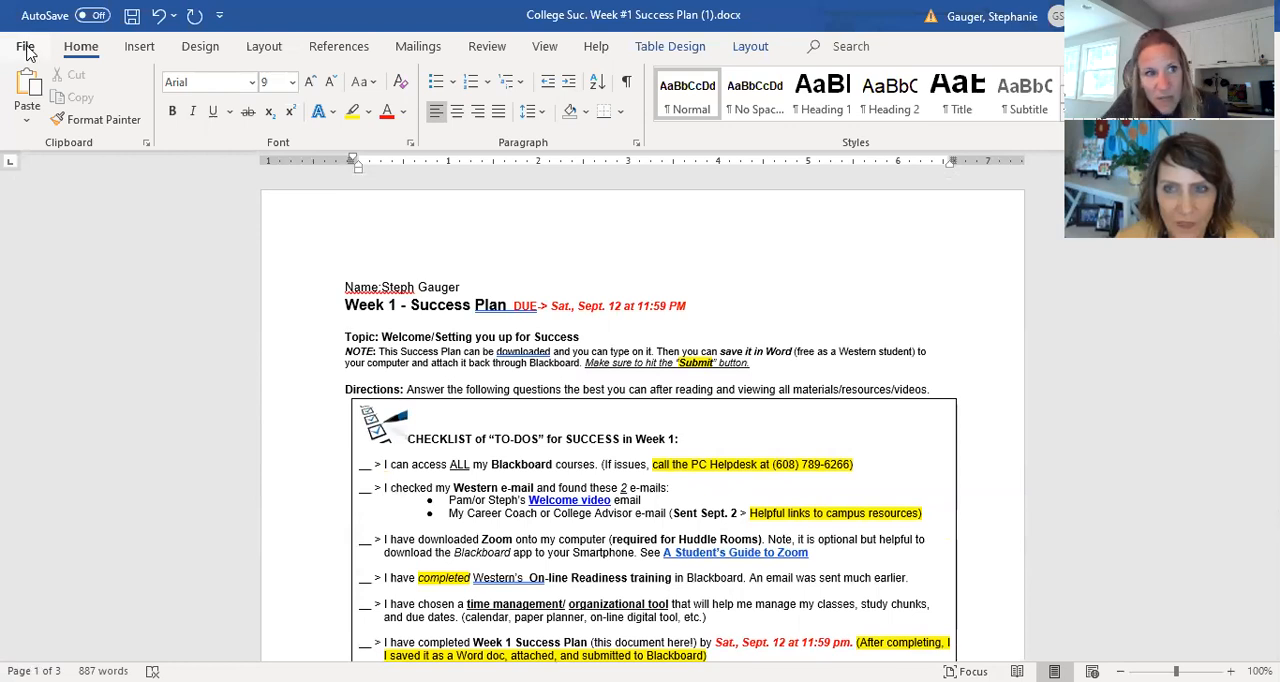
click(24, 46)
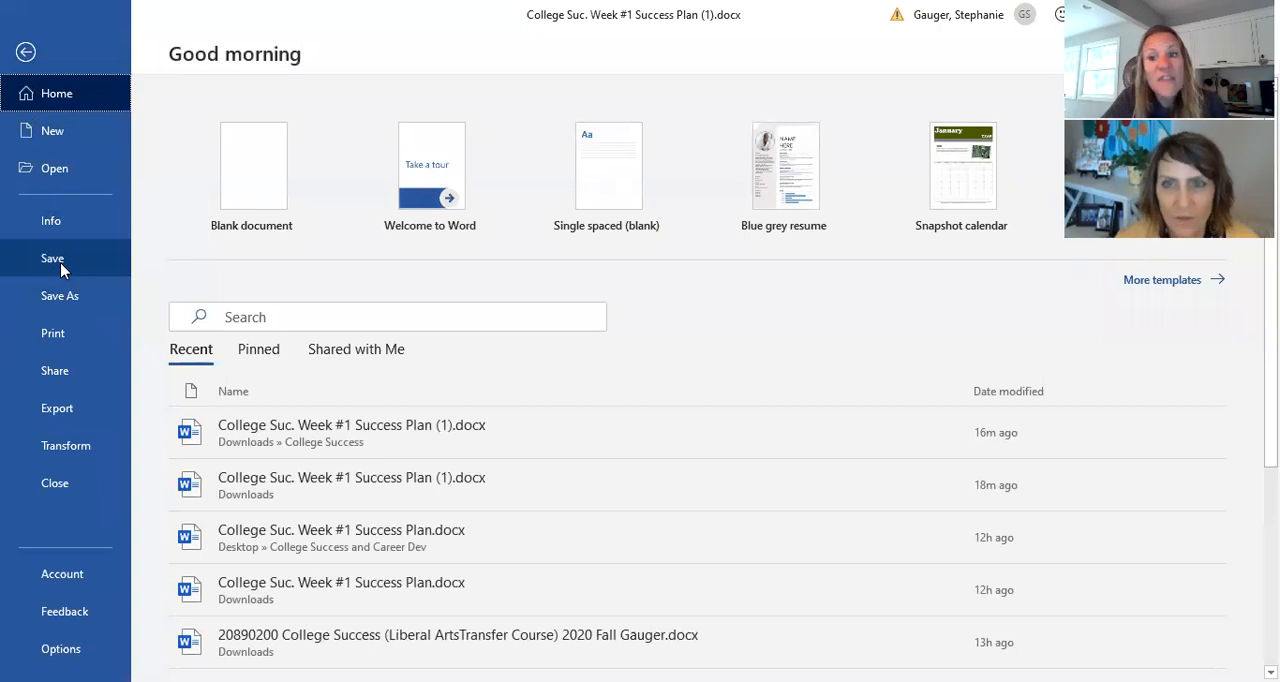
mouse_move(24, 52)
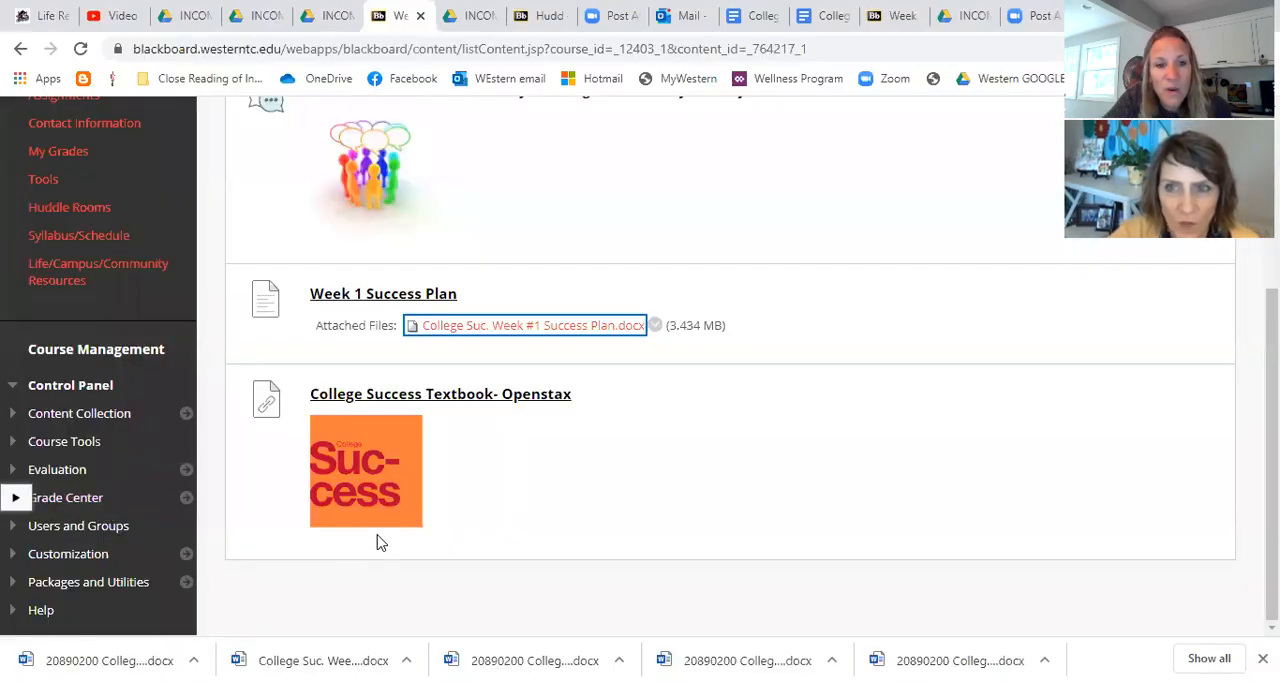
Step: Open the Week 1 Success Plan assignment and scroll to its Assignment Submission attach area
scroll(up, 3)
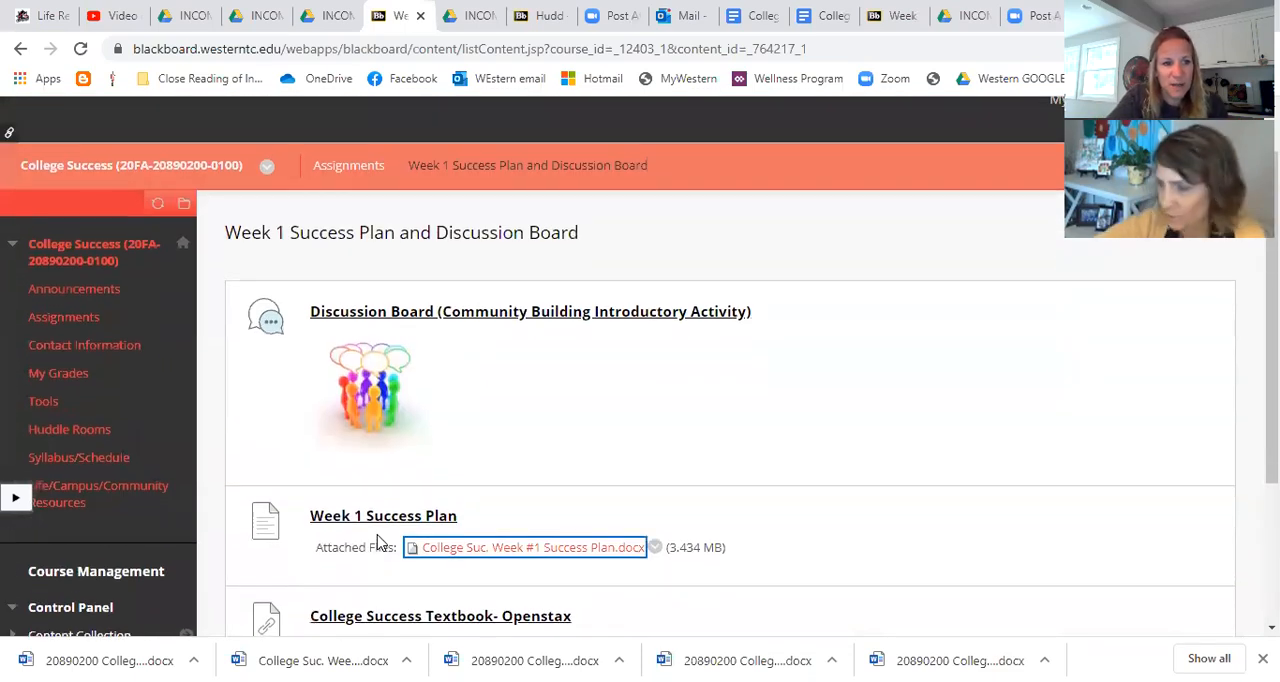
mouse_move(700, 436)
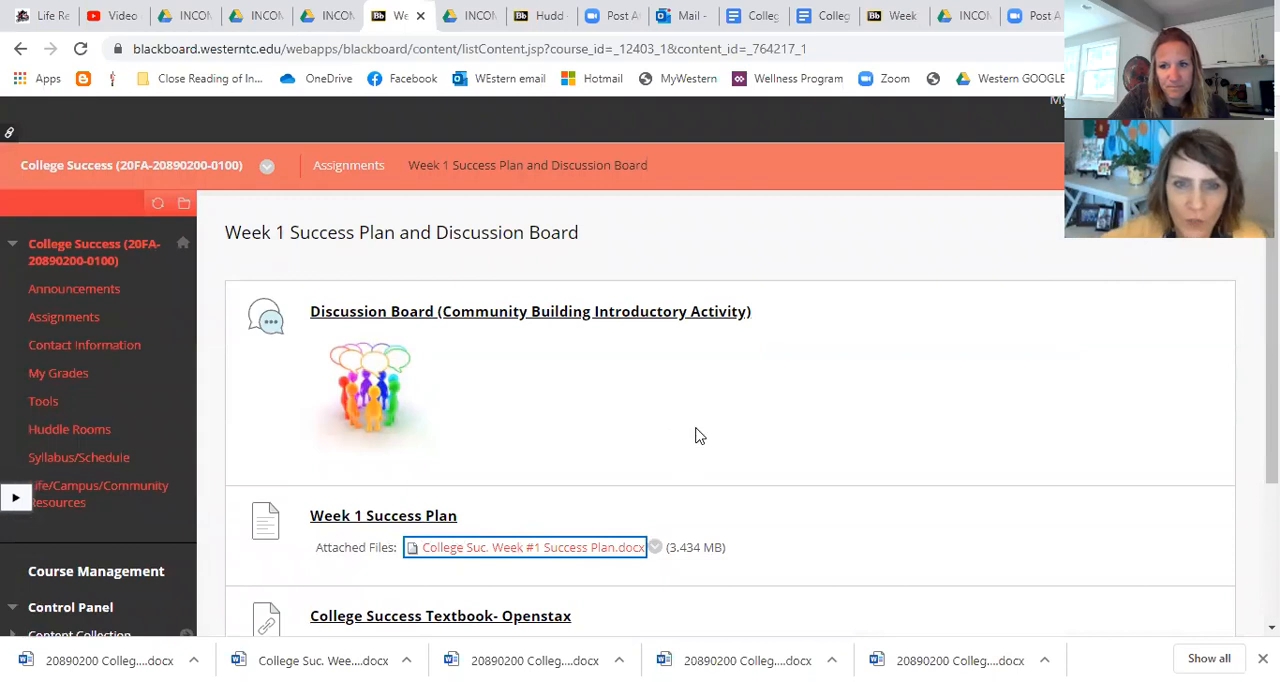
scroll(down, 3)
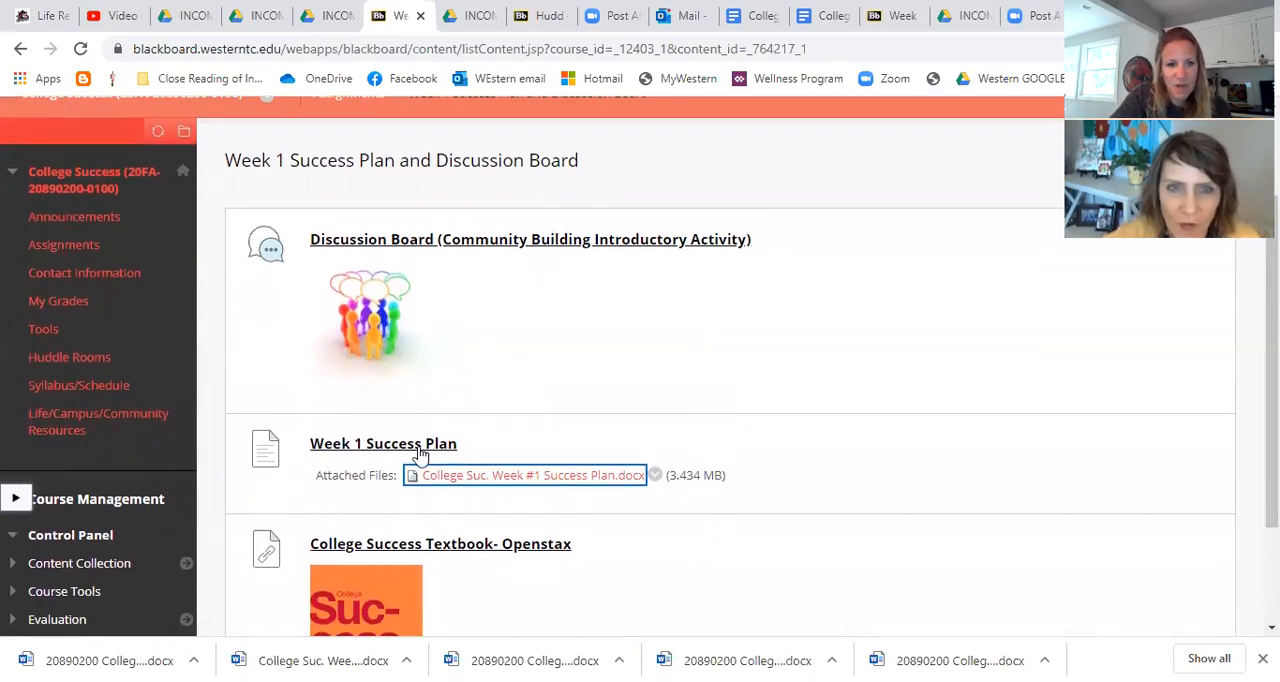
mouse_move(384, 444)
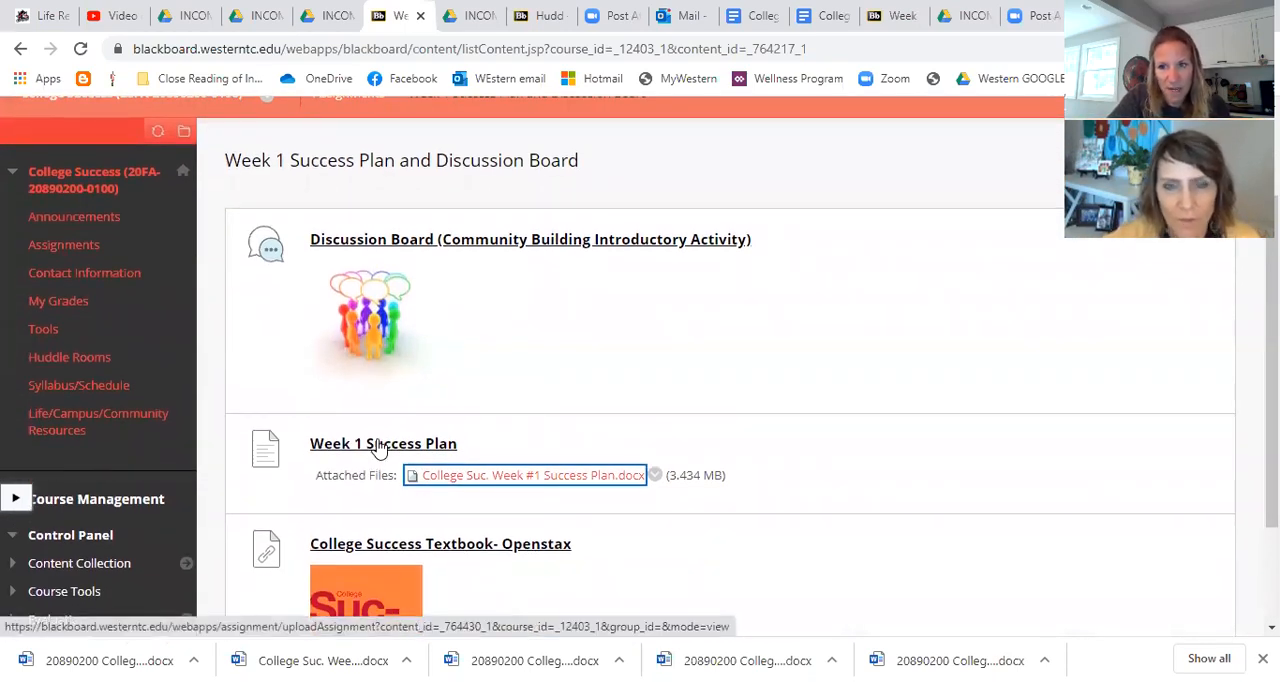
click(384, 444)
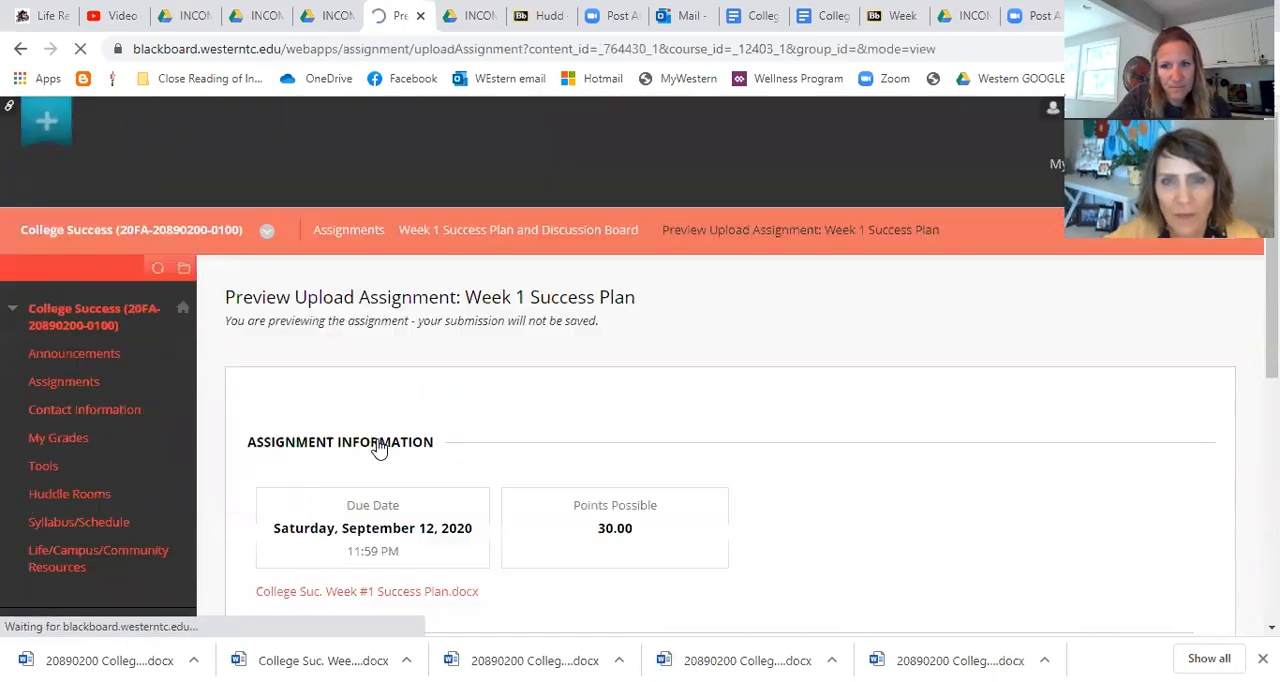
scroll(down, 3)
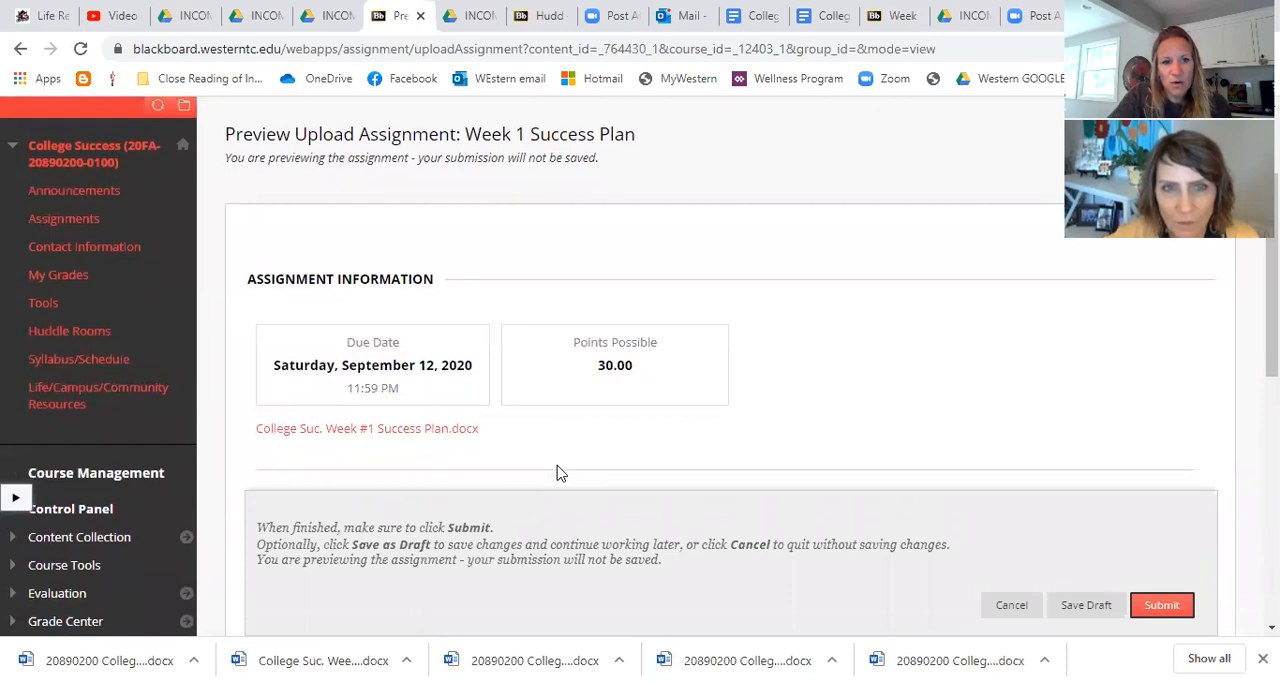
mouse_move(388, 384)
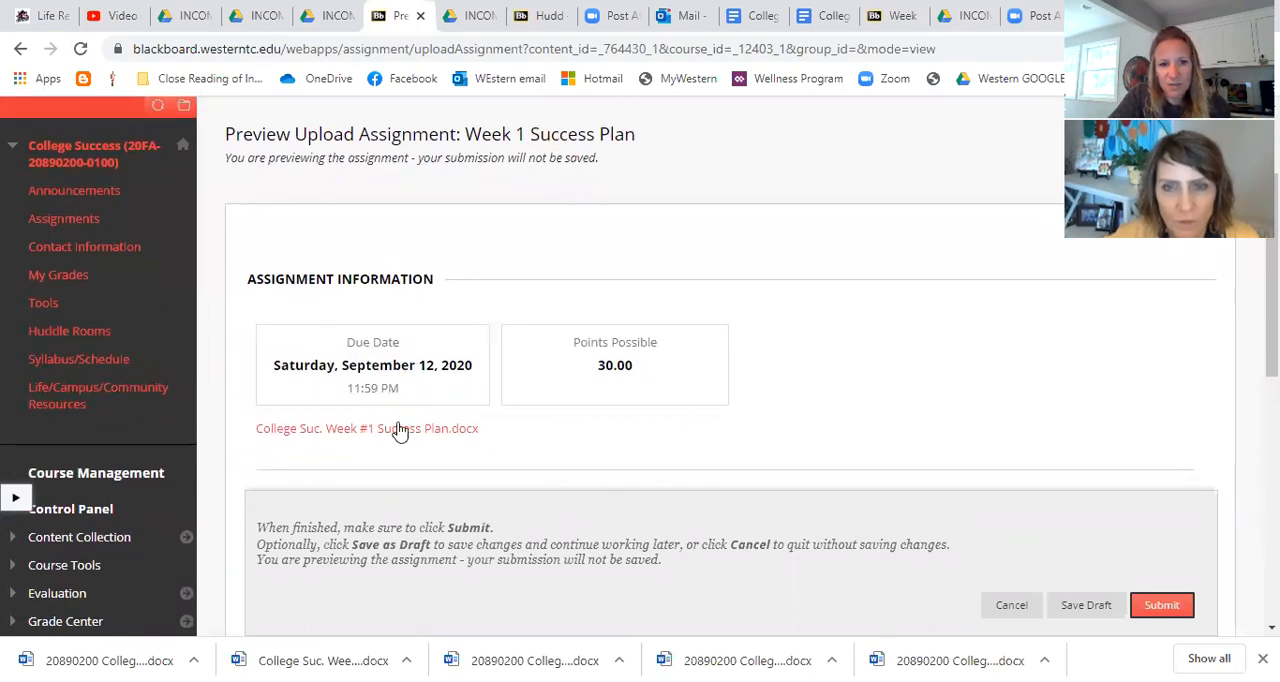
scroll(down, 3)
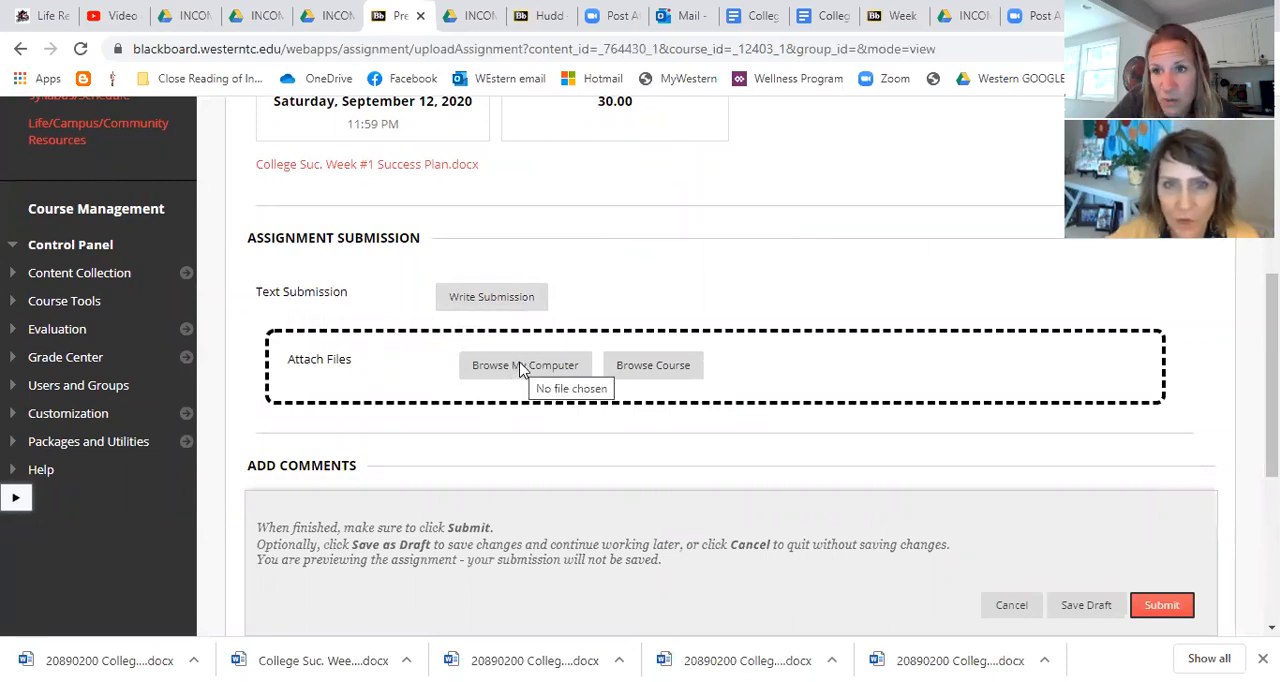
Step: Attach 'College Suc. Week #1 Success Plan.docx' from the computer and submit the preview
click(524, 364)
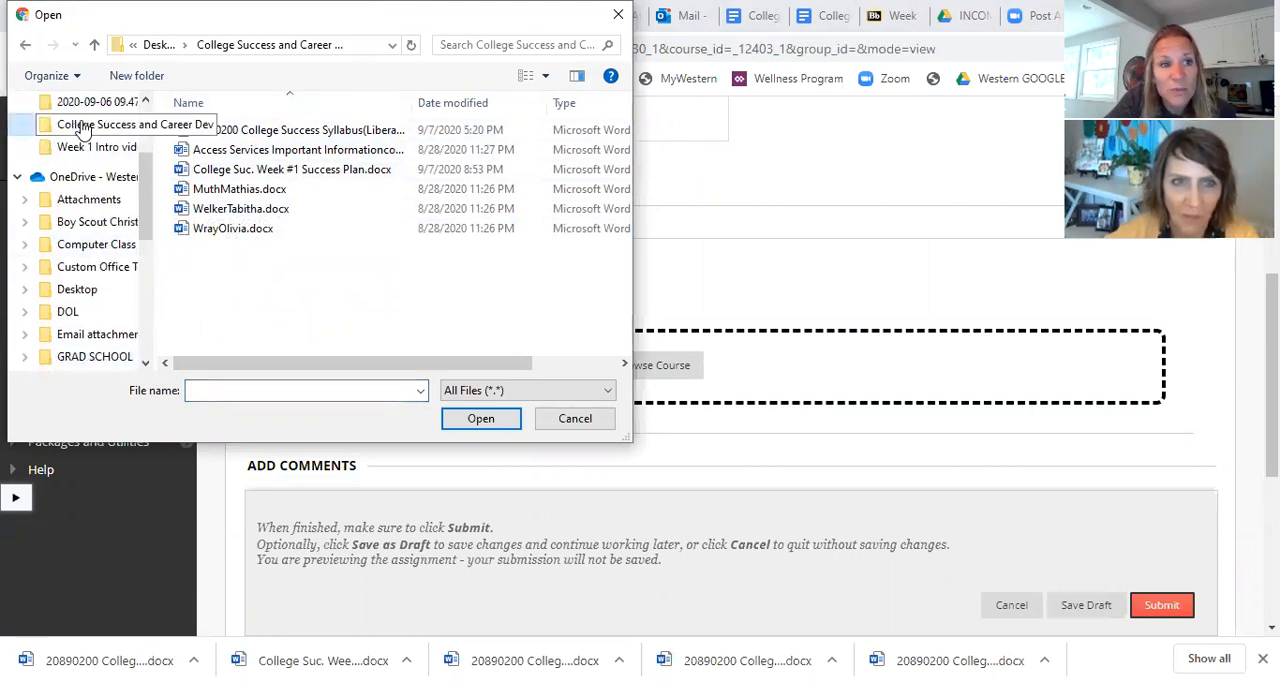
scroll(up, 3)
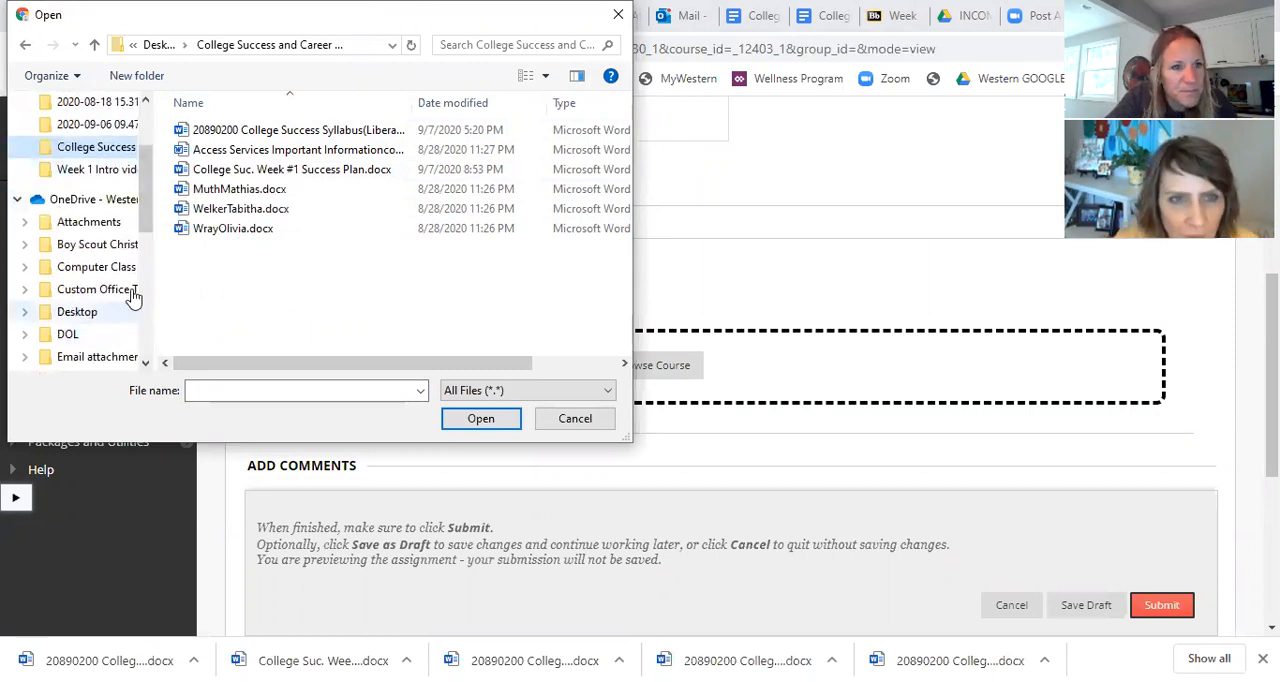
click(292, 168)
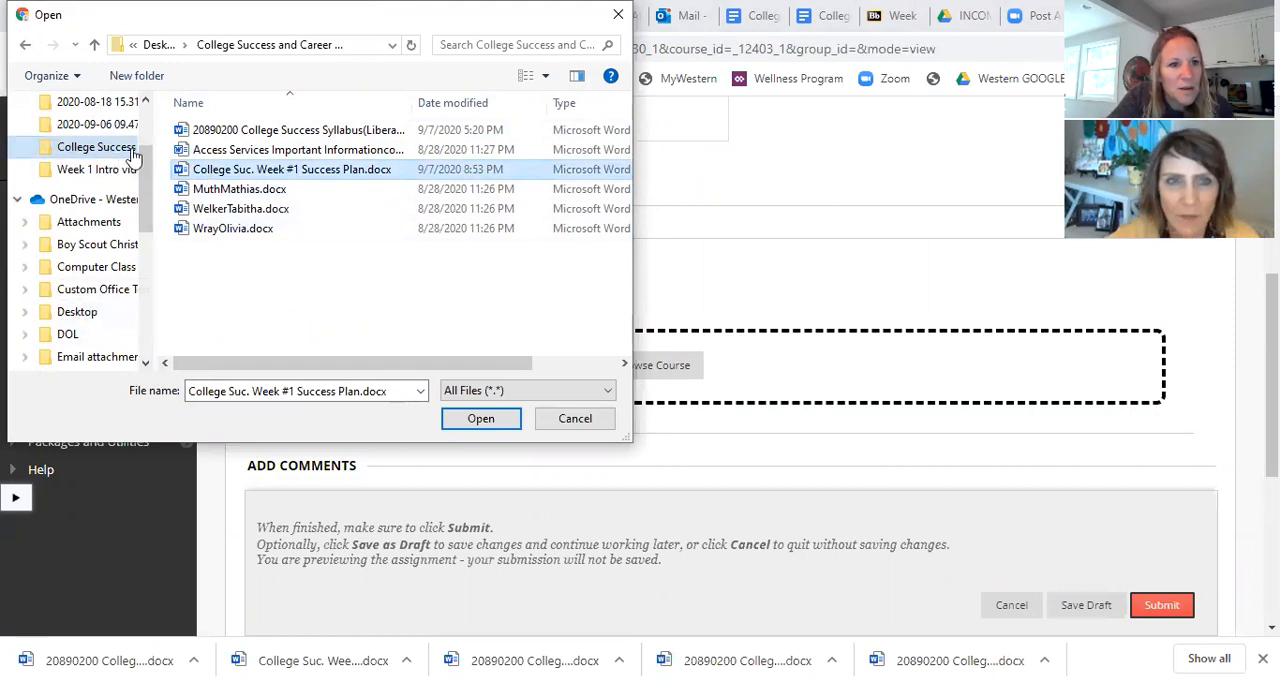
mouse_move(292, 168)
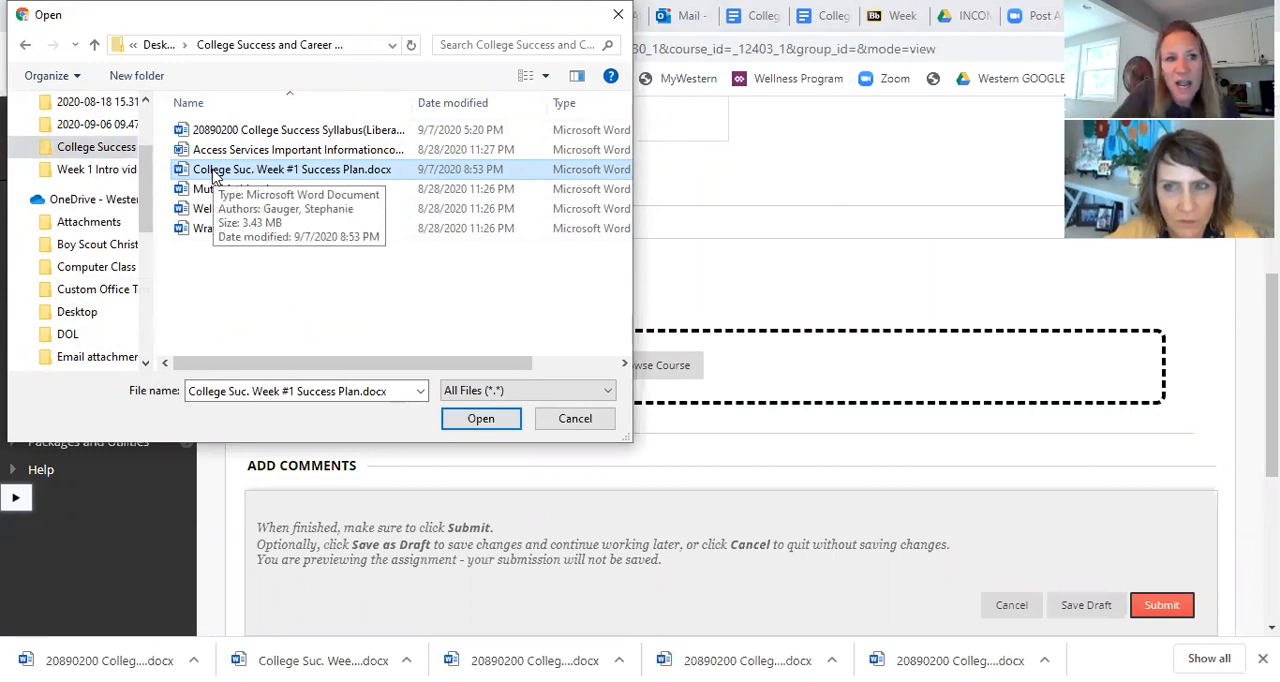
mouse_move(256, 190)
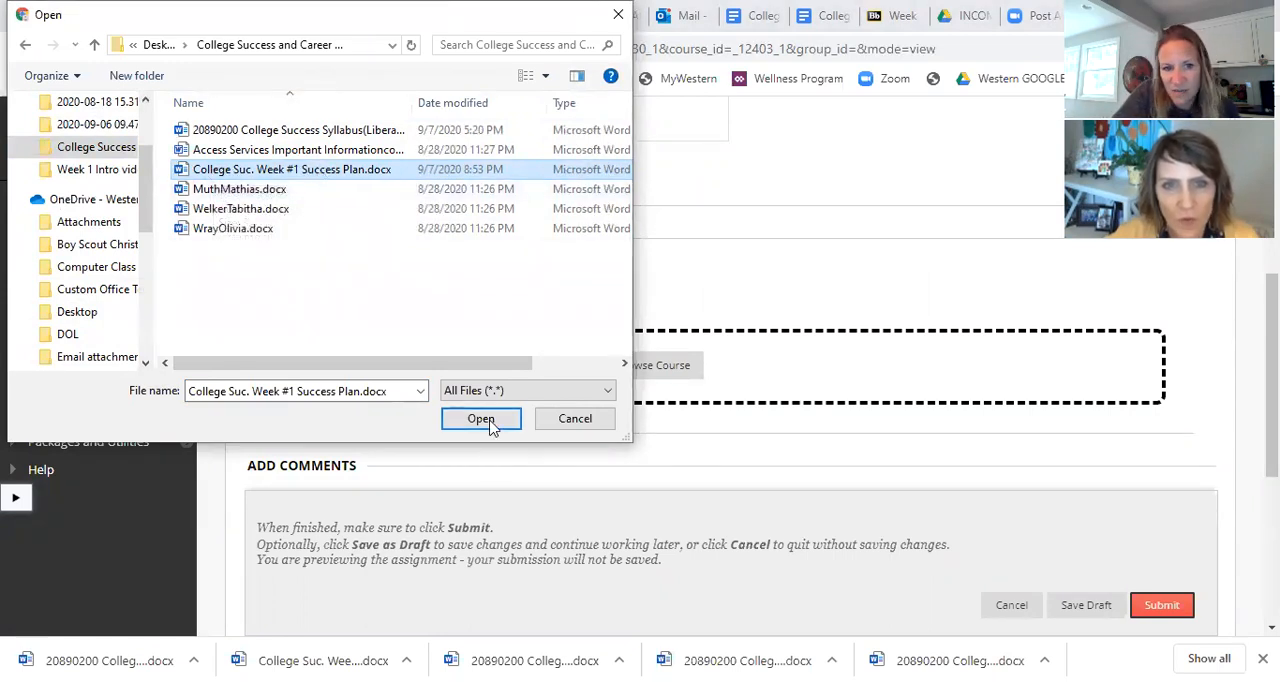
click(480, 418)
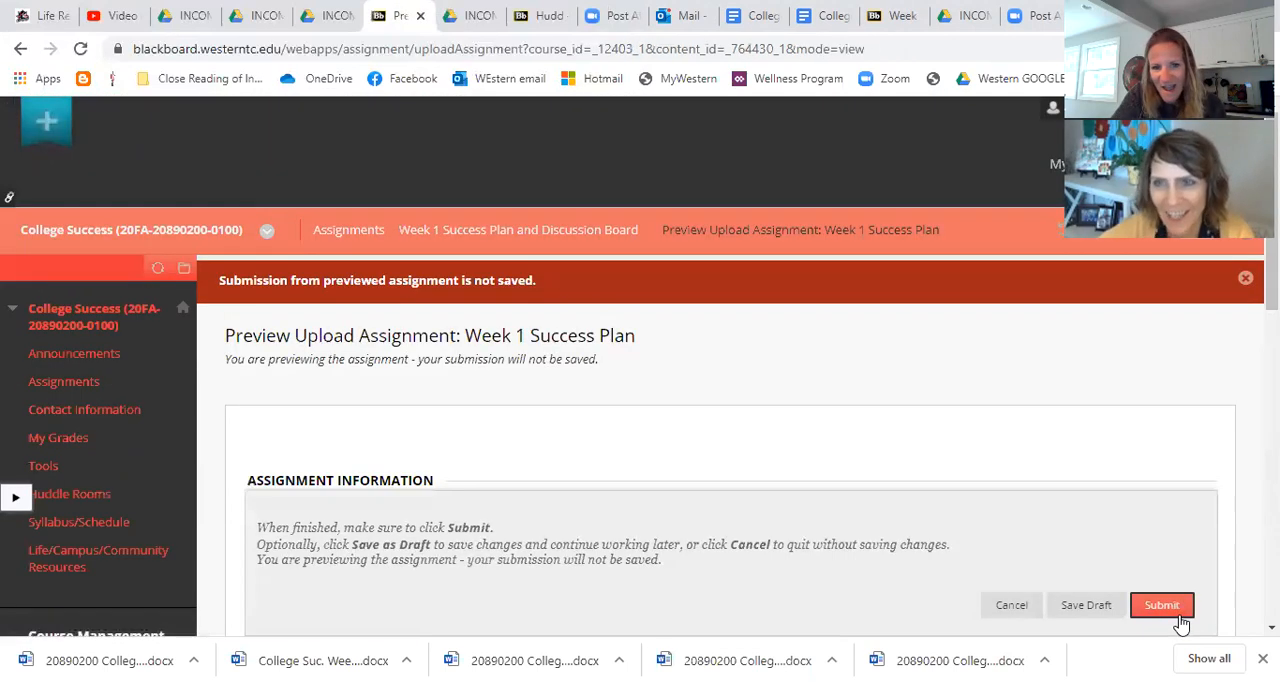
mouse_move(1012, 604)
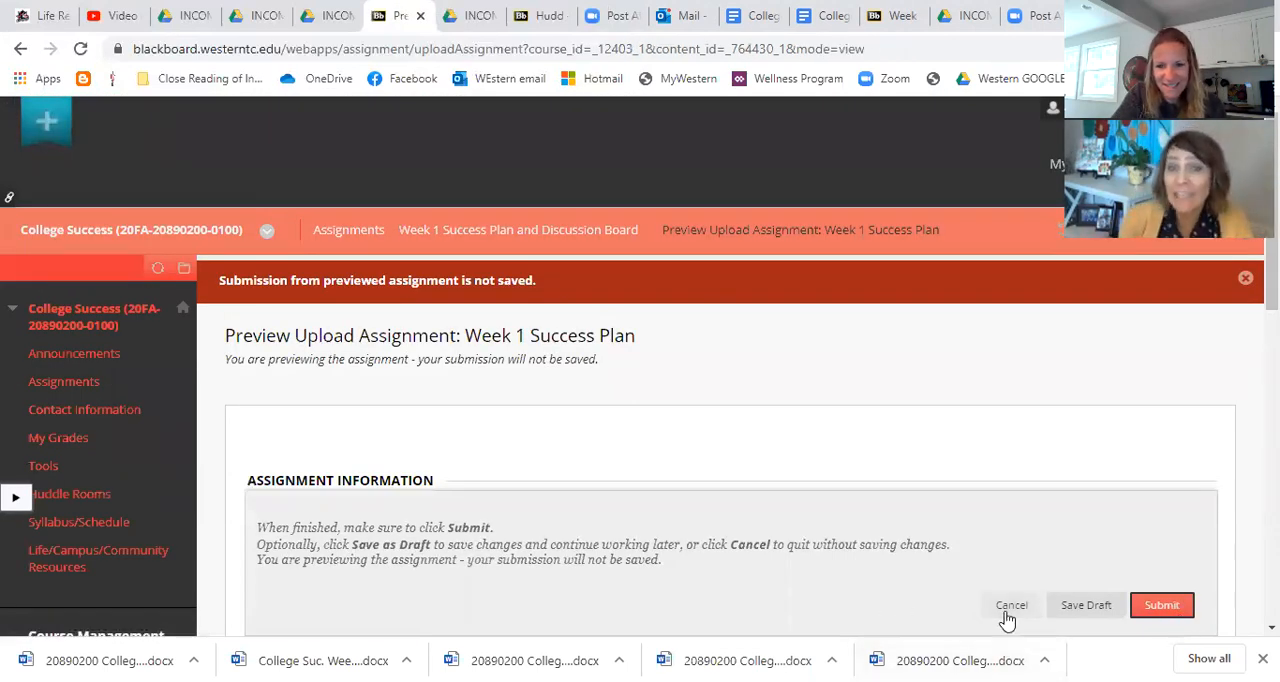
Step: Cancel the Preview Upload Assignment page to return to the Week 1 content folder
click(1012, 604)
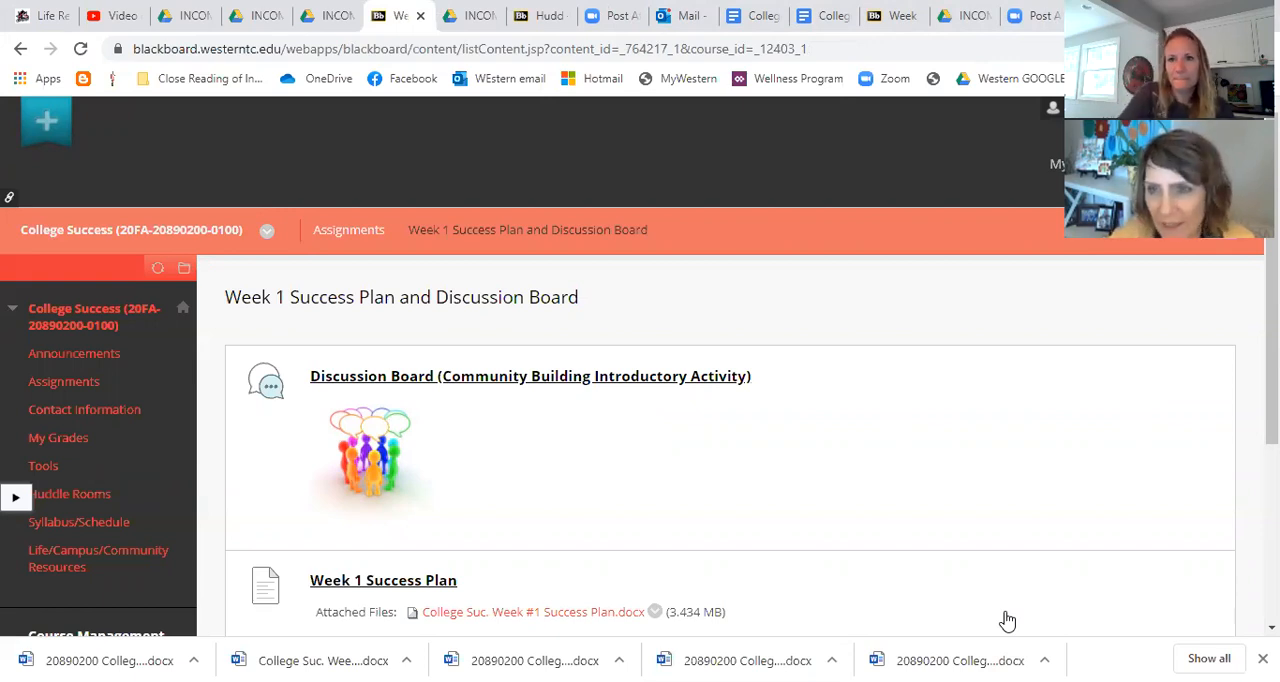
mouse_move(1010, 260)
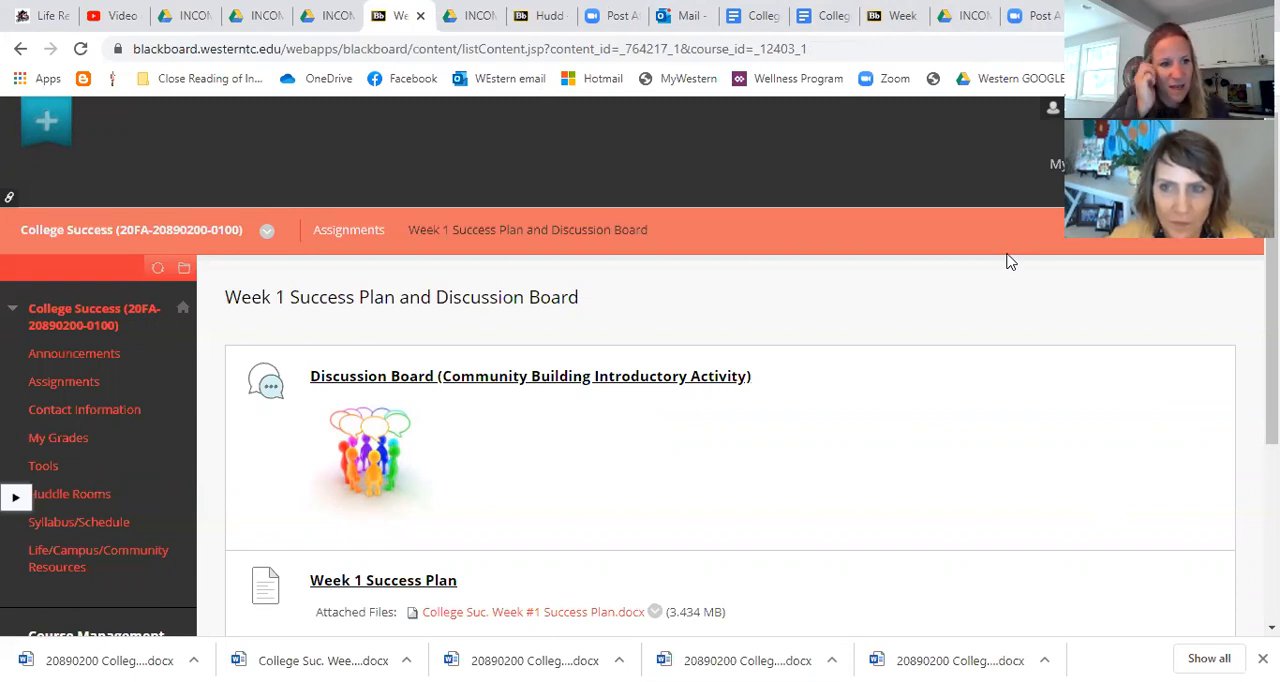
mouse_move(64, 412)
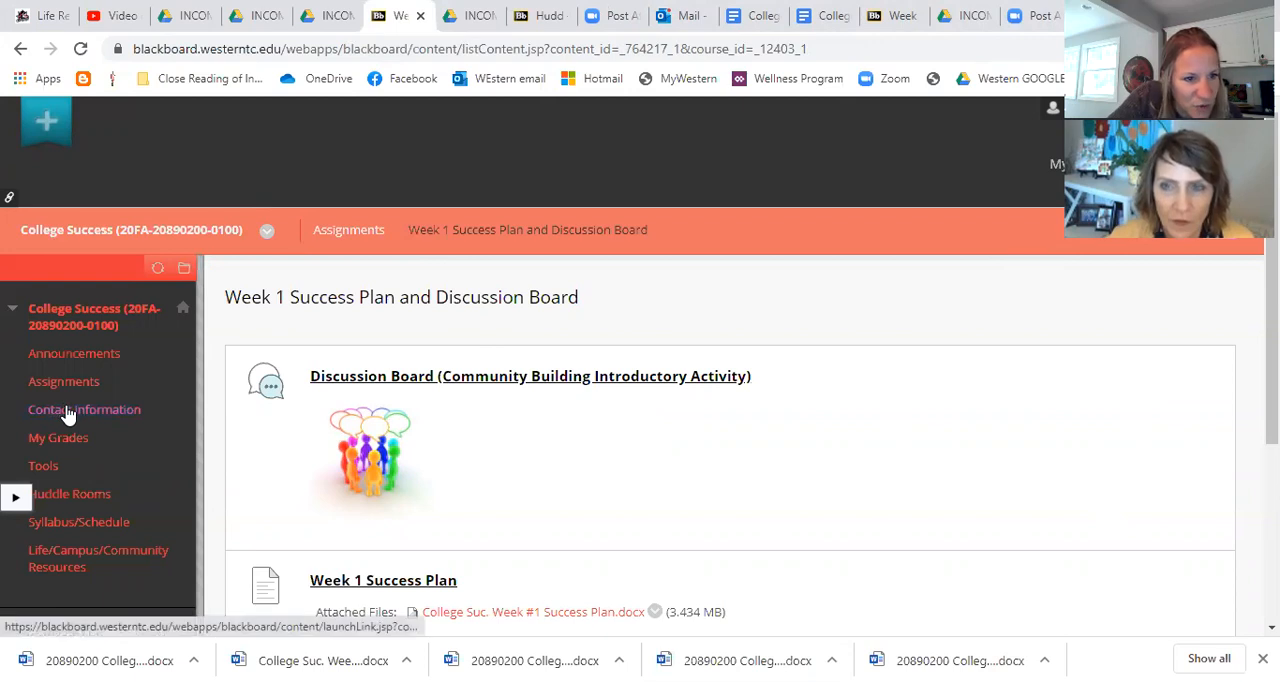
Step: Open Contact Information and scroll through campus listings like Student Health Center and Career Services
click(84, 408)
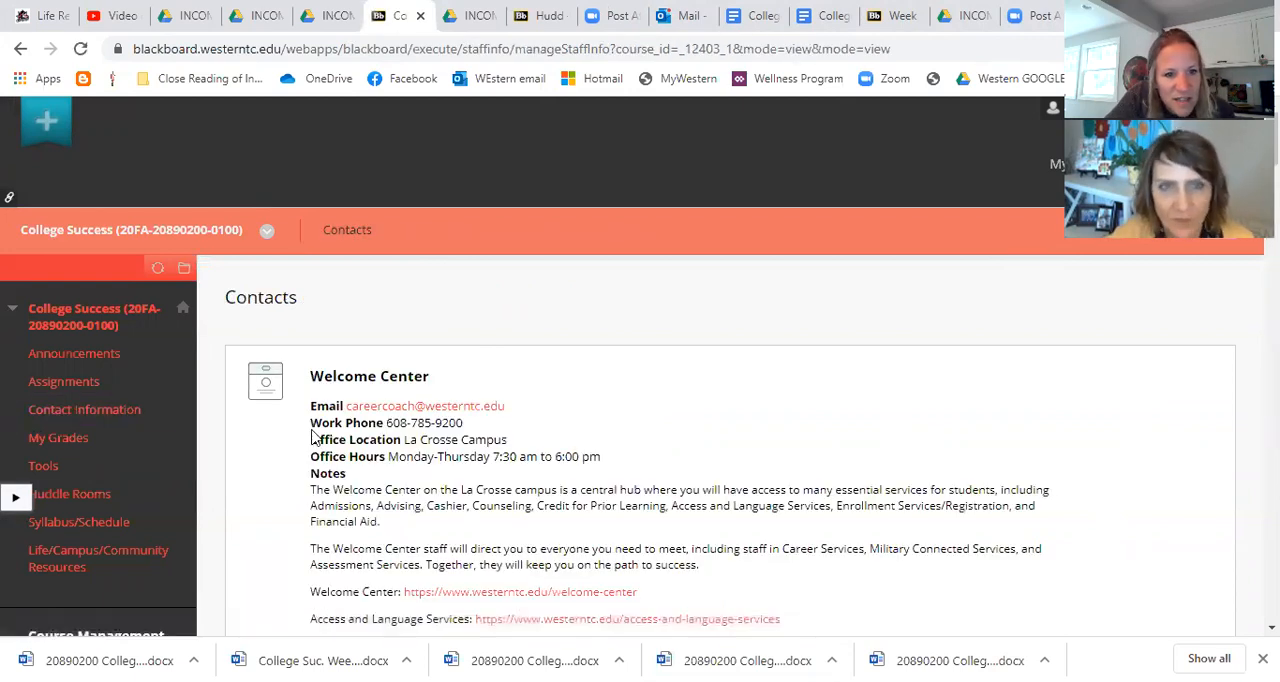
scroll(down, 3)
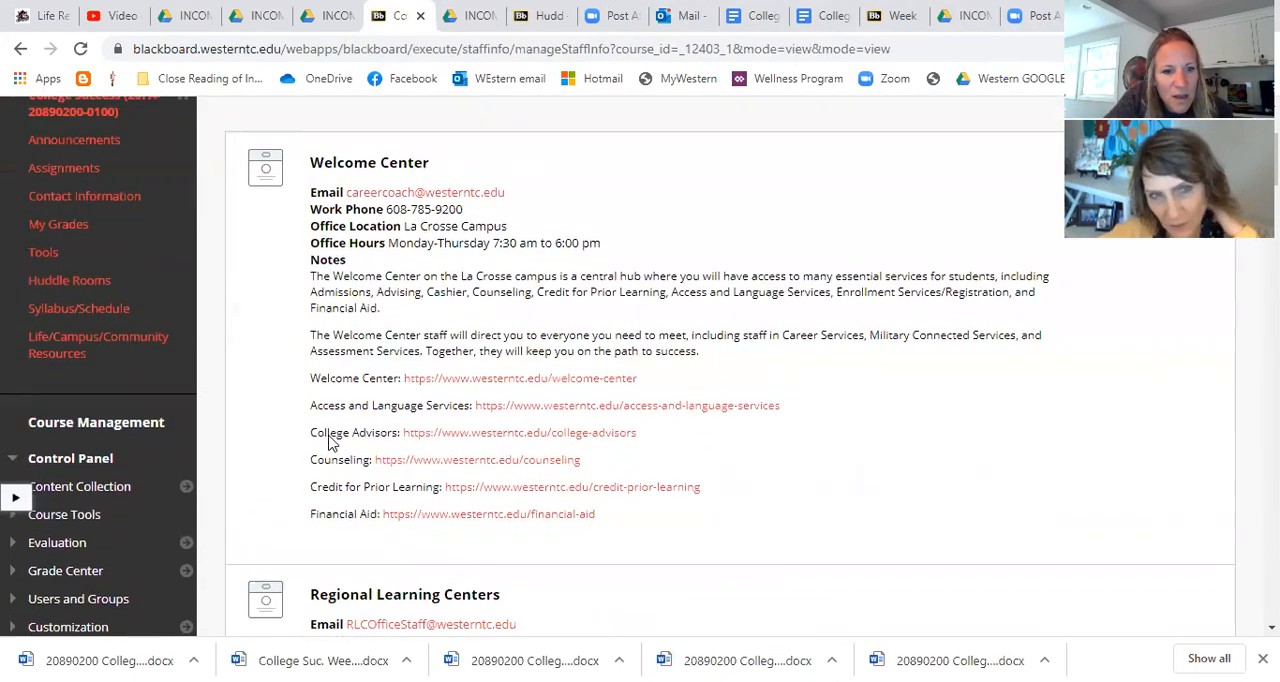
scroll(up, 3)
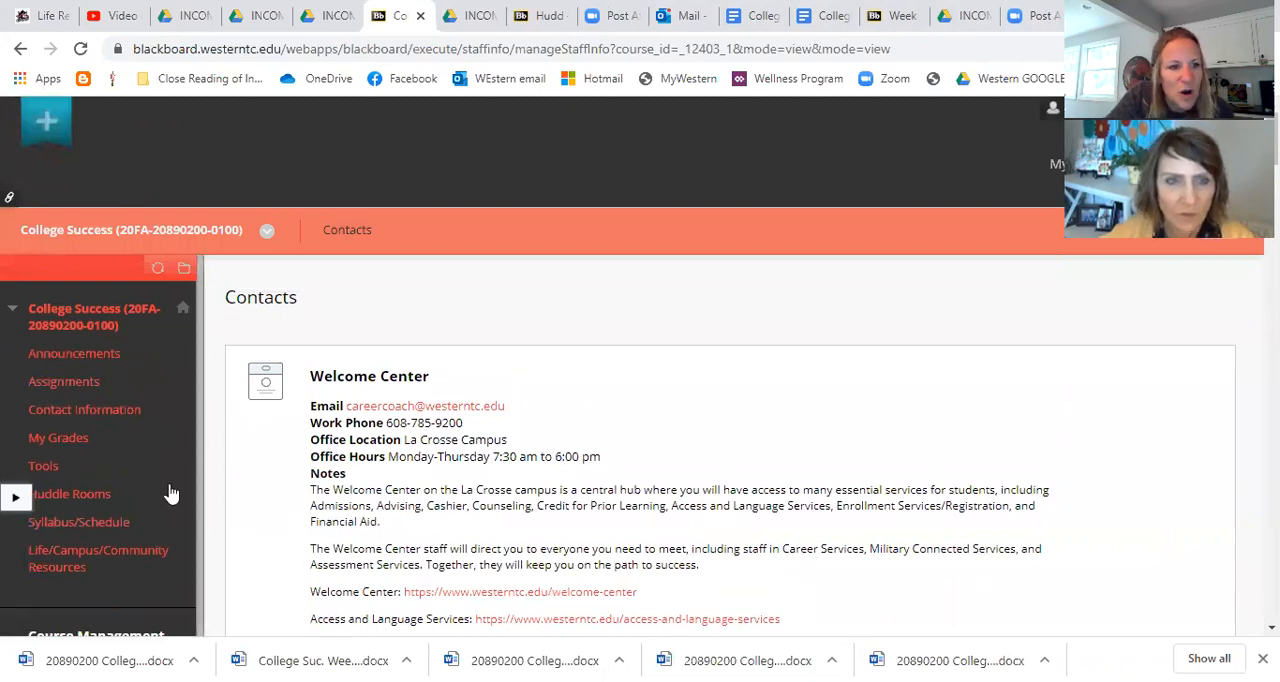
mouse_move(688, 444)
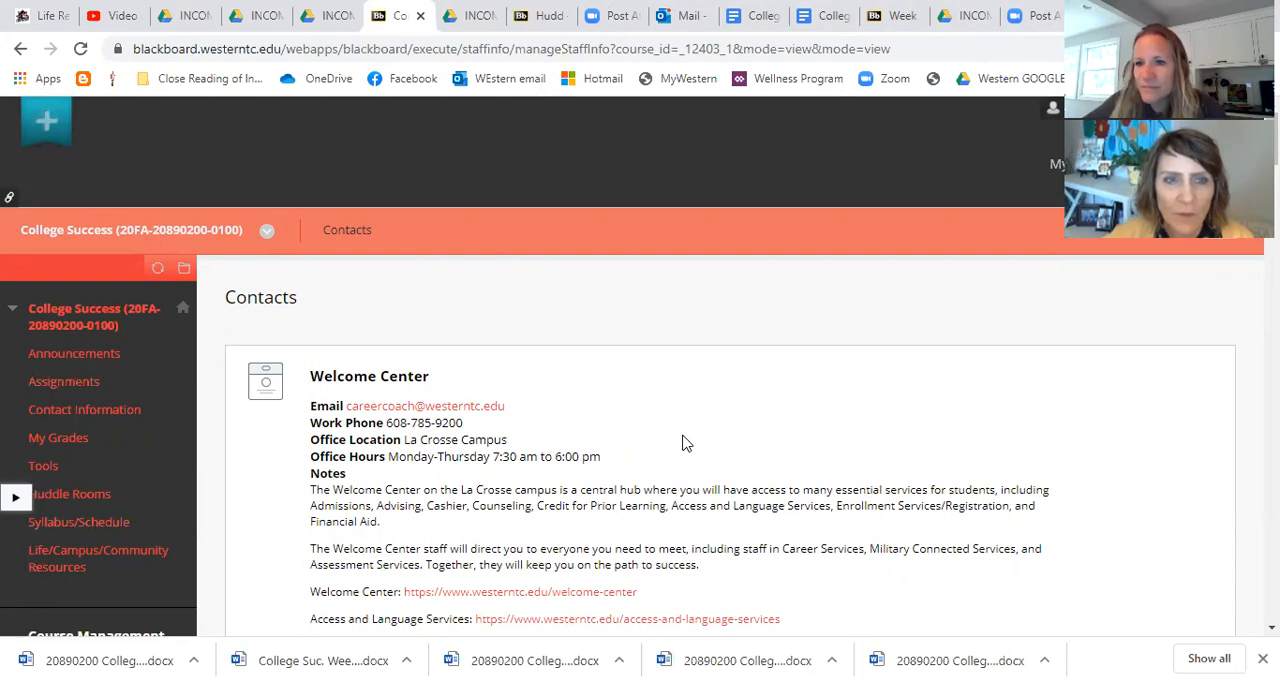
mouse_move(78, 522)
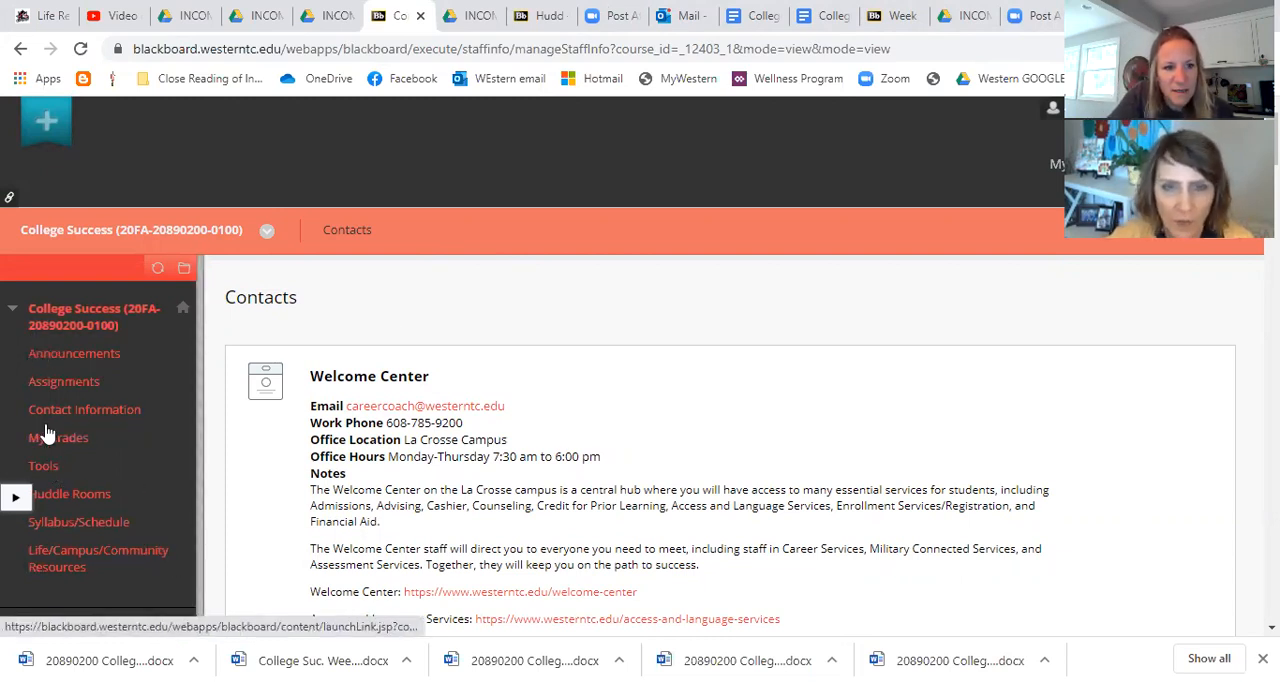
scroll(down, 3)
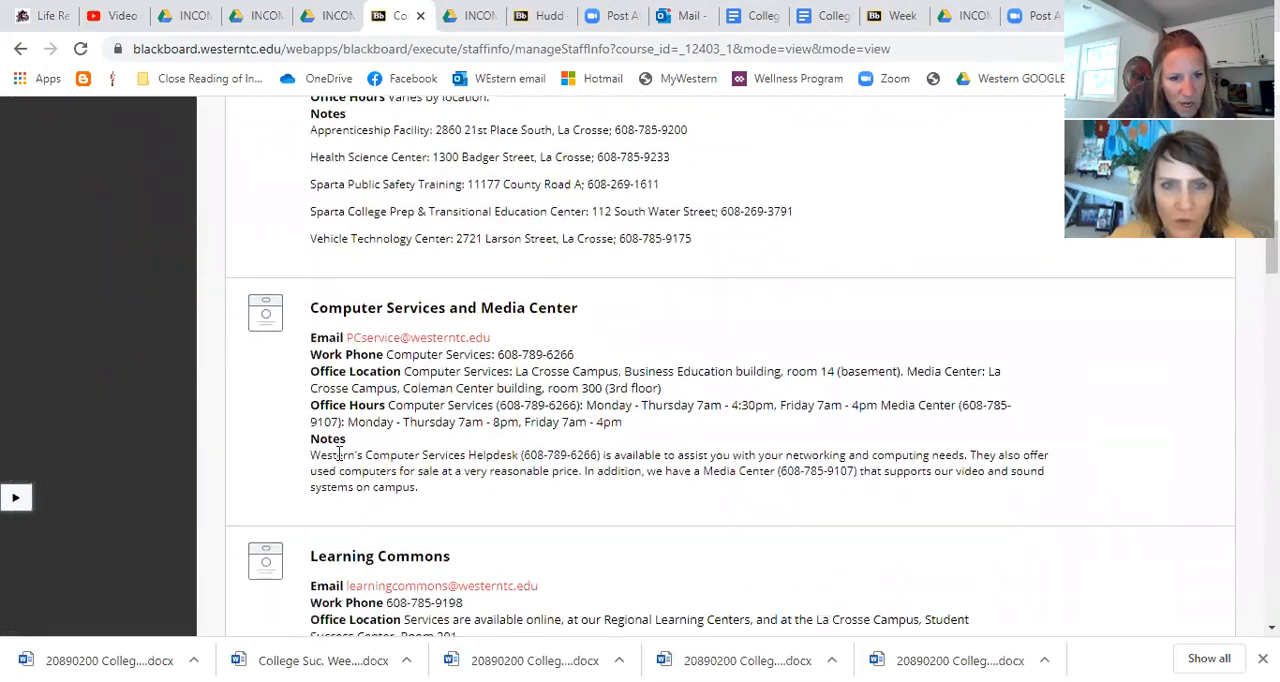
scroll(down, 3)
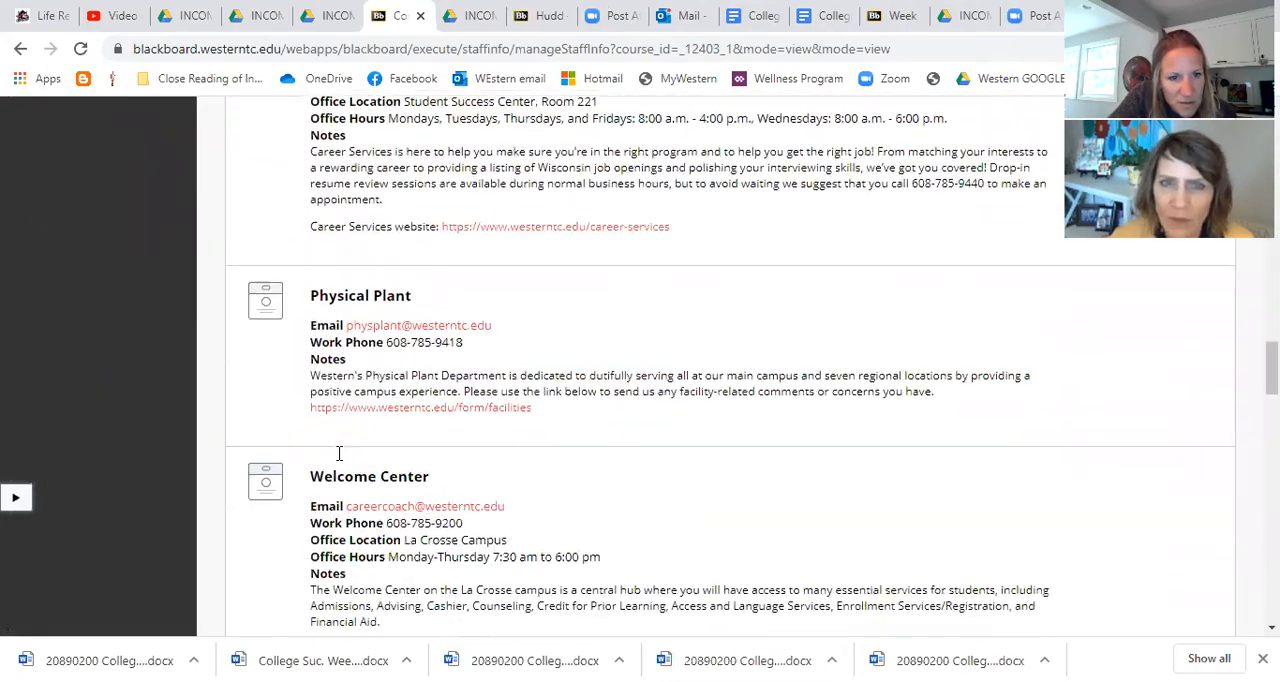
scroll(down, 3)
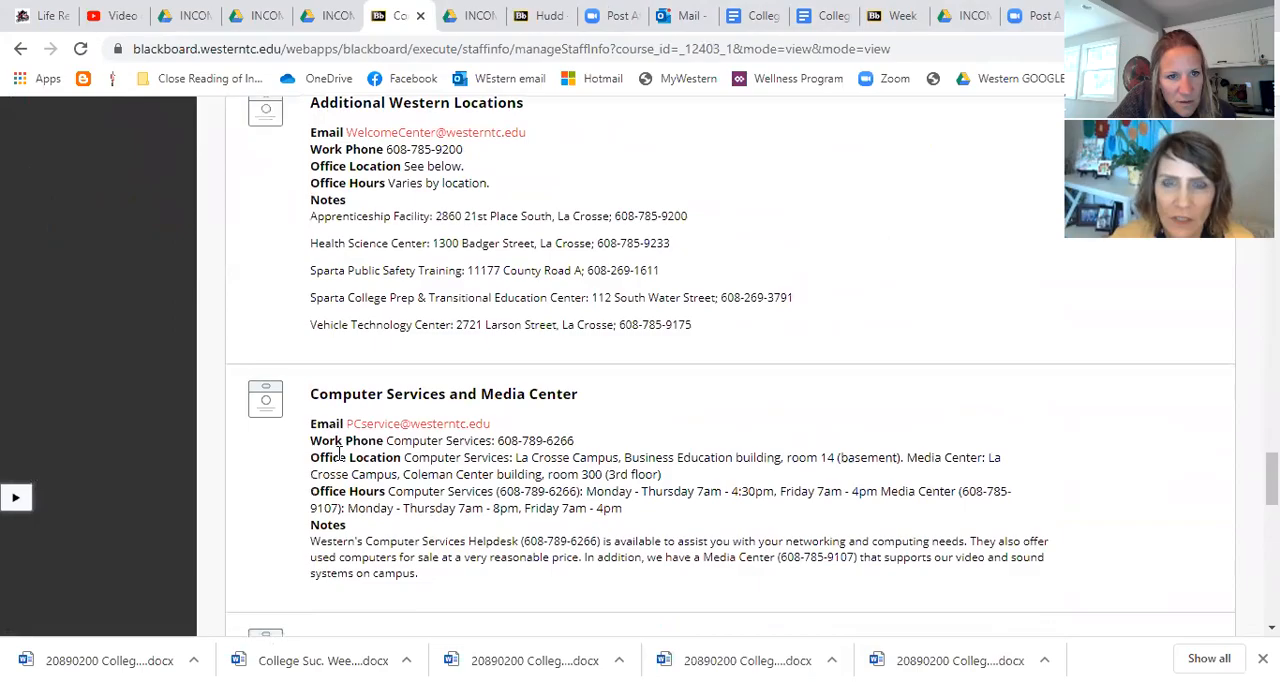
scroll(down, 3)
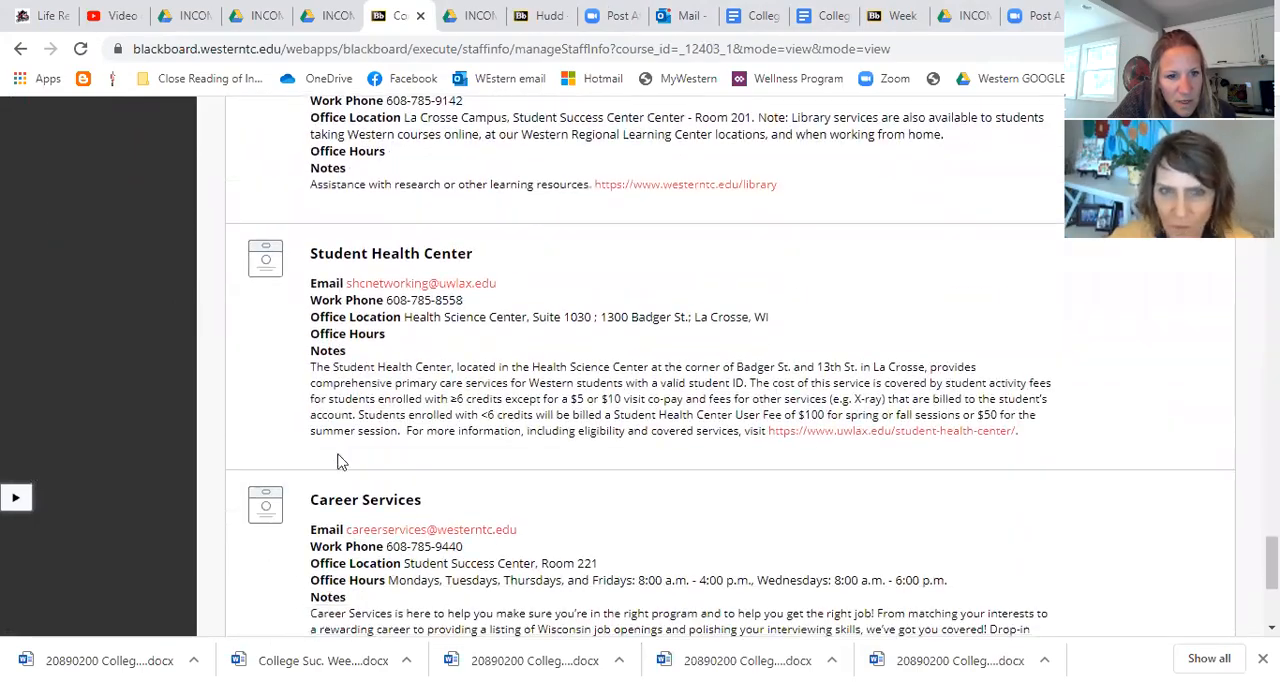
scroll(down, 3)
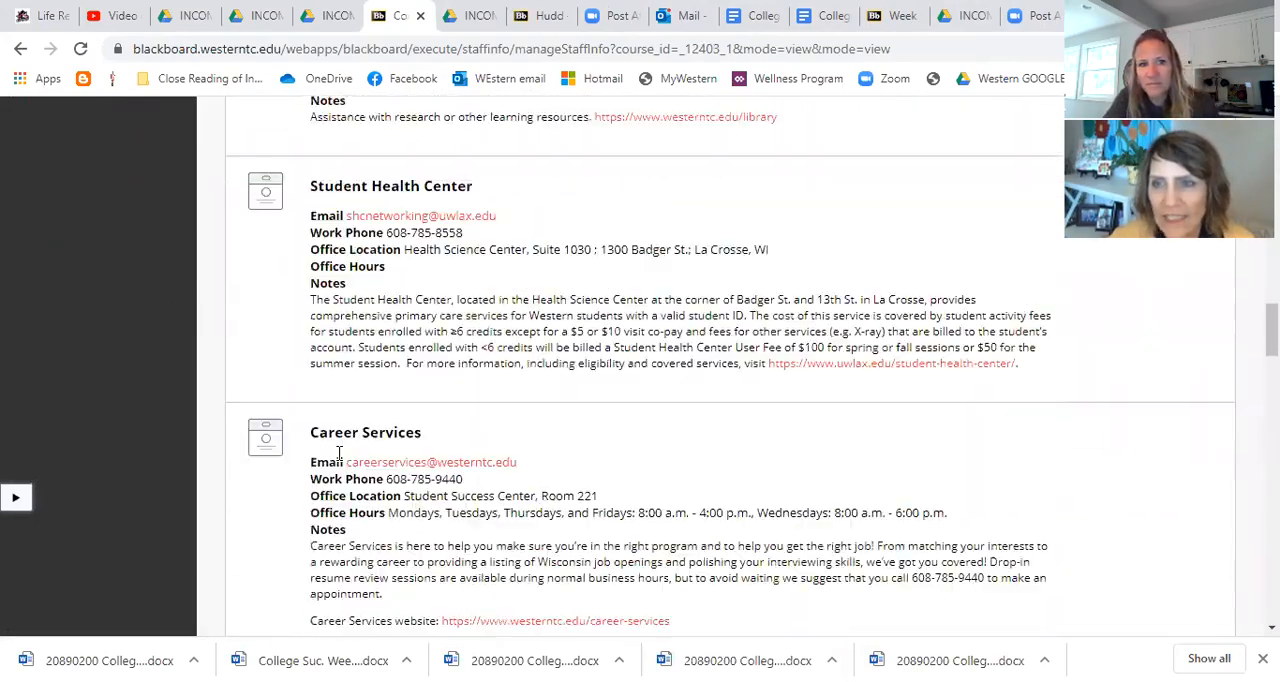